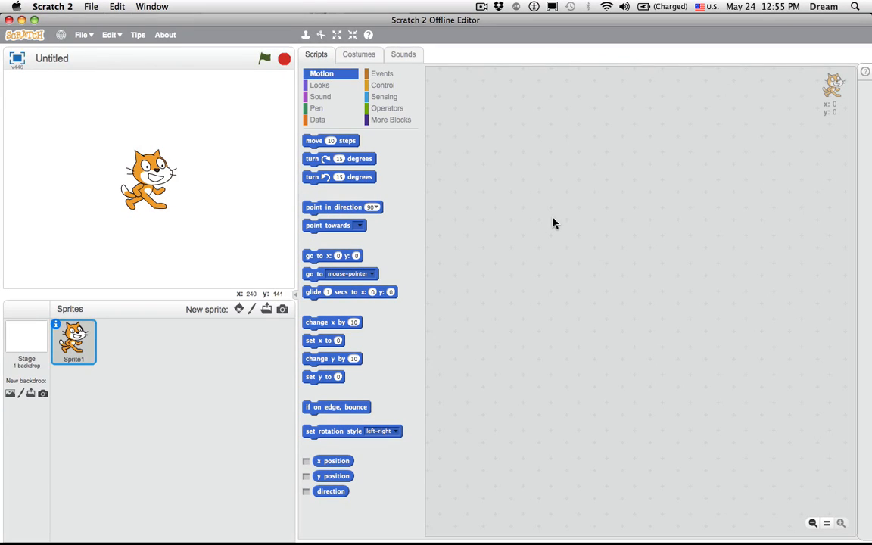
pyautogui.moveTo(42, 29)
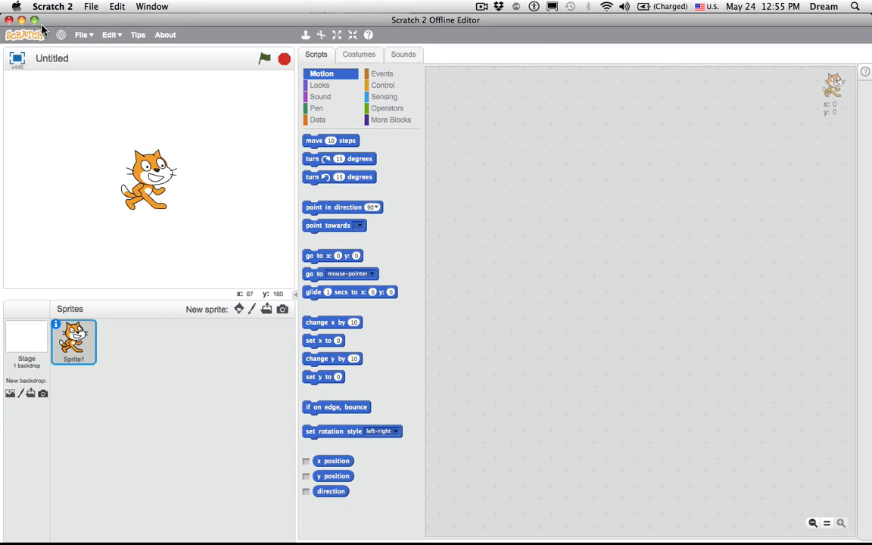
# Save the untitled project under the name 'Maze Game 1'.
pyautogui.click(80, 34)
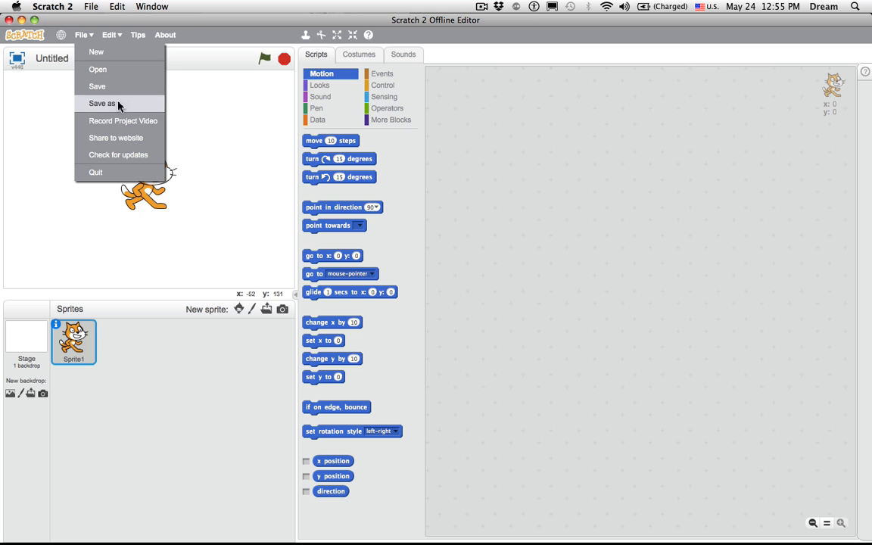
pyautogui.click(103, 103)
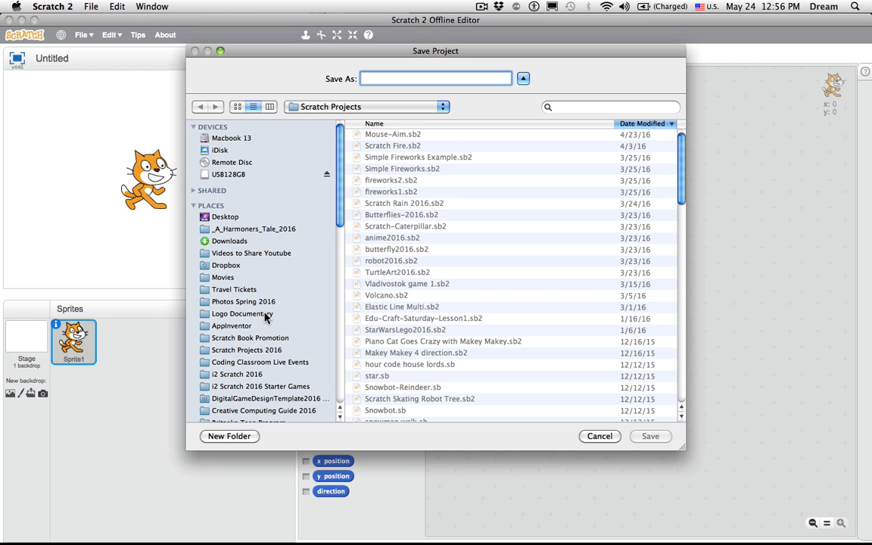
pyautogui.write('Maze Game 1')
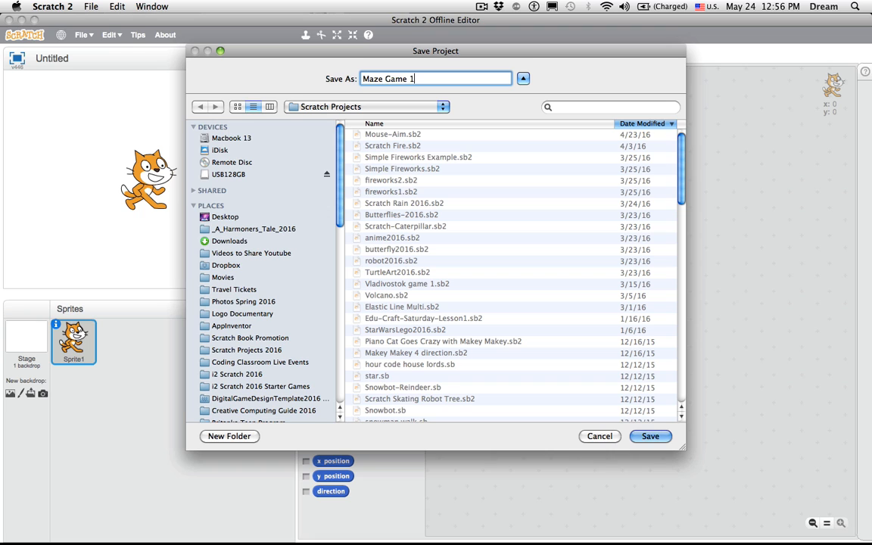
pyautogui.click(649, 436)
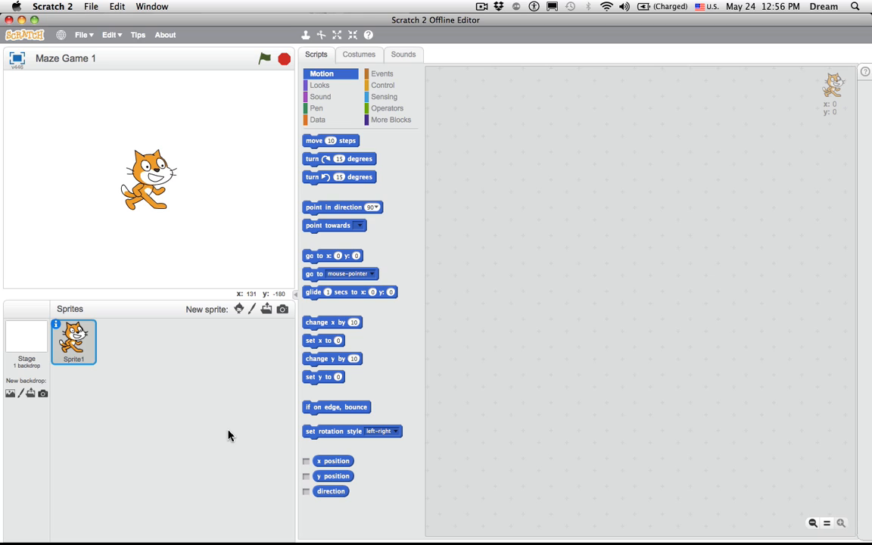
pyautogui.moveTo(161, 127)
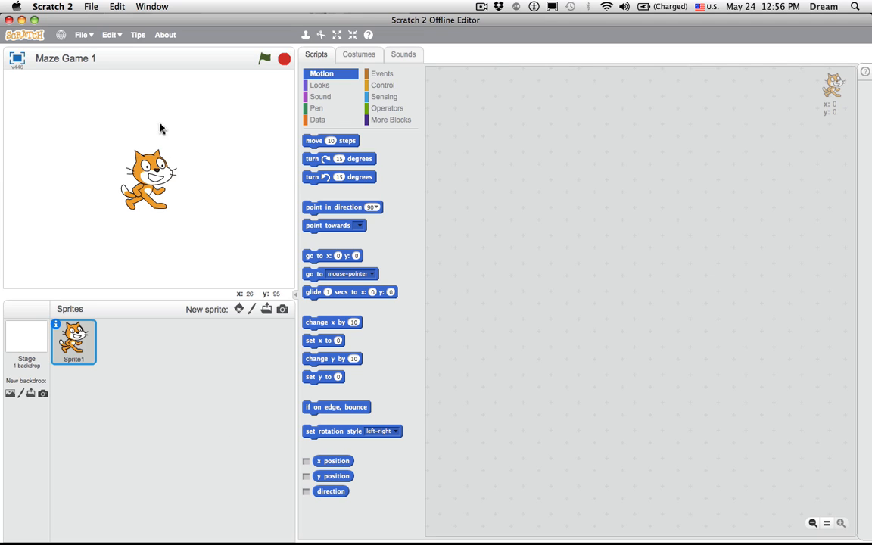
pyautogui.moveTo(76, 187)
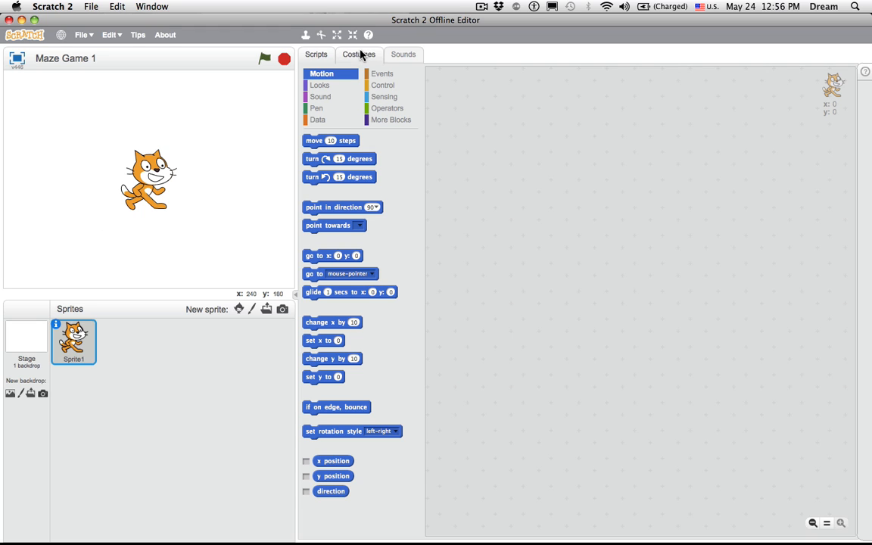
# View Sprite1's cat costume, zooming in on its face and back out to the whole cat.
pyautogui.click(359, 55)
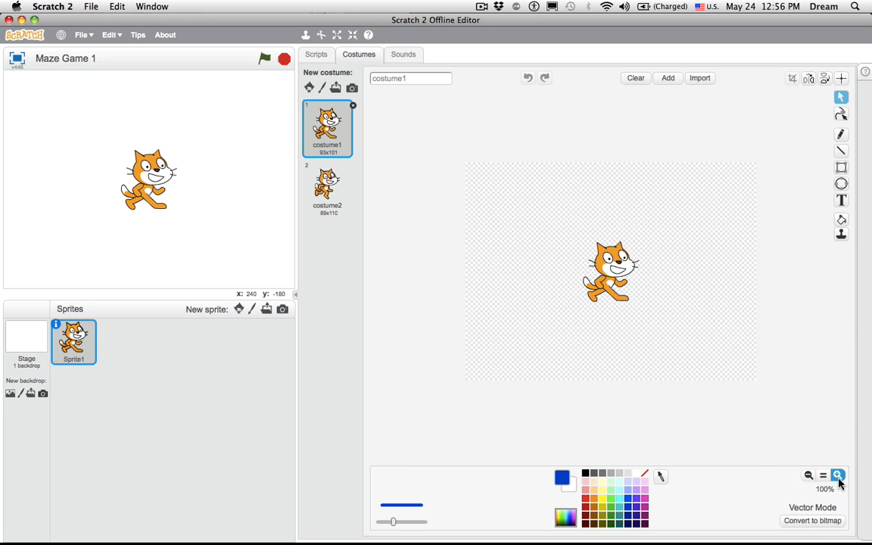
pyautogui.click(838, 476)
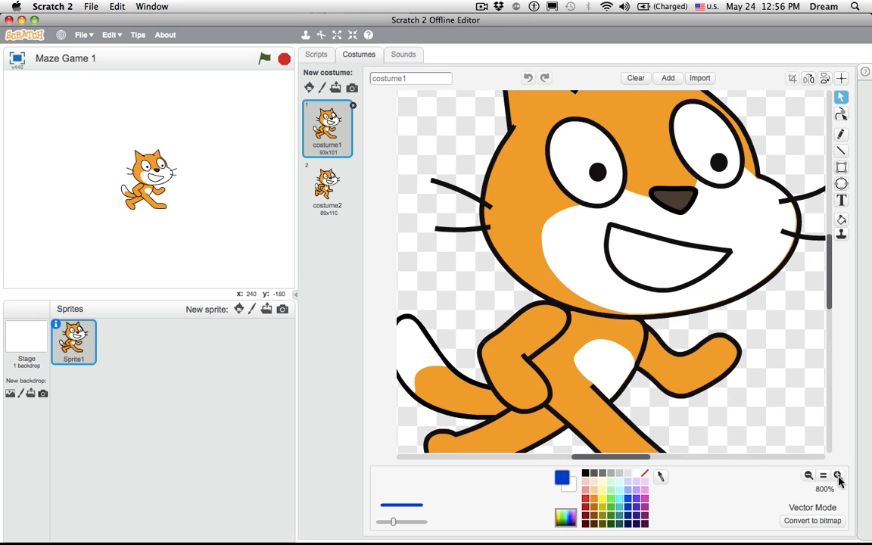
pyautogui.click(838, 476)
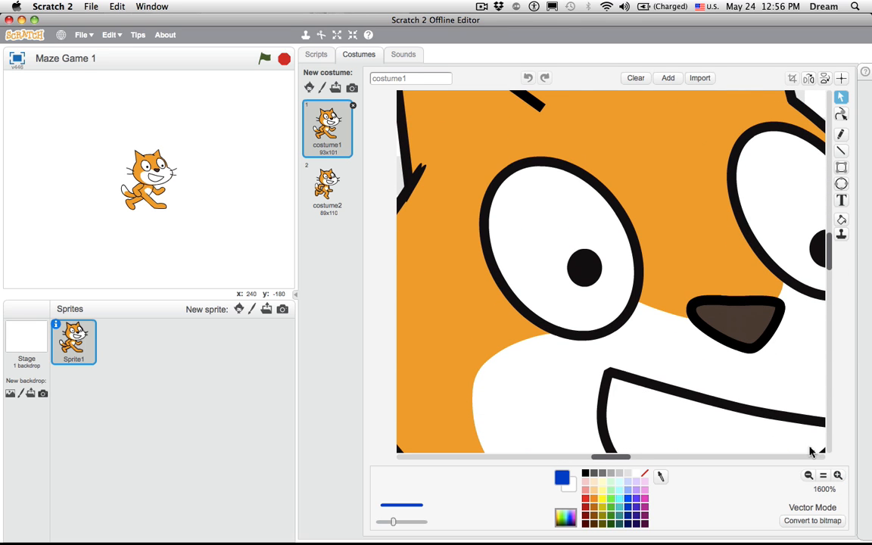
pyautogui.click(809, 476)
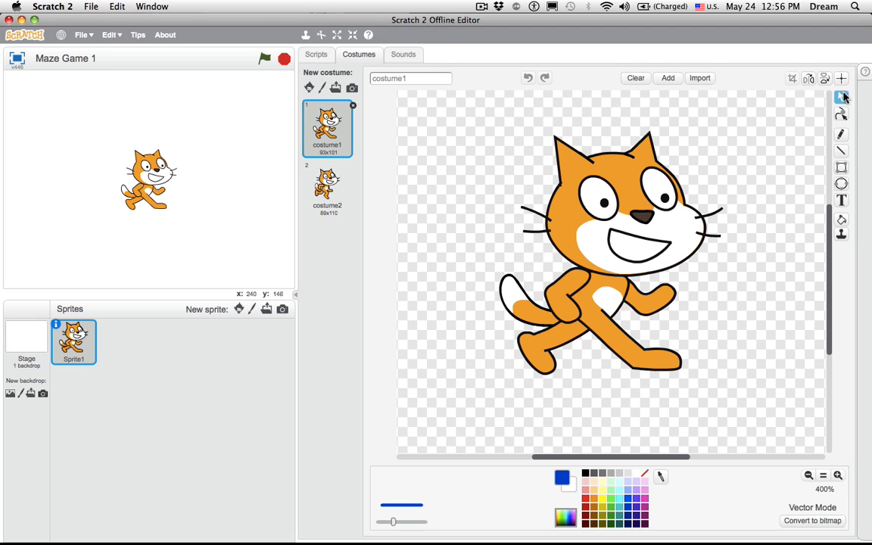
pyautogui.moveTo(639, 221)
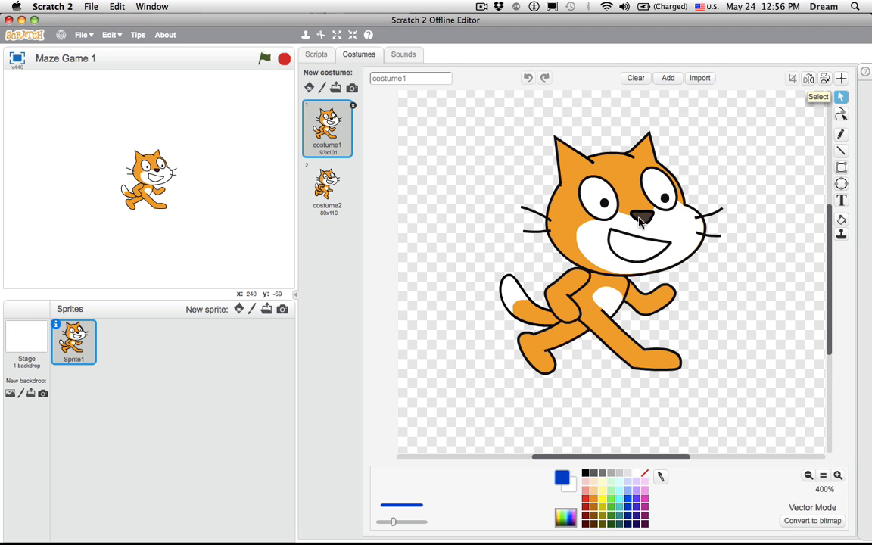
# Marquee-select the whole cat drawing with the Select tool, then clear the selection.
pyautogui.click(614, 250)
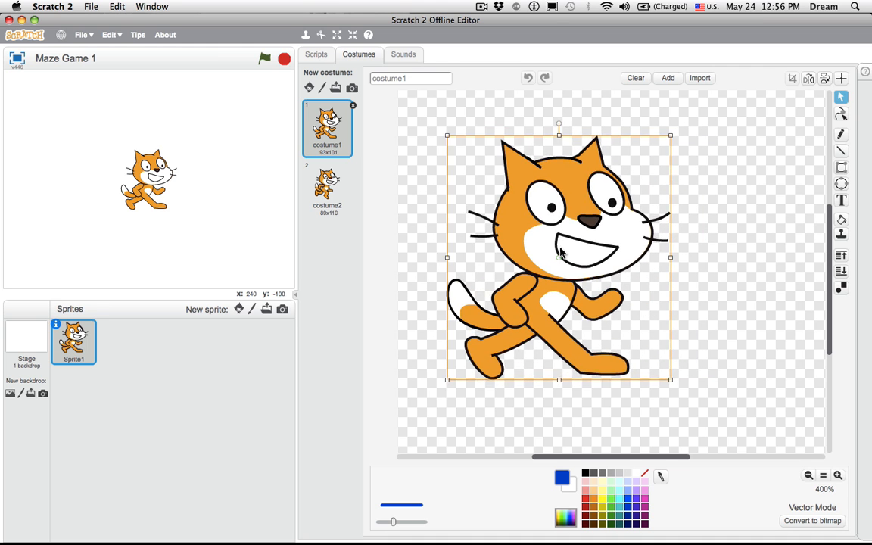
pyautogui.moveTo(559, 258); pyautogui.dragTo(623, 250)
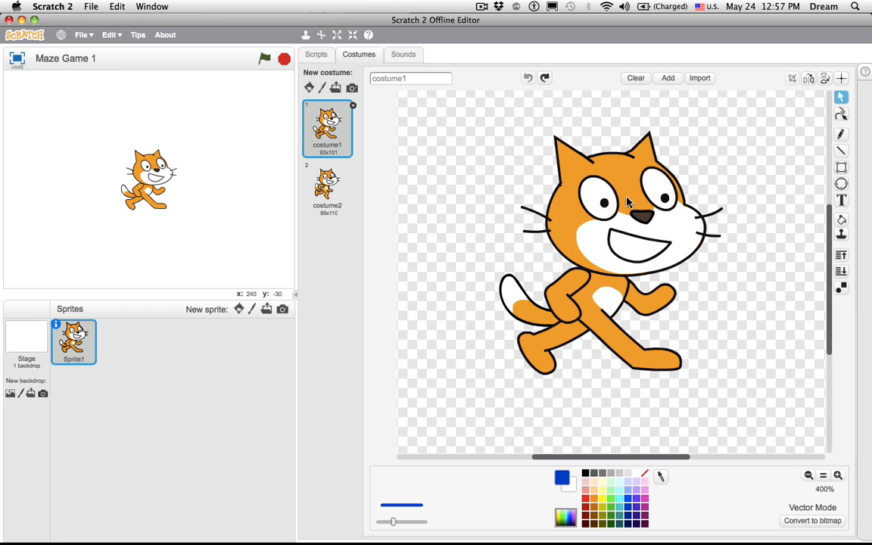
pyautogui.click(636, 78)
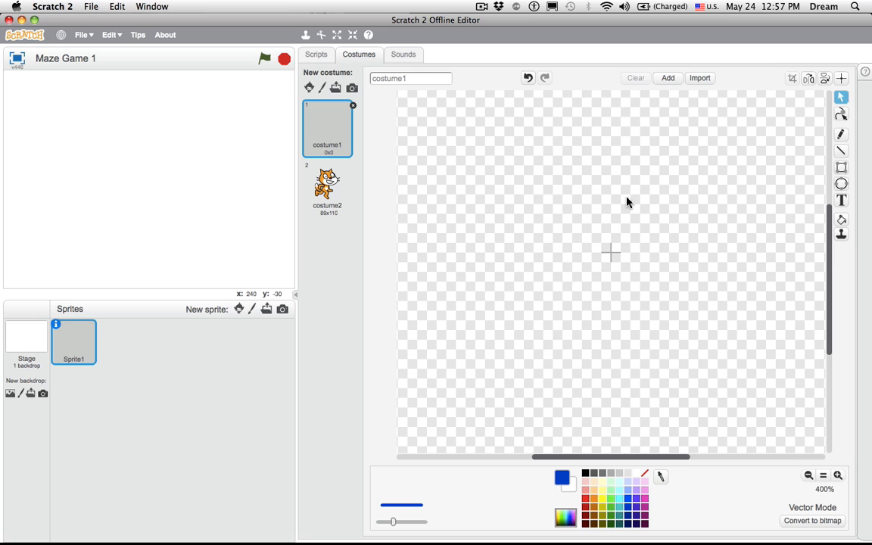
pyautogui.moveTo(536, 97)
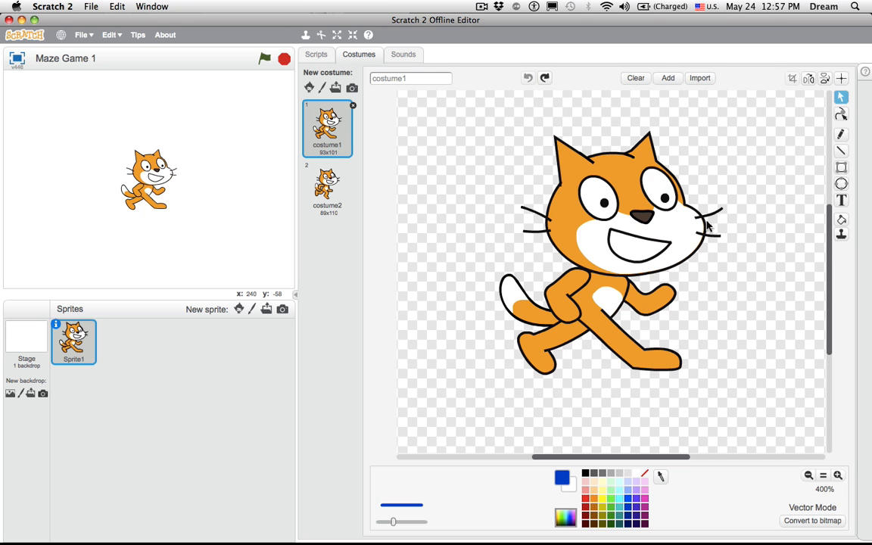
pyautogui.moveTo(605, 249)
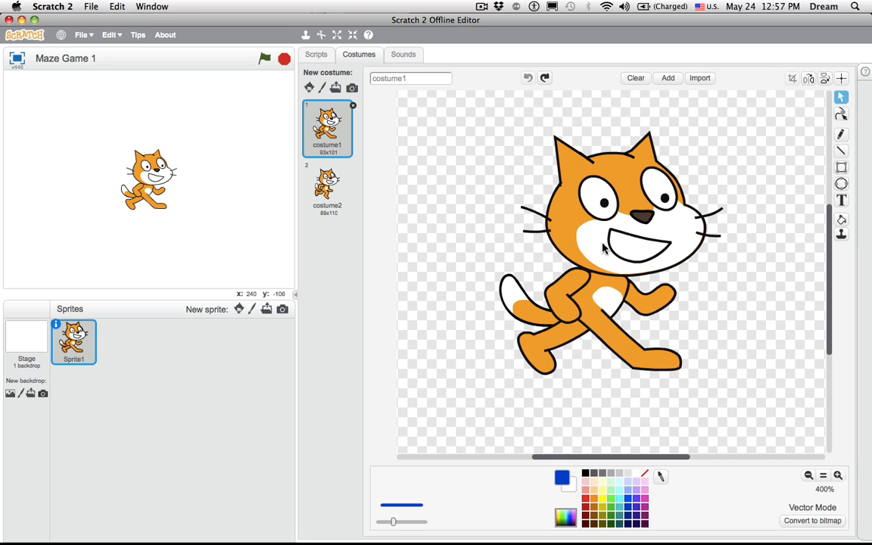
# Ungroup the cat drawing and remove its body so only the head remains.
pyautogui.click(604, 251)
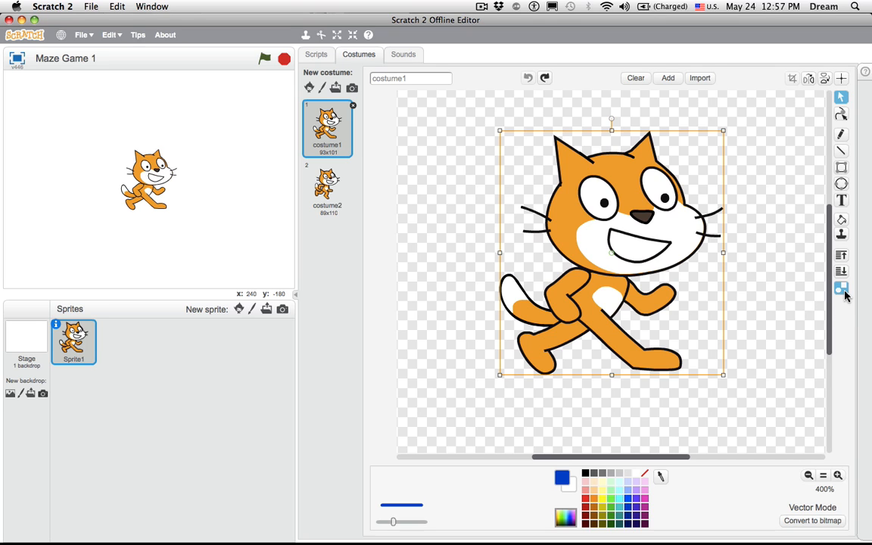
pyautogui.moveTo(842, 287)
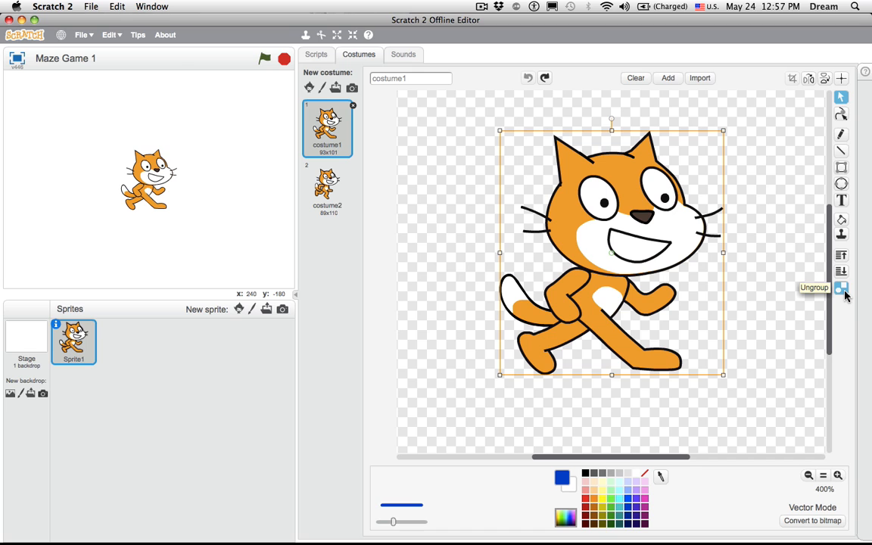
pyautogui.click(842, 287)
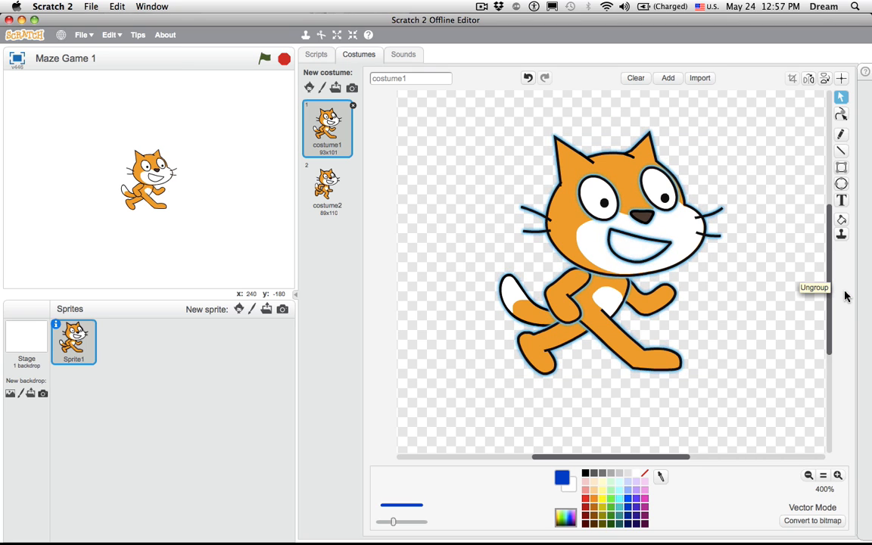
pyautogui.click(598, 200)
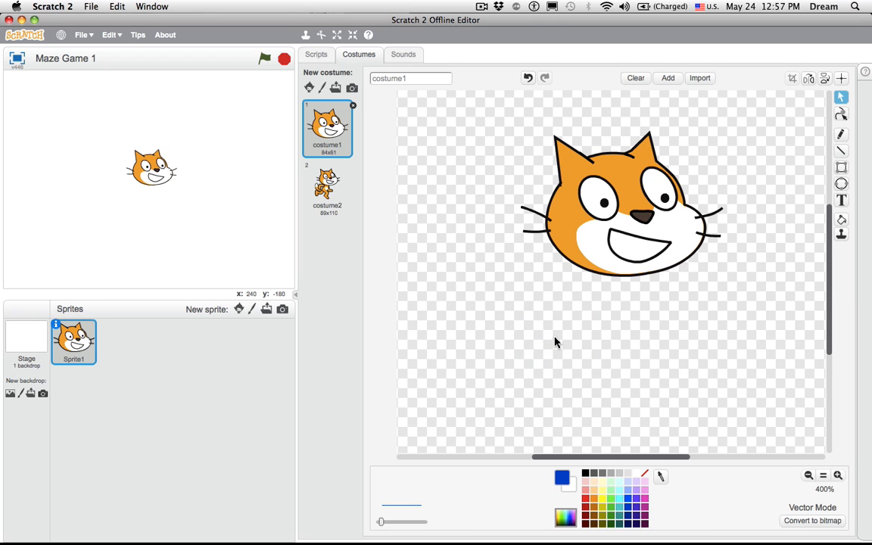
# Delete the sprite's second costume, leaving a single cat-head costume.
pyautogui.click(327, 188)
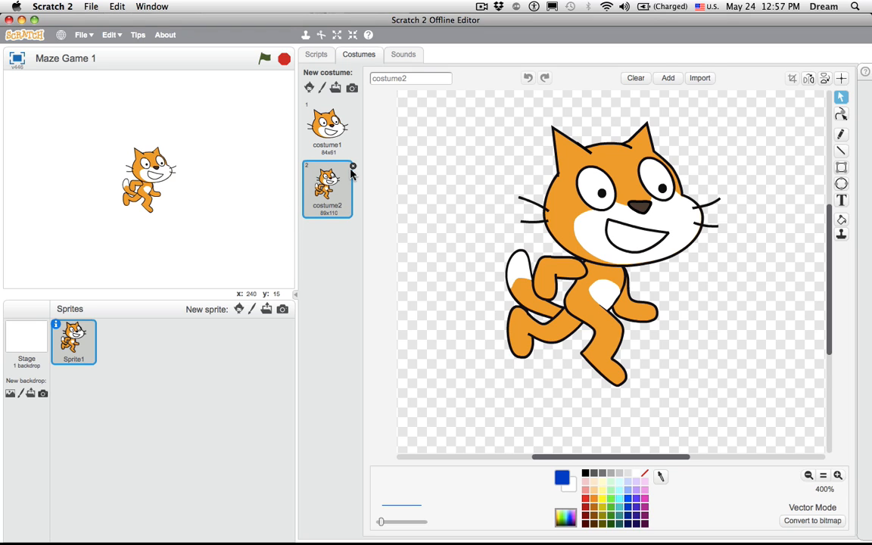
pyautogui.click(353, 165)
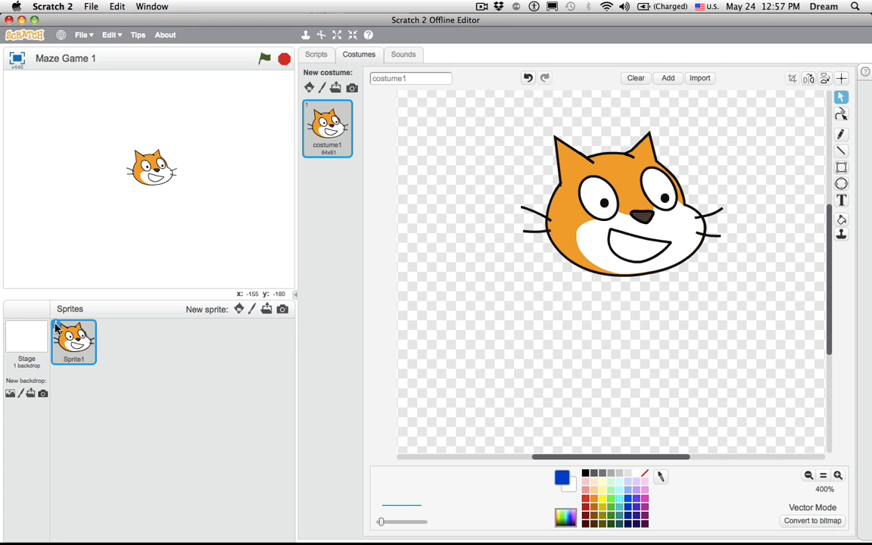
# Rename Sprite1 to 'Player' in the sprite info panel.
pyautogui.click(57, 327)
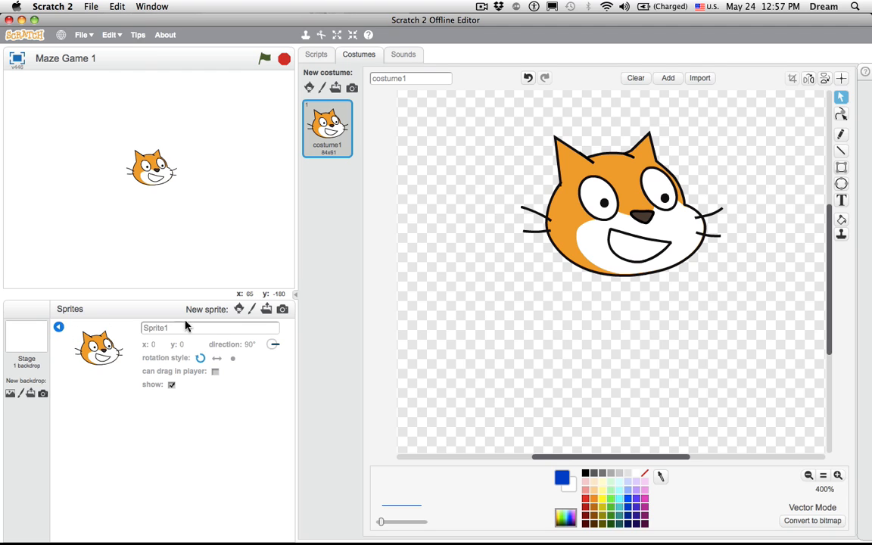
pyautogui.write('Cat')
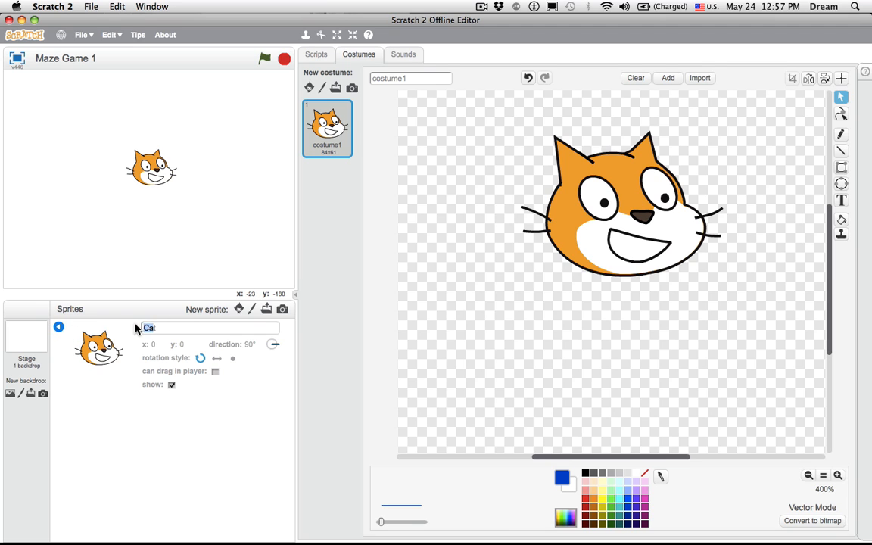
pyautogui.write('Player')
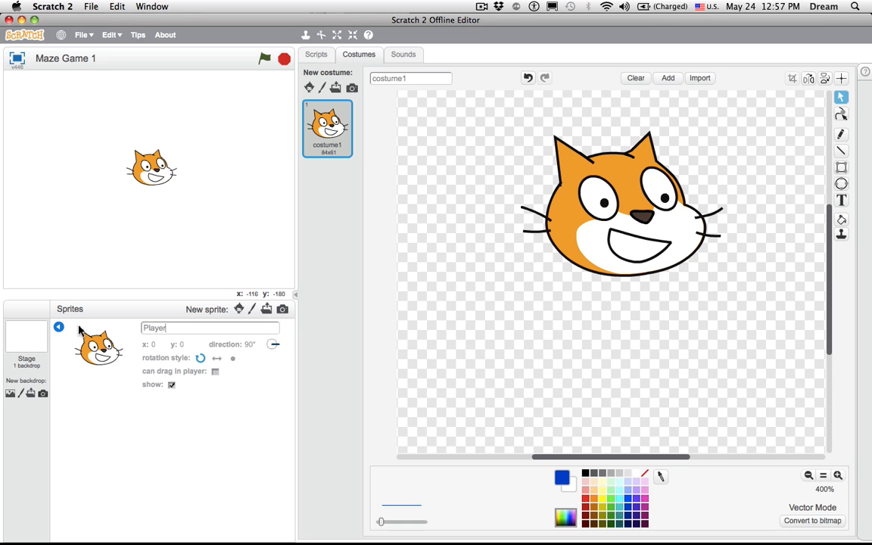
pyautogui.moveTo(58, 321)
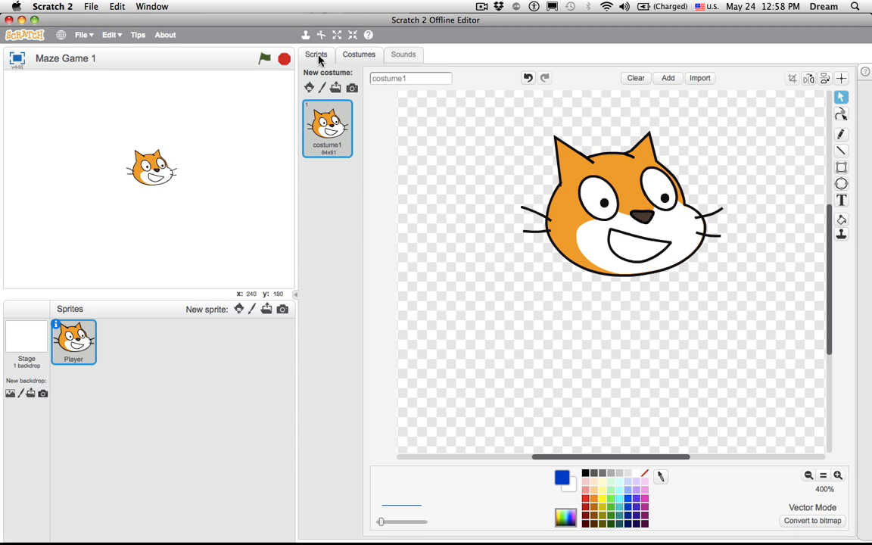
# Add a 'when up arrow key pressed' trigger to the Player's scripts.
pyautogui.click(315, 54)
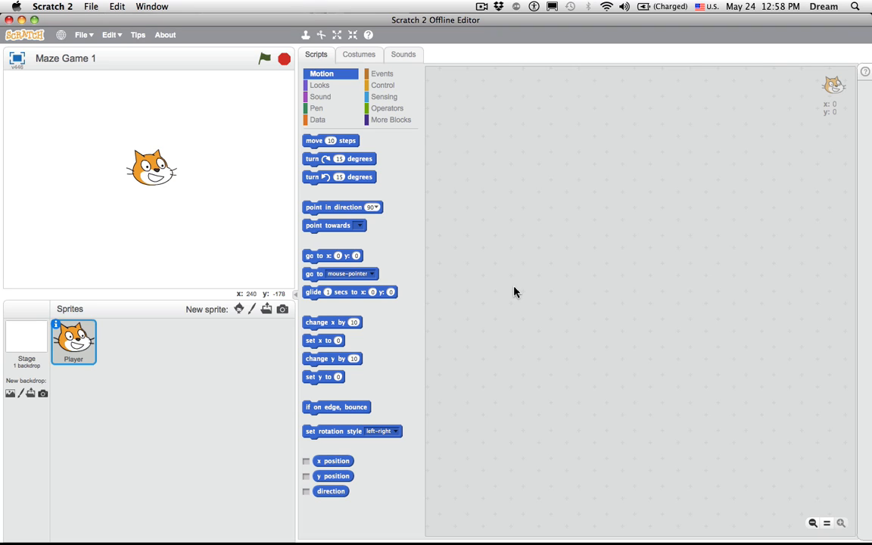
pyautogui.moveTo(445, 51)
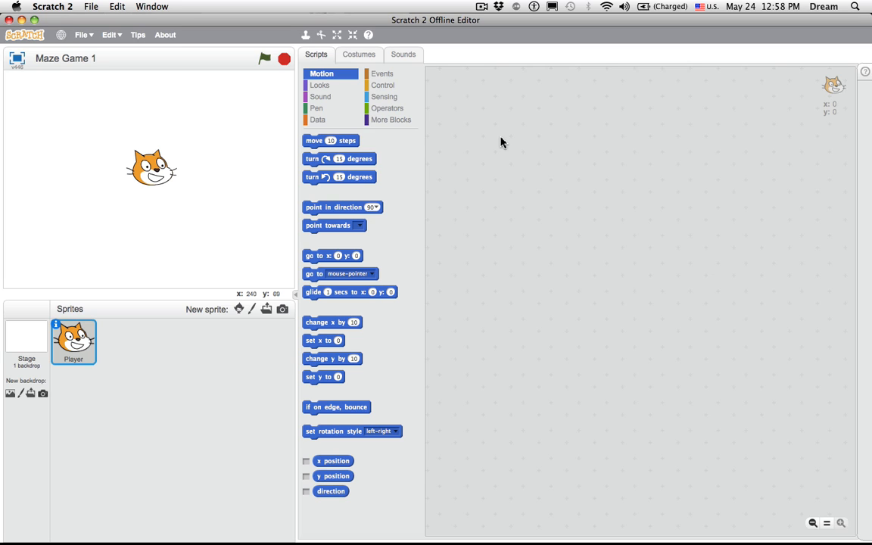
pyautogui.click(382, 73)
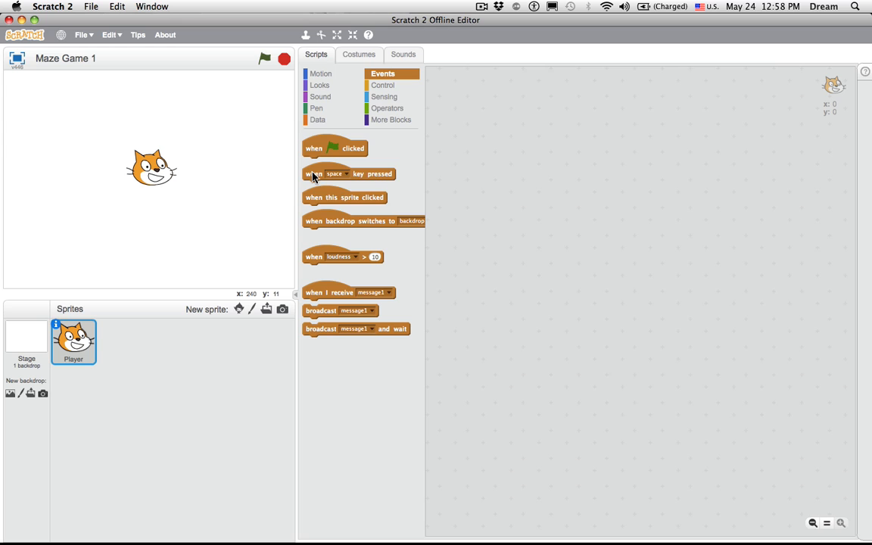
pyautogui.moveTo(348, 173); pyautogui.dragTo(532, 97)
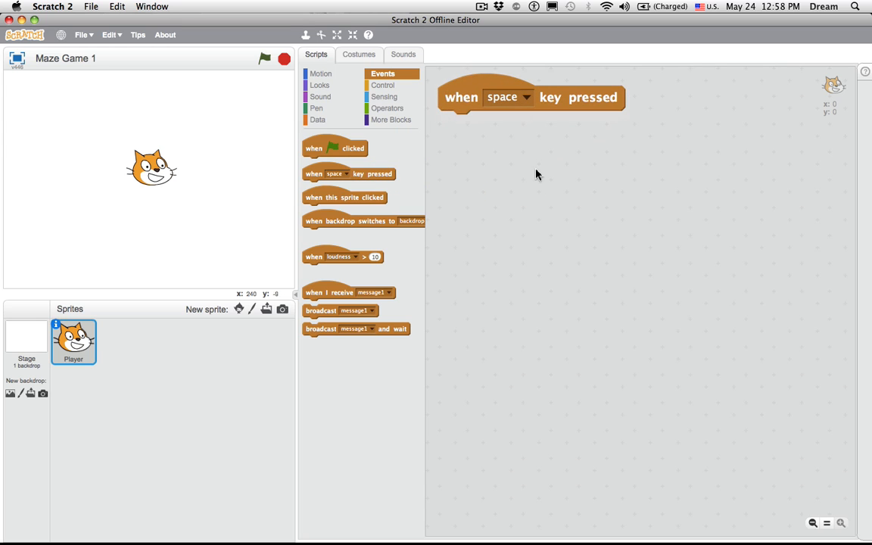
pyautogui.click(526, 97)
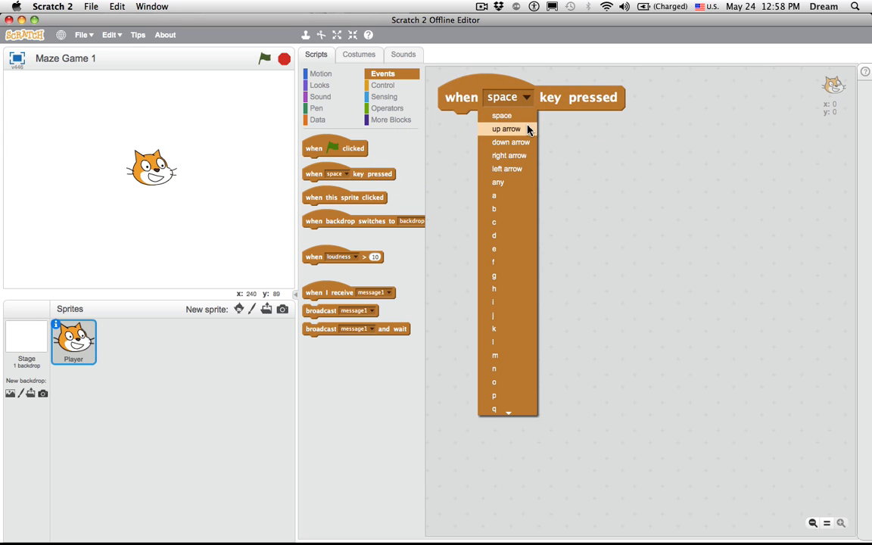
pyautogui.click(506, 128)
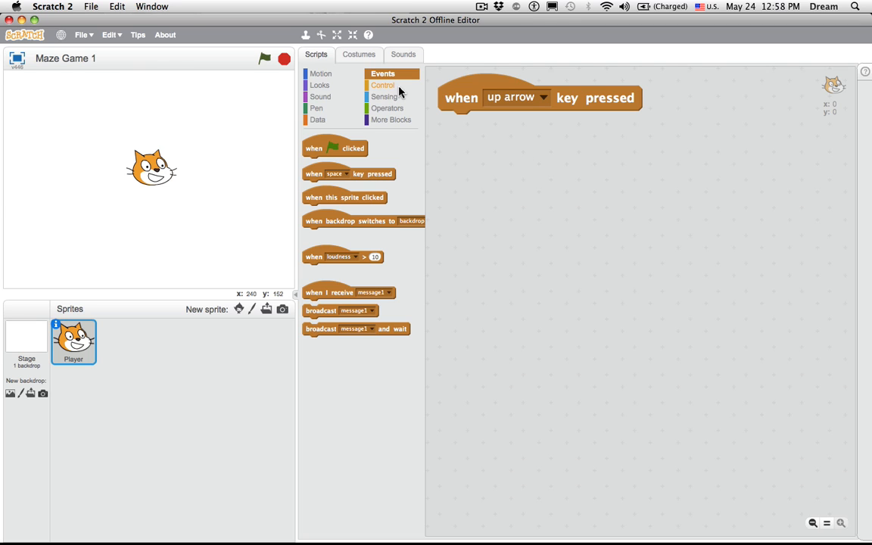
# Attach 'point in direction 0' and 'move 10 steps' under the trigger and test the script.
pyautogui.click(321, 72)
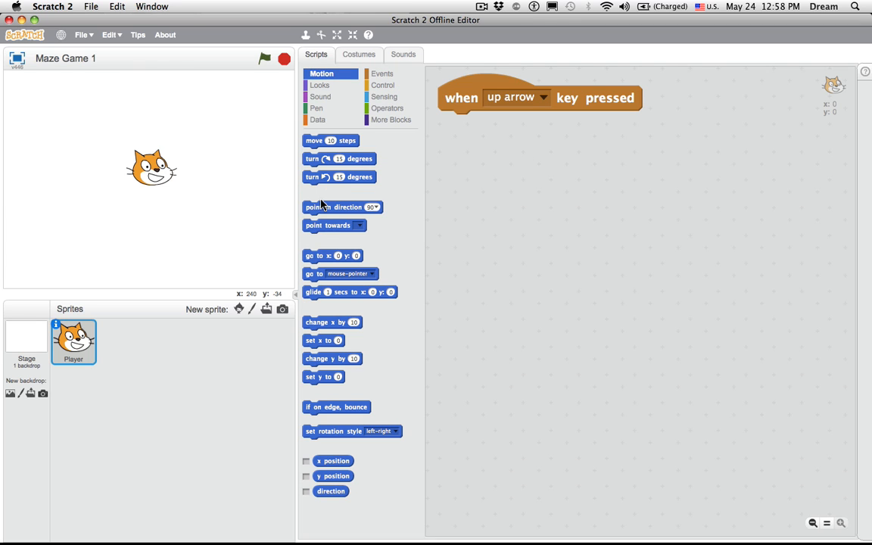
pyautogui.moveTo(342, 206); pyautogui.dragTo(518, 124)
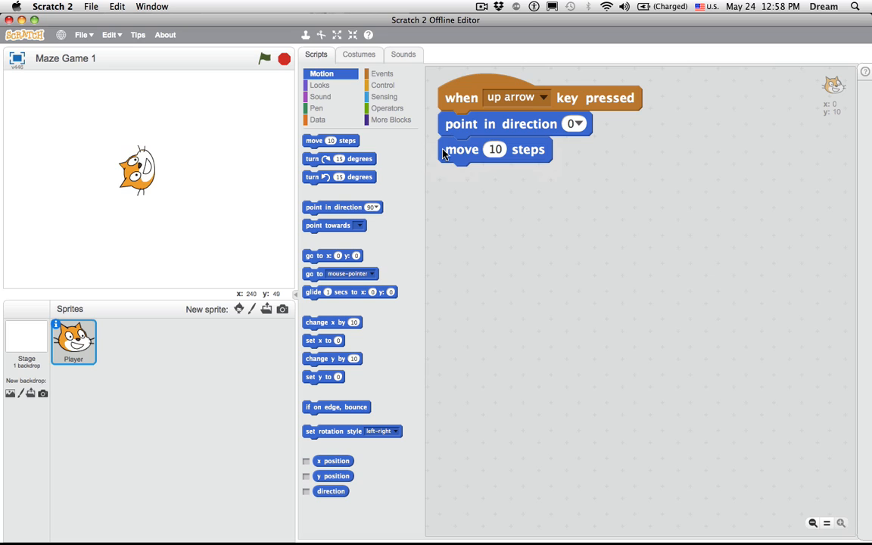
pyautogui.click(495, 150)
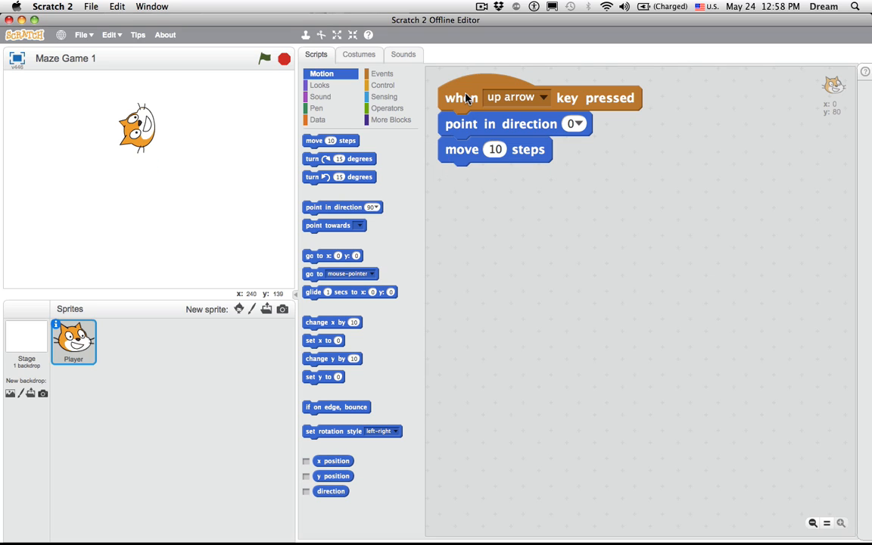
# Duplicate the script as a down-arrow version pointing in direction 180.
pyautogui.rightClick(460, 97)
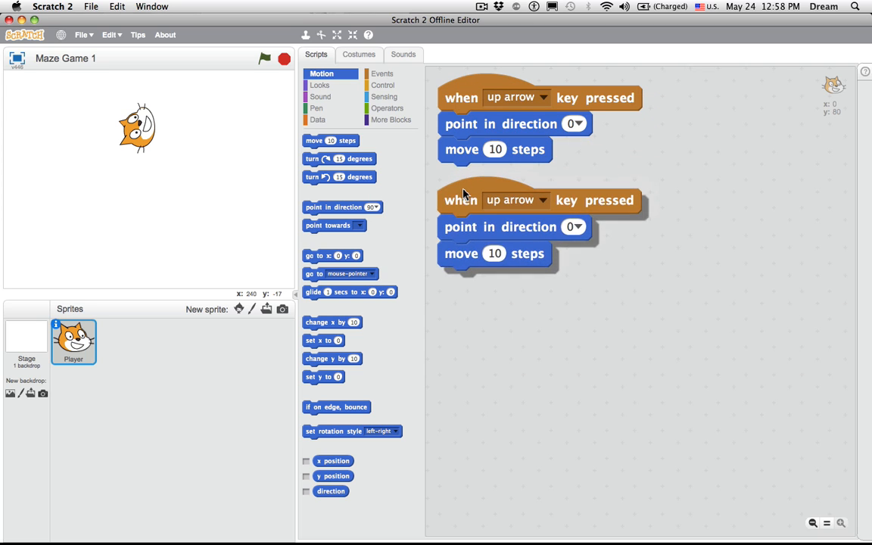
pyautogui.click(542, 199)
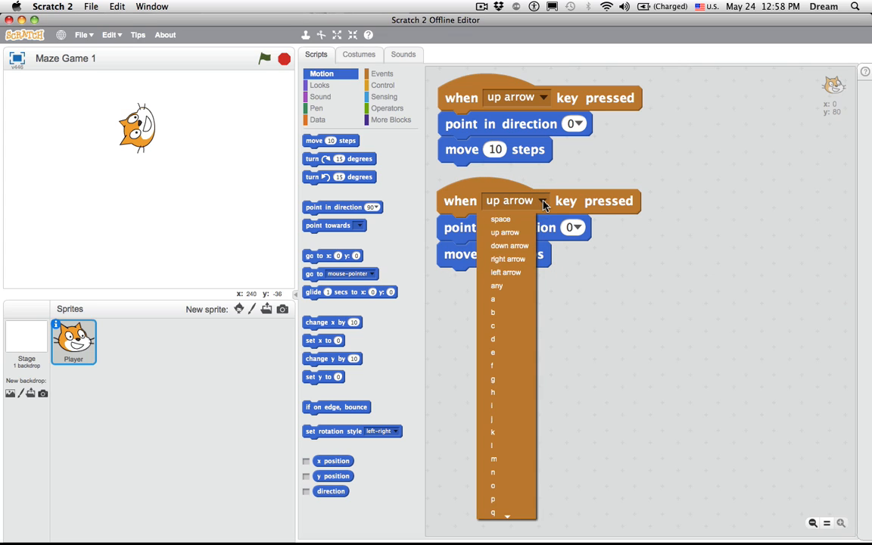
pyautogui.click(509, 246)
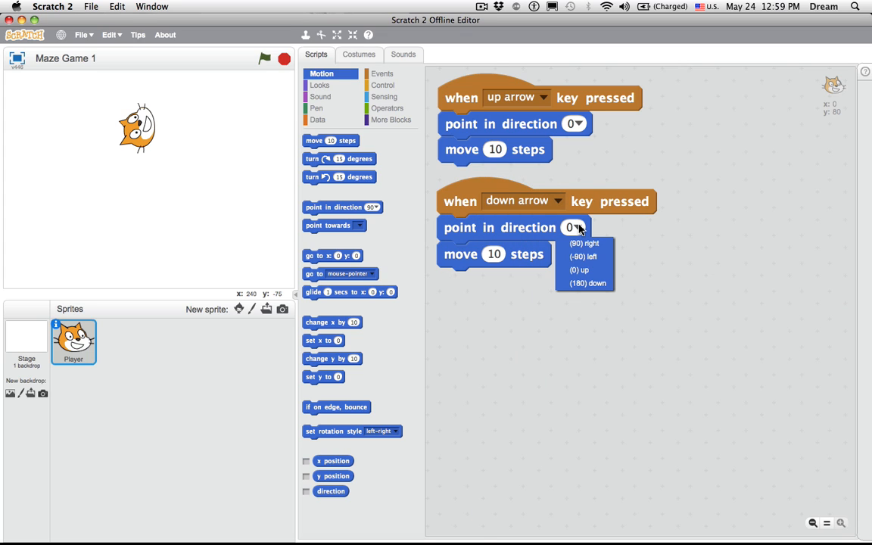
pyautogui.click(588, 283)
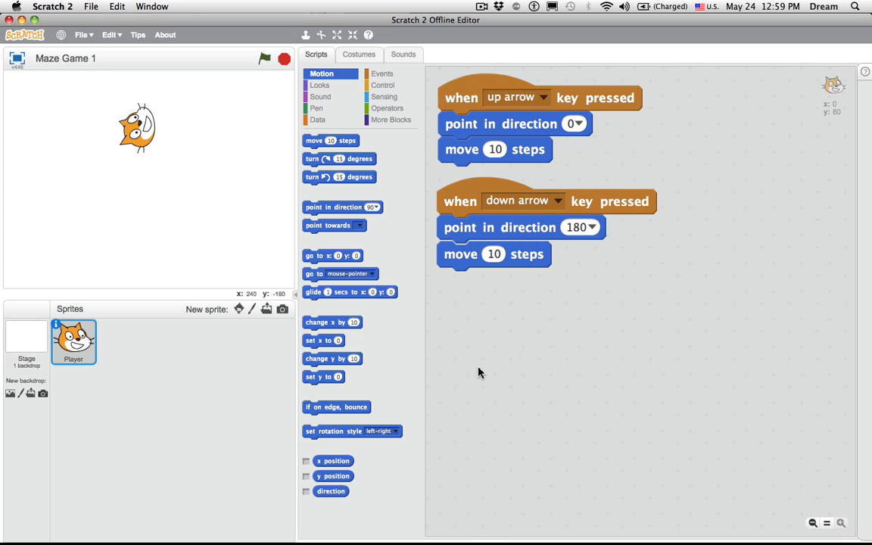
pyautogui.moveTo(563, 324)
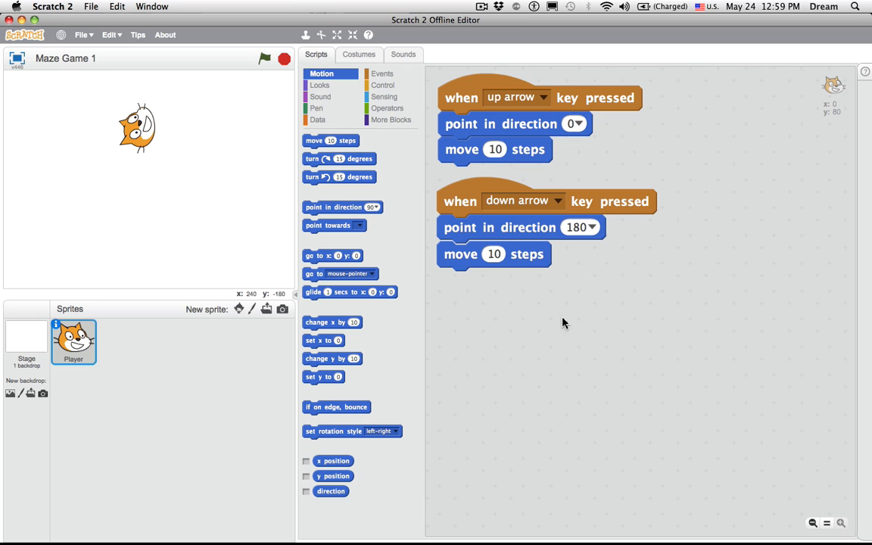
pyautogui.moveTo(597, 303)
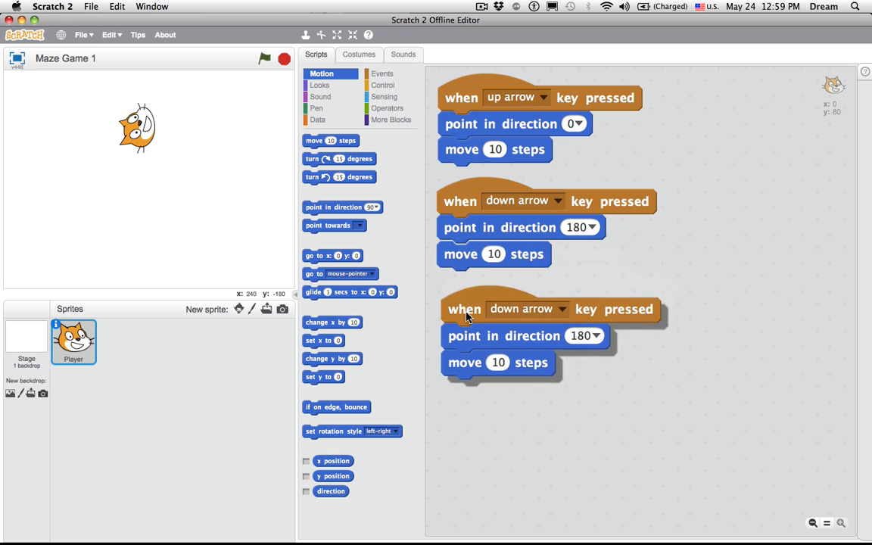
# Make left and right arrow copies pointing -90 and 90 and arrange the scripts.
pyautogui.click(560, 309)
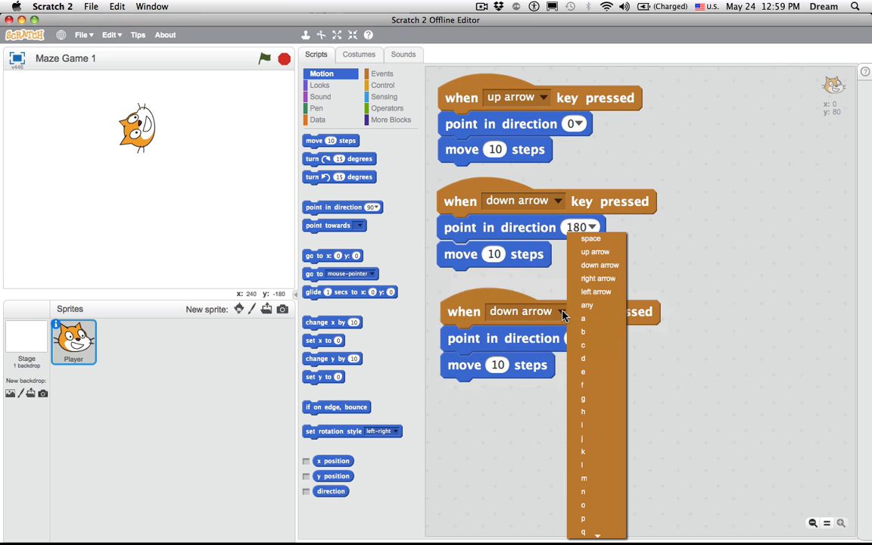
pyautogui.click(597, 290)
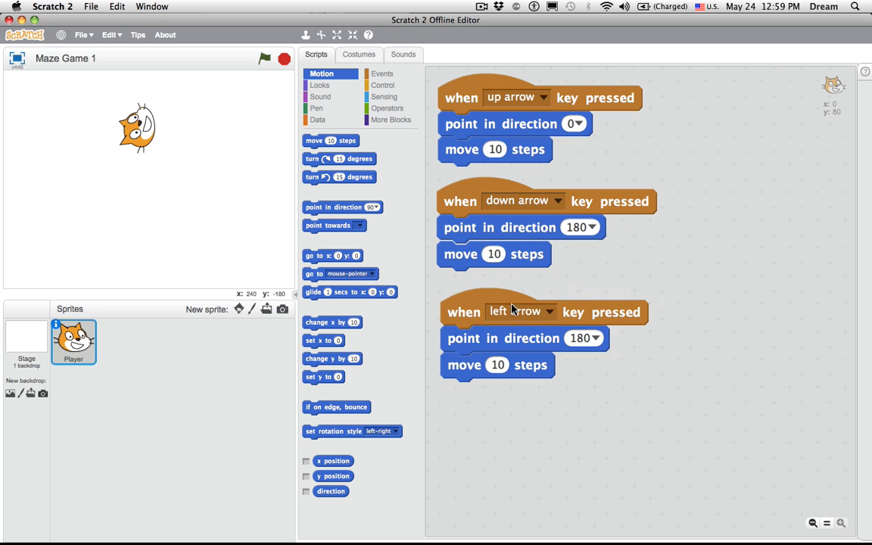
pyautogui.moveTo(463, 312); pyautogui.dragTo(475, 315)
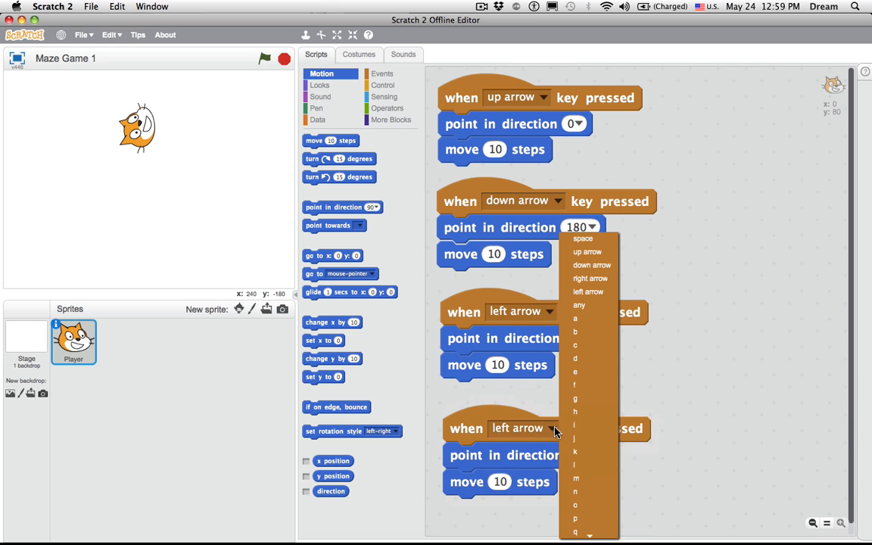
pyautogui.click(590, 279)
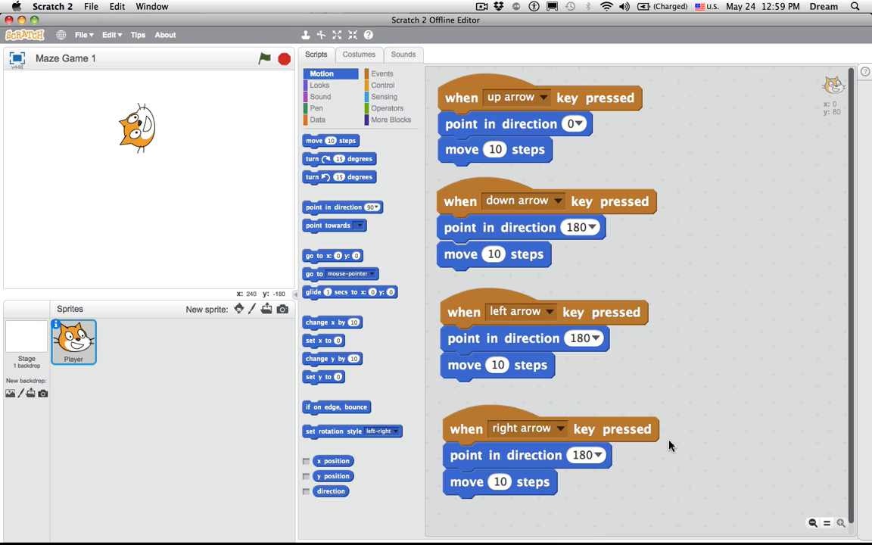
pyautogui.moveTo(598, 340)
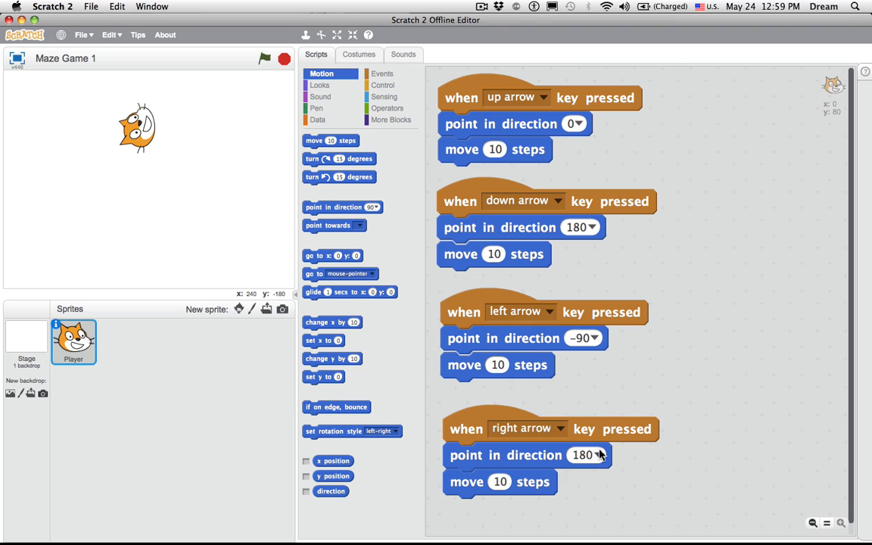
pyautogui.click(593, 454)
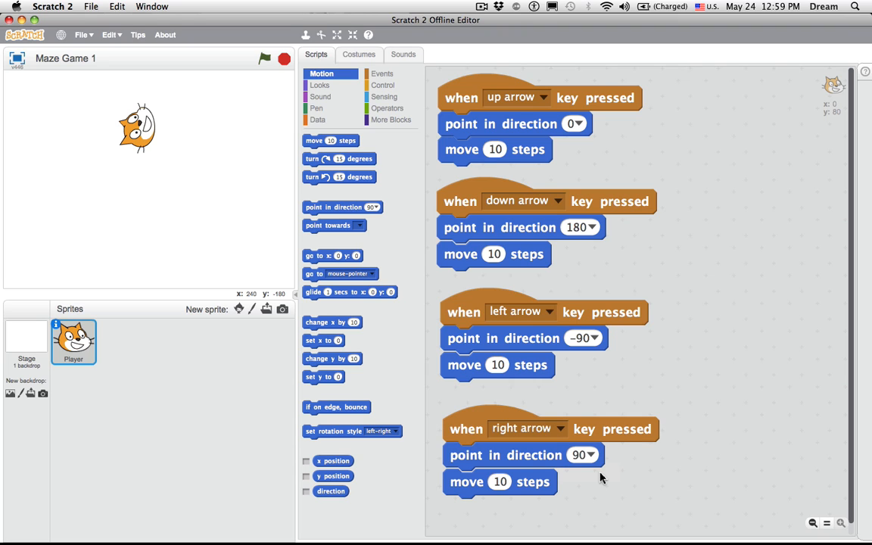
pyautogui.moveTo(313, 325)
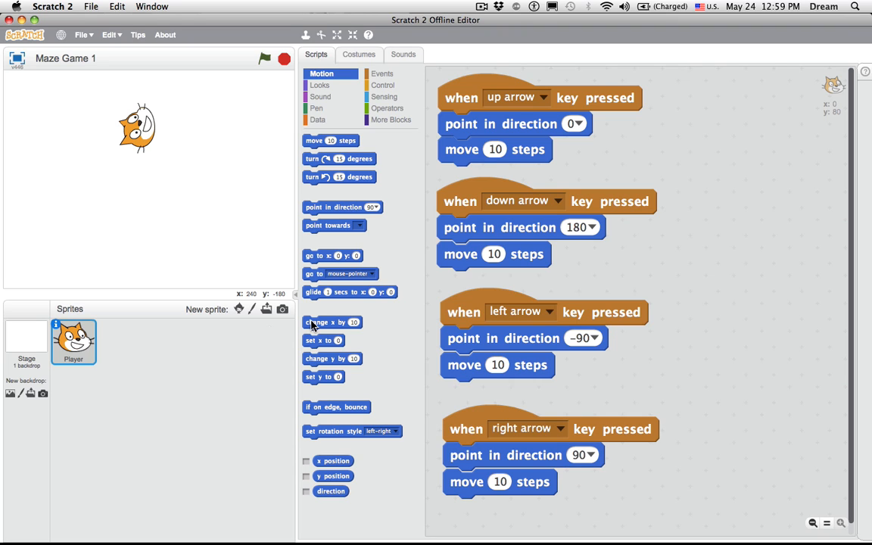
pyautogui.moveTo(332, 321); pyautogui.dragTo(674, 355)
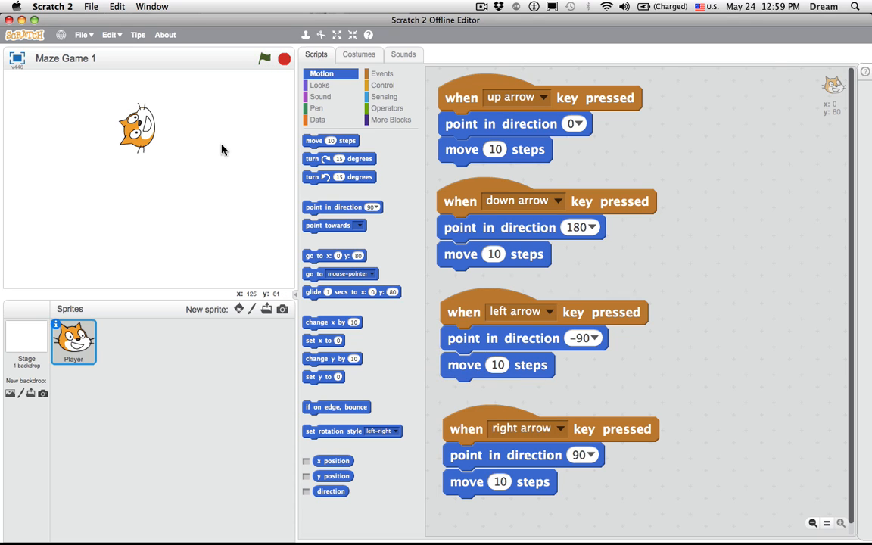
# Insert 'set rotation style left-right' into the left-arrow script so the cat stays upright.
pyautogui.moveTo(136, 127); pyautogui.dragTo(159, 181)
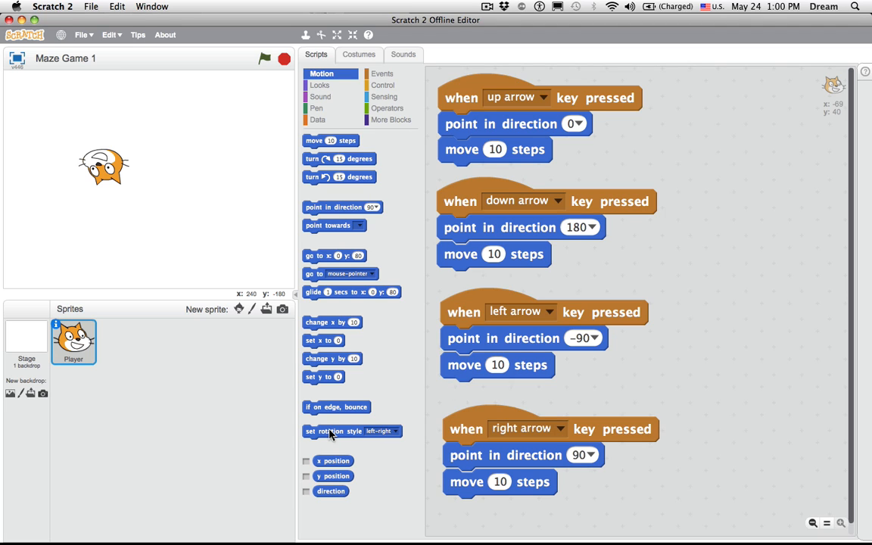
pyautogui.moveTo(477, 323)
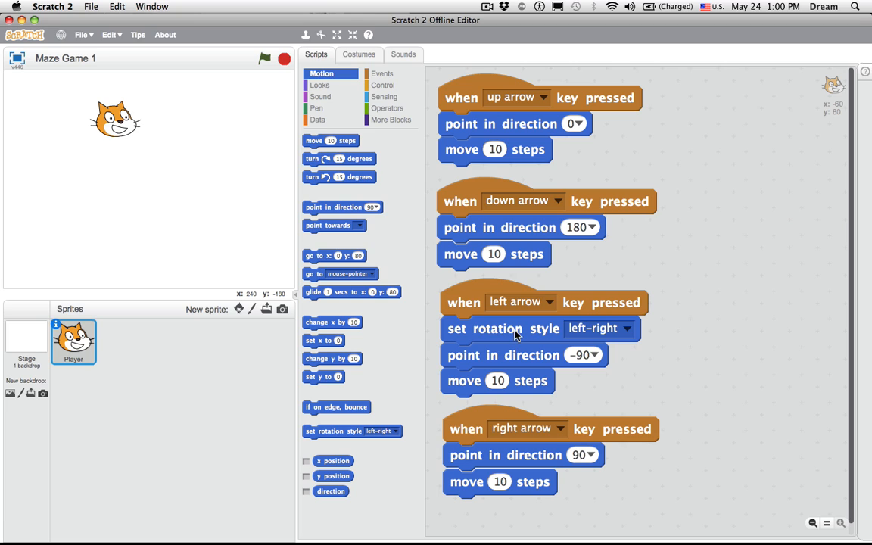
pyautogui.moveTo(486, 372)
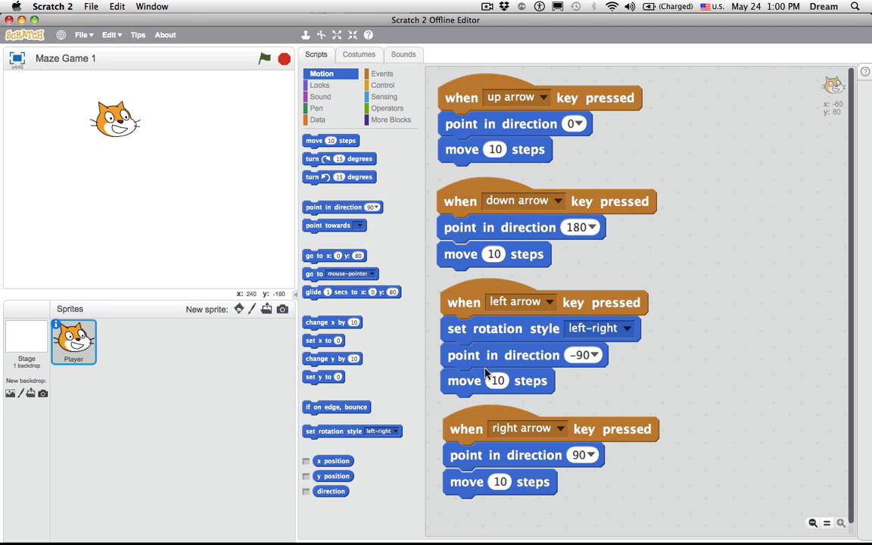
pyautogui.moveTo(630, 333)
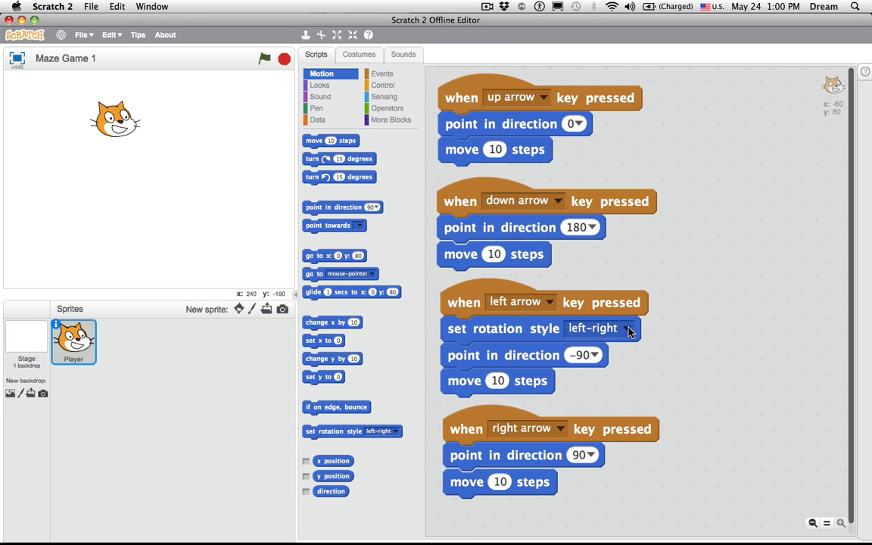
pyautogui.click(627, 327)
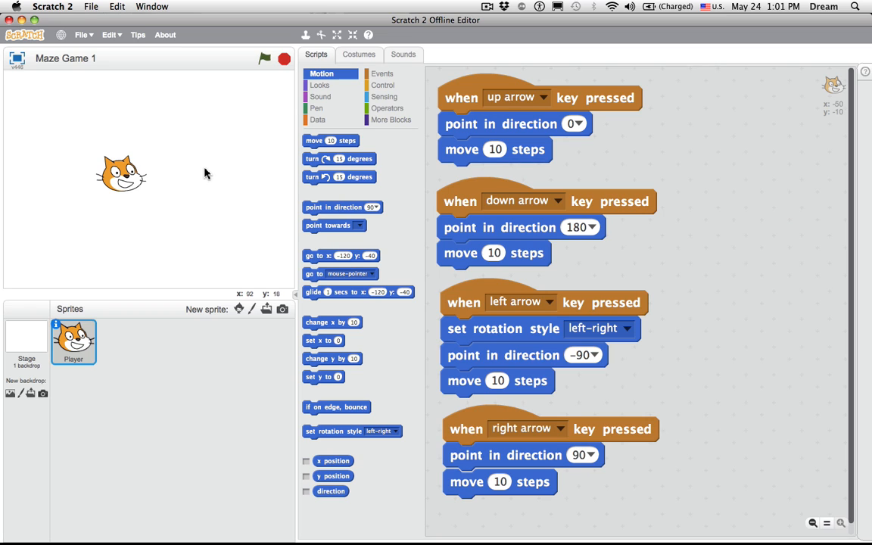
pyautogui.moveTo(234, 406)
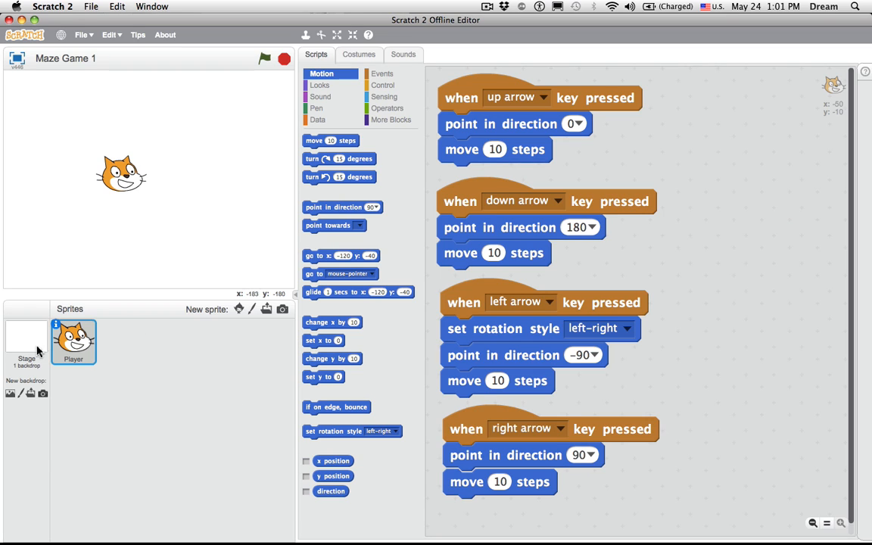
pyautogui.moveTo(197, 360)
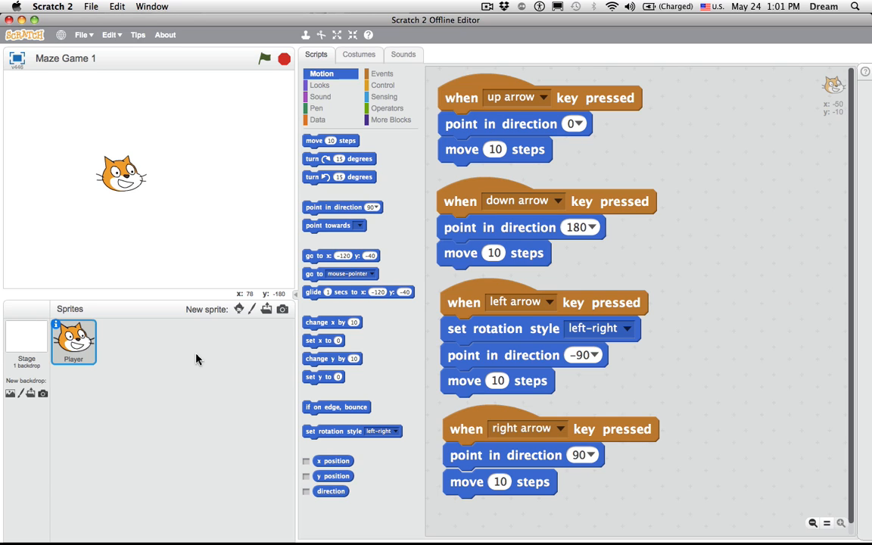
# Select the Stage and view its blank backdrop1 in the paint editor at 100% zoom.
pyautogui.click(25, 345)
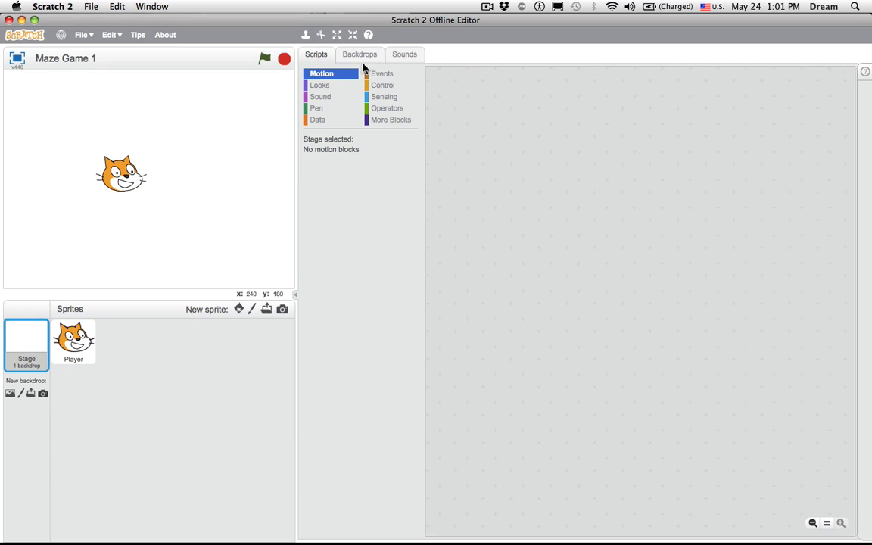
pyautogui.click(361, 55)
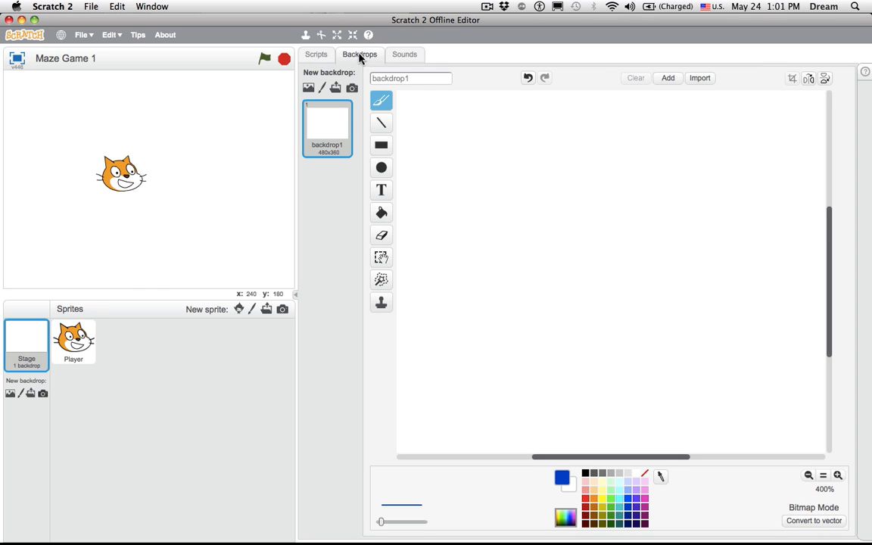
pyautogui.click(73, 342)
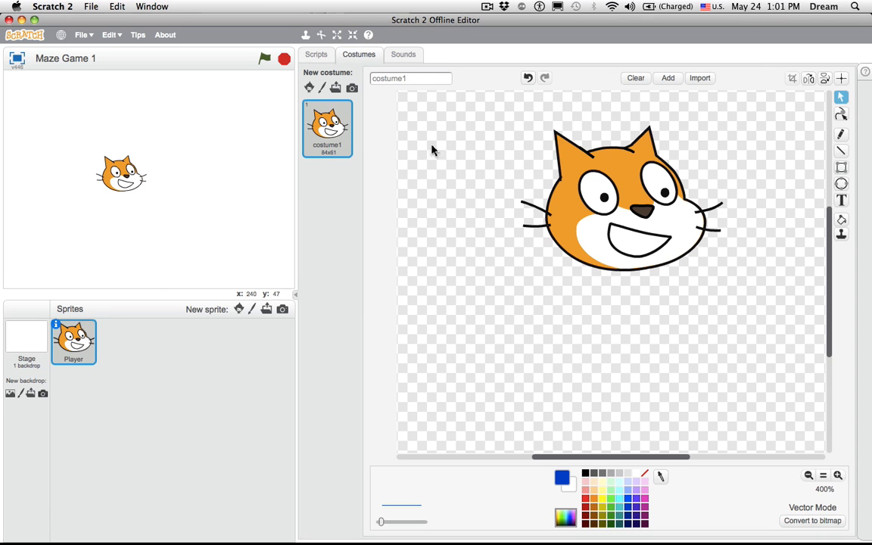
pyautogui.click(26, 341)
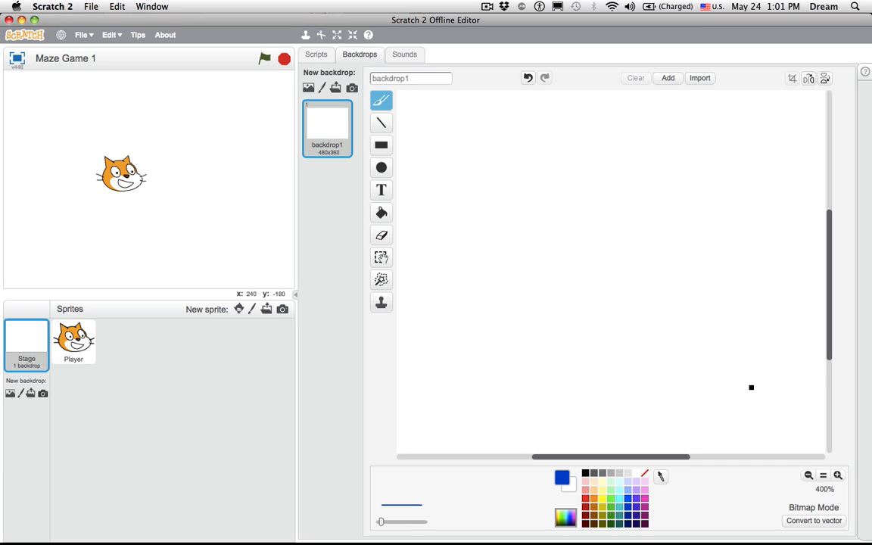
pyautogui.click(808, 475)
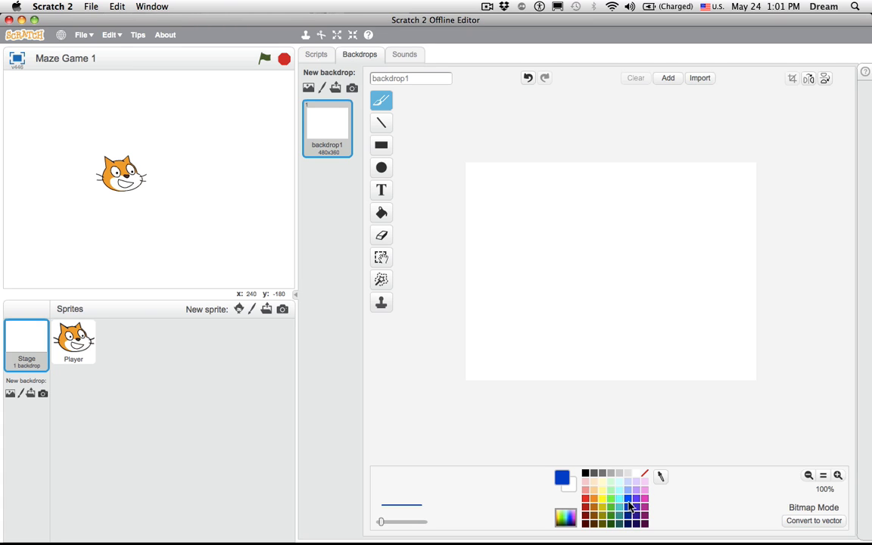
pyautogui.moveTo(442, 494)
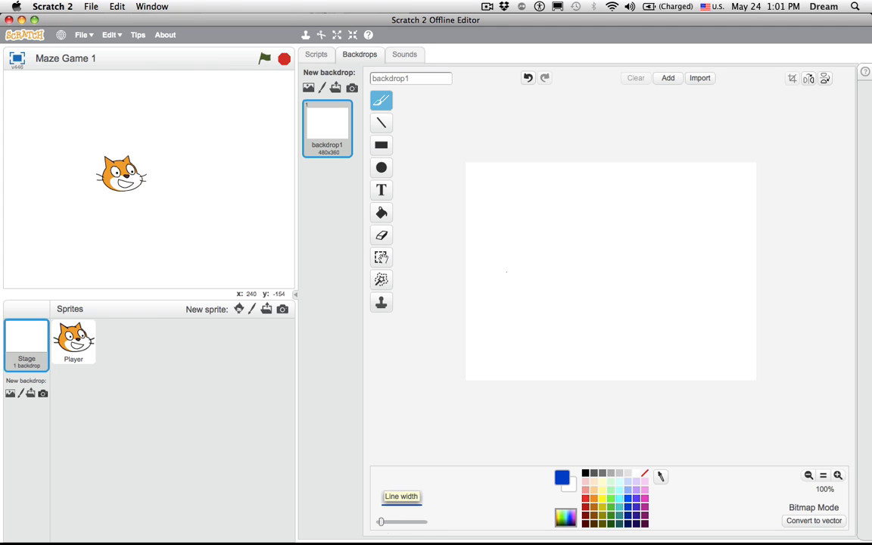
# Try thin and thick Paintbrush test strokes, undo them, and keep the thicker line width.
pyautogui.moveTo(515, 224); pyautogui.dragTo(659, 276)
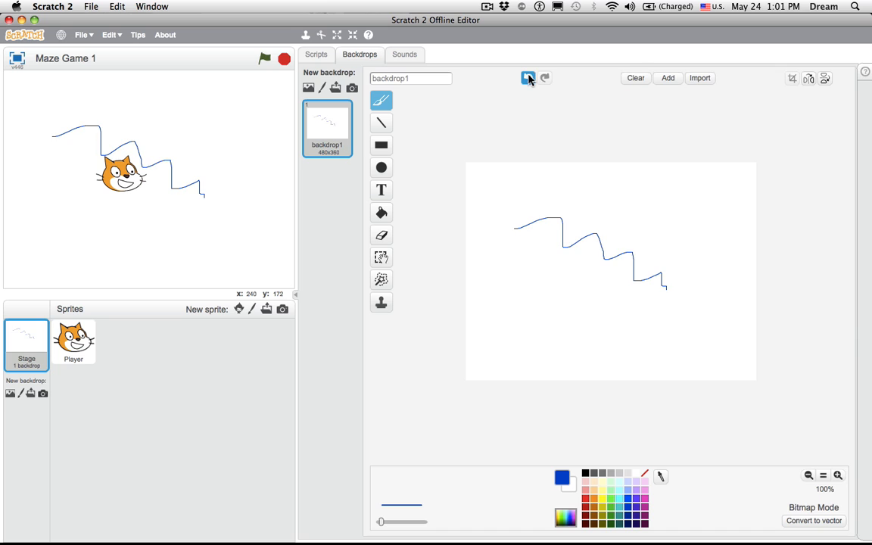
pyautogui.click(527, 78)
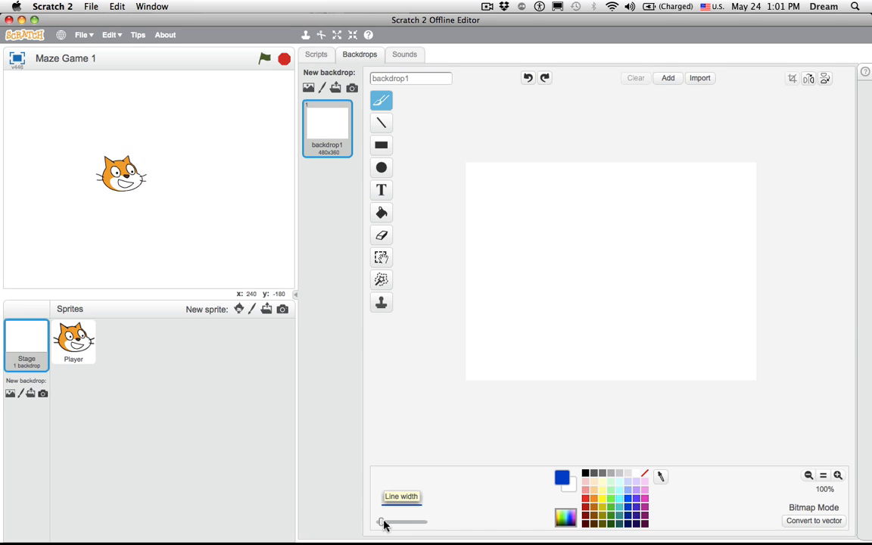
pyautogui.moveTo(382, 523); pyautogui.dragTo(406, 522)
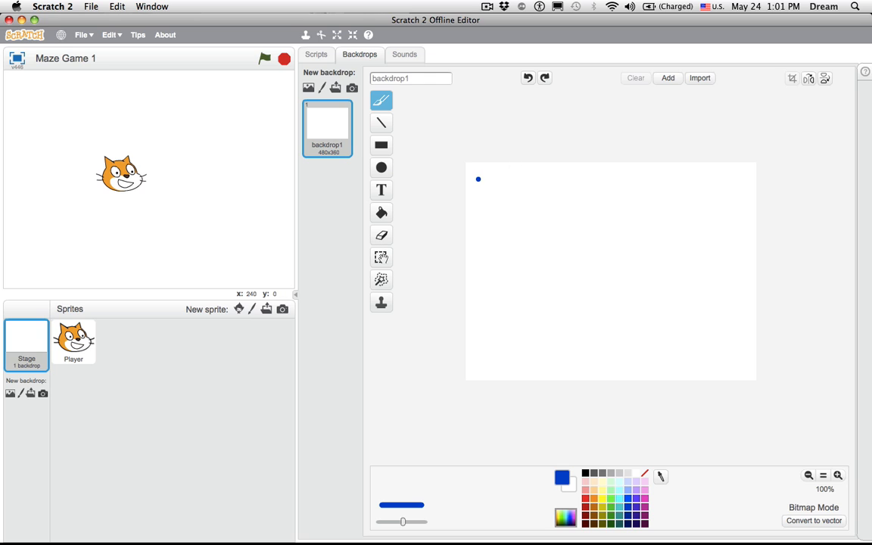
pyautogui.moveTo(479, 179); pyautogui.dragTo(699, 259)
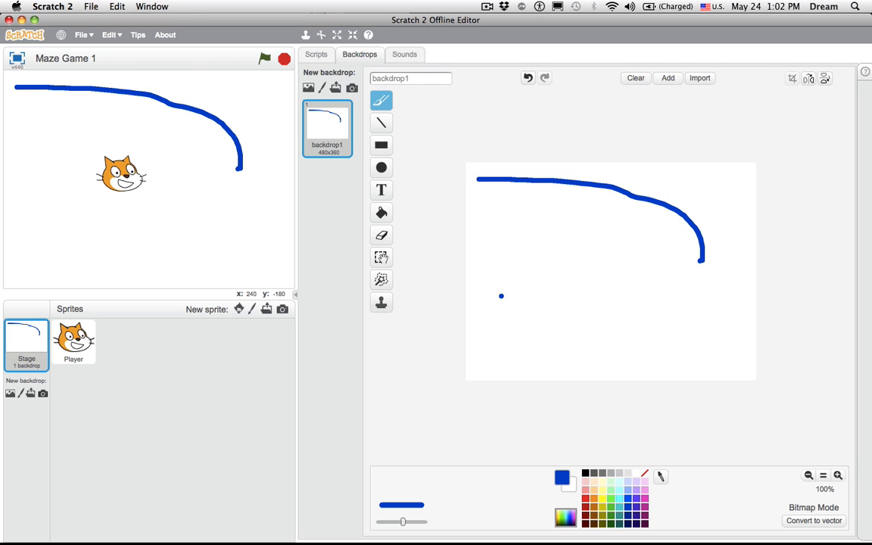
pyautogui.click(527, 77)
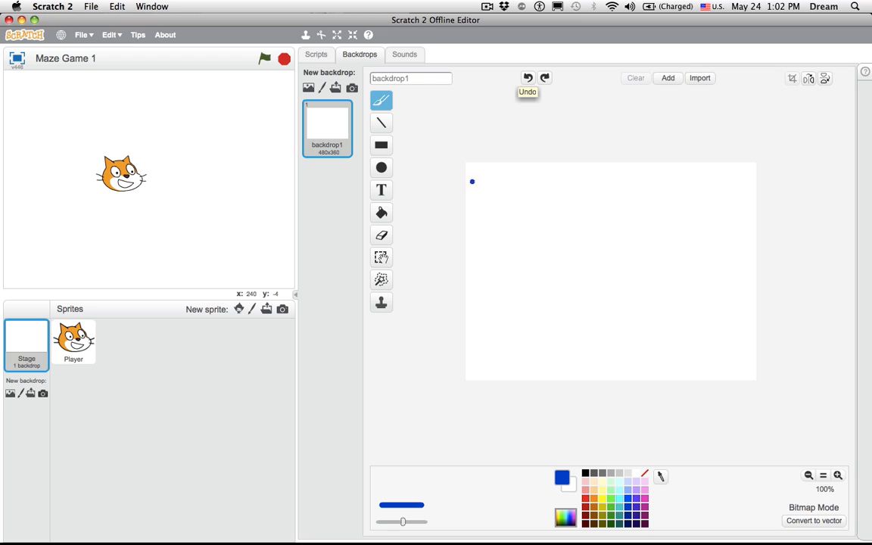
pyautogui.click(527, 78)
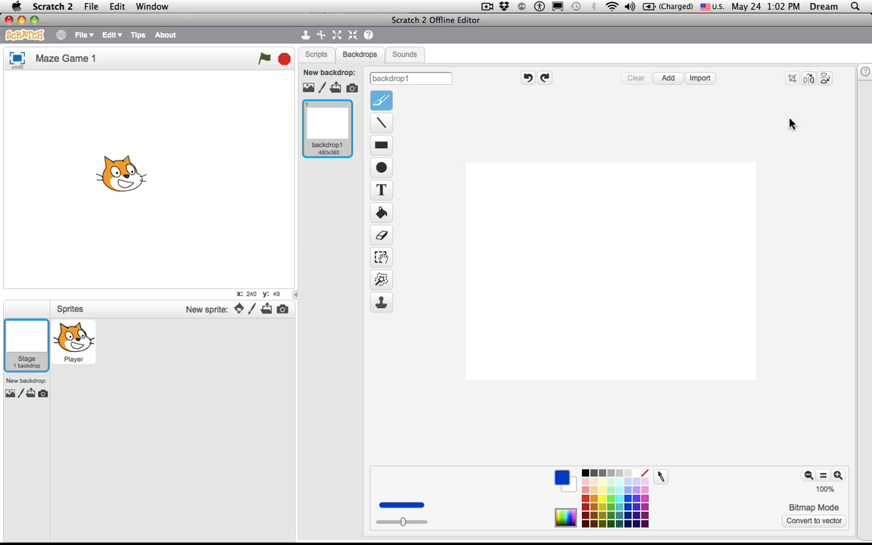
pyautogui.moveTo(424, 196)
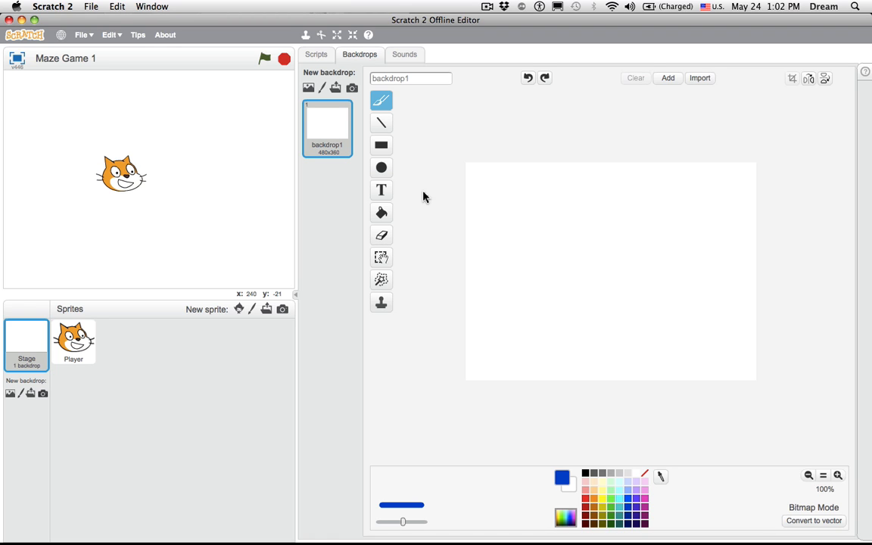
# Paint the maze's thick blue outer border around backdrop1.
pyautogui.click(382, 124)
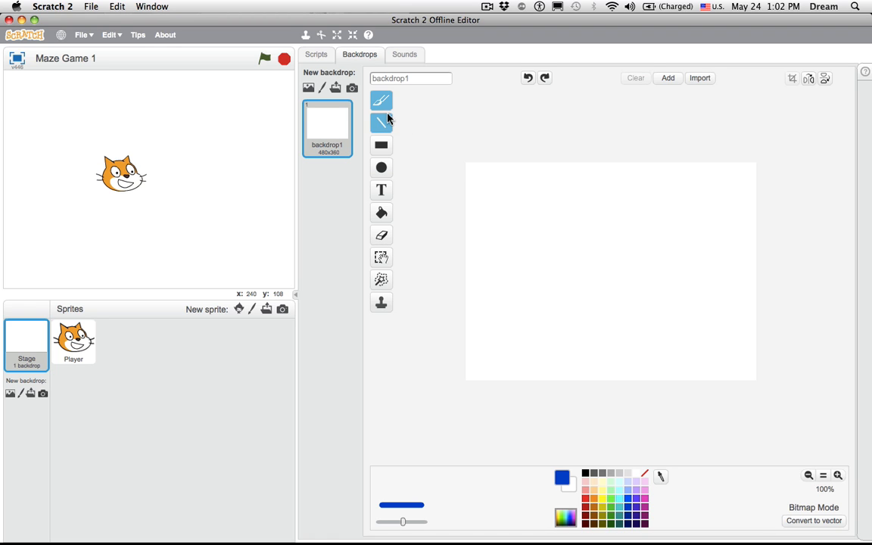
pyautogui.click(382, 123)
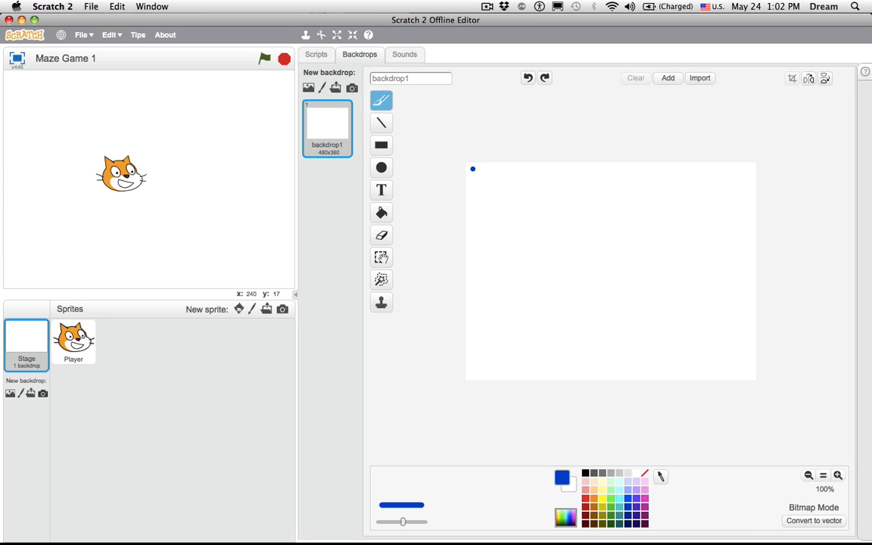
pyautogui.moveTo(473, 170); pyautogui.dragTo(648, 167)
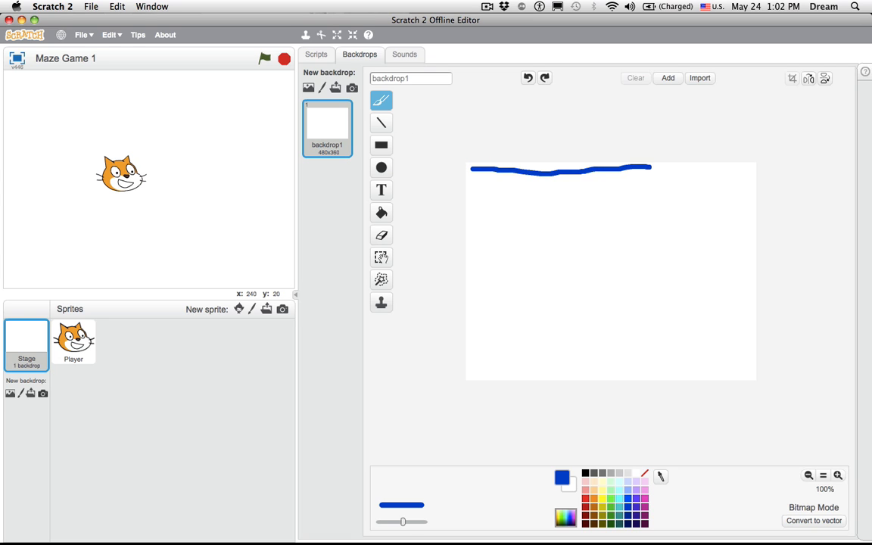
pyautogui.moveTo(651, 169); pyautogui.dragTo(751, 265)
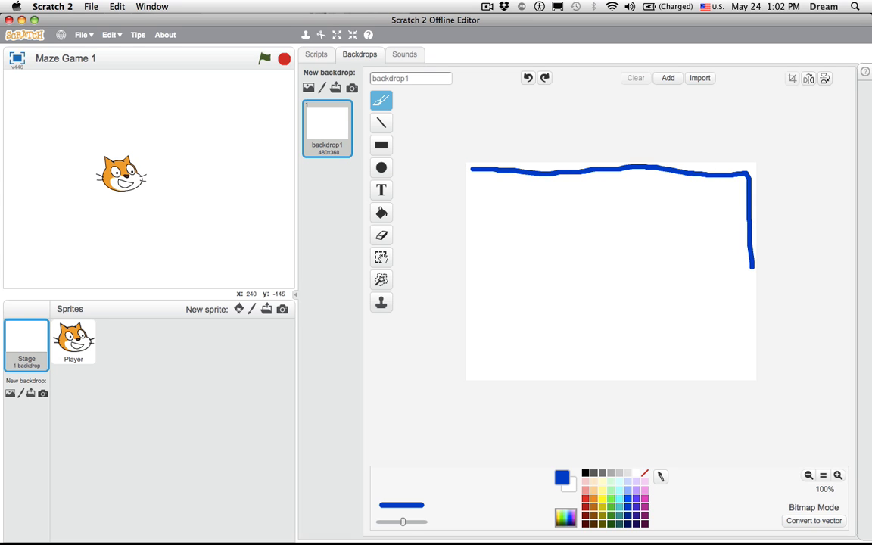
pyautogui.moveTo(753, 265); pyautogui.dragTo(594, 371)
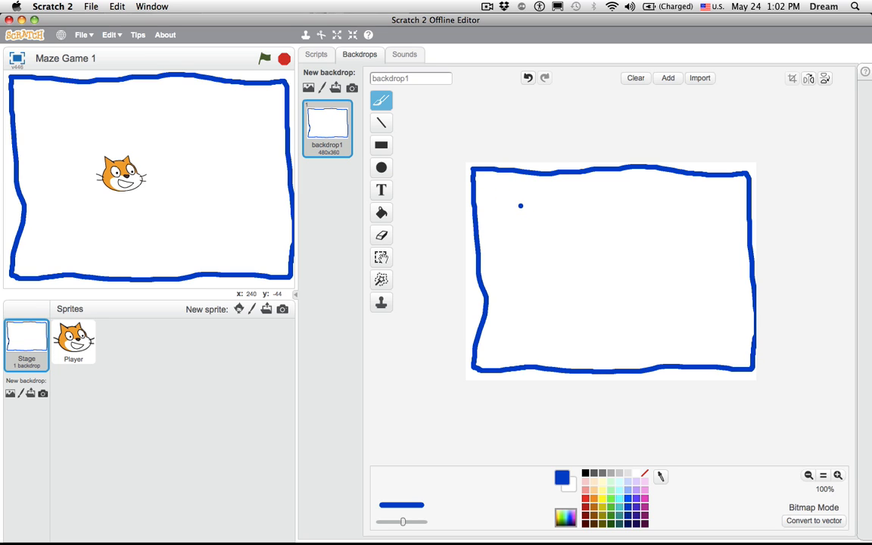
# Paint two vertical inner walls and a horizontal middle wall inside the border.
pyautogui.moveTo(521, 206); pyautogui.dragTo(530, 330)
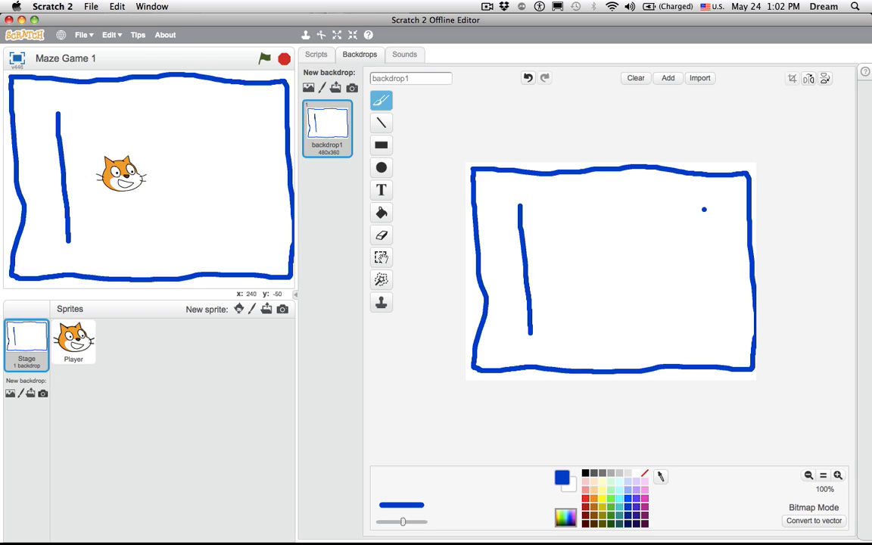
pyautogui.moveTo(704, 211); pyautogui.dragTo(711, 339)
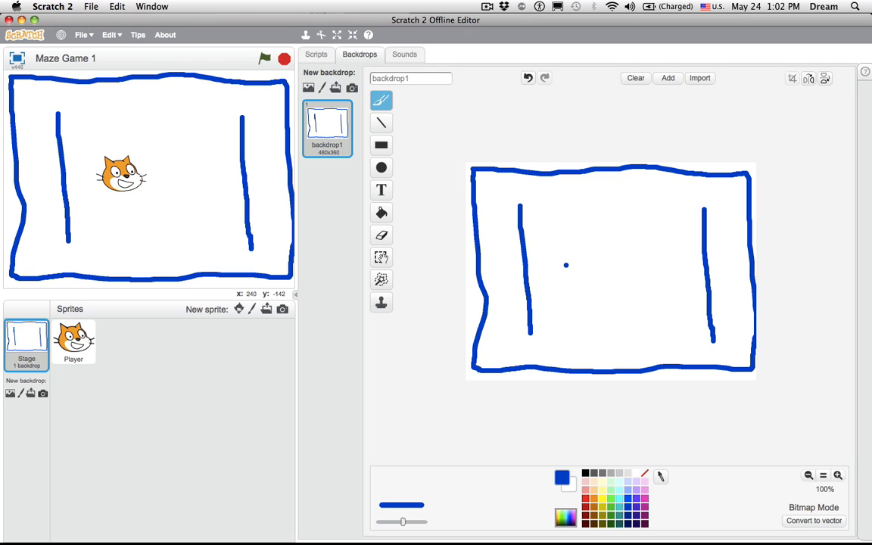
pyautogui.moveTo(567, 265); pyautogui.dragTo(668, 265)
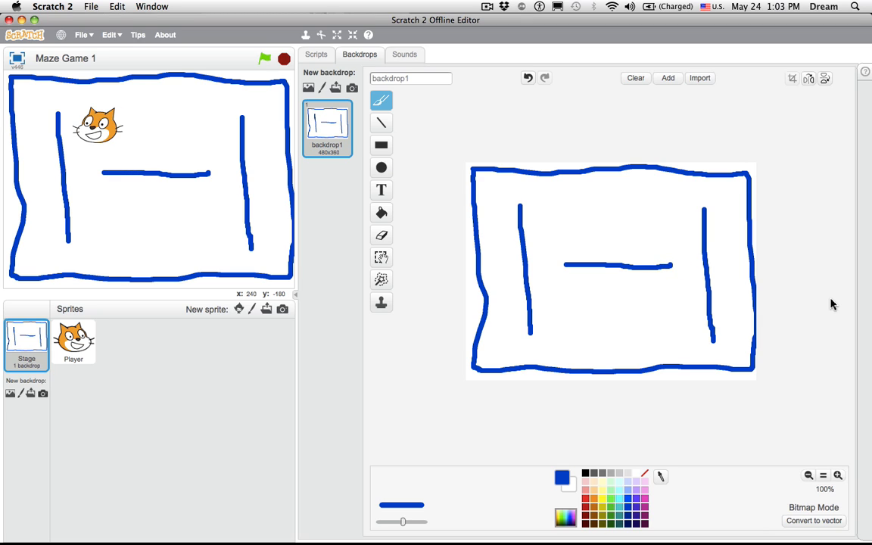
# Drag the Player cat around the stage to the centre of the maze.
pyautogui.moveTo(97, 125); pyautogui.dragTo(79, 224)
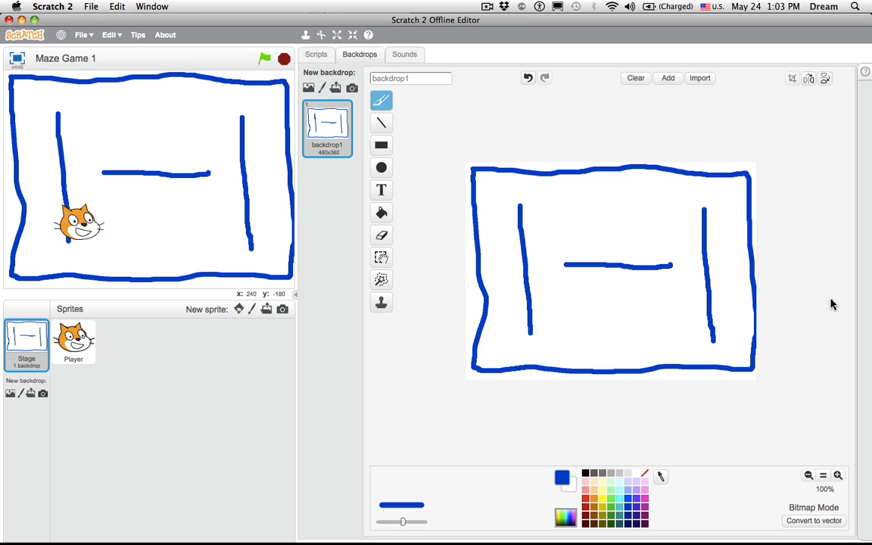
pyautogui.moveTo(78, 224); pyautogui.dragTo(182, 235)
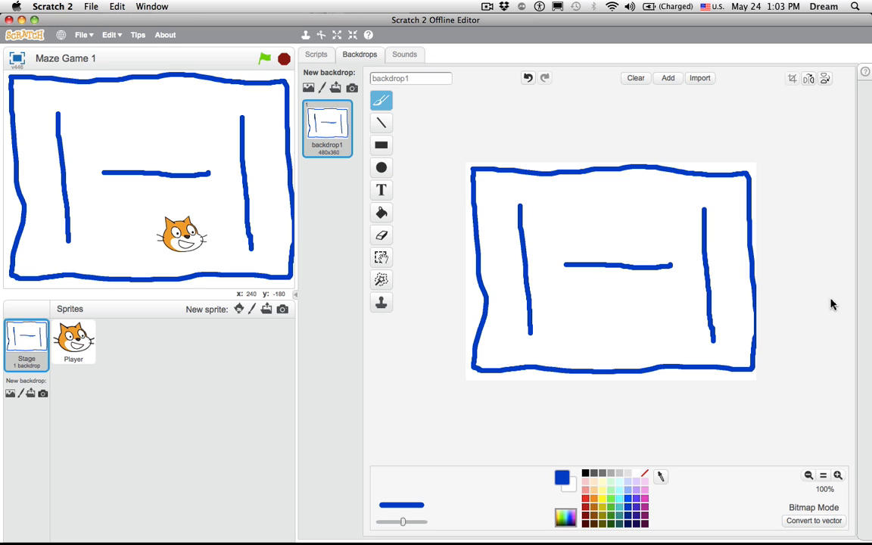
pyautogui.moveTo(182, 235); pyautogui.dragTo(144, 212)
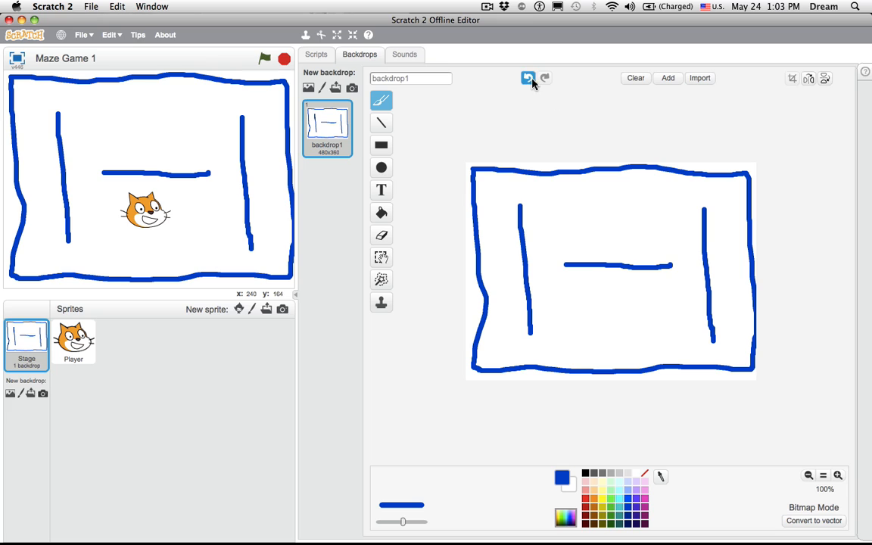
# Clear the backdrop and draw a straight blue wall along the top edge.
pyautogui.click(635, 78)
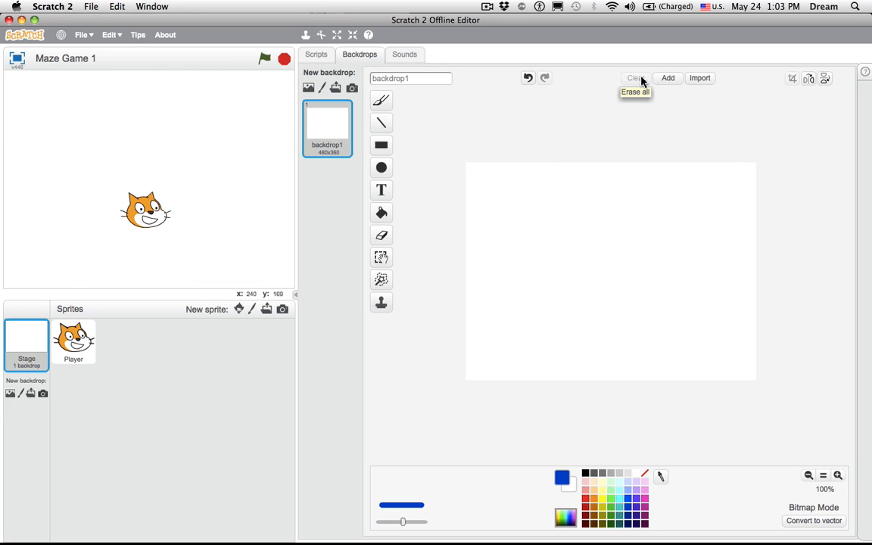
pyautogui.click(381, 100)
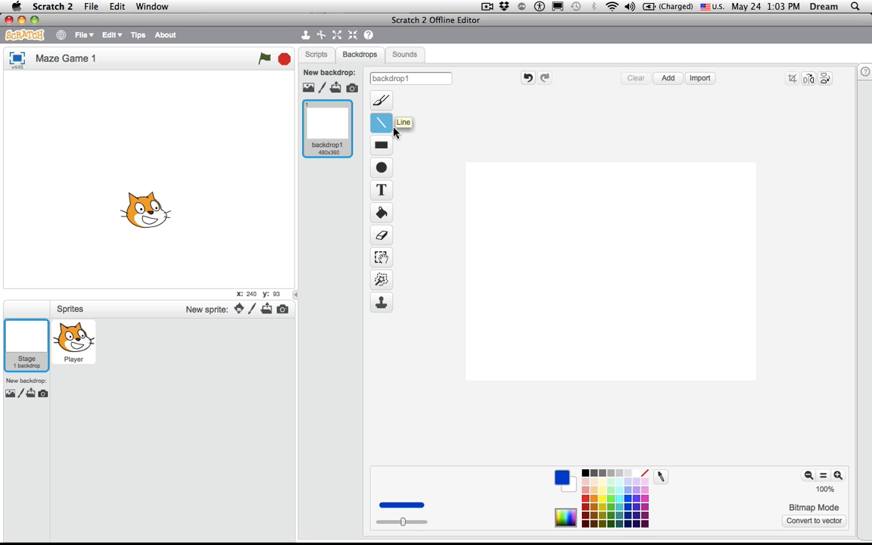
pyautogui.moveTo(469, 176); pyautogui.dragTo(515, 172)
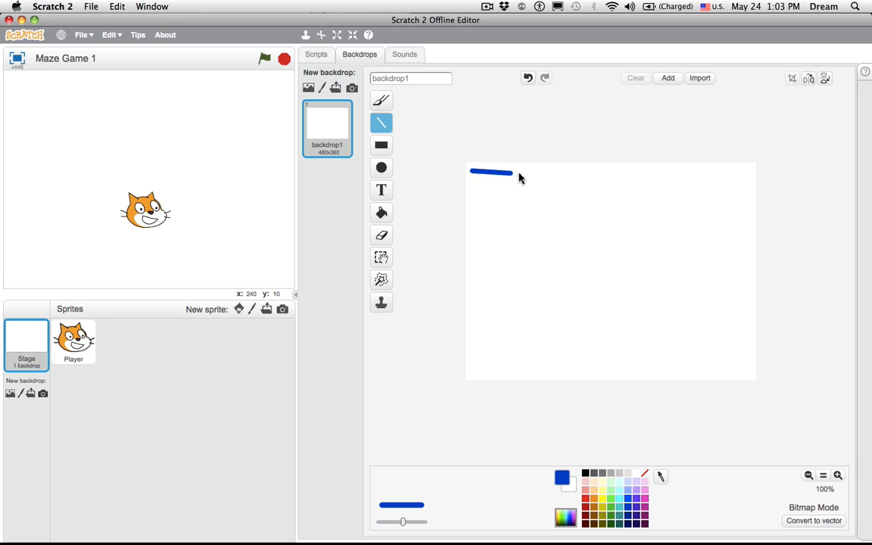
pyautogui.moveTo(512, 173); pyautogui.dragTo(751, 173)
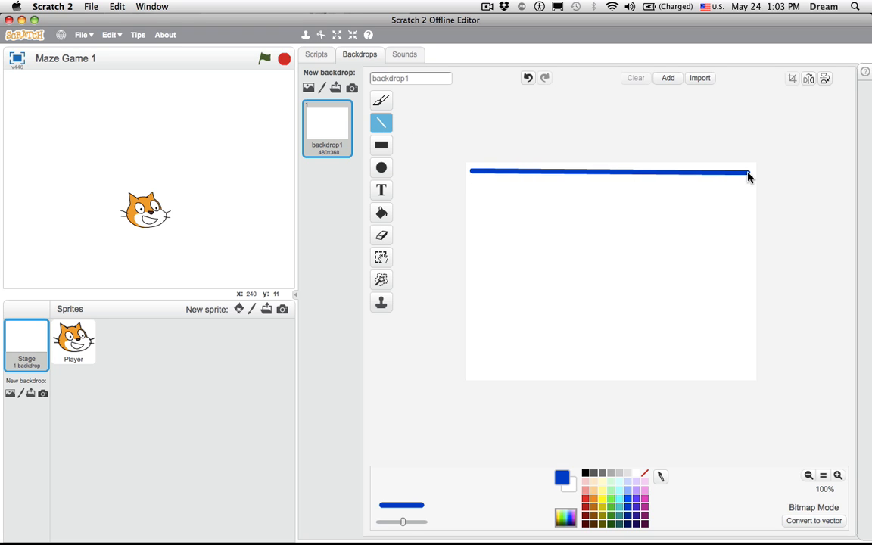
pyautogui.moveTo(749, 176); pyautogui.dragTo(750, 185)
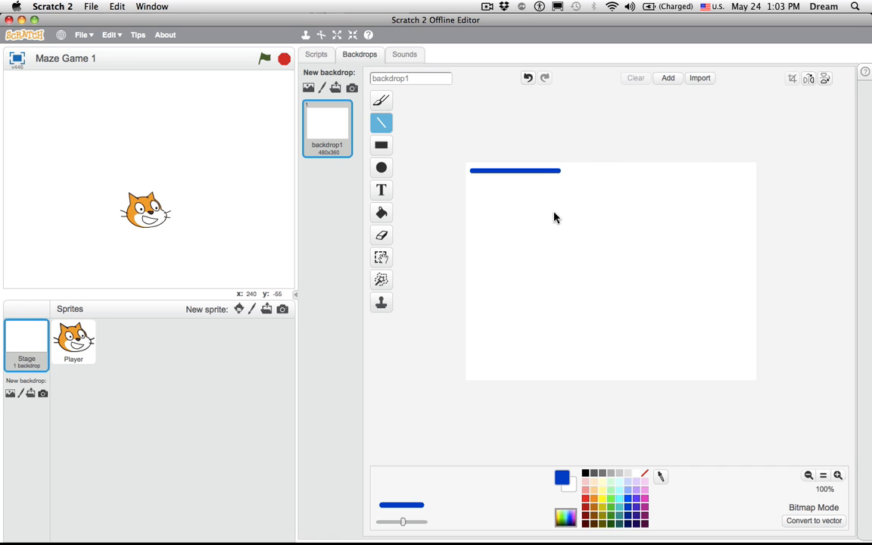
pyautogui.moveTo(562, 169); pyautogui.dragTo(682, 169)
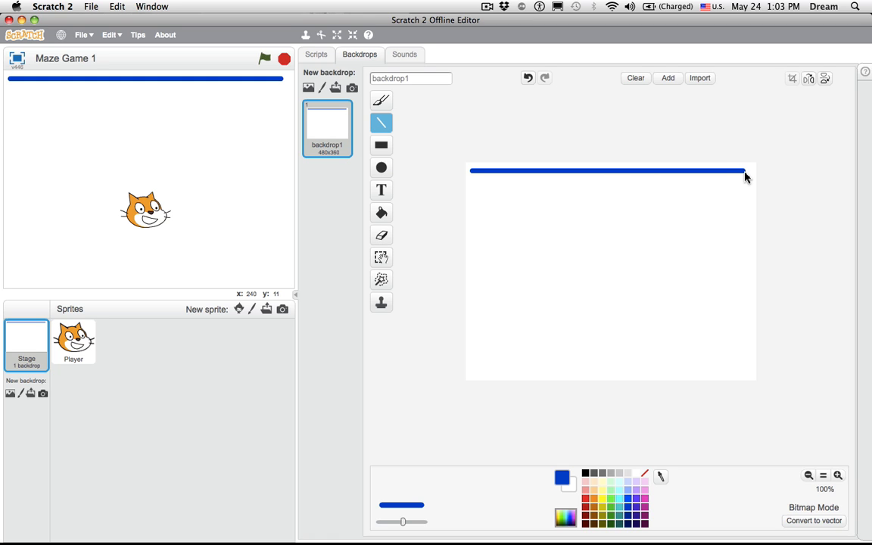
# Draw the right, bottom and left border edges, redoing the left edge after an undo.
pyautogui.moveTo(745, 173); pyautogui.dragTo(745, 280)
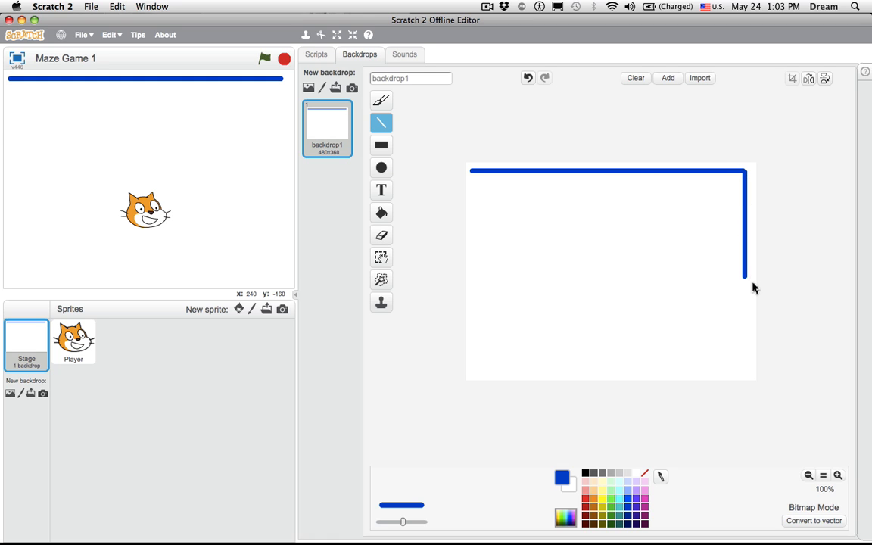
pyautogui.moveTo(745, 288); pyautogui.dragTo(745, 371)
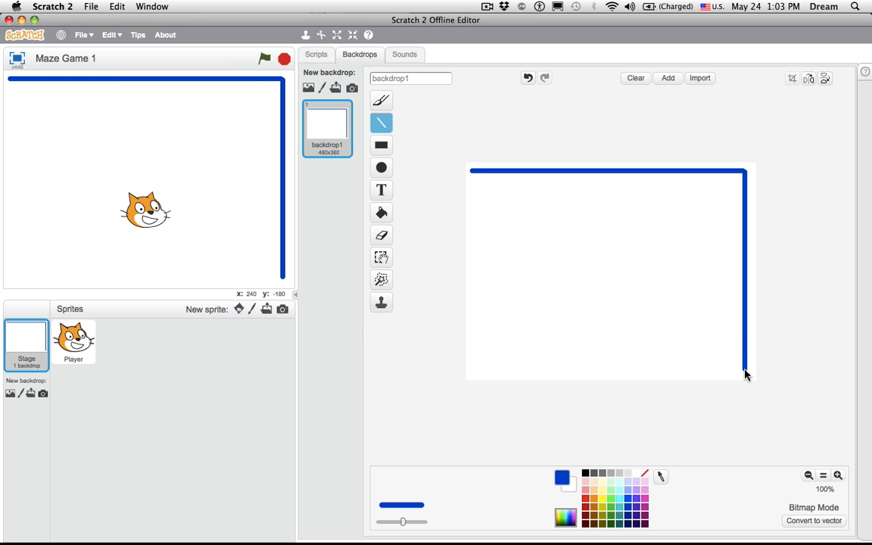
pyautogui.moveTo(745, 375); pyautogui.dragTo(477, 379)
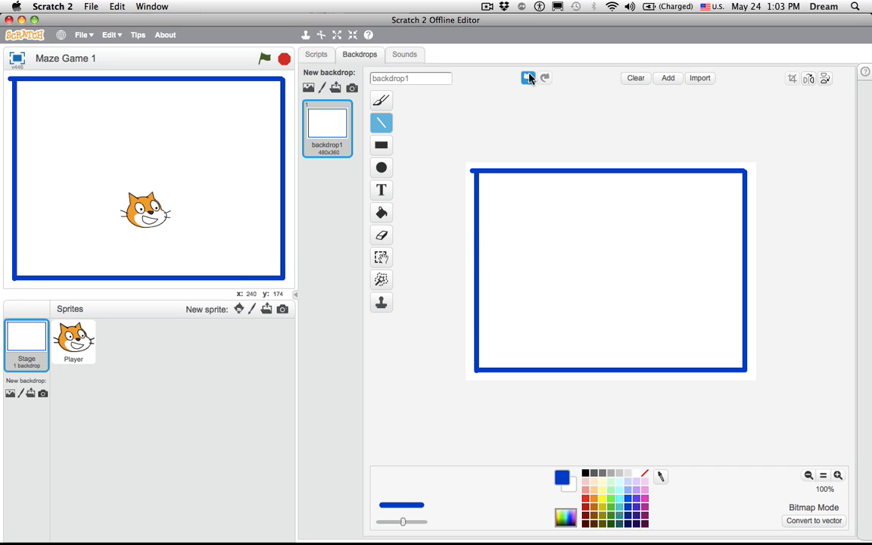
pyautogui.click(527, 79)
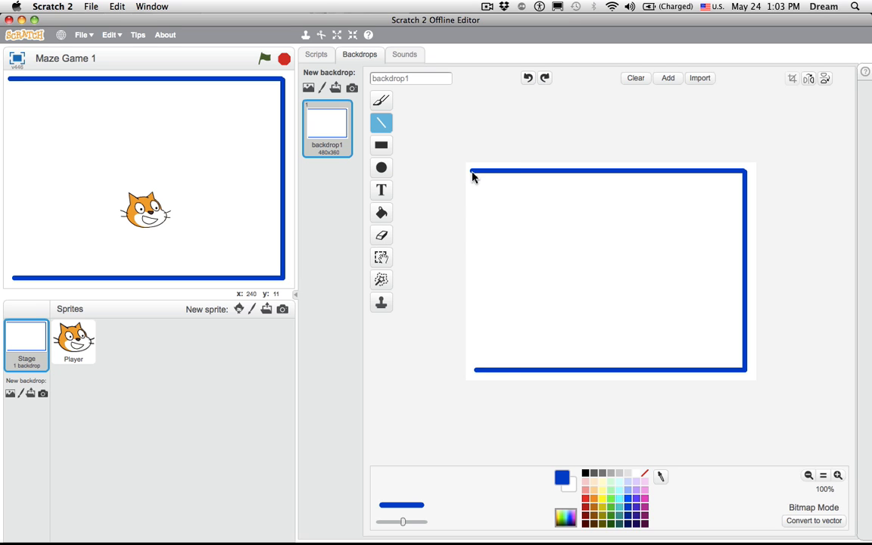
pyautogui.moveTo(472, 175); pyautogui.dragTo(472, 375)
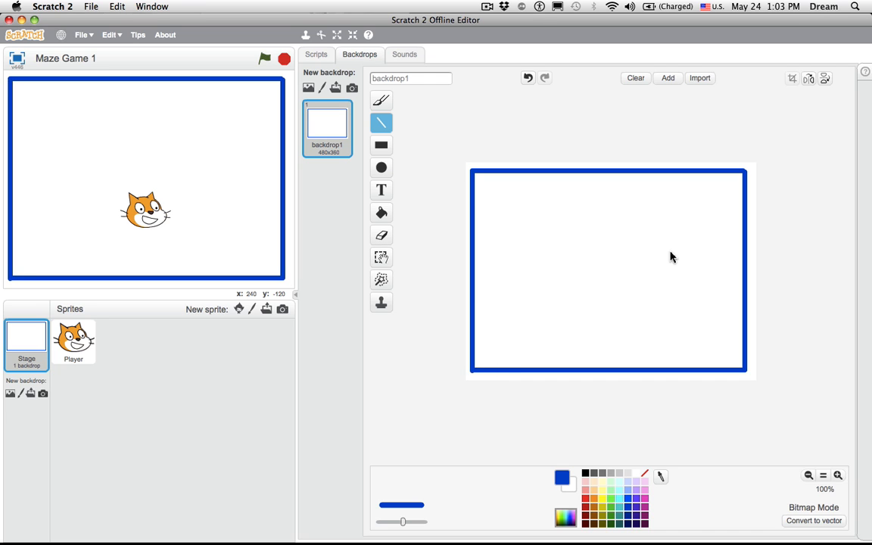
pyautogui.moveTo(530, 230)
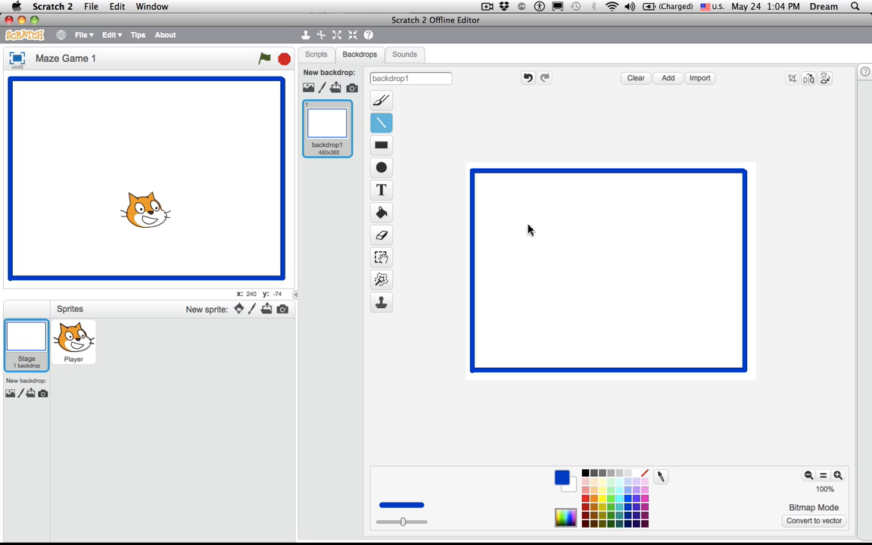
# Add left and right vertical walls and a horizontal wall between them.
pyautogui.moveTo(521, 227); pyautogui.dragTo(521, 257)
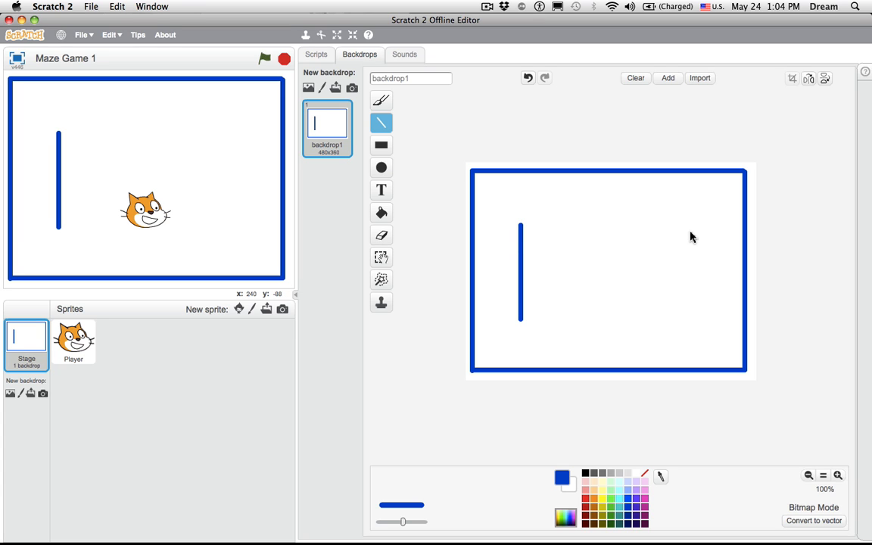
pyautogui.moveTo(685, 227); pyautogui.dragTo(685, 295)
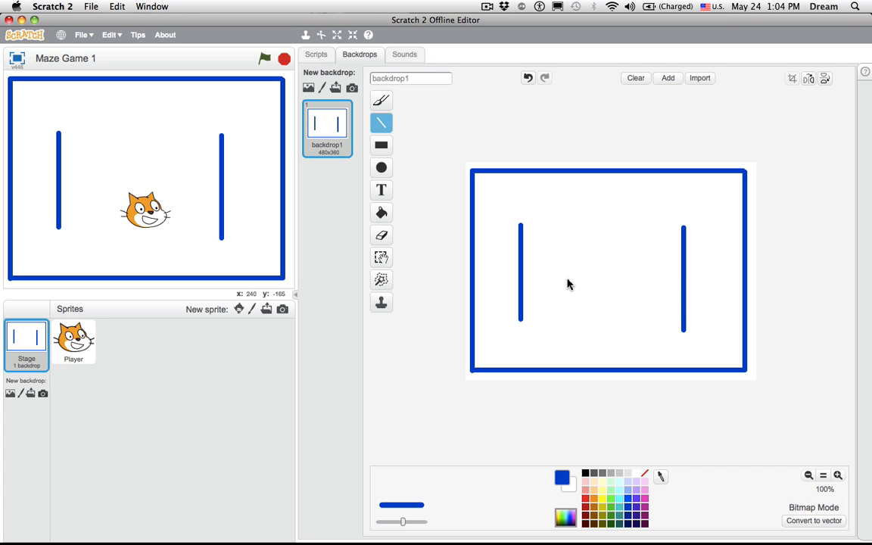
pyautogui.moveTo(563, 276); pyautogui.dragTo(648, 276)
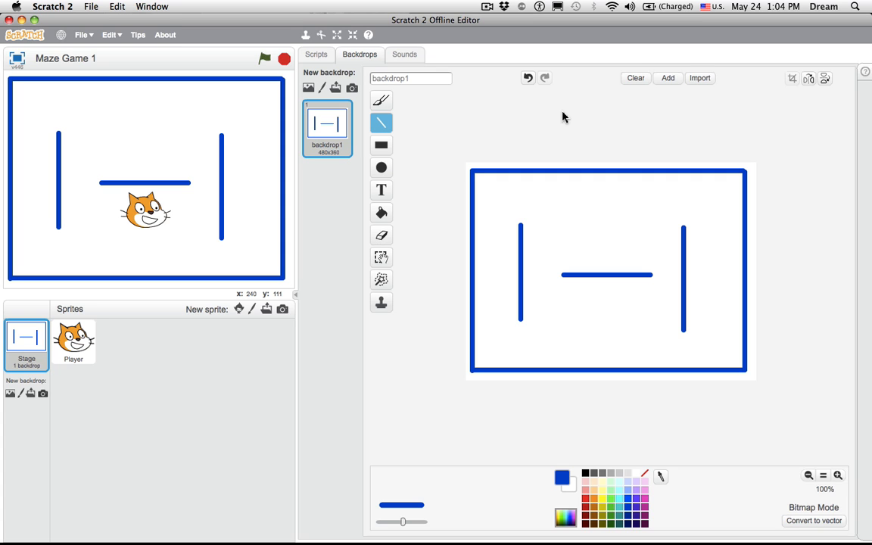
pyautogui.moveTo(550, 116)
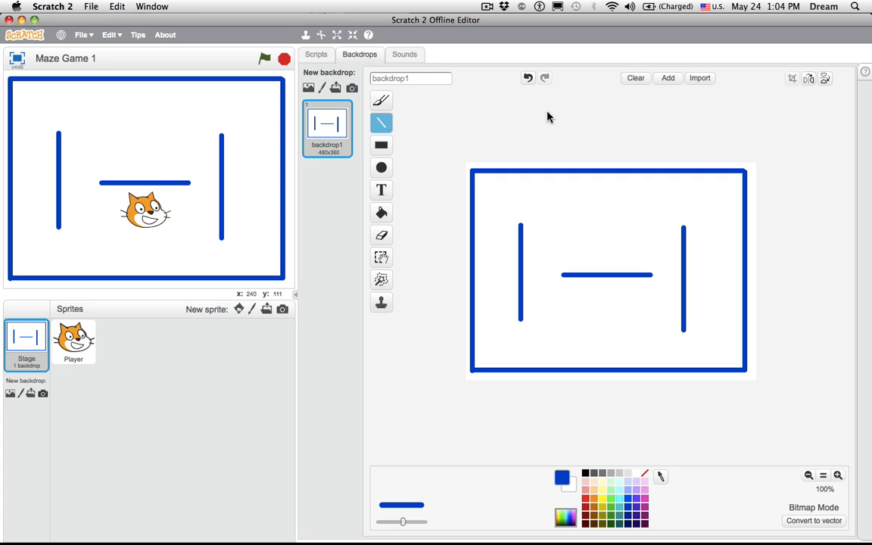
# Clear the backdrop and draw a large blue rectangle outline around it.
pyautogui.click(634, 79)
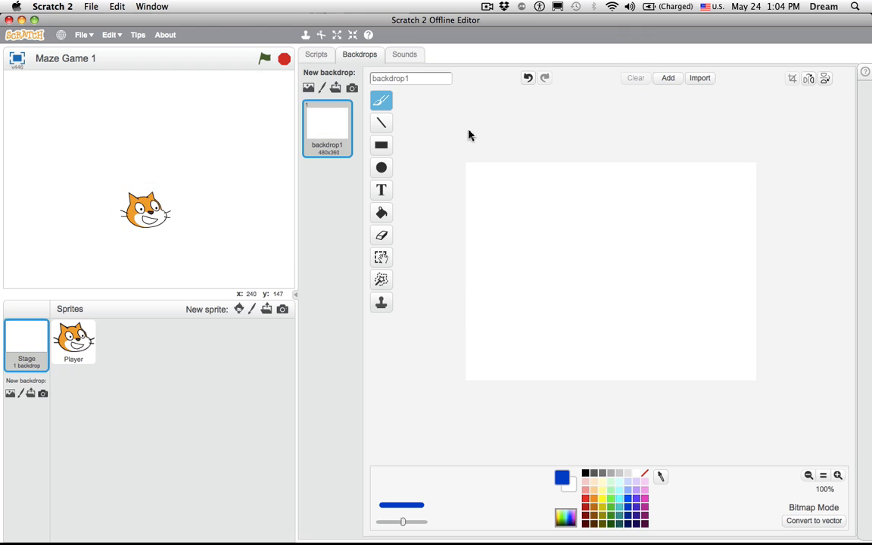
pyautogui.click(382, 146)
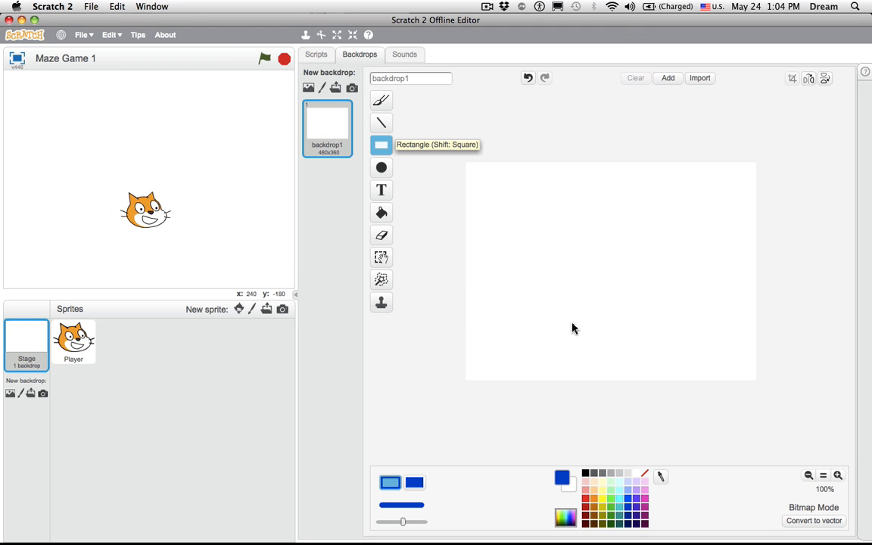
pyautogui.moveTo(471, 173); pyautogui.dragTo(615, 318)
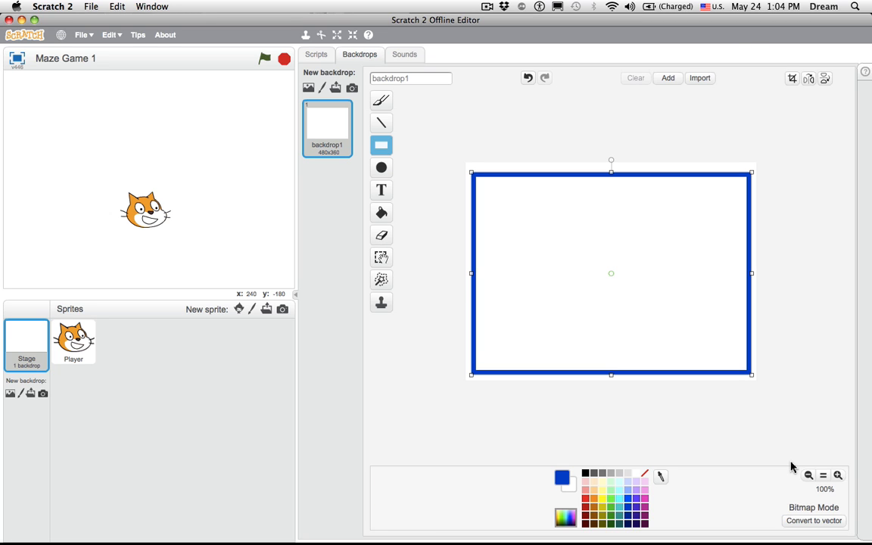
pyautogui.moveTo(472, 200)
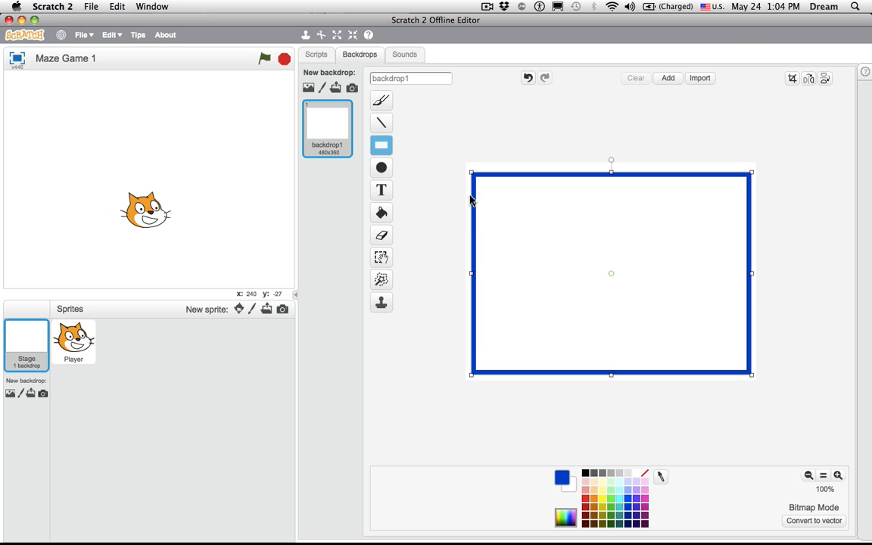
pyautogui.moveTo(626, 239)
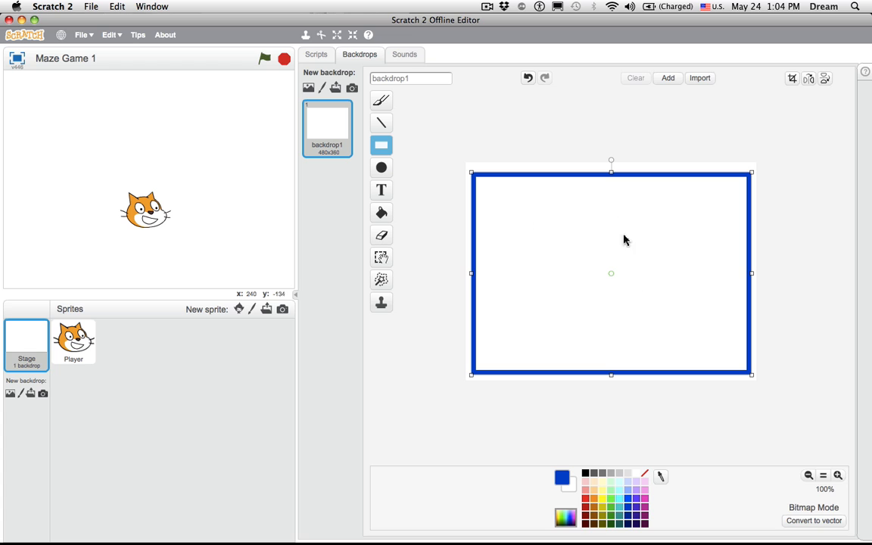
pyautogui.moveTo(594, 264)
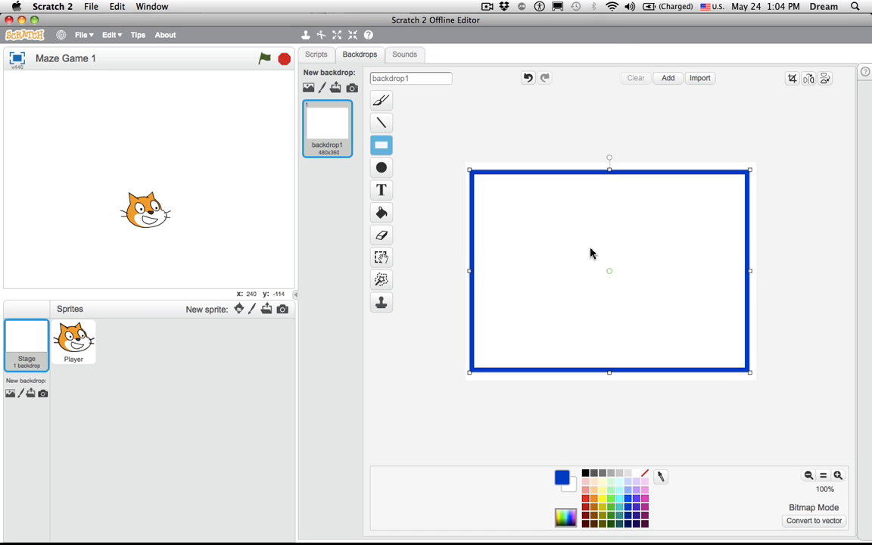
pyautogui.moveTo(527, 167)
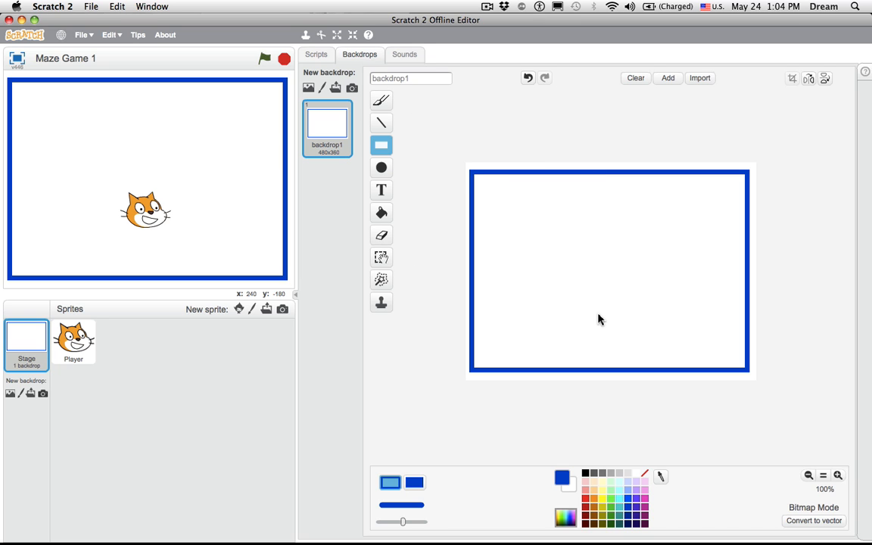
pyautogui.moveTo(527, 218)
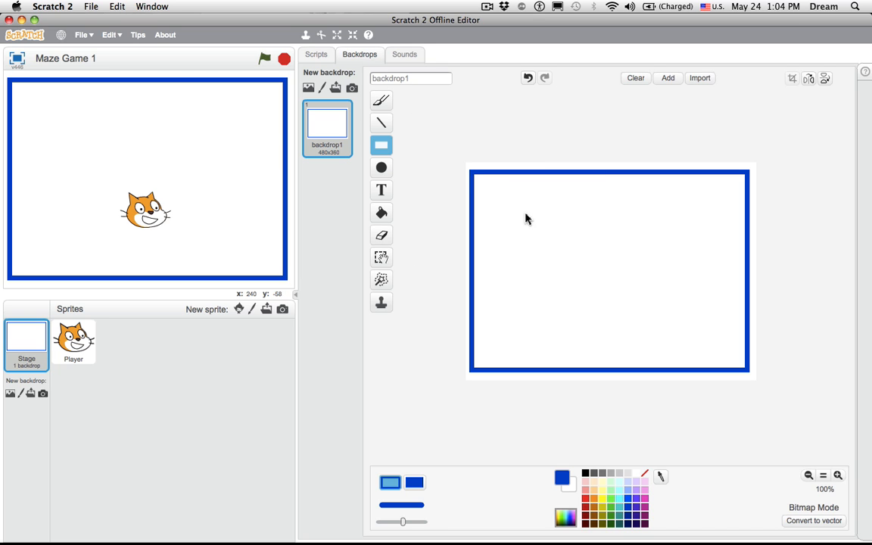
pyautogui.moveTo(432, 479)
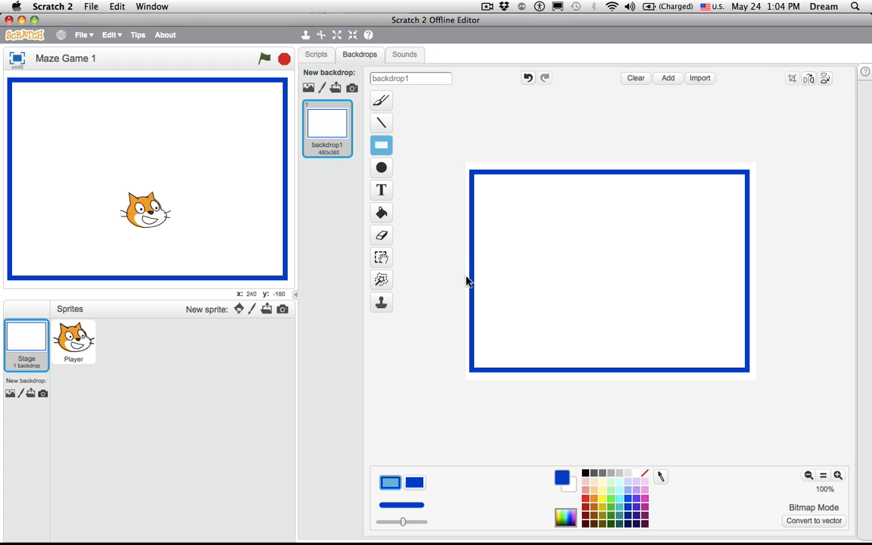
# Draw solid filled blue wall bars inside the border and select the middle wall.
pyautogui.moveTo(497, 203); pyautogui.dragTo(585, 315)
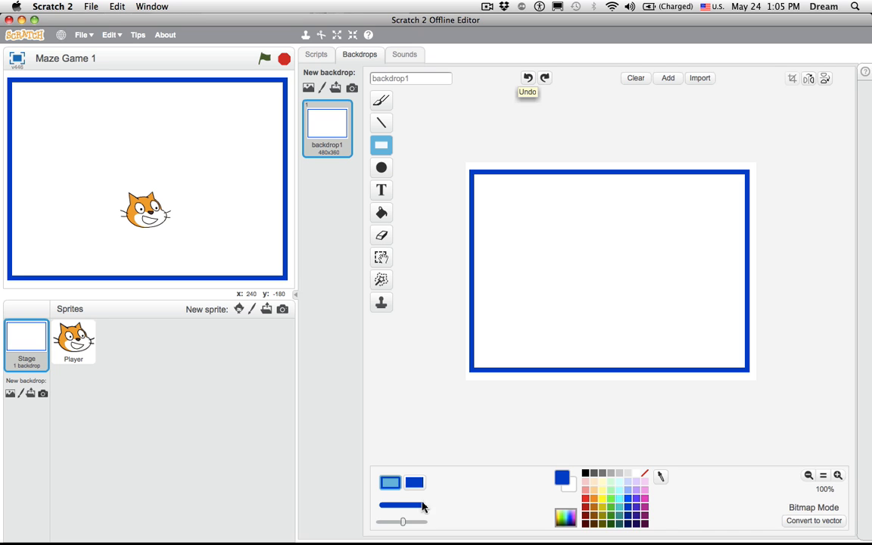
pyautogui.click(415, 483)
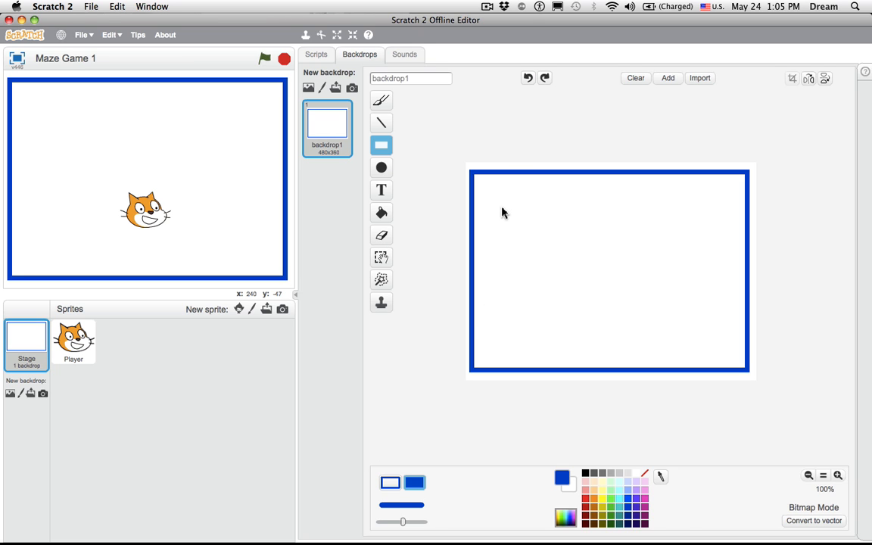
pyautogui.moveTo(508, 209); pyautogui.dragTo(509, 339)
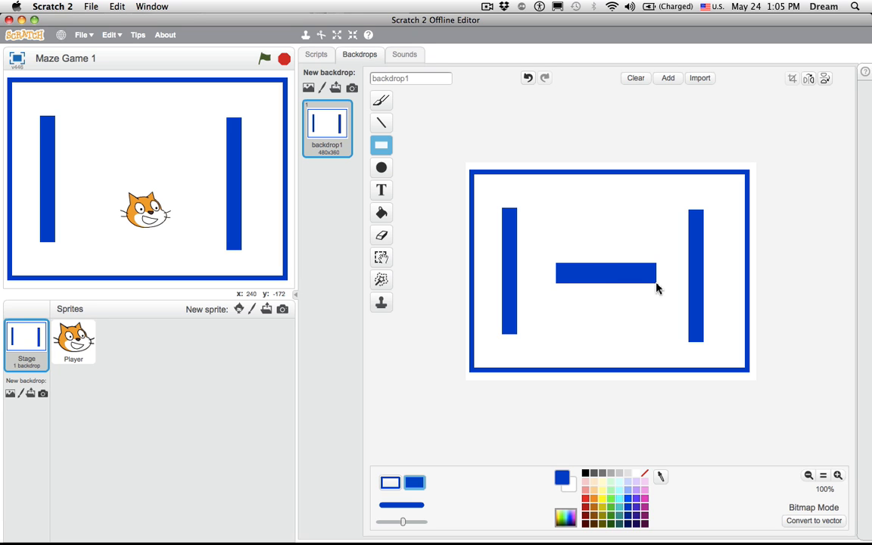
pyautogui.click(605, 274)
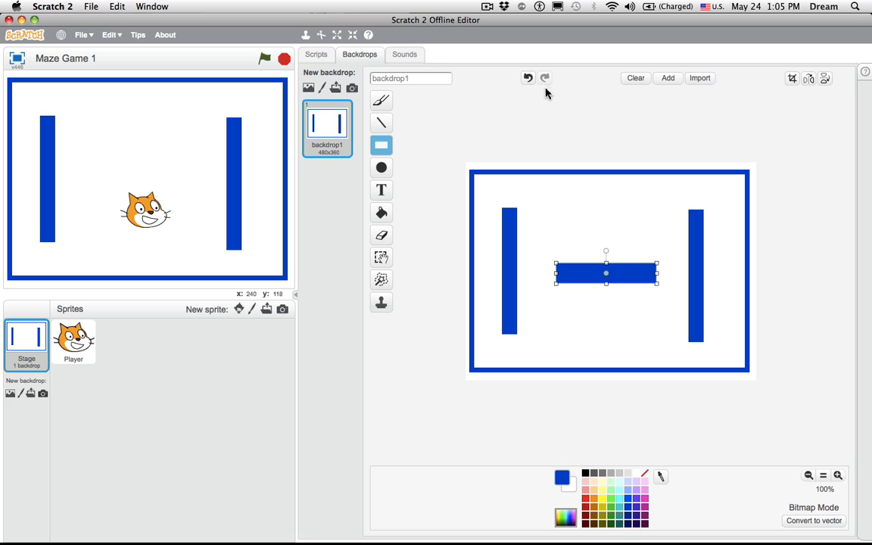
pyautogui.moveTo(636, 78)
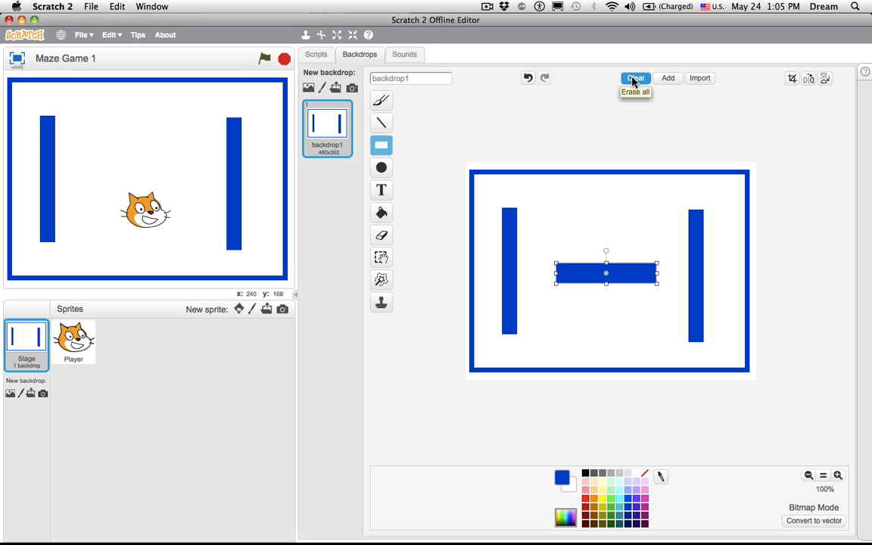
# Clear the backdrop and draw a straight-line blue border along the canvas edges.
pyautogui.click(635, 79)
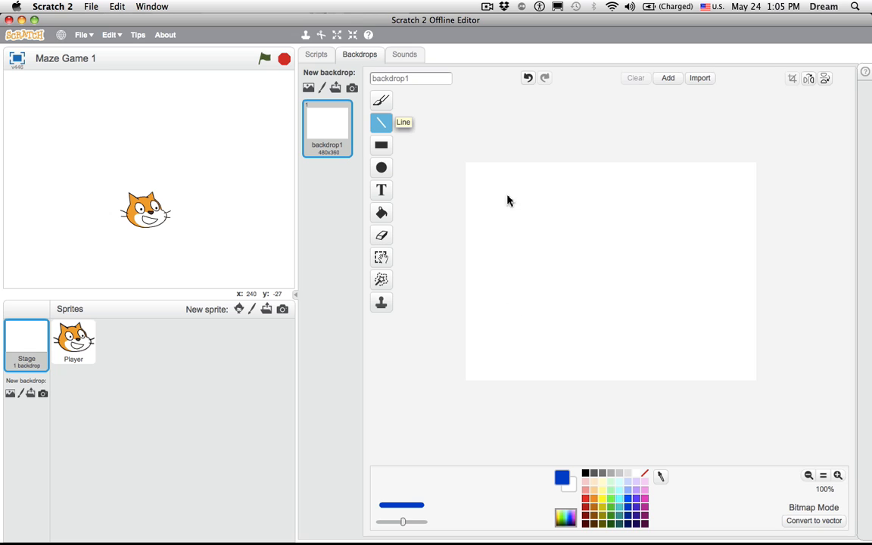
pyautogui.moveTo(475, 176)
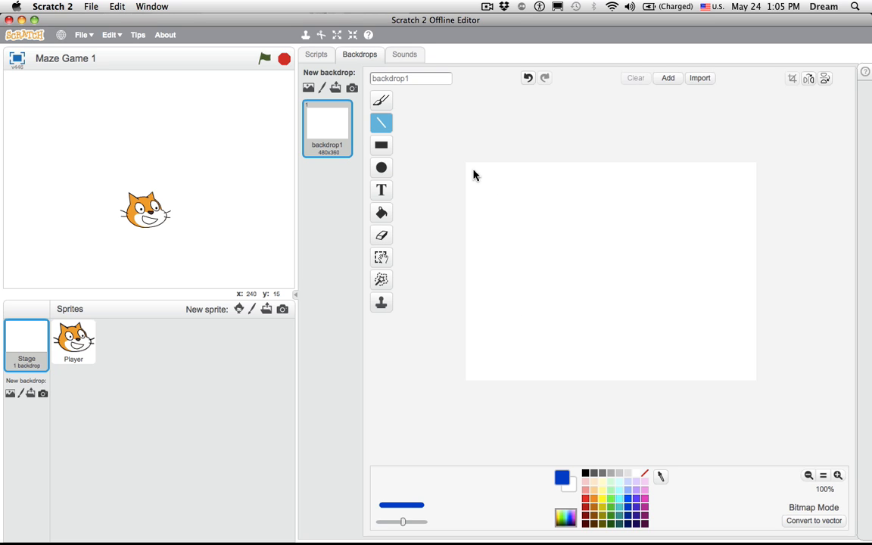
pyautogui.moveTo(472, 170); pyautogui.dragTo(748, 170)
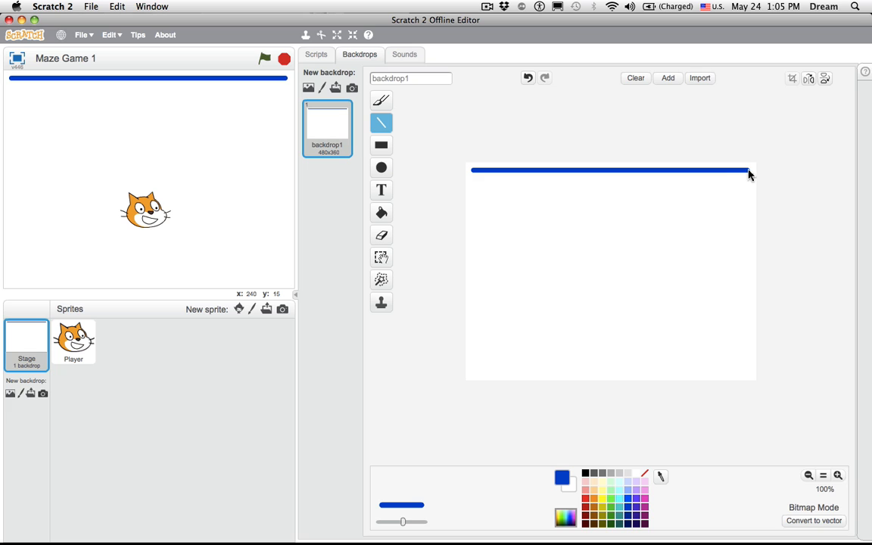
pyautogui.moveTo(749, 170); pyautogui.dragTo(750, 376)
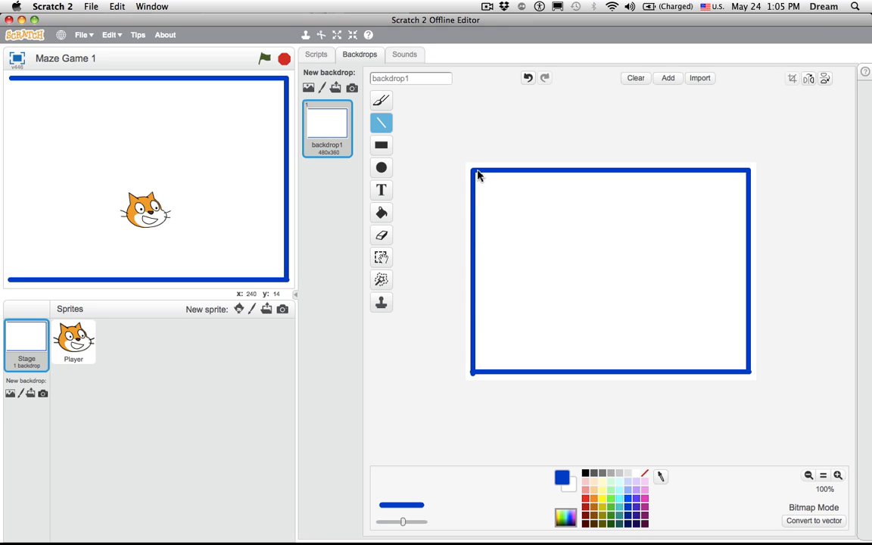
pyautogui.click(382, 167)
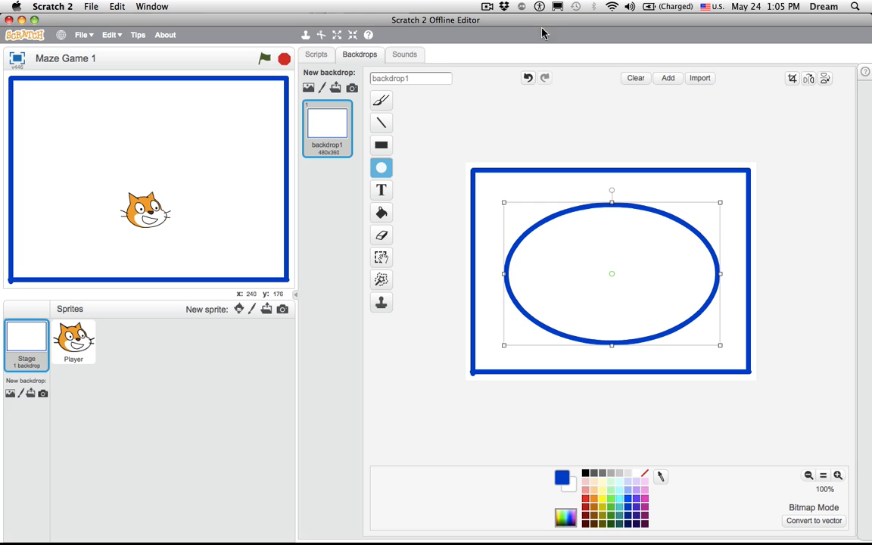
pyautogui.moveTo(427, 151)
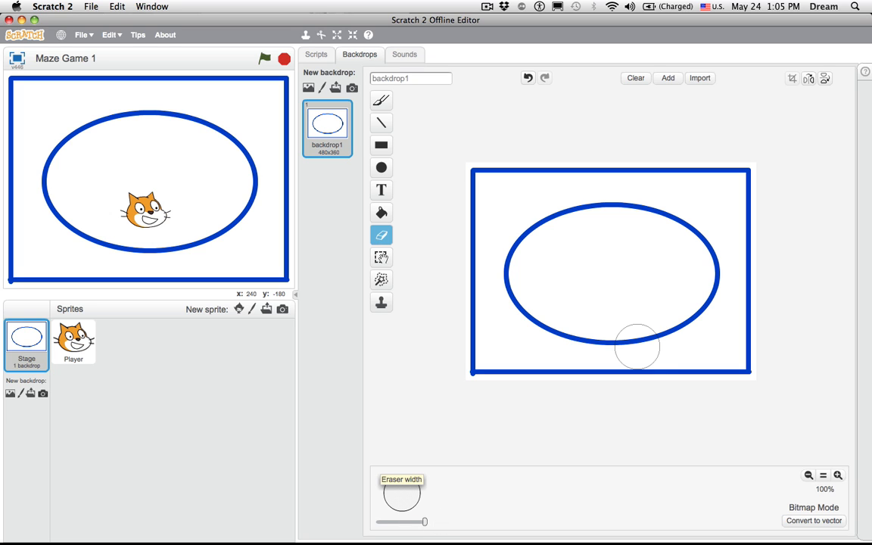
# Erase gaps into the blue ellipse, then clear the whole backdrop.
pyautogui.moveTo(637, 347); pyautogui.dragTo(538, 229)
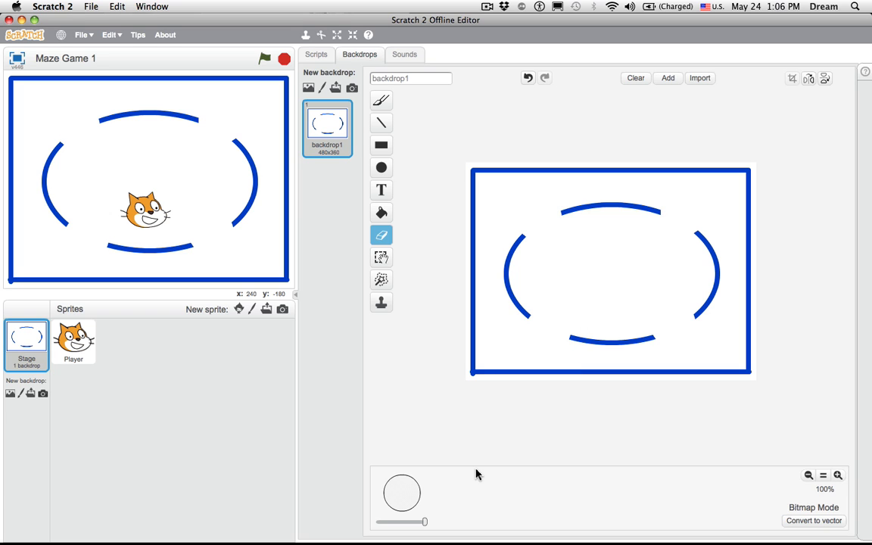
pyautogui.moveTo(518, 100)
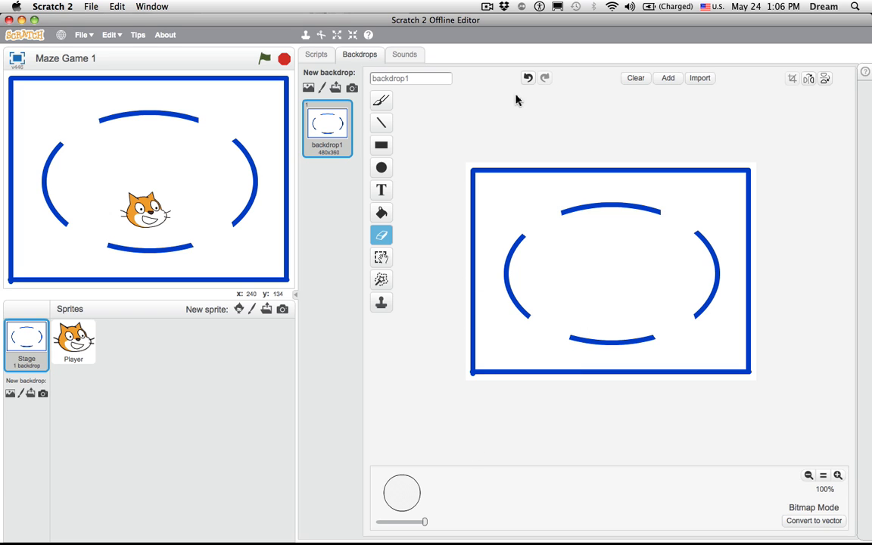
pyautogui.click(634, 79)
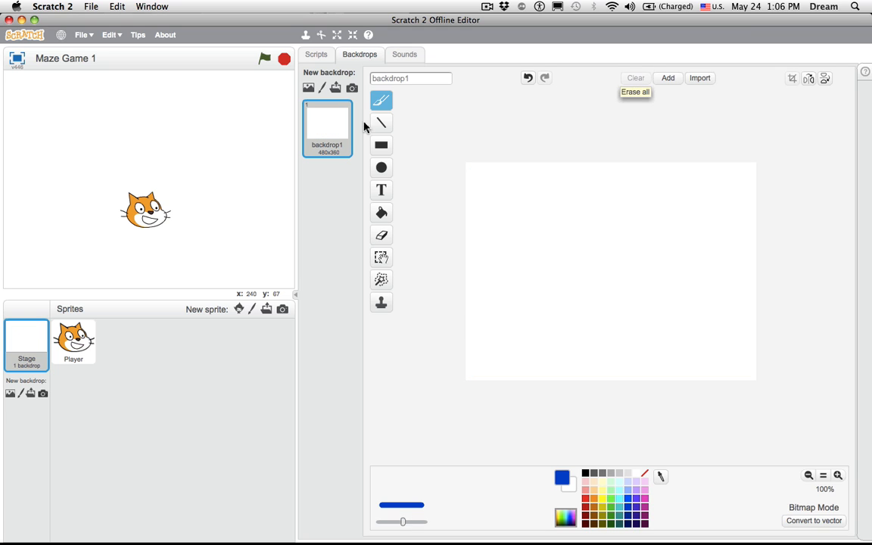
# Draw a blue rectangle outline and stretch it to the backdrop edges as the outer wall.
pyautogui.click(382, 123)
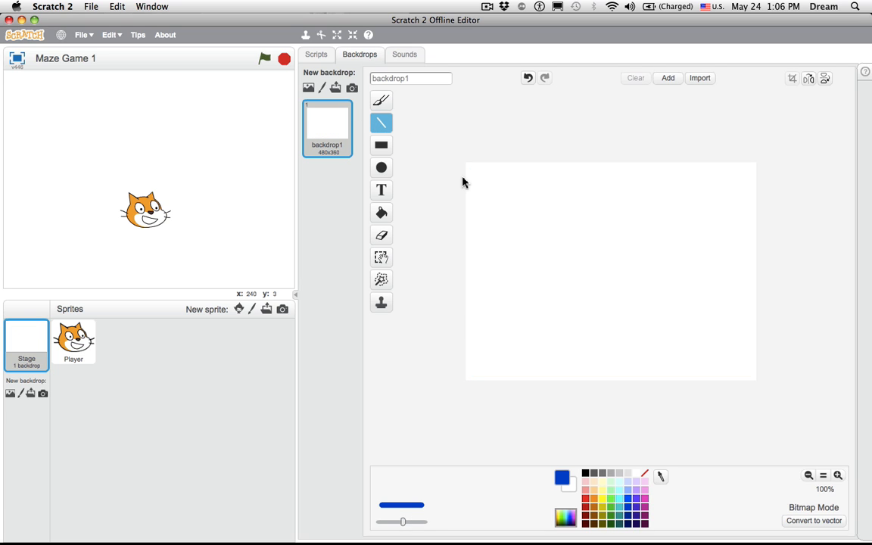
pyautogui.click(382, 145)
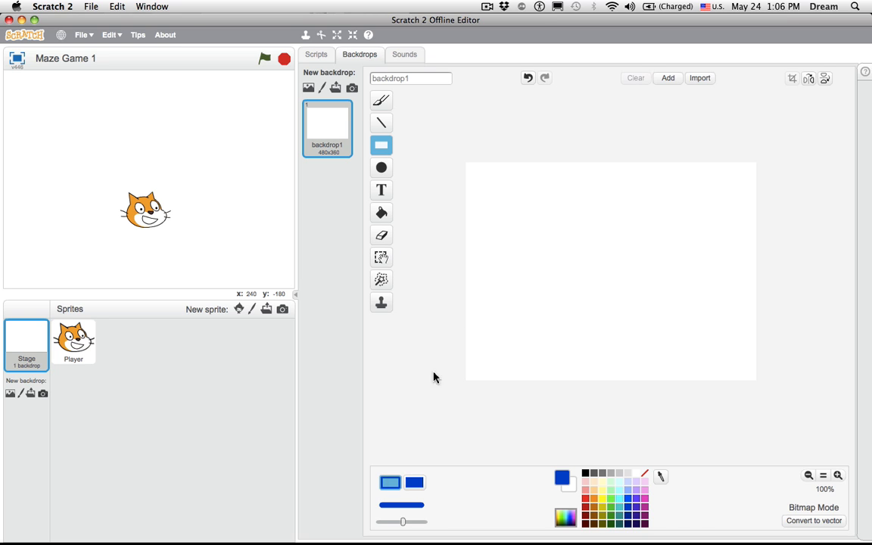
pyautogui.moveTo(470, 171)
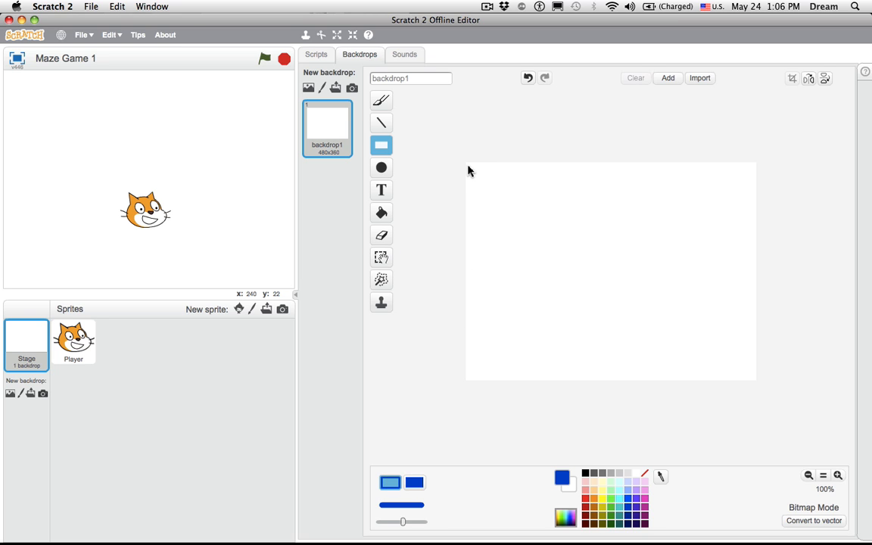
pyautogui.moveTo(467, 169); pyautogui.dragTo(715, 298)
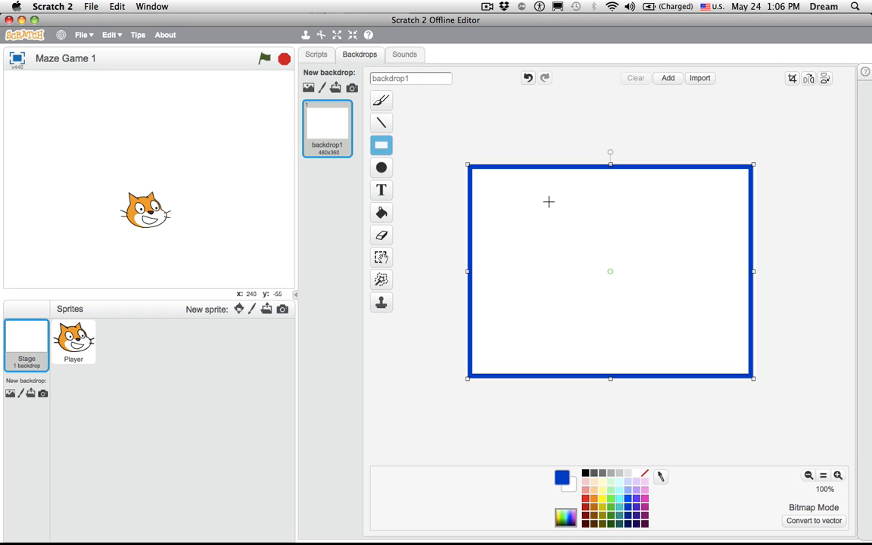
pyautogui.moveTo(462, 160)
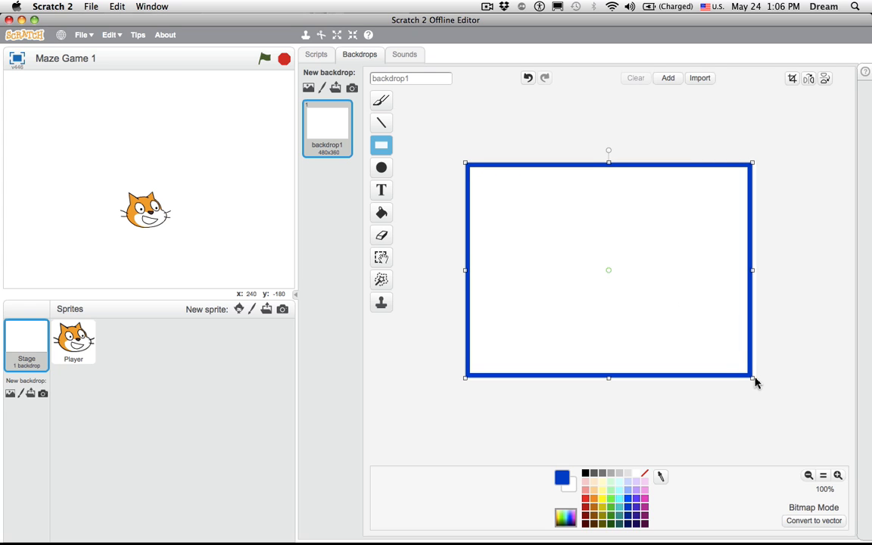
pyautogui.moveTo(751, 376); pyautogui.dragTo(760, 382)
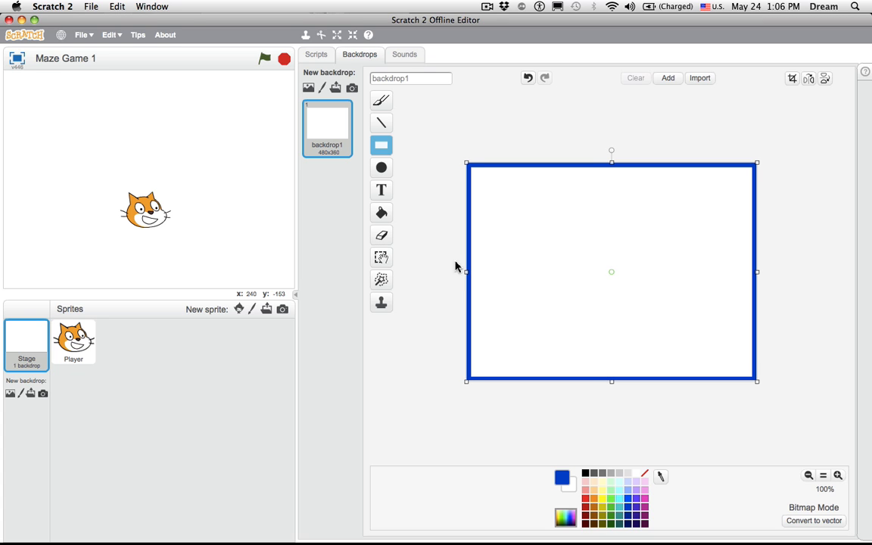
# Draw left and right vertical wall lines and a horizontal wall between them.
pyautogui.click(382, 100)
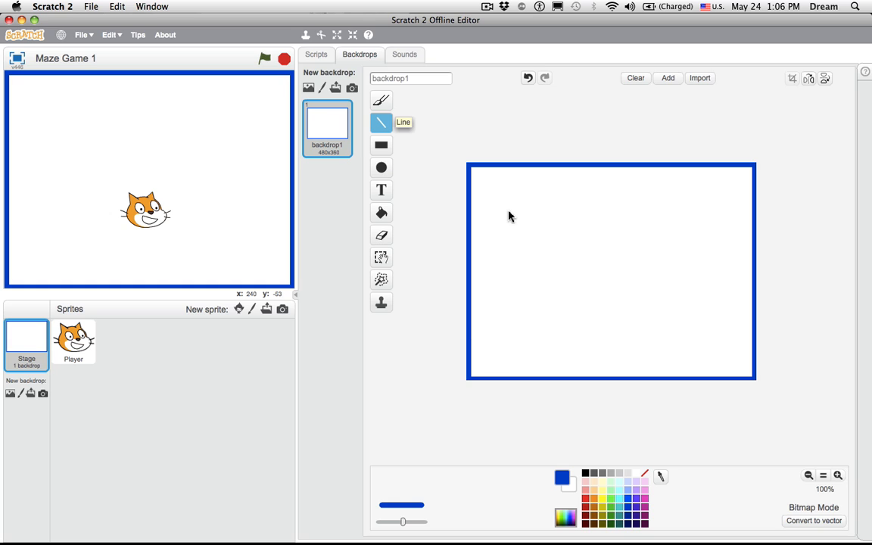
pyautogui.moveTo(515, 221)
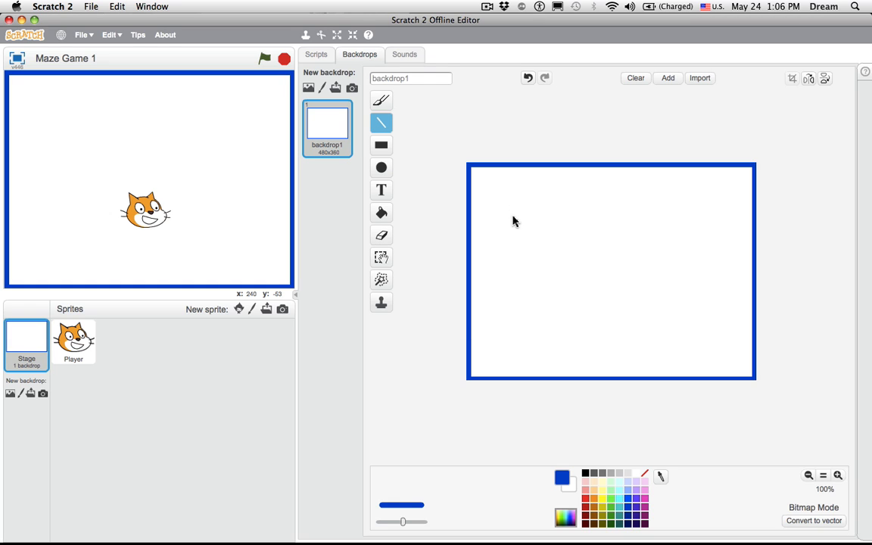
pyautogui.moveTo(512, 209); pyautogui.dragTo(512, 342)
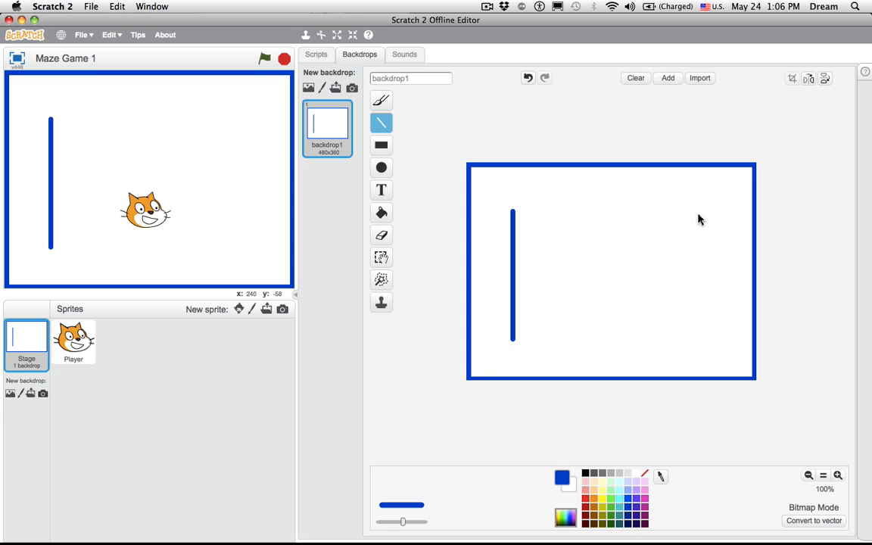
pyautogui.moveTo(698, 218); pyautogui.dragTo(698, 349)
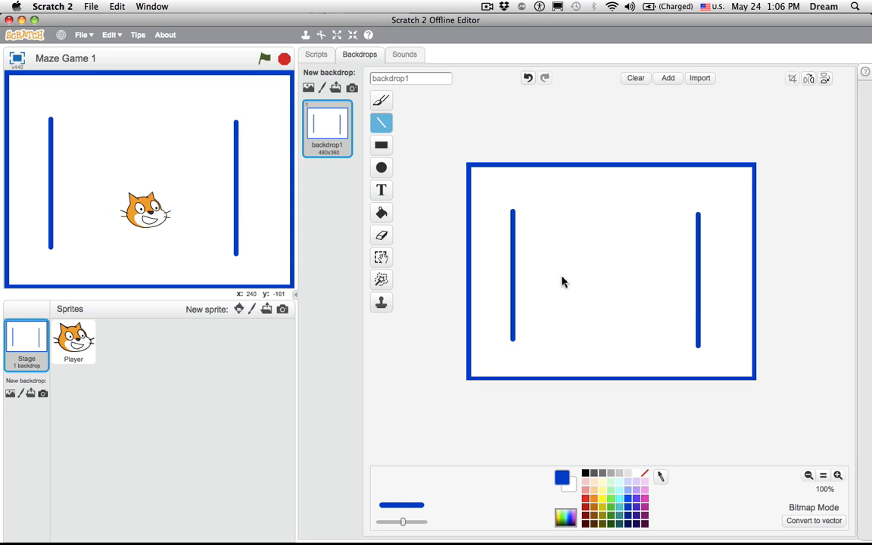
pyautogui.moveTo(562, 277); pyautogui.dragTo(659, 277)
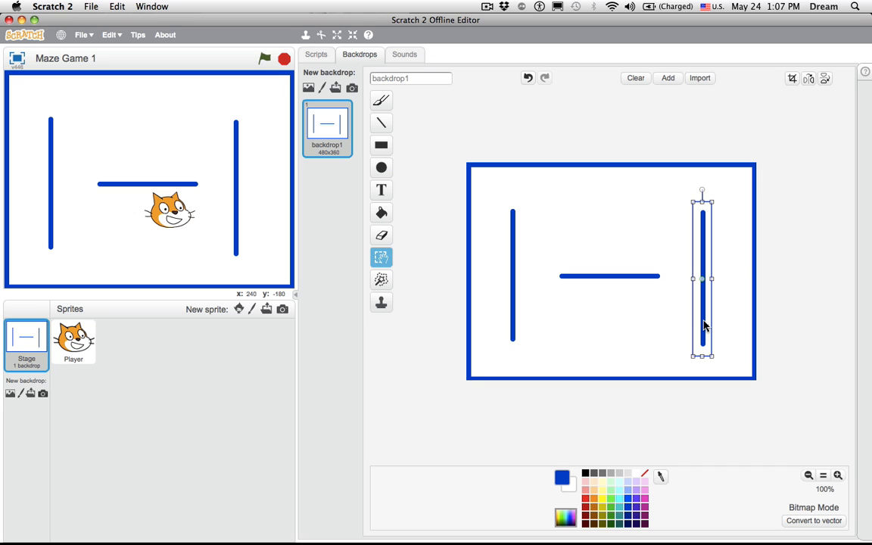
pyautogui.moveTo(367, 78)
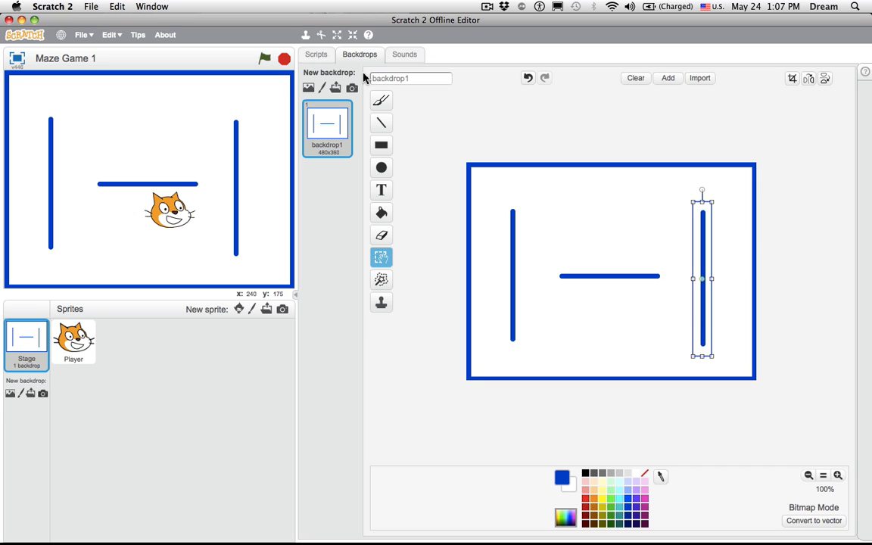
pyautogui.moveTo(356, 28)
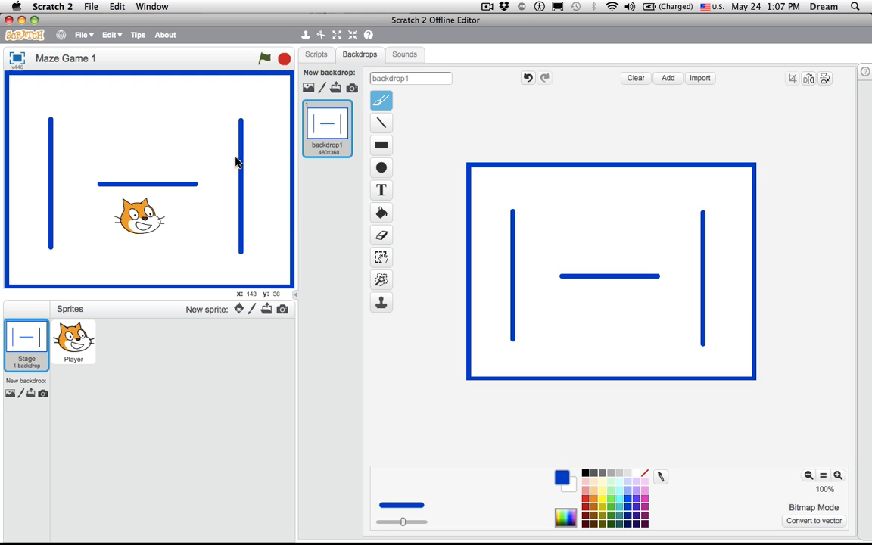
pyautogui.moveTo(336, 251)
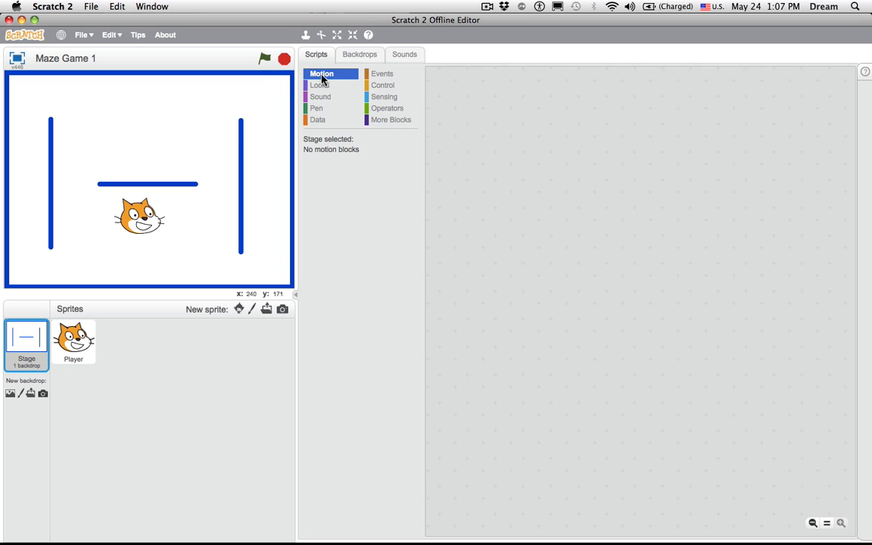
pyautogui.moveTo(370, 248)
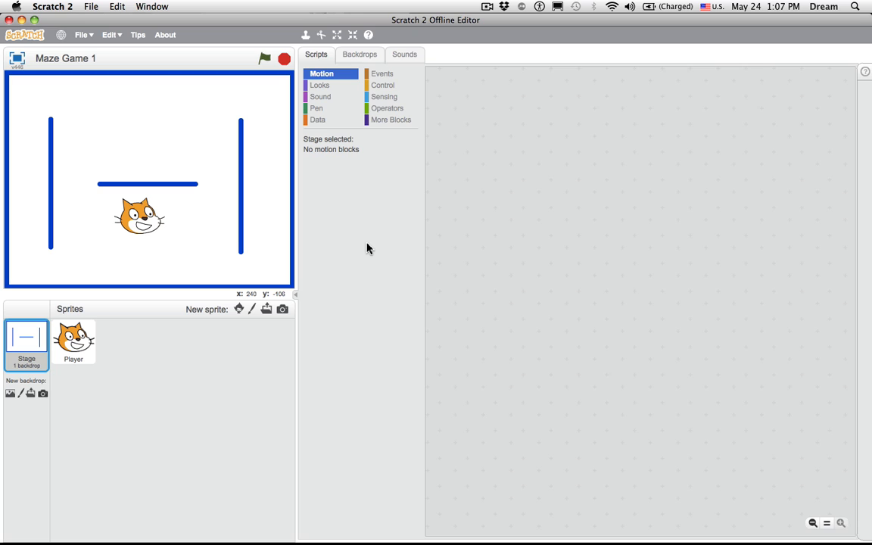
pyautogui.moveTo(380, 183)
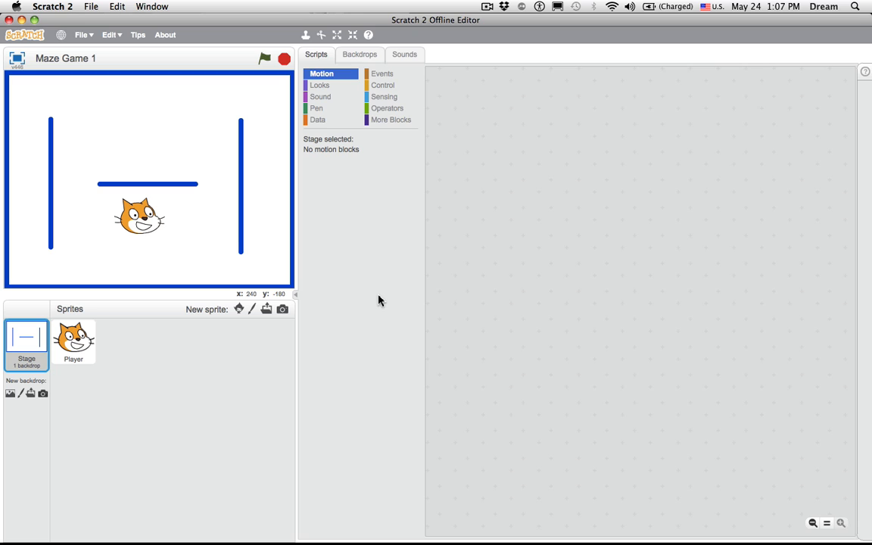
pyautogui.moveTo(318, 263)
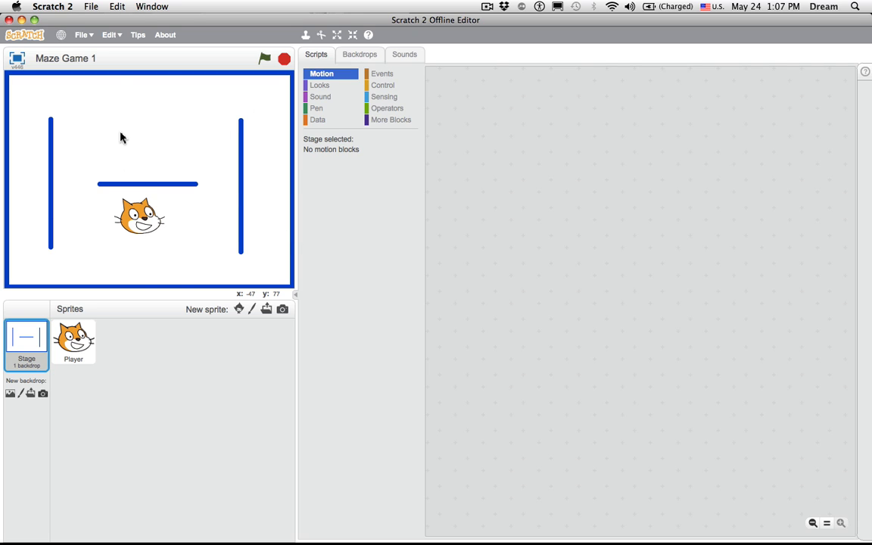
pyautogui.moveTo(134, 200)
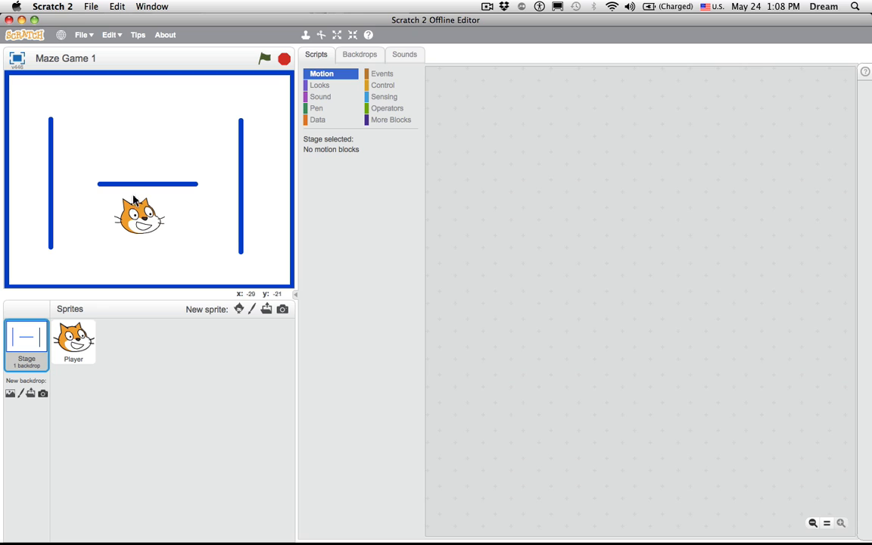
pyautogui.moveTo(145, 176)
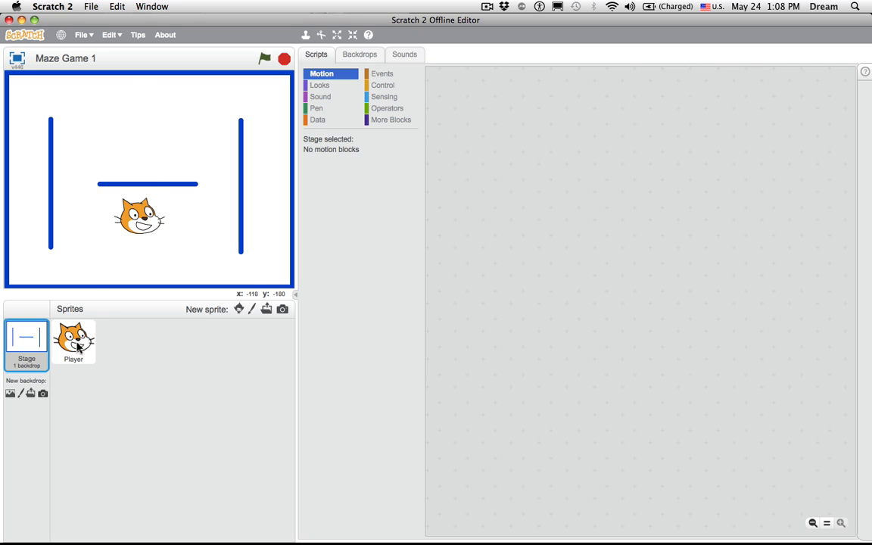
# Select the Player sprite to bring back its arrow-key movement scripts.
pyautogui.click(73, 342)
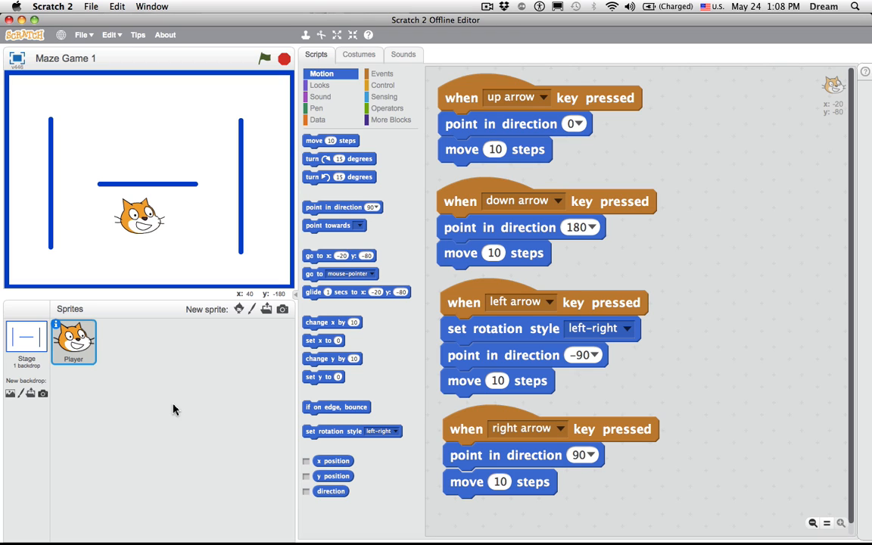
pyautogui.moveTo(179, 218)
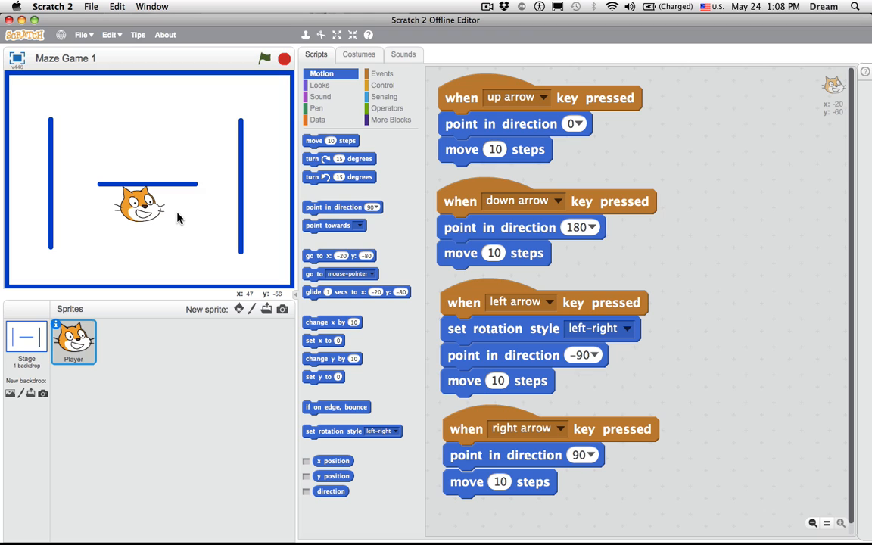
pyautogui.moveTo(154, 467)
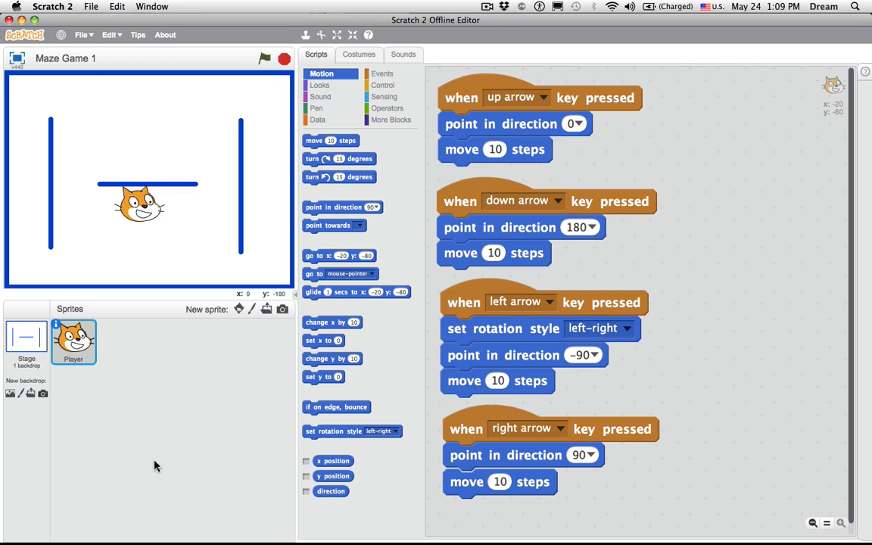
# Switch views in the Player sprite's editor after steering the cat to the middle wall.
pyautogui.click(264, 58)
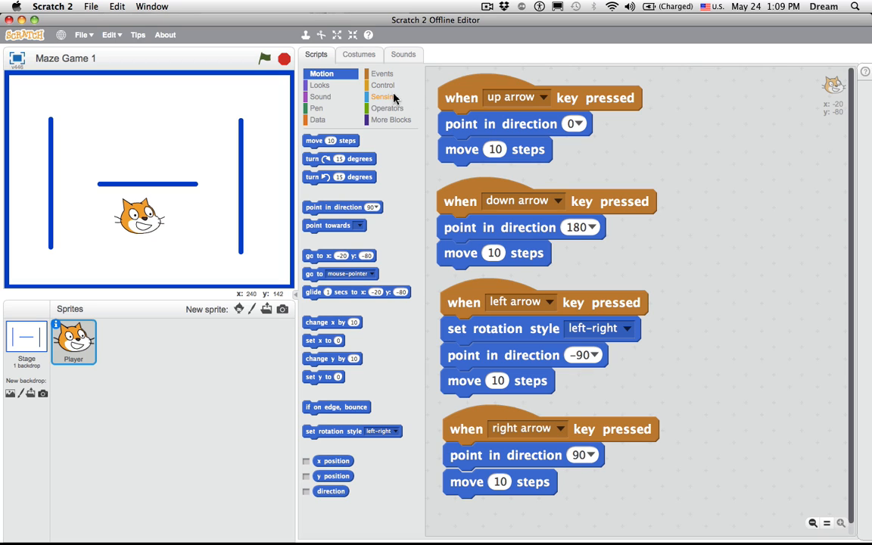
# Browse the Sensing and Control block categories, then show the Player sprite's meow sound.
pyautogui.click(385, 97)
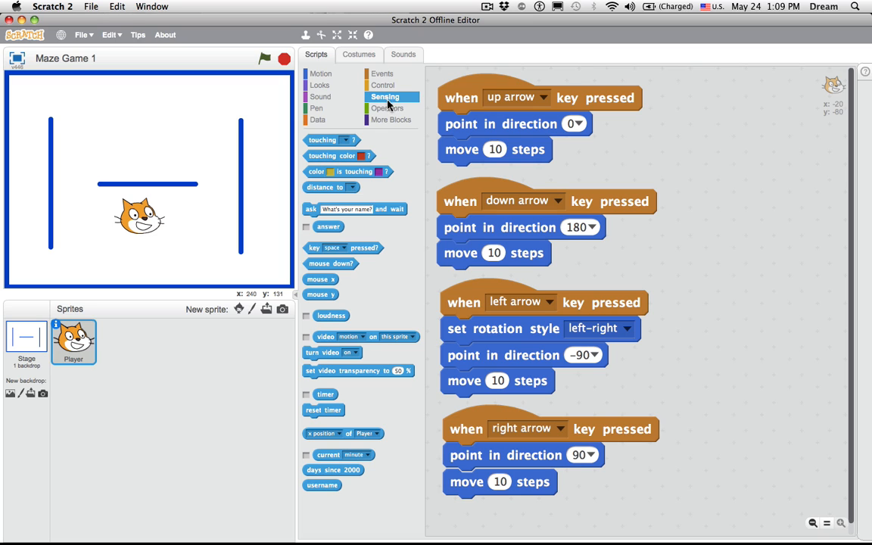
pyautogui.click(350, 139)
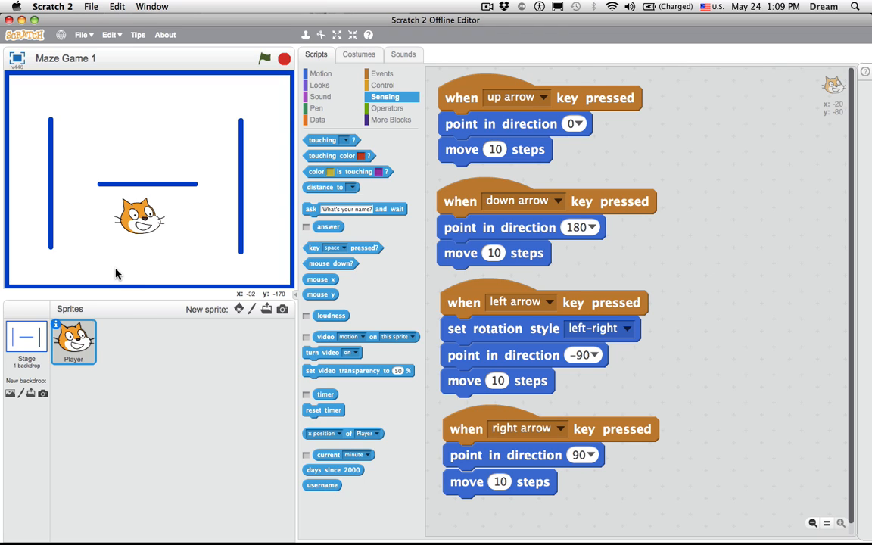
pyautogui.moveTo(182, 424)
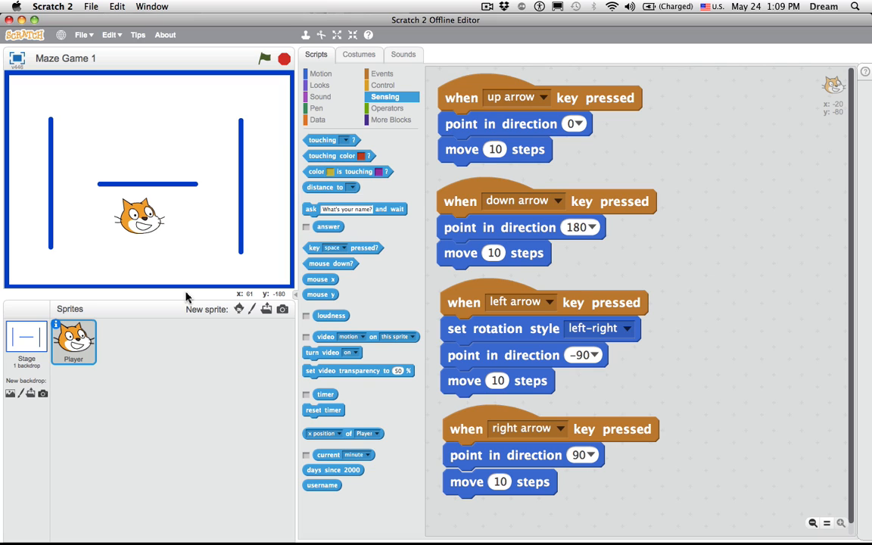
pyautogui.moveTo(134, 162)
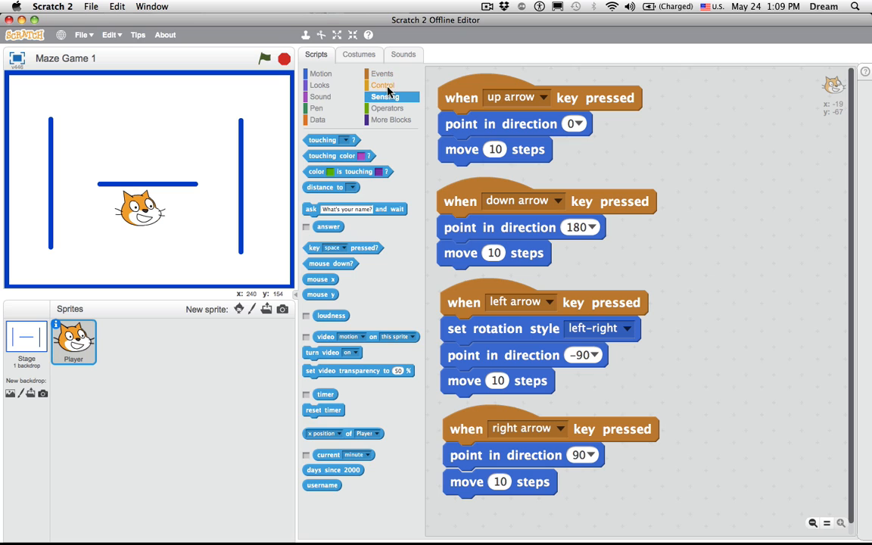
pyautogui.click(384, 84)
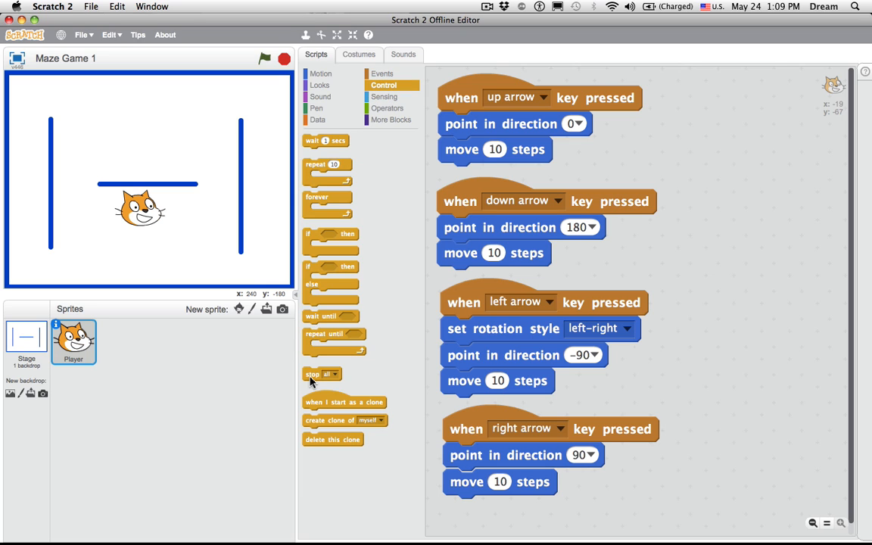
pyautogui.moveTo(330, 388)
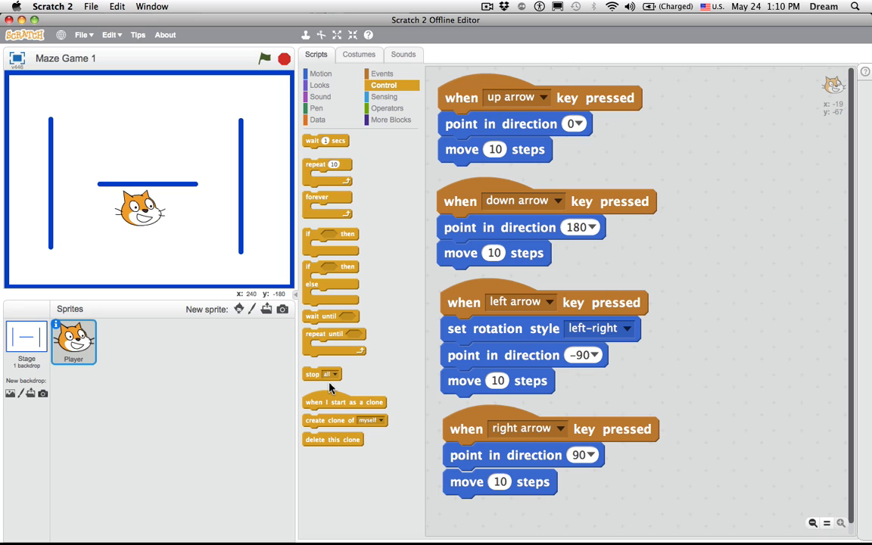
pyautogui.moveTo(310, 189)
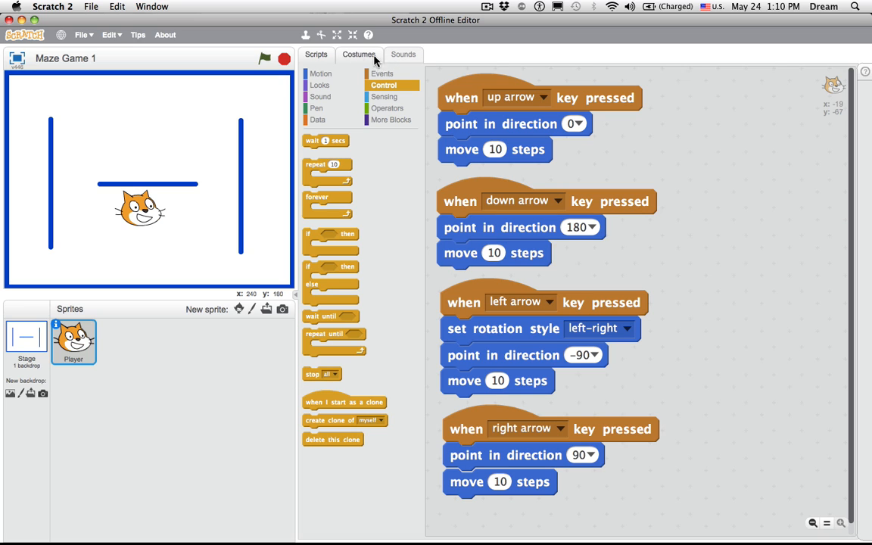
pyautogui.click(403, 55)
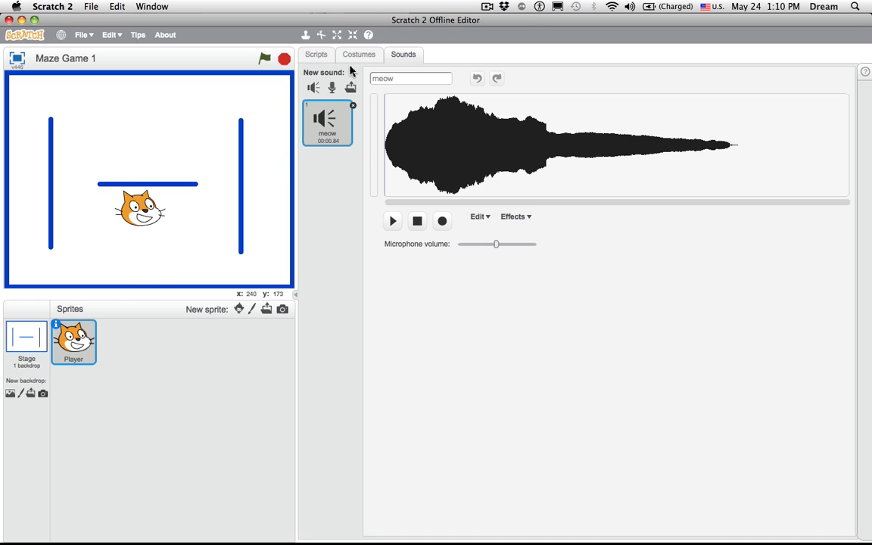
# Place a 'when green flag clicked' block with a 'touching color blue?' check in the Player's scripts.
pyautogui.click(315, 55)
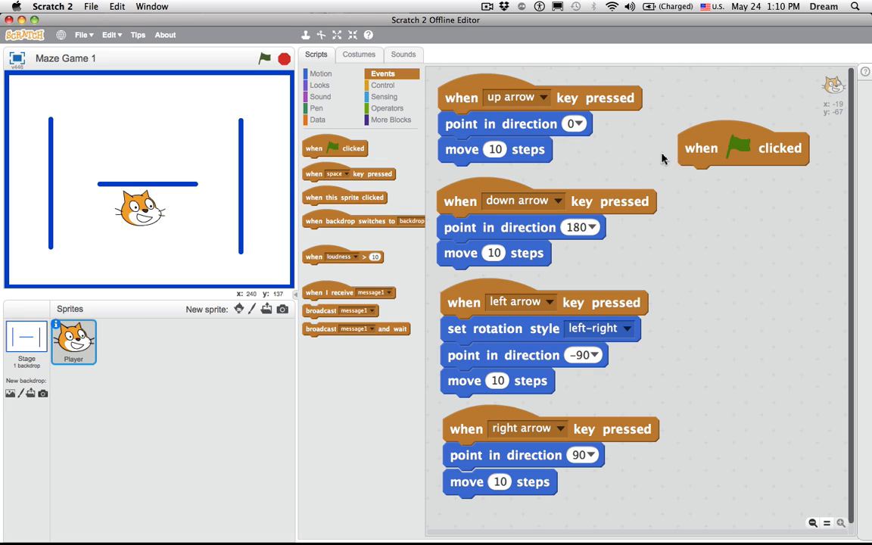
pyautogui.moveTo(252, 233)
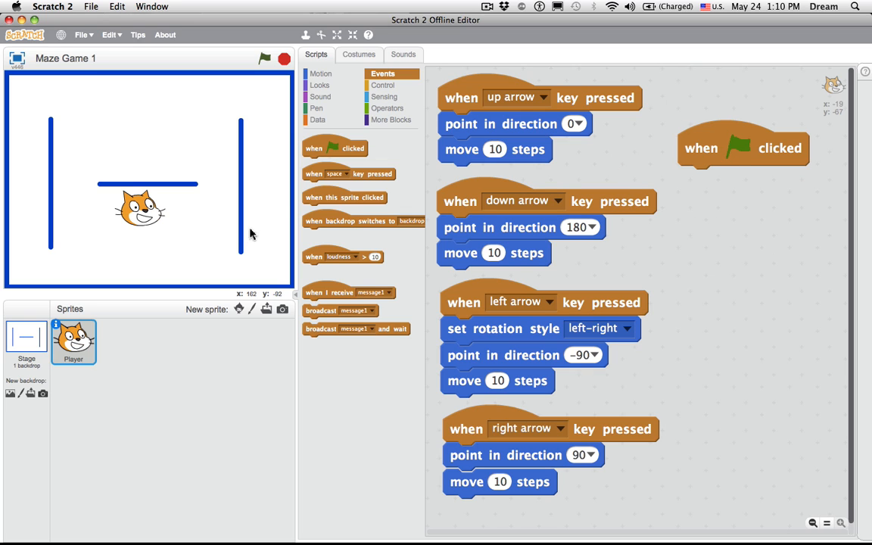
pyautogui.click(385, 97)
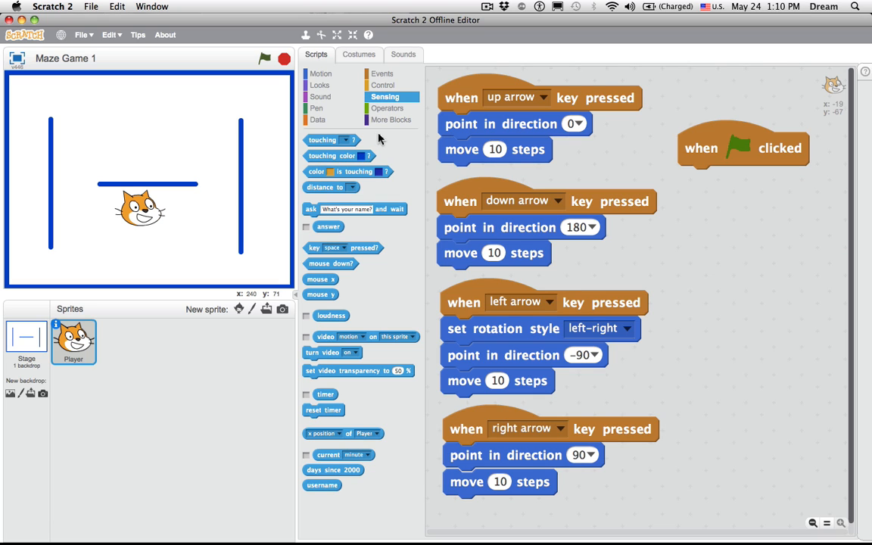
pyautogui.moveTo(361, 164)
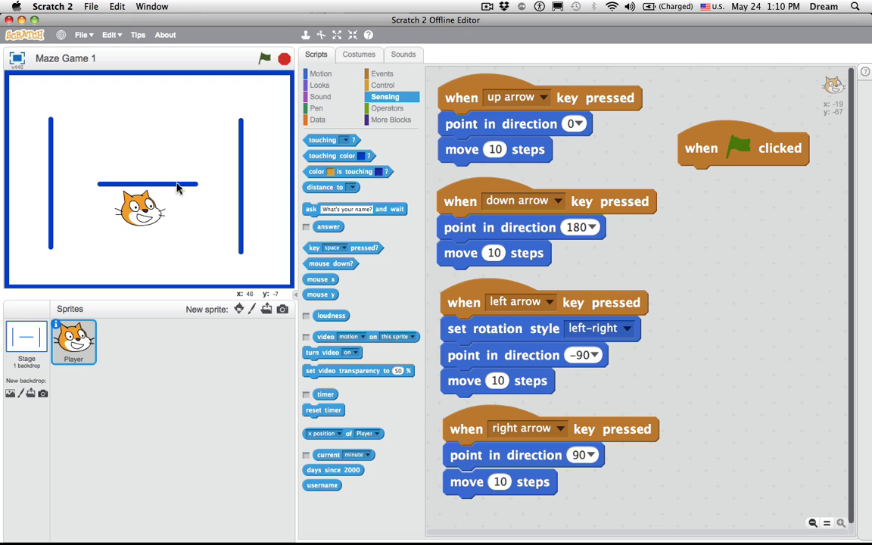
pyautogui.moveTo(259, 171)
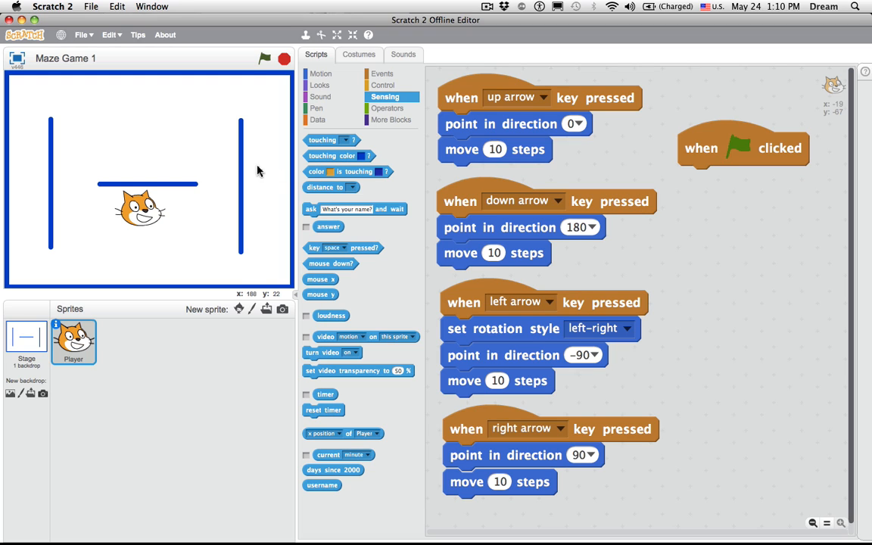
pyautogui.moveTo(212, 174)
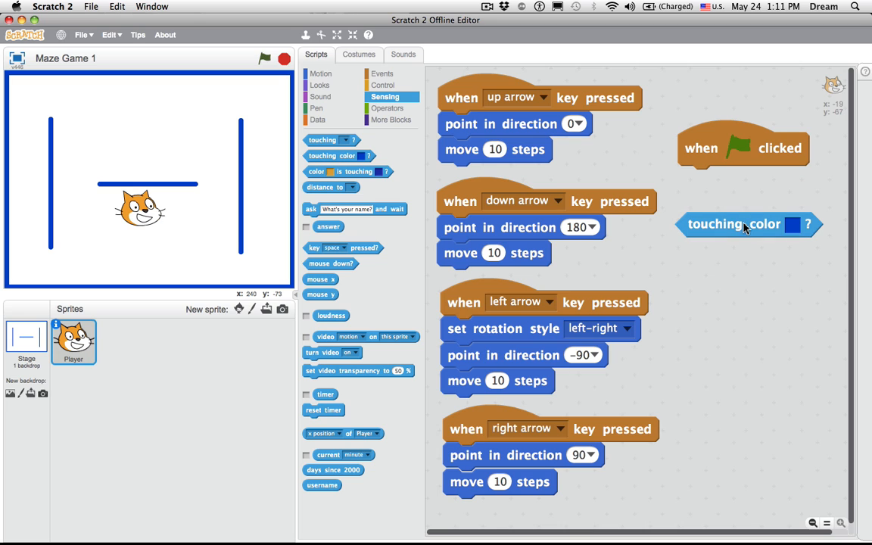
pyautogui.click(384, 84)
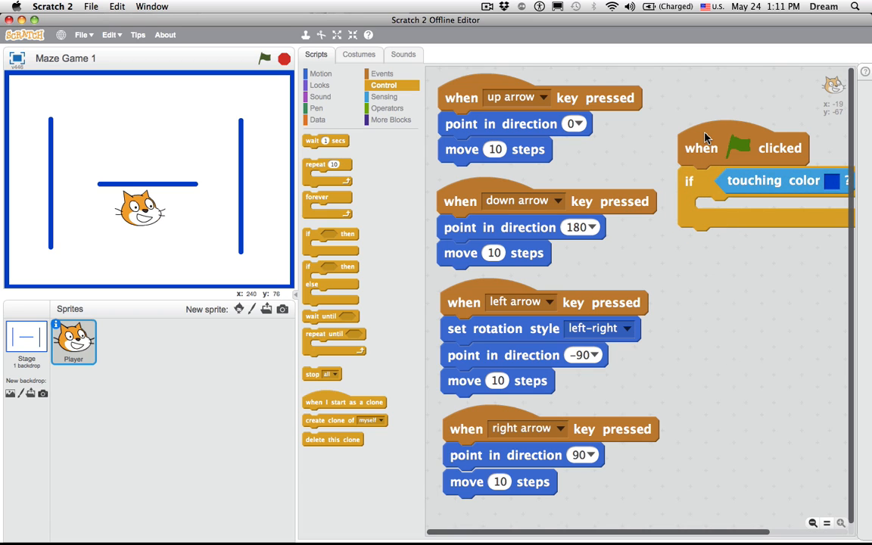
pyautogui.moveTo(182, 203)
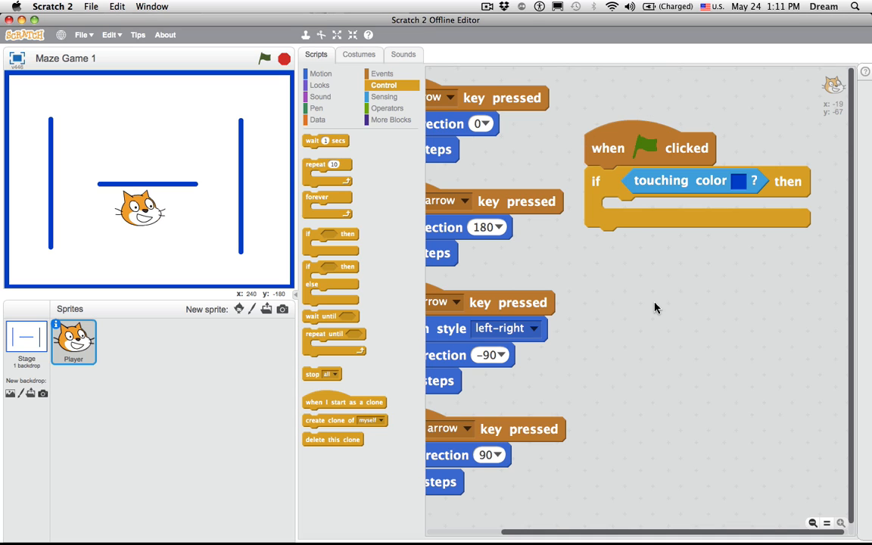
pyautogui.moveTo(666, 327)
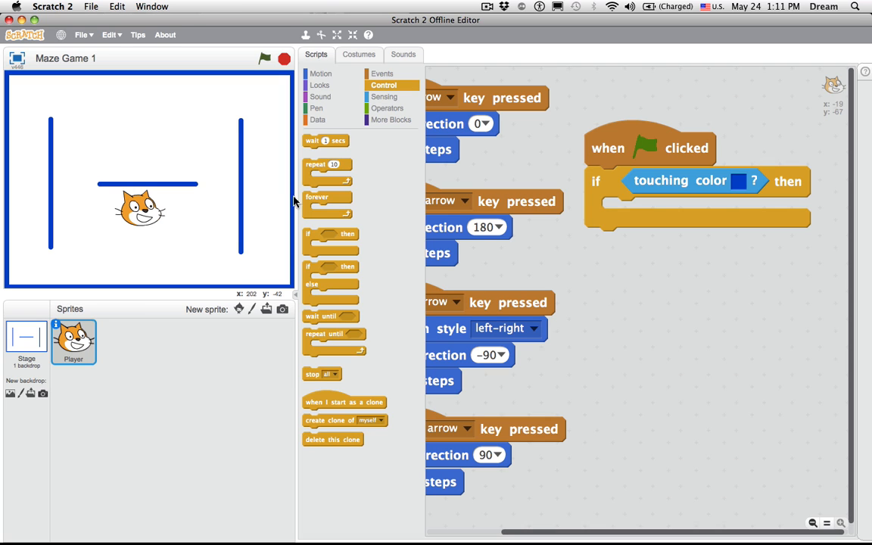
# Wrap the if touching-blue check in a forever loop under the green-flag hat.
pyautogui.moveTo(327, 196); pyautogui.dragTo(613, 178)
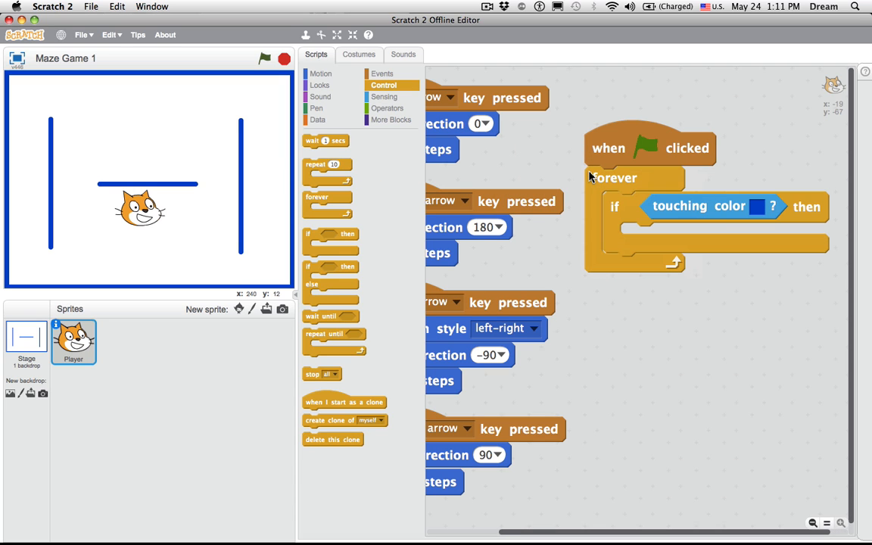
pyautogui.moveTo(624, 182)
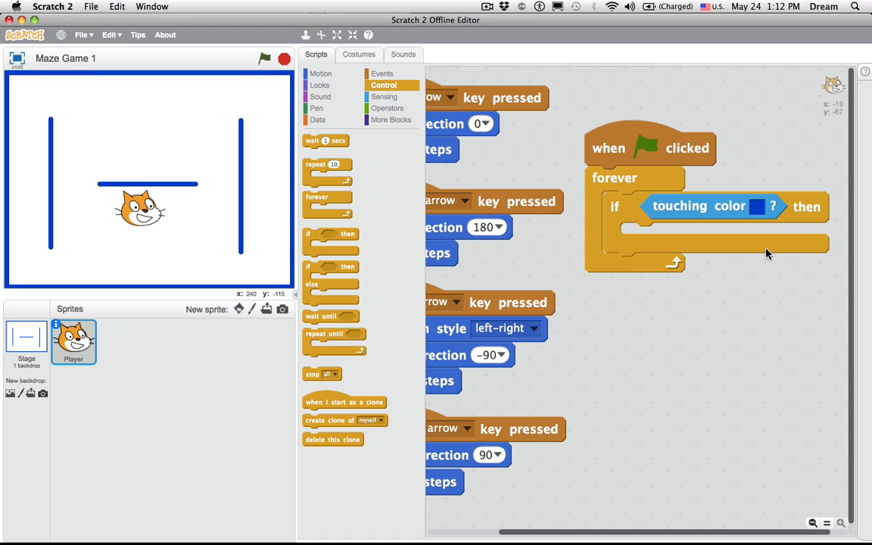
pyautogui.moveTo(704, 478)
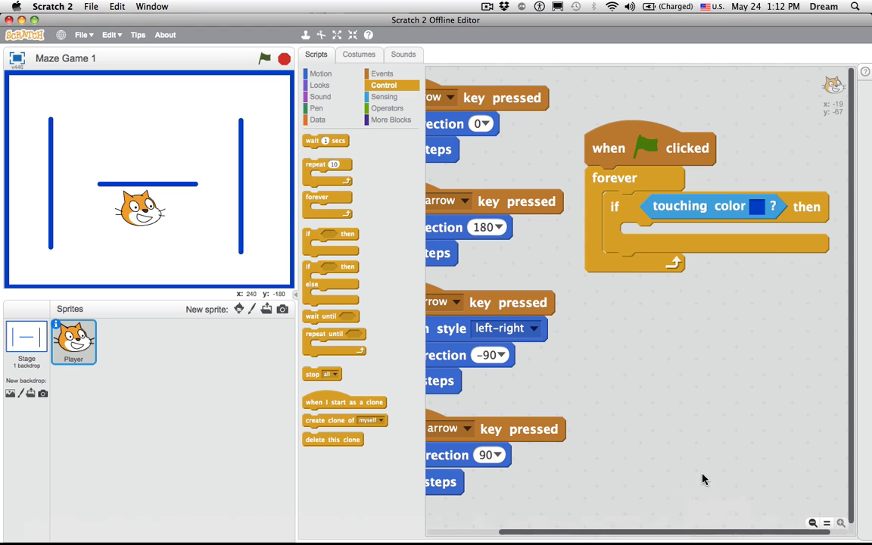
pyautogui.hscroll(3)
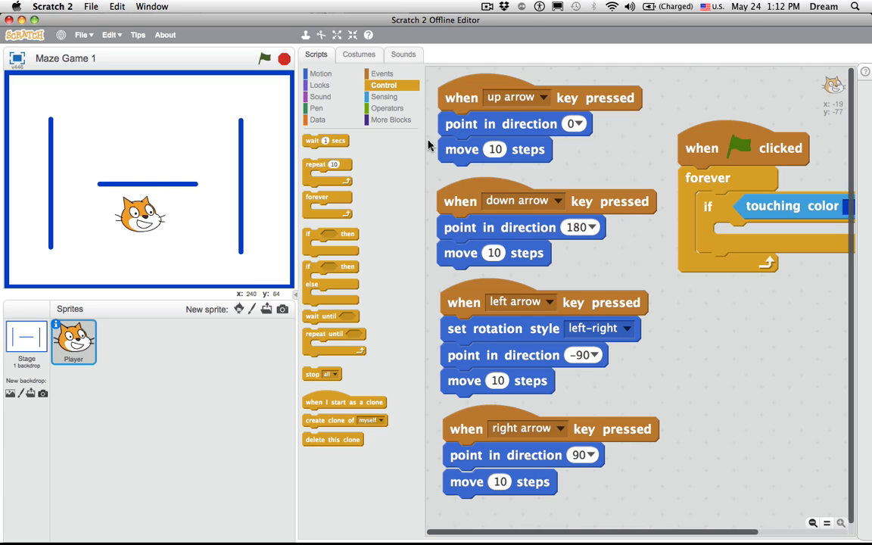
# Put a 'move -10 steps' block inside the if touching-blue check and start the script.
pyautogui.click(321, 72)
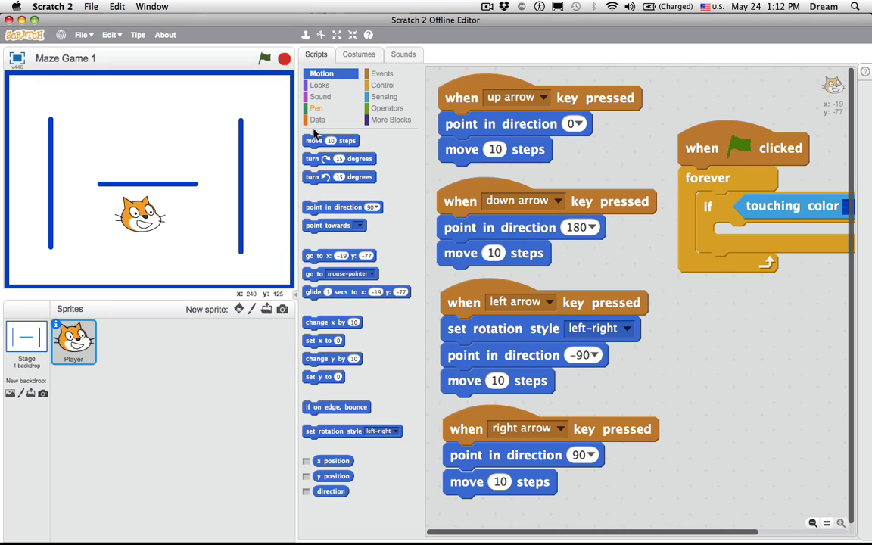
pyautogui.moveTo(330, 139); pyautogui.dragTo(769, 236)
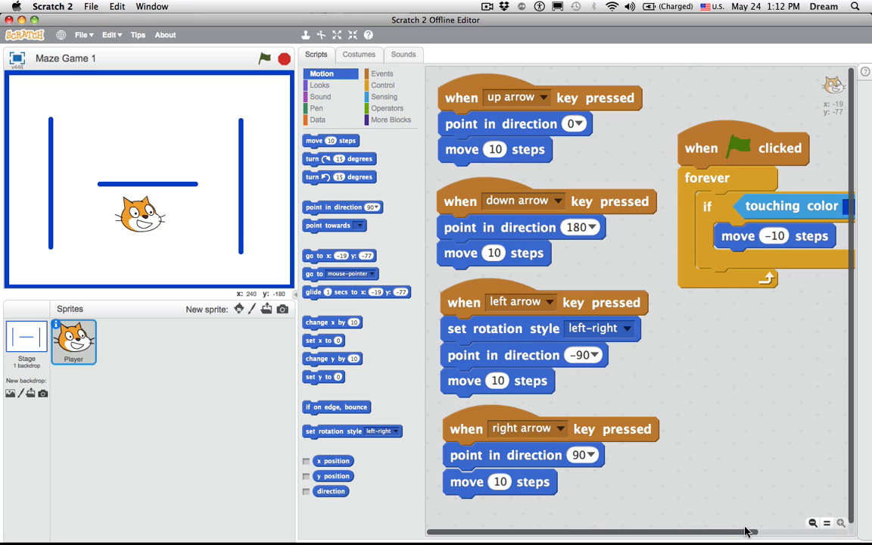
pyautogui.click(263, 58)
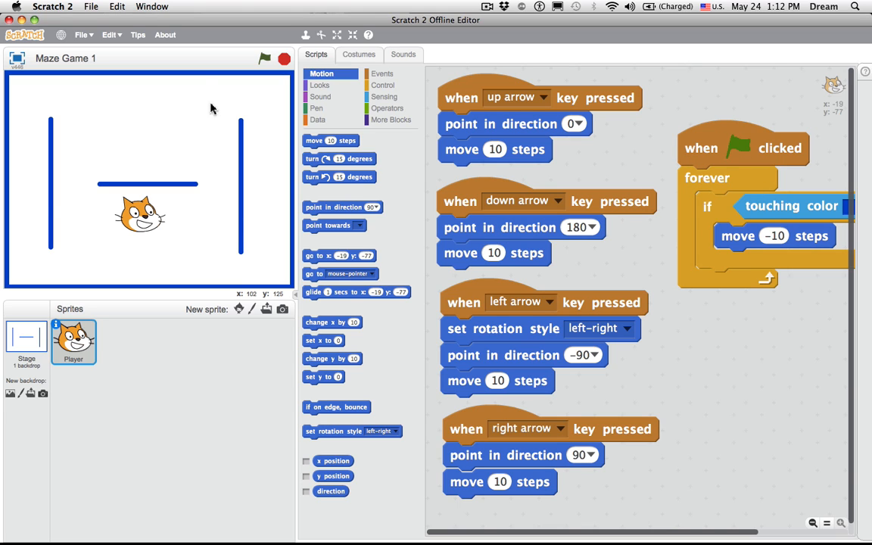
pyautogui.click(263, 57)
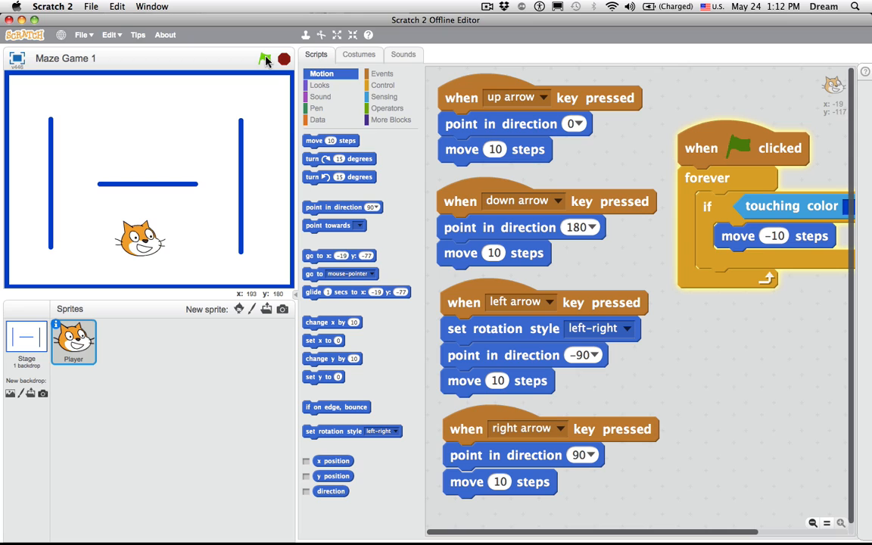
# Run the game, steer the cat into the blue walls to see it pushed back, then stop.
pyautogui.click(264, 59)
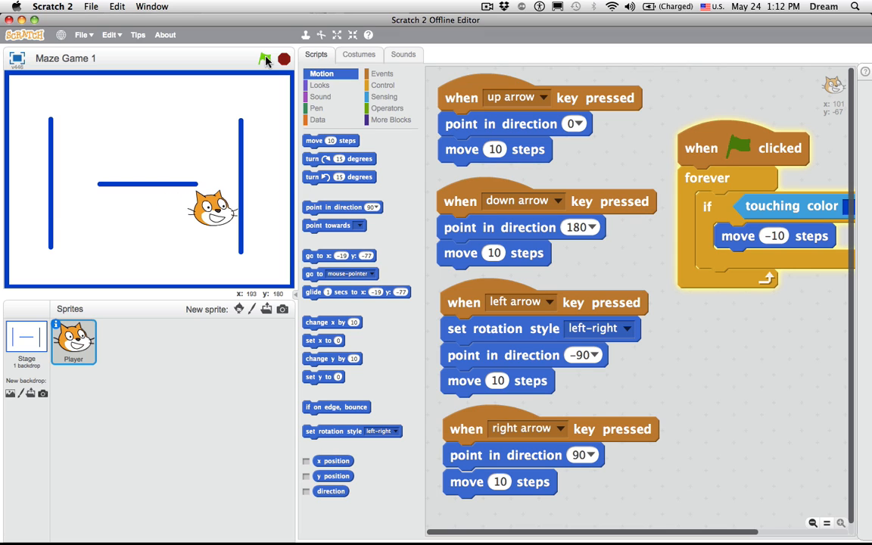
pyautogui.click(266, 59)
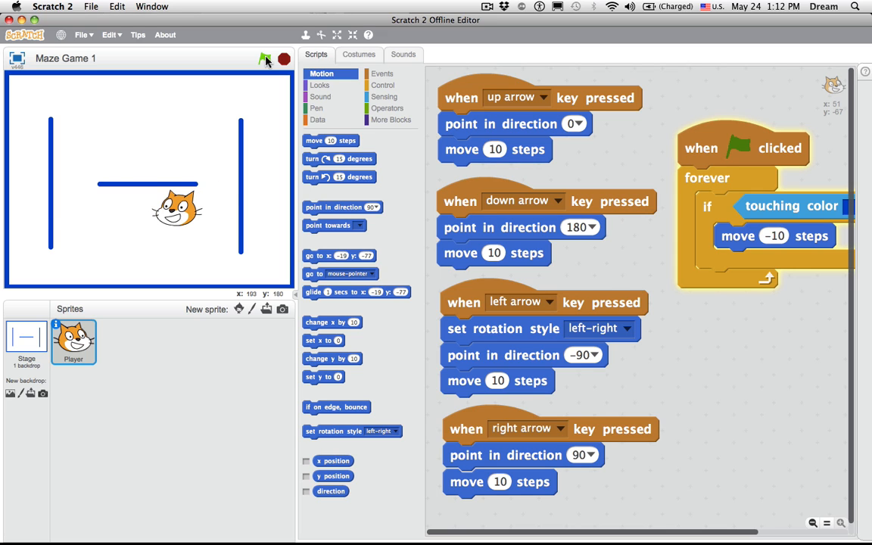
pyautogui.click(264, 59)
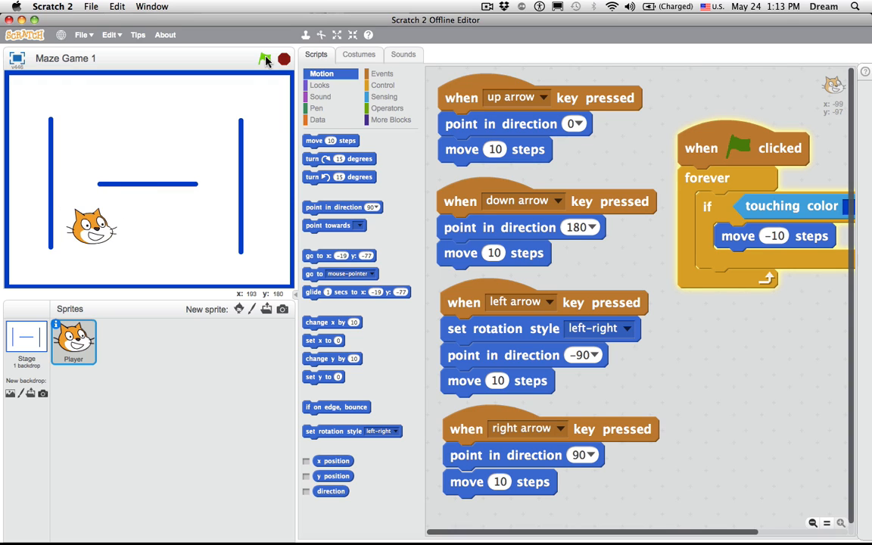
pyautogui.click(263, 59)
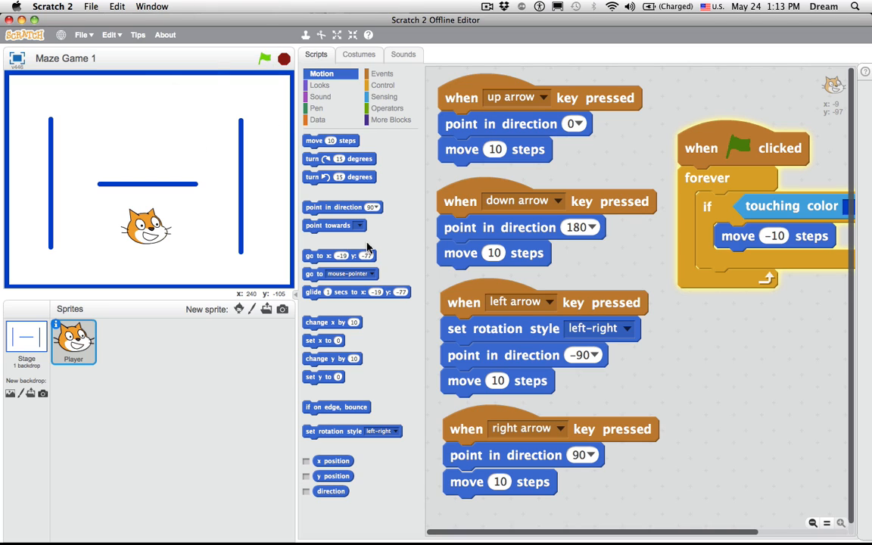
# Show the Looks blocks to add a 'set size to 55%' block under the green flag.
pyautogui.click(320, 85)
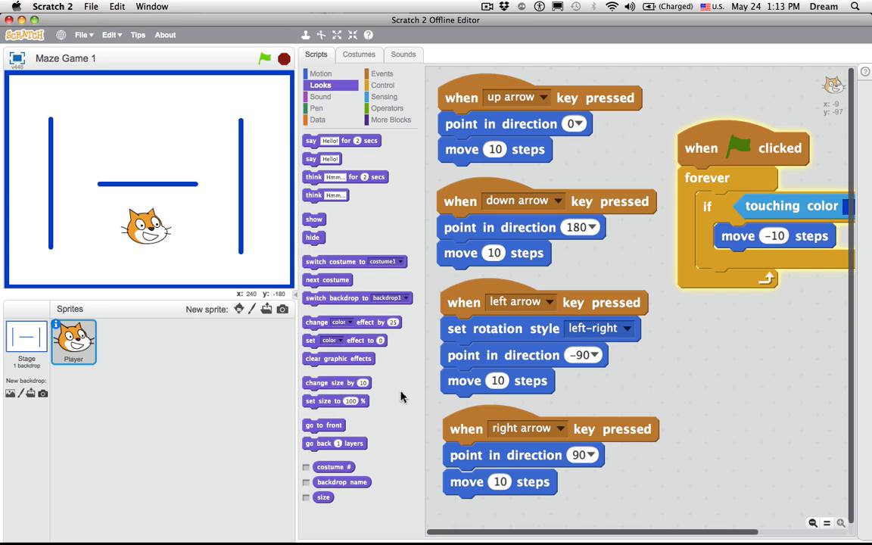
pyautogui.moveTo(381, 403)
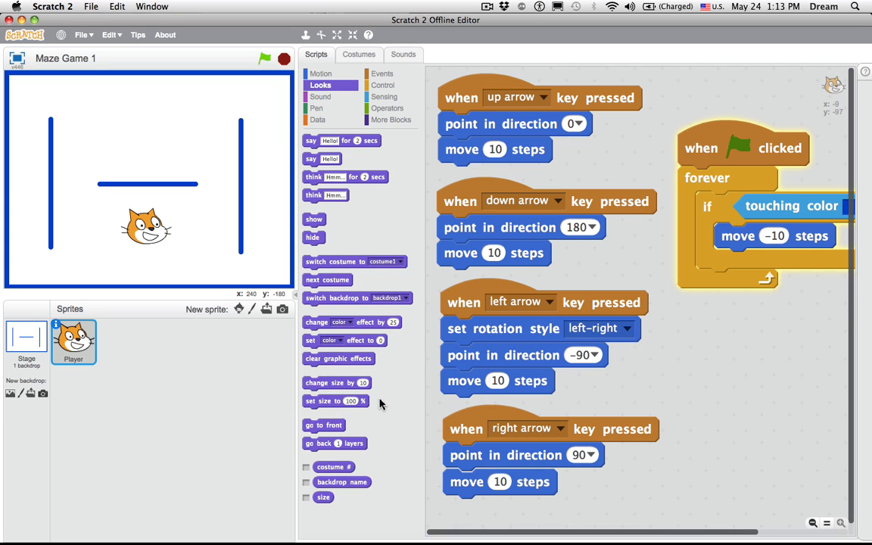
pyautogui.moveTo(327, 386)
pyautogui.write('55')
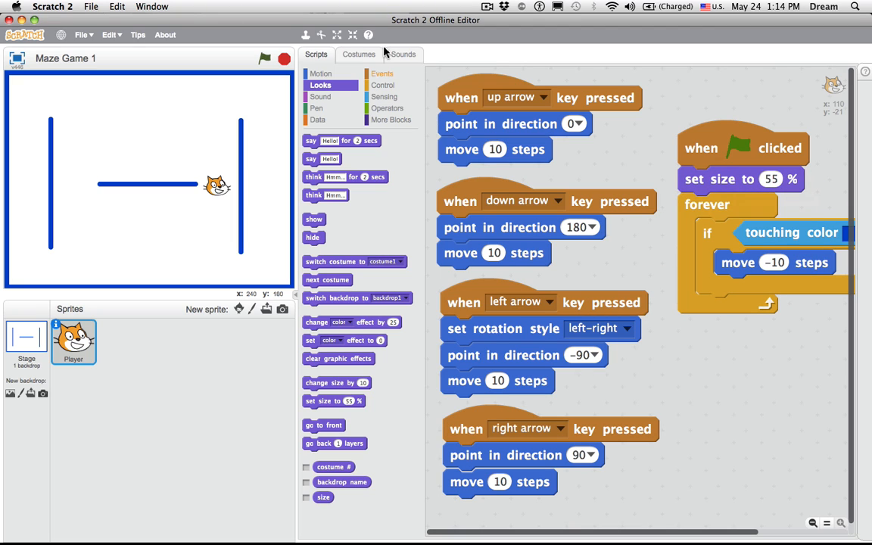
# Run the project to try the cat at 55% size below the maze's middle bar.
pyautogui.click(264, 57)
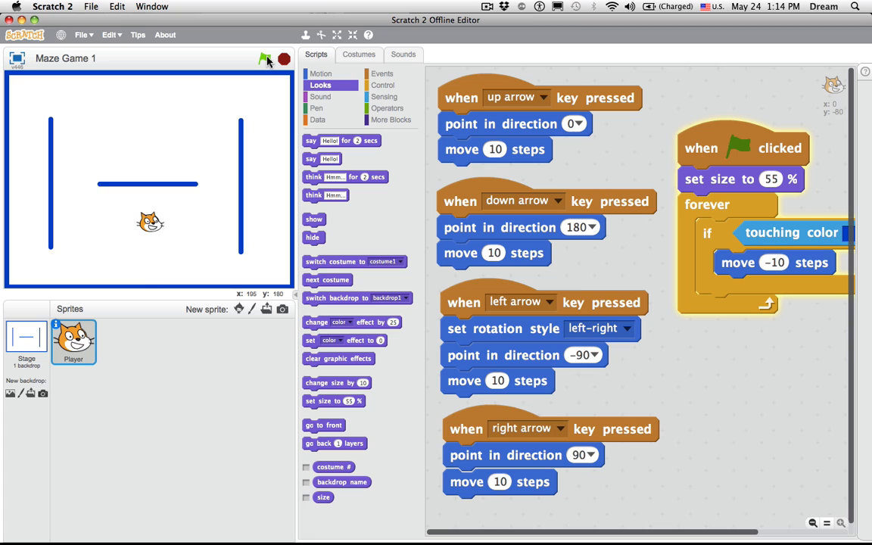
pyautogui.click(267, 59)
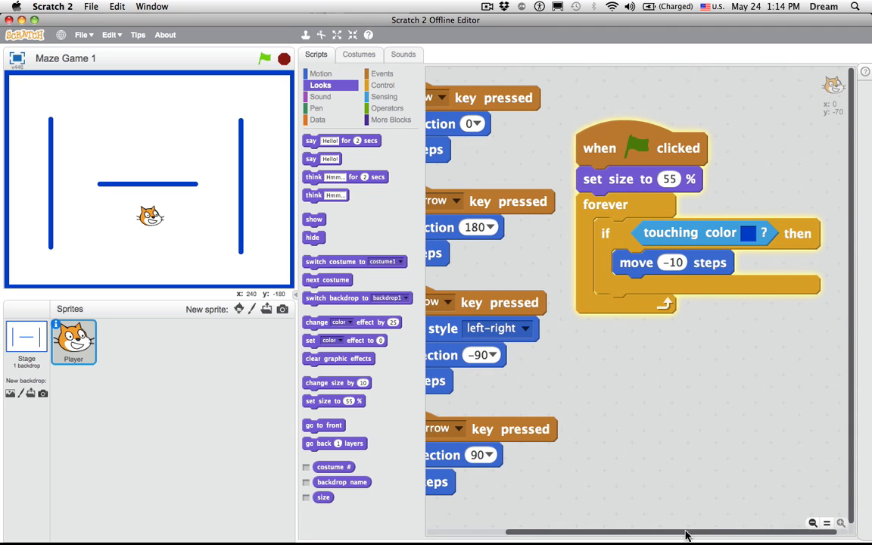
pyautogui.hscroll(-3)
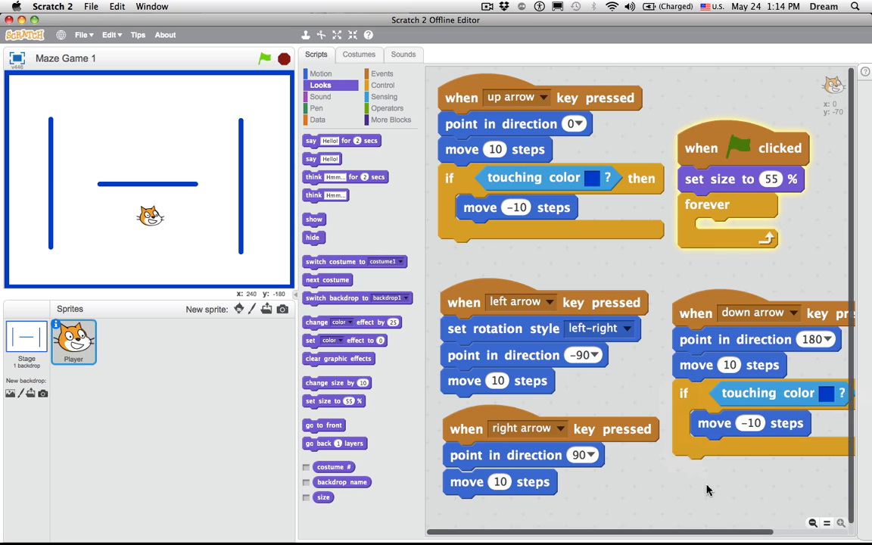
pyautogui.moveTo(681, 412)
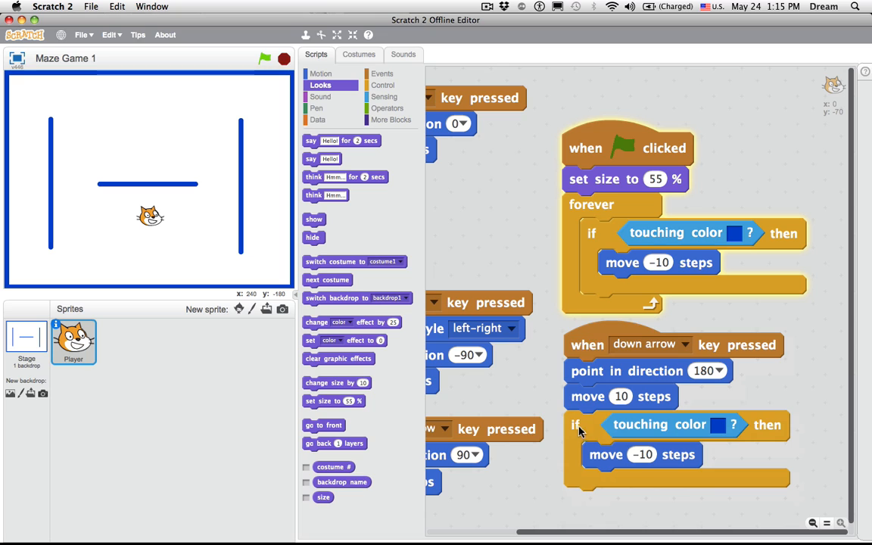
pyautogui.moveTo(704, 396)
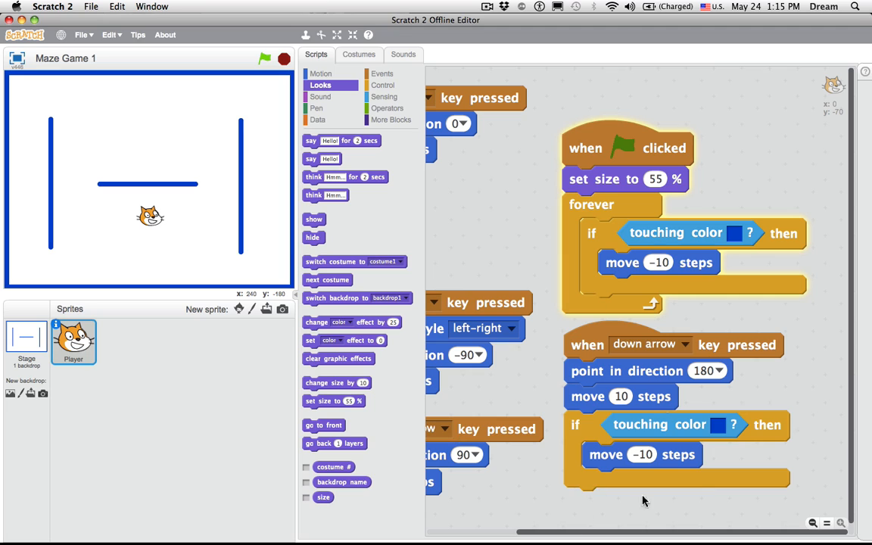
pyautogui.moveTo(660, 348)
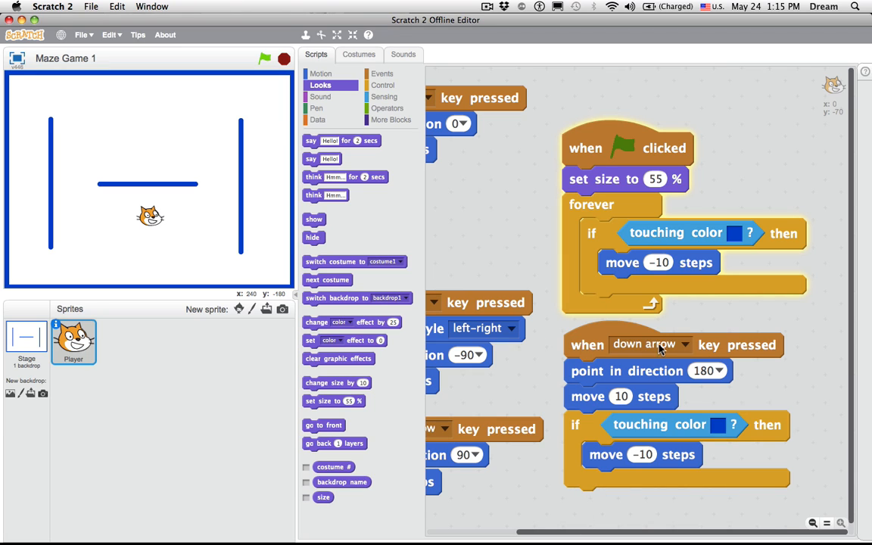
pyautogui.moveTo(757, 351)
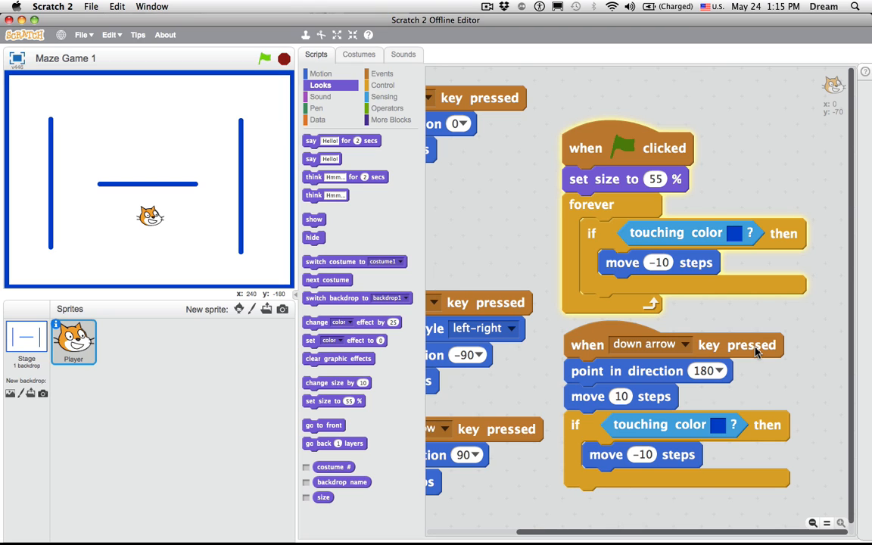
pyautogui.moveTo(524, 241)
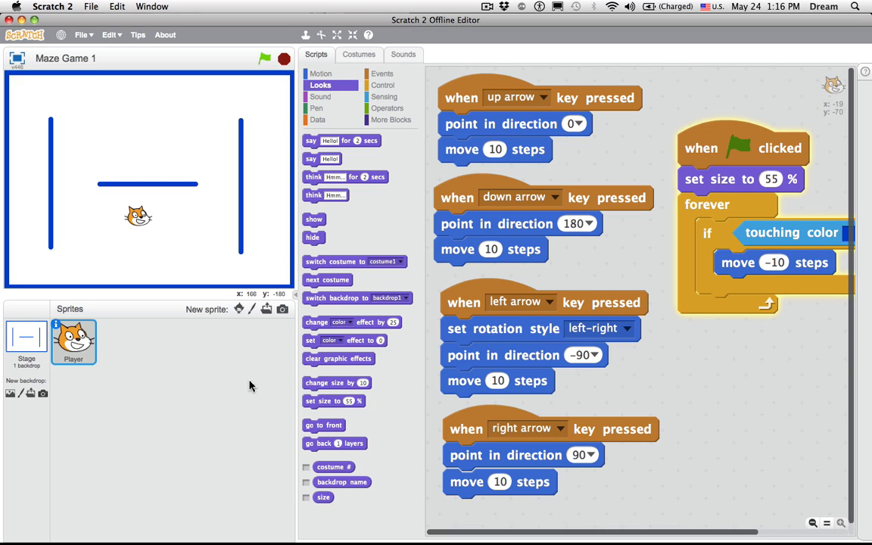
pyautogui.moveTo(135, 271)
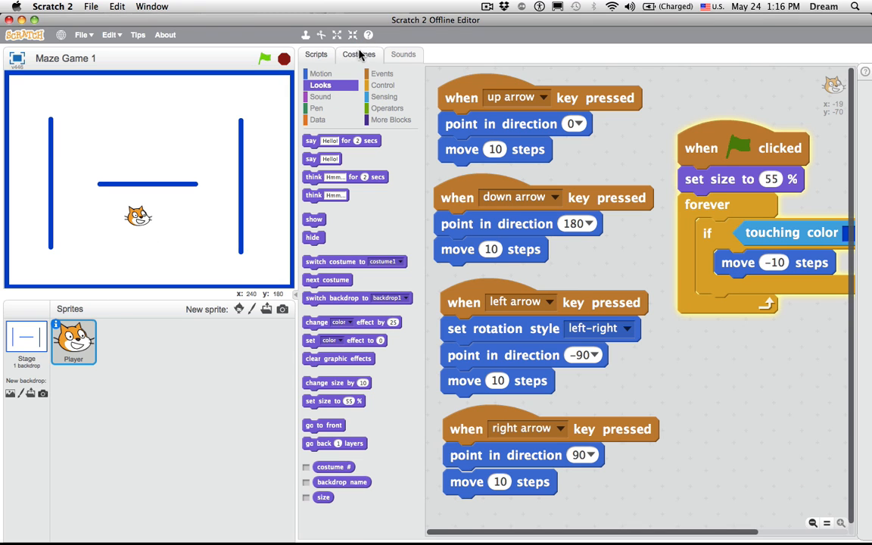
# Reshape the cat costume's open smile into a flat closed mouth in the paint editor.
pyautogui.click(359, 54)
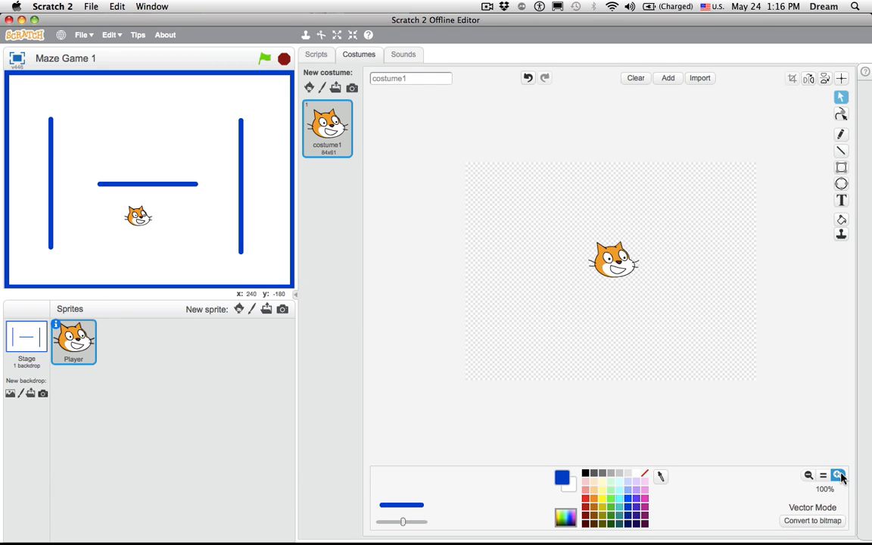
pyautogui.click(839, 475)
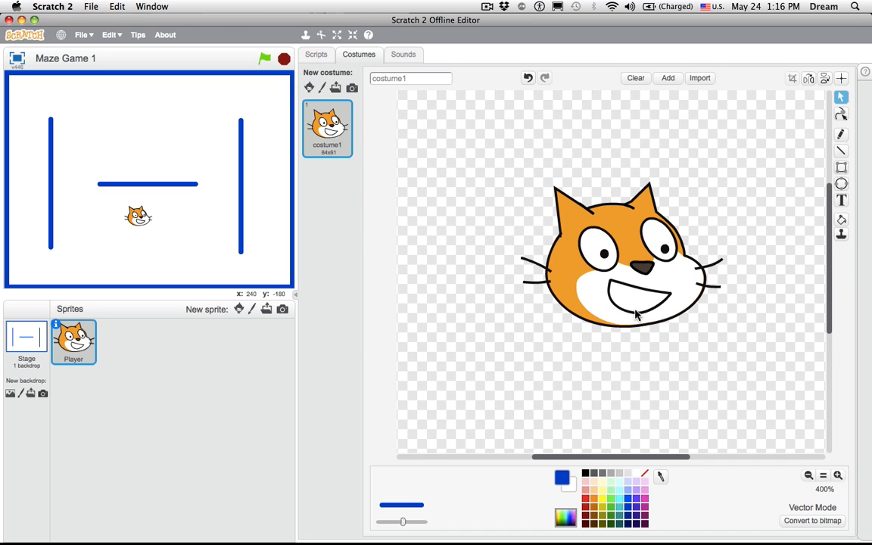
pyautogui.click(620, 254)
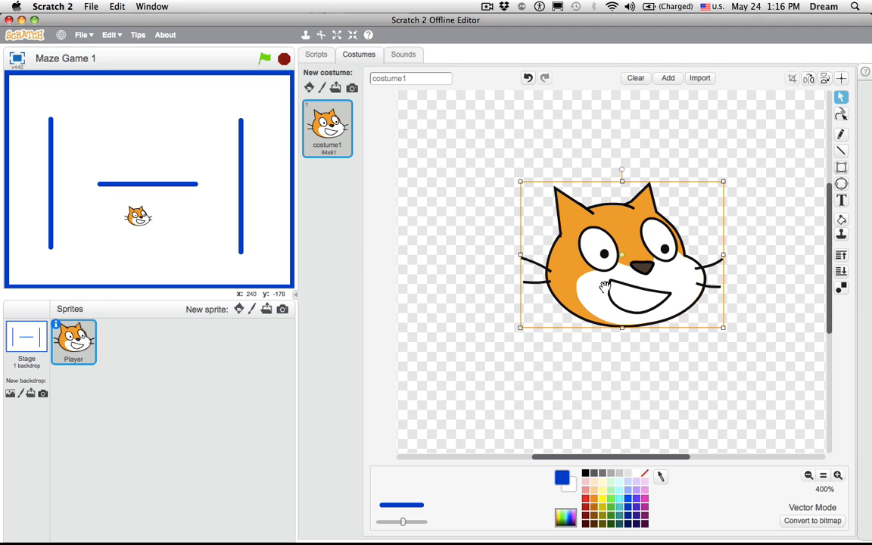
pyautogui.moveTo(687, 288)
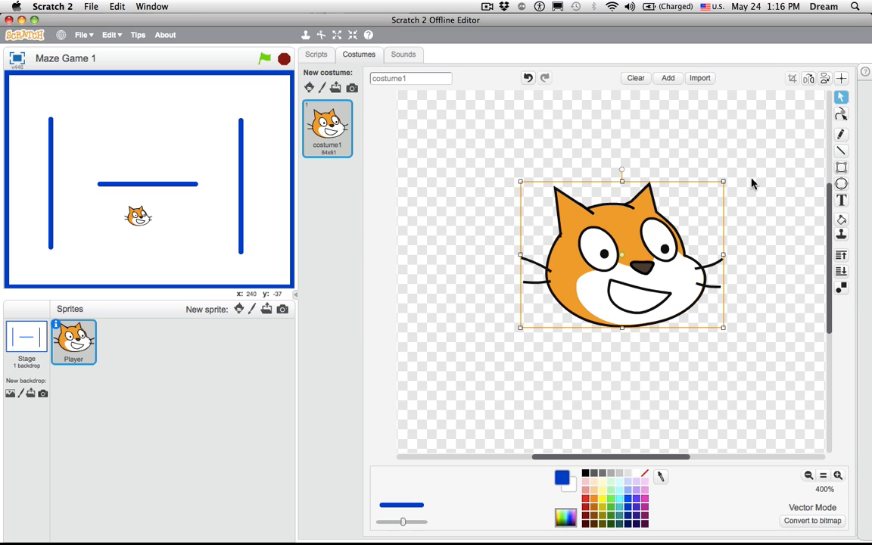
pyautogui.moveTo(842, 114)
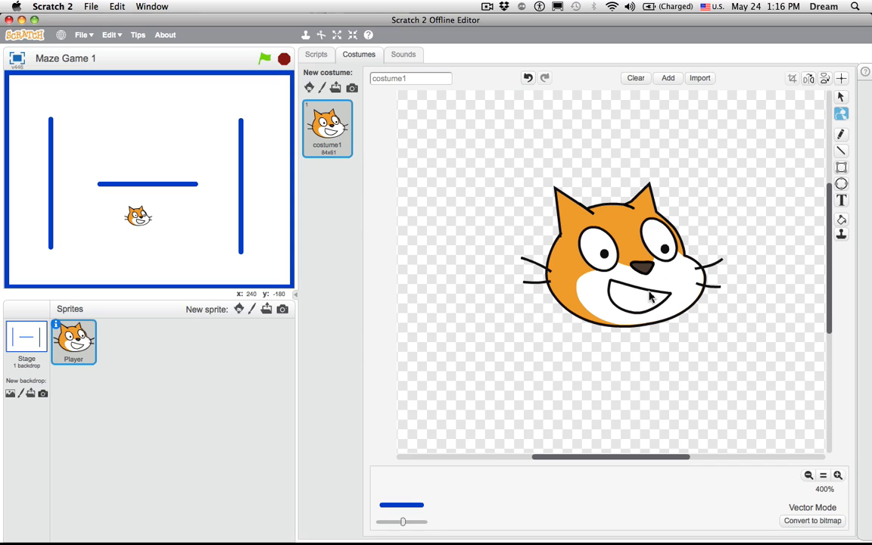
pyautogui.click(651, 295)
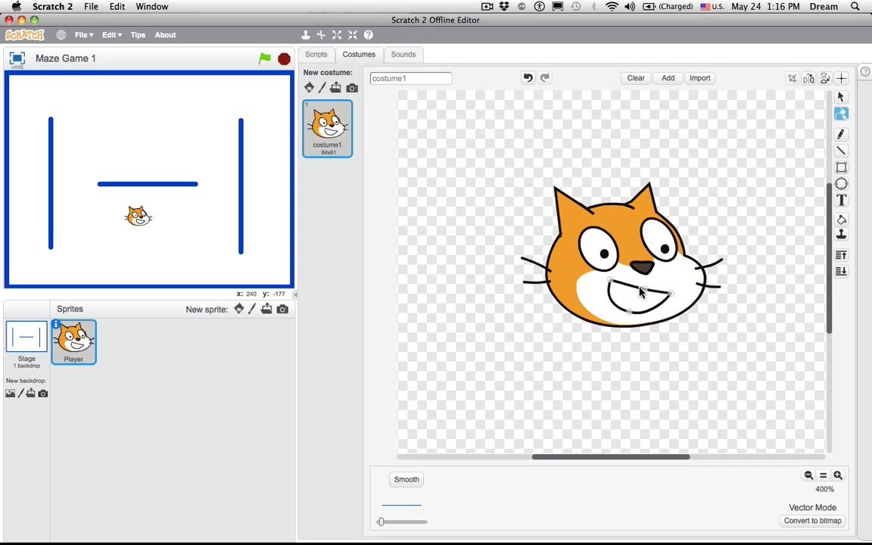
pyautogui.click(839, 476)
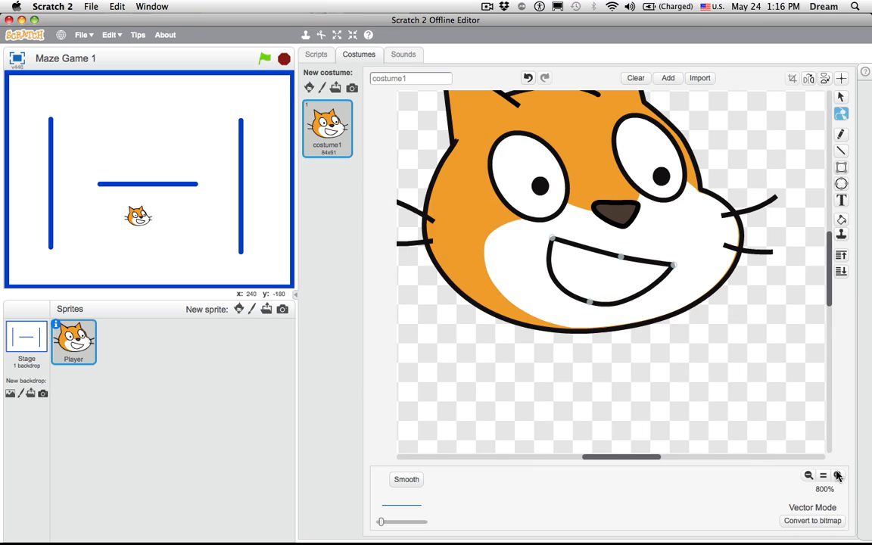
pyautogui.click(839, 475)
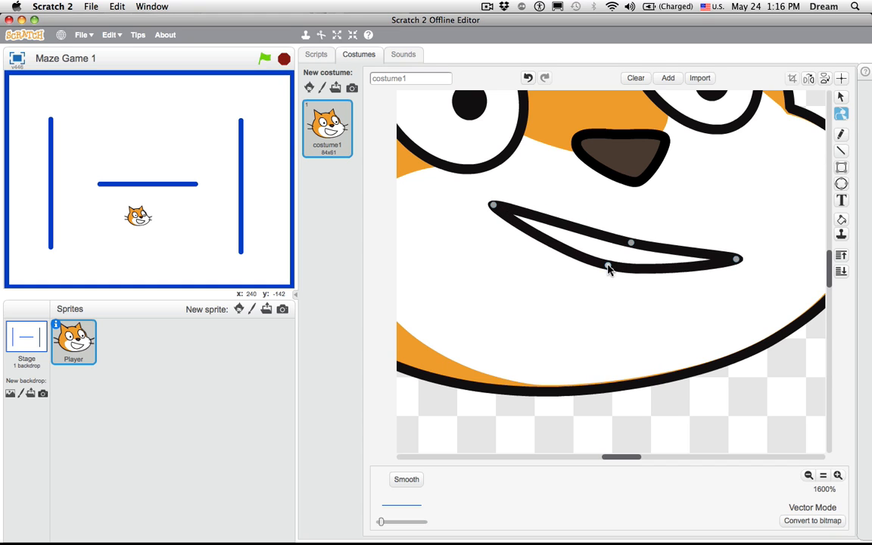
pyautogui.moveTo(609, 270); pyautogui.dragTo(618, 252)
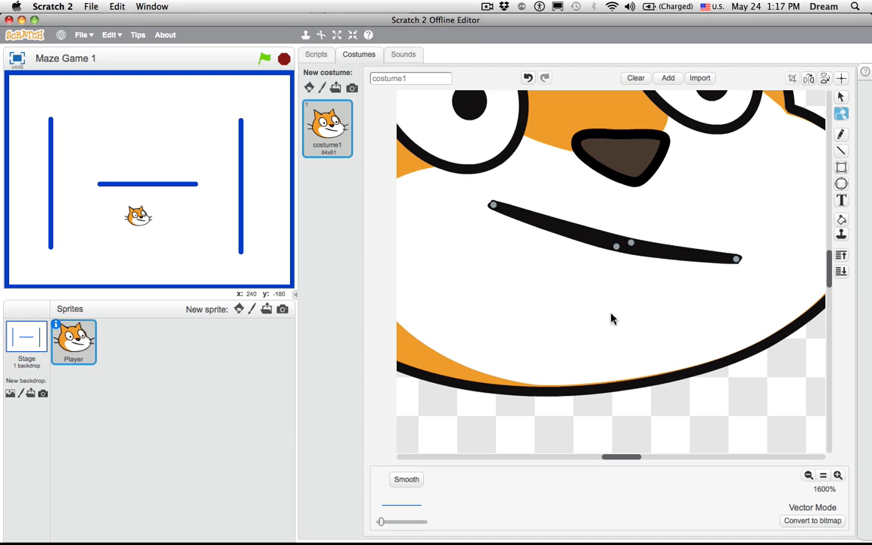
pyautogui.moveTo(619, 310)
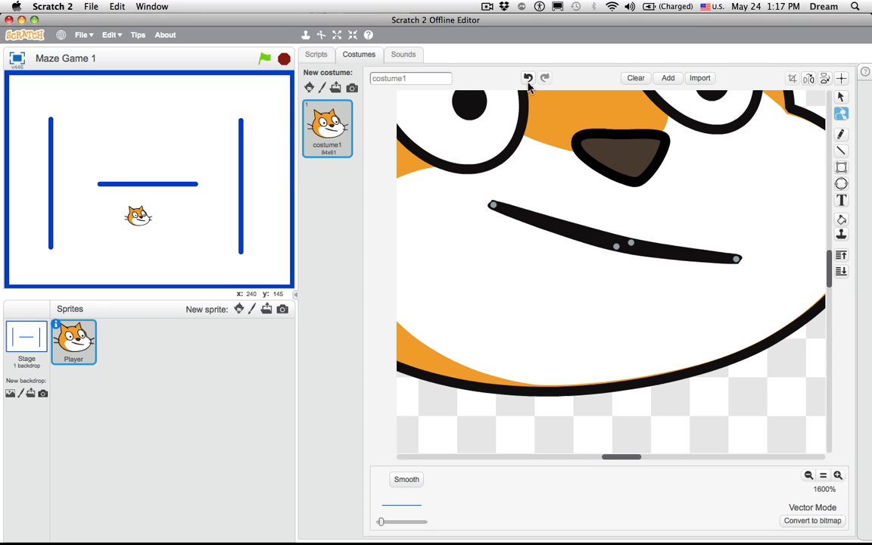
# Undo the reshape, duplicate costume1 and flatten the mouth on costume2.
pyautogui.click(527, 78)
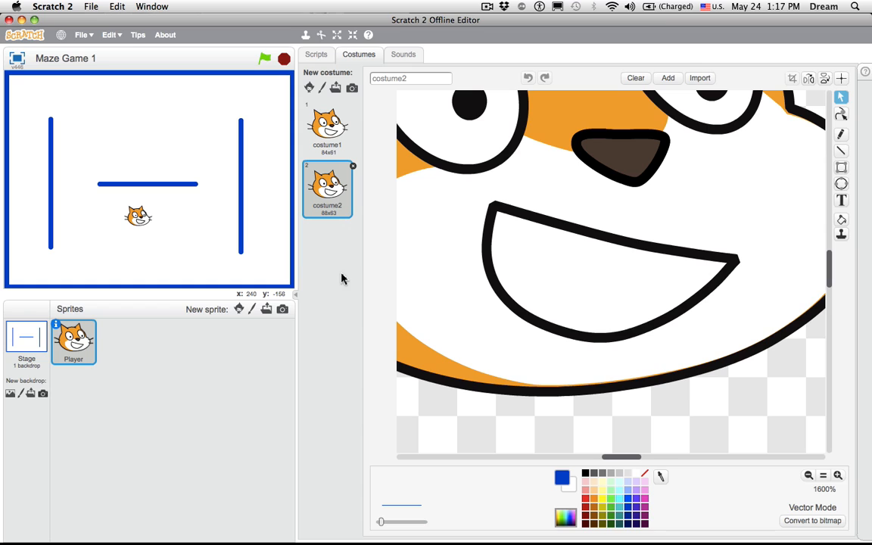
pyautogui.moveTo(343, 273)
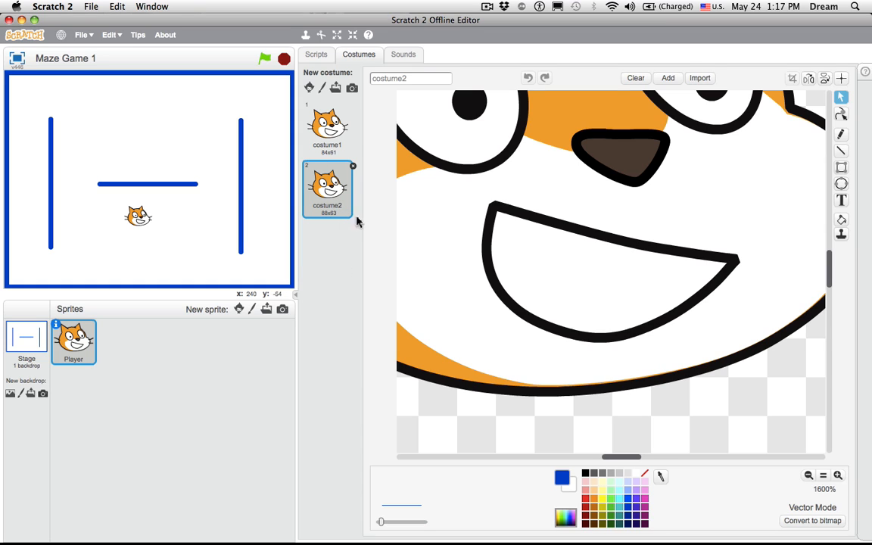
pyautogui.moveTo(824, 160)
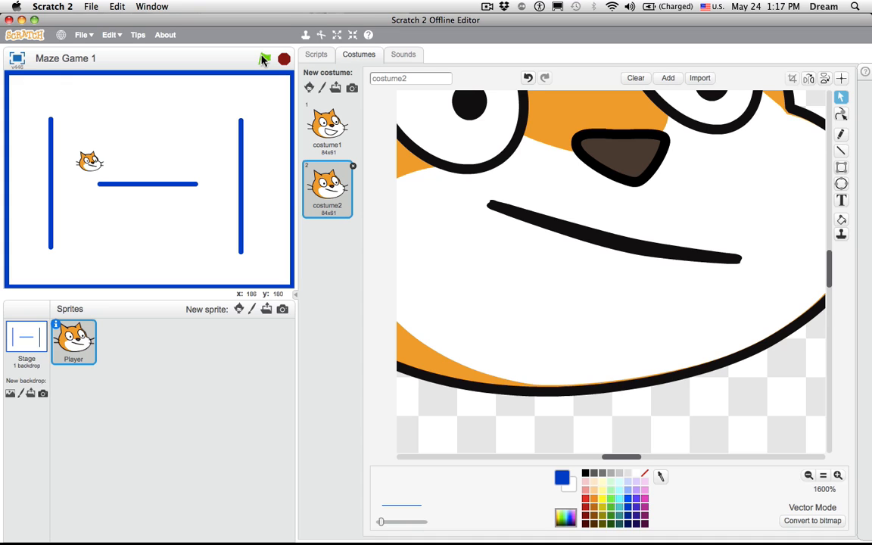
pyautogui.moveTo(91, 161); pyautogui.dragTo(212, 160)
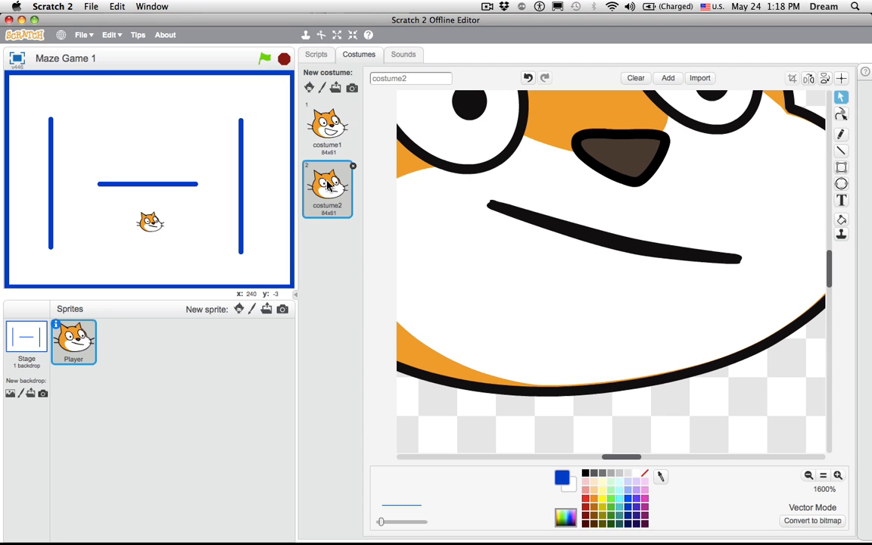
# Add a 'next costume' block inside the forever loop after the wall check and view the stage full screen.
pyautogui.click(315, 54)
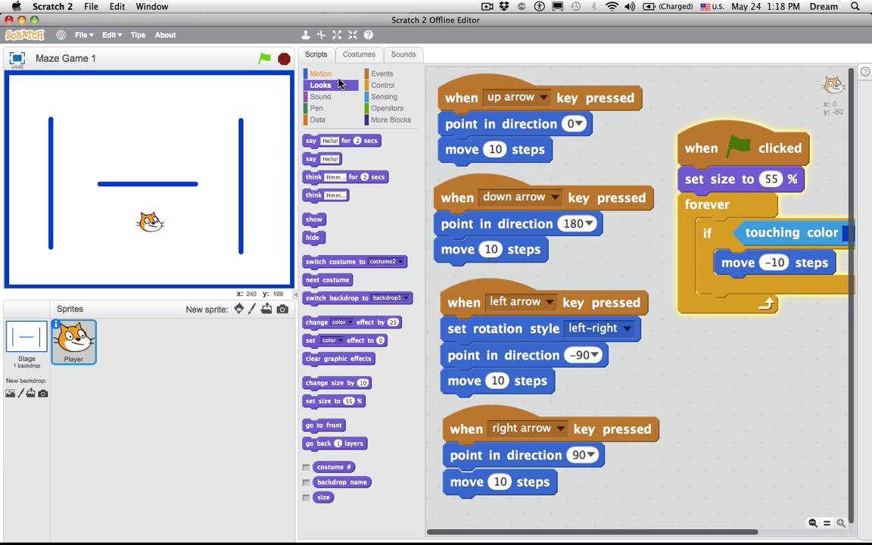
pyautogui.moveTo(401, 218)
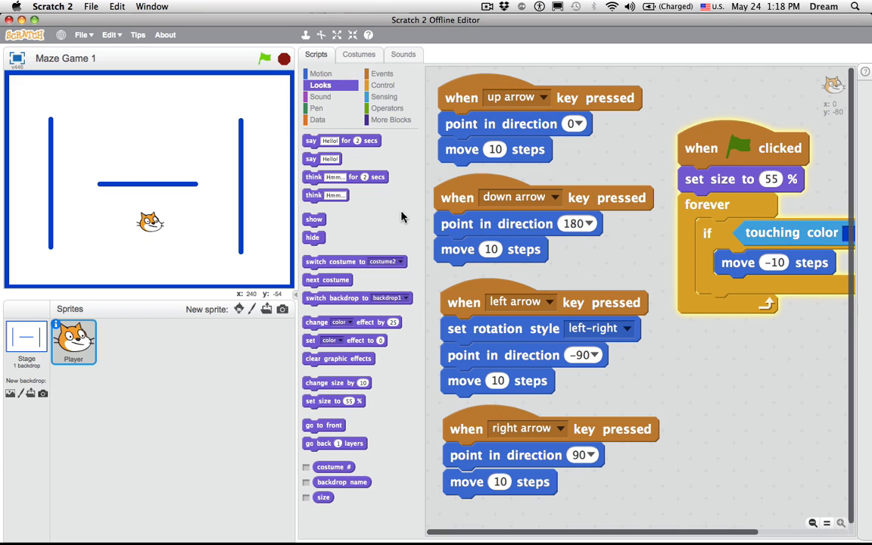
pyautogui.moveTo(421, 287)
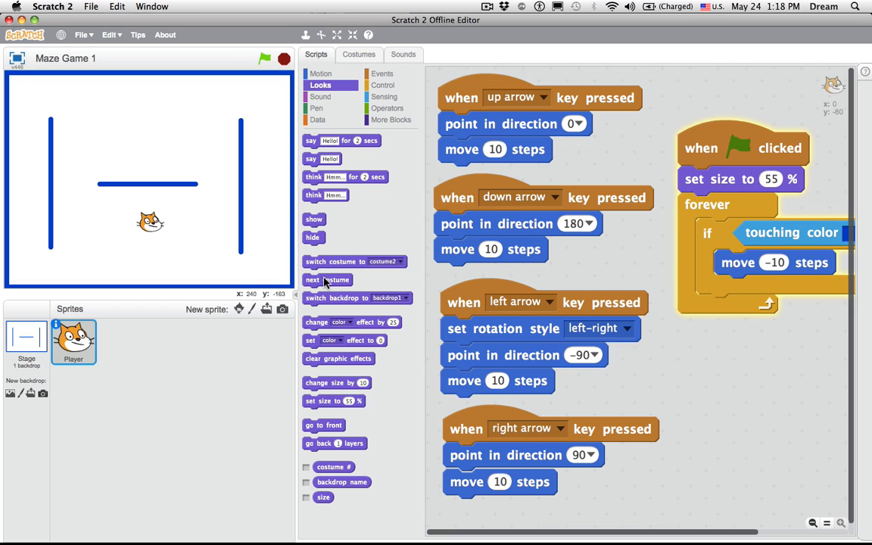
pyautogui.moveTo(327, 279); pyautogui.dragTo(679, 327)
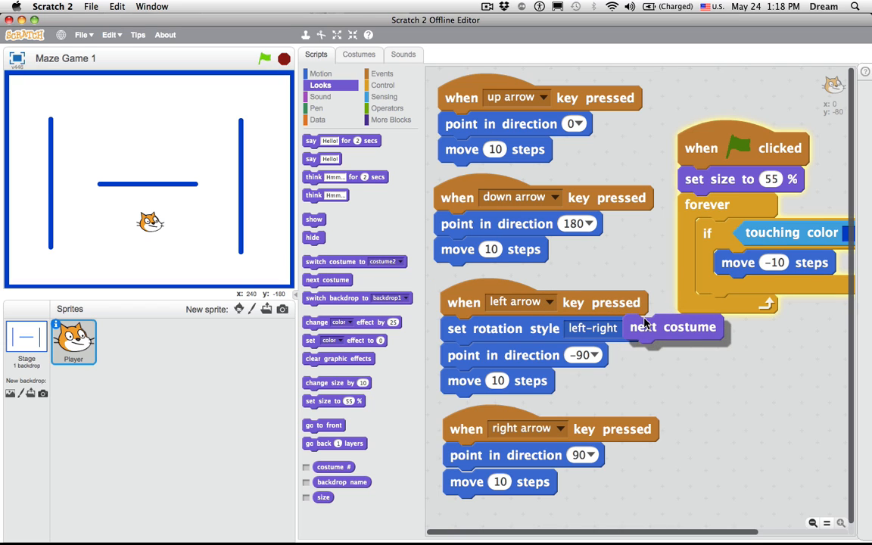
pyautogui.moveTo(674, 327); pyautogui.dragTo(727, 330)
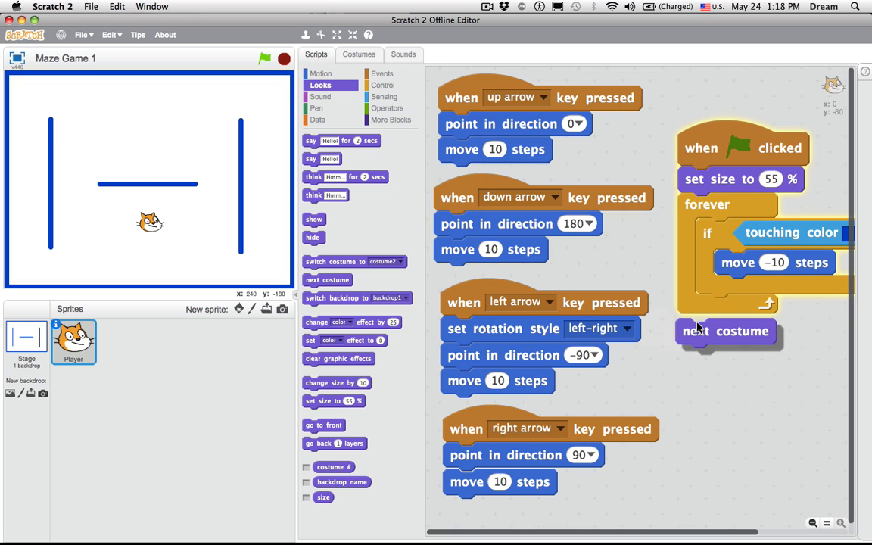
pyautogui.moveTo(727, 330); pyautogui.dragTo(739, 313)
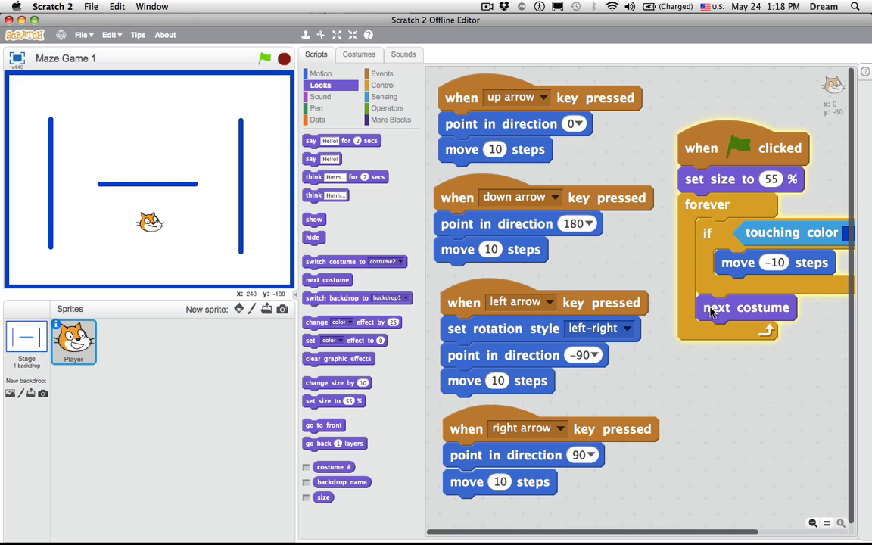
pyautogui.moveTo(219, 257)
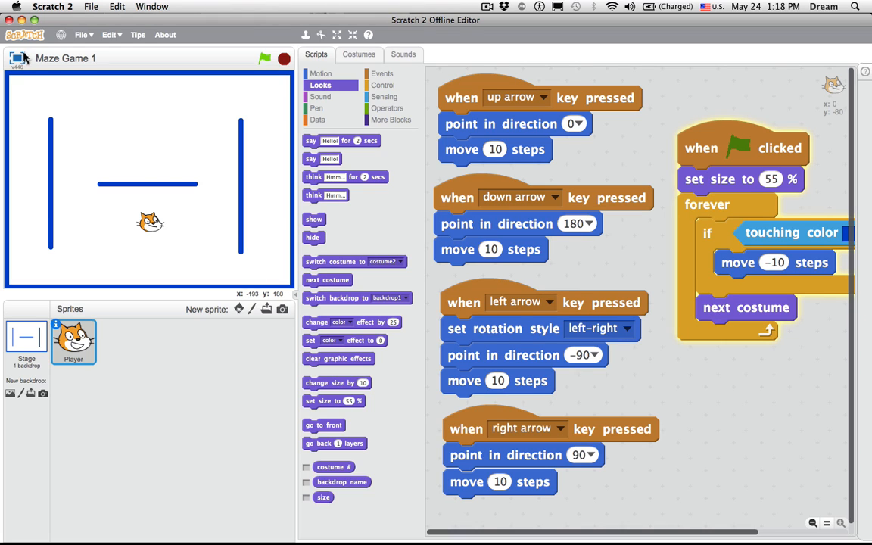
pyautogui.click(337, 35)
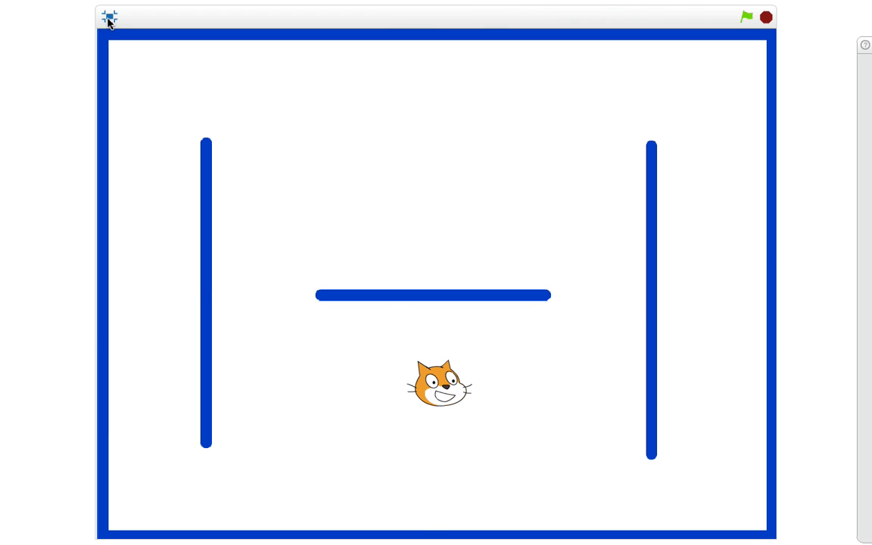
# Build a second green-flag script forever looping 'next costume' with 'wait 1 secs'.
pyautogui.click(109, 18)
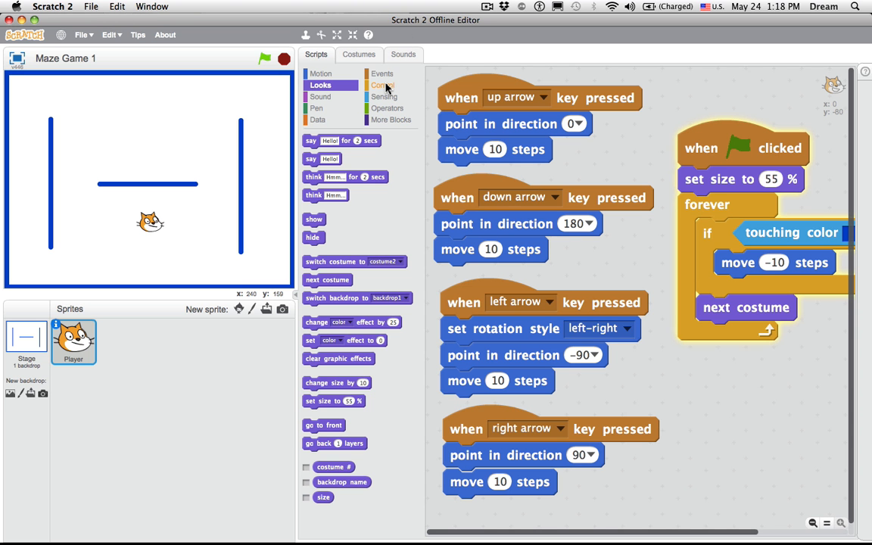
pyautogui.click(383, 85)
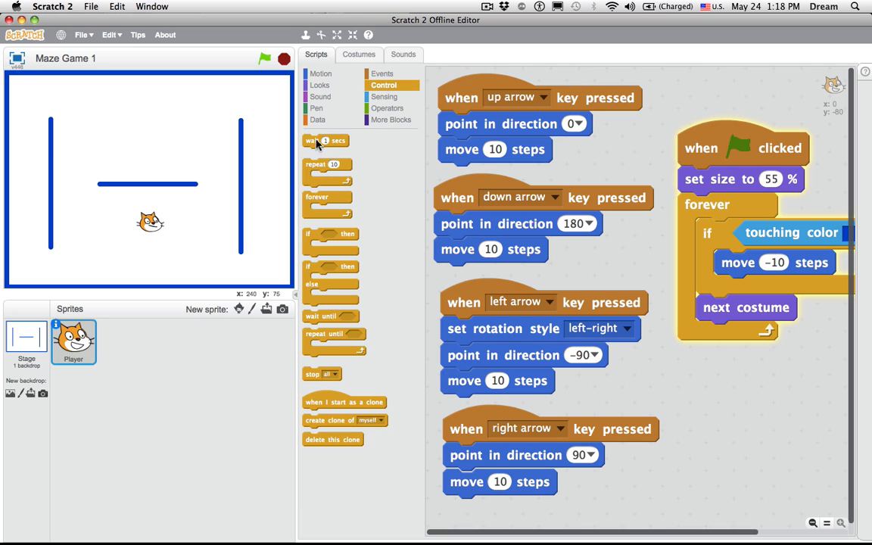
pyautogui.moveTo(326, 139); pyautogui.dragTo(742, 335)
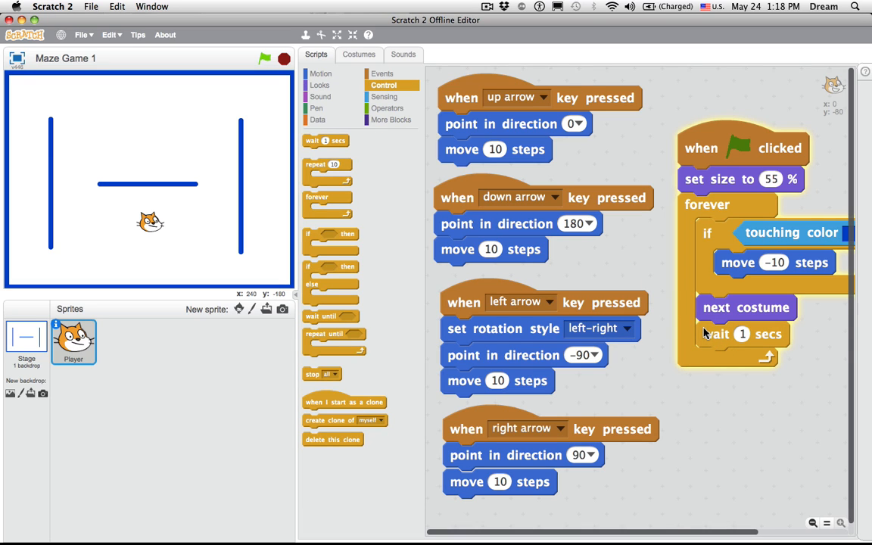
pyautogui.moveTo(642, 304)
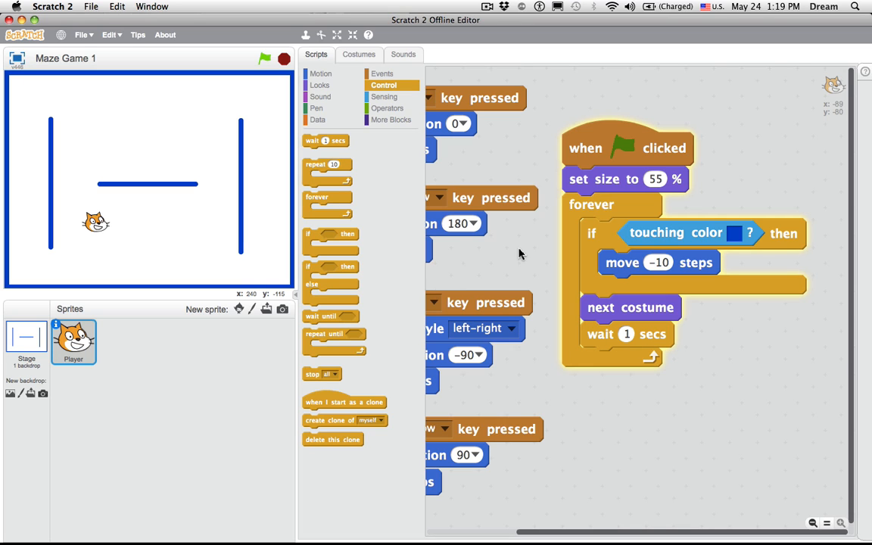
pyautogui.moveTo(606, 342)
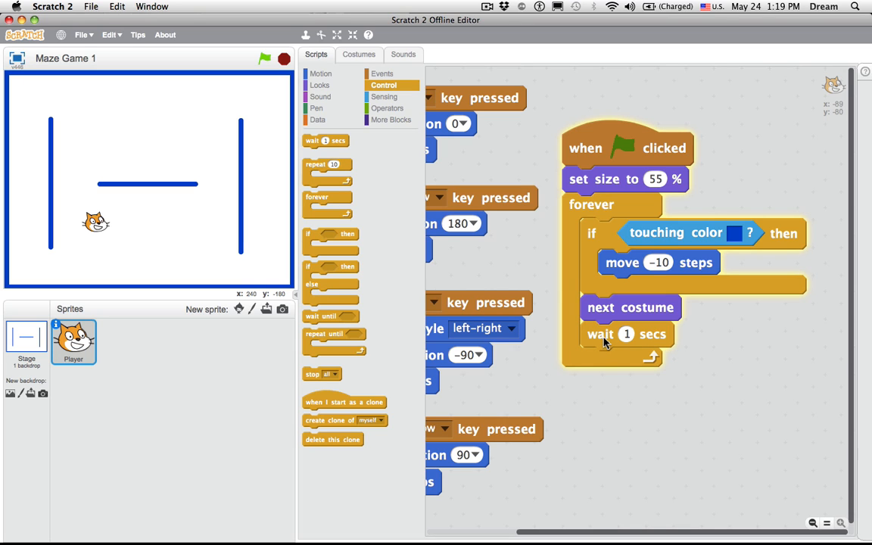
pyautogui.moveTo(600, 334); pyautogui.dragTo(642, 443)
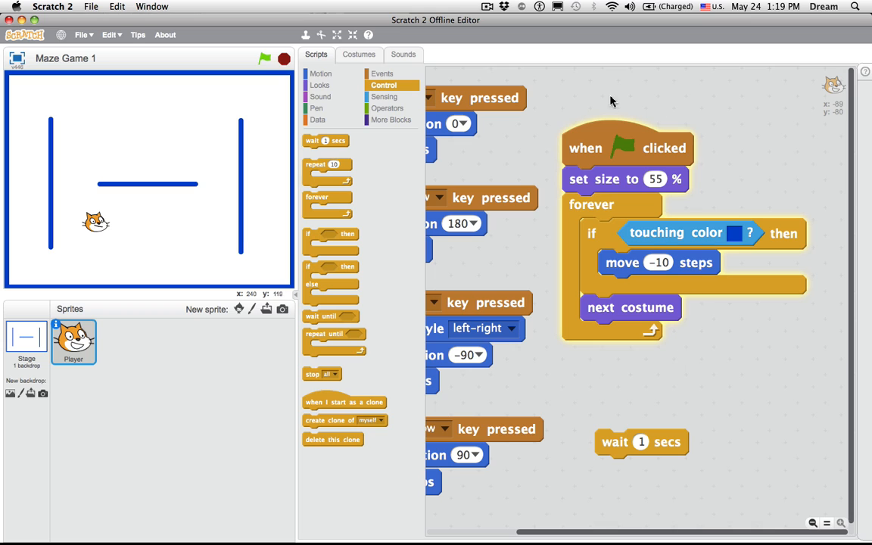
pyautogui.moveTo(568, 296)
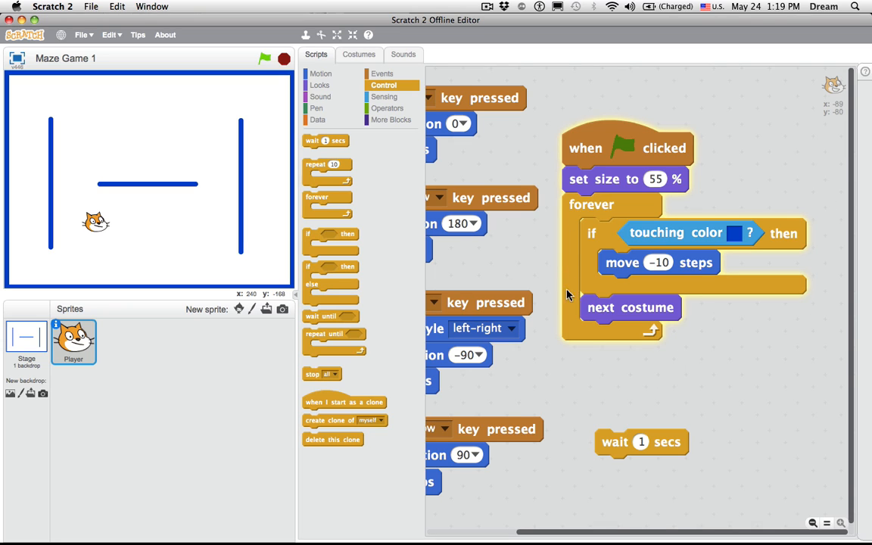
pyautogui.moveTo(630, 308); pyautogui.dragTo(642, 391)
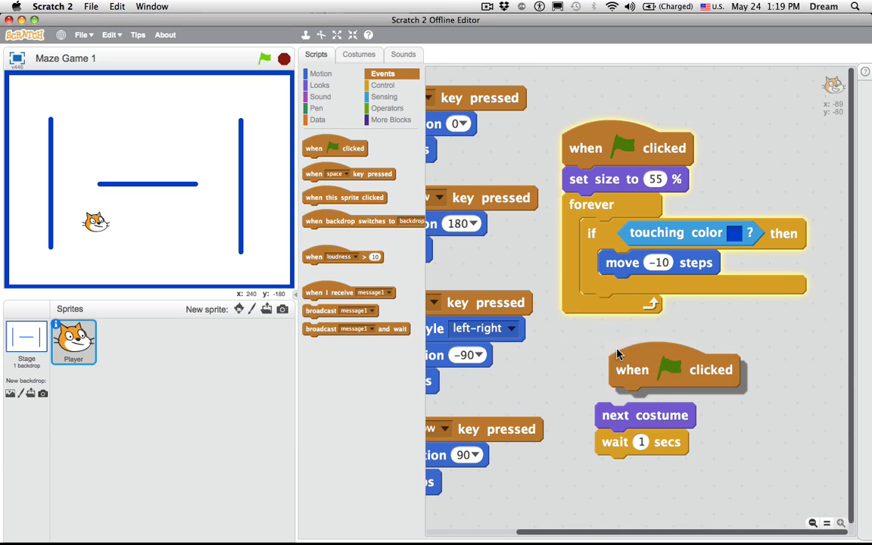
pyautogui.moveTo(672, 369); pyautogui.dragTo(658, 385)
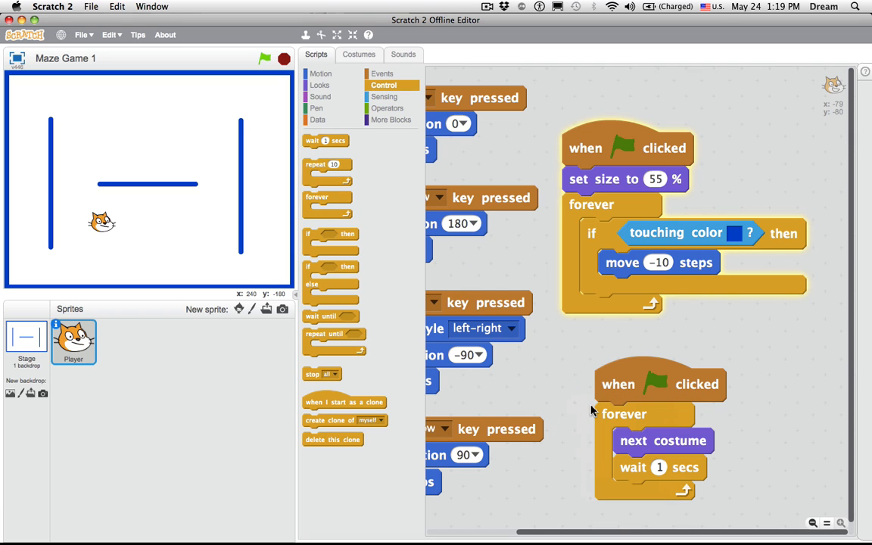
# Run the game a few times, then shorten the costume loop's wait to 0.125 seconds.
pyautogui.click(264, 60)
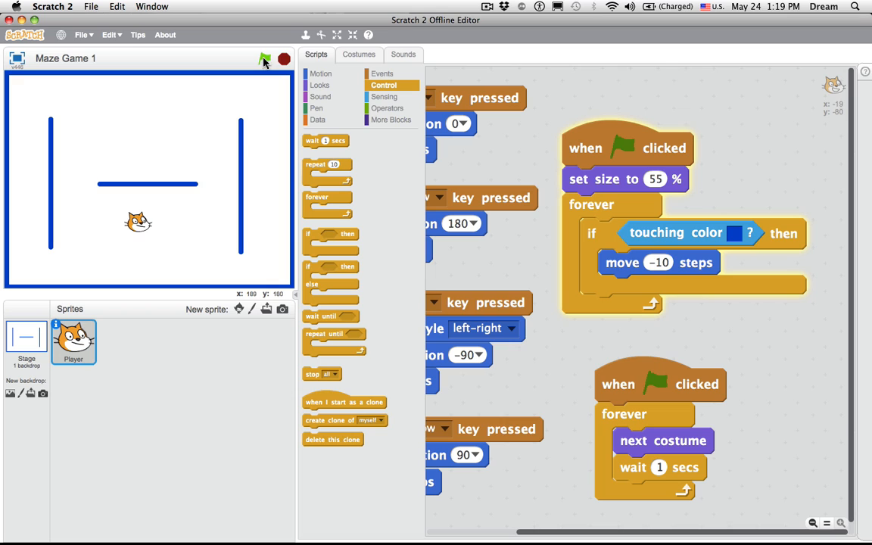
pyautogui.click(265, 59)
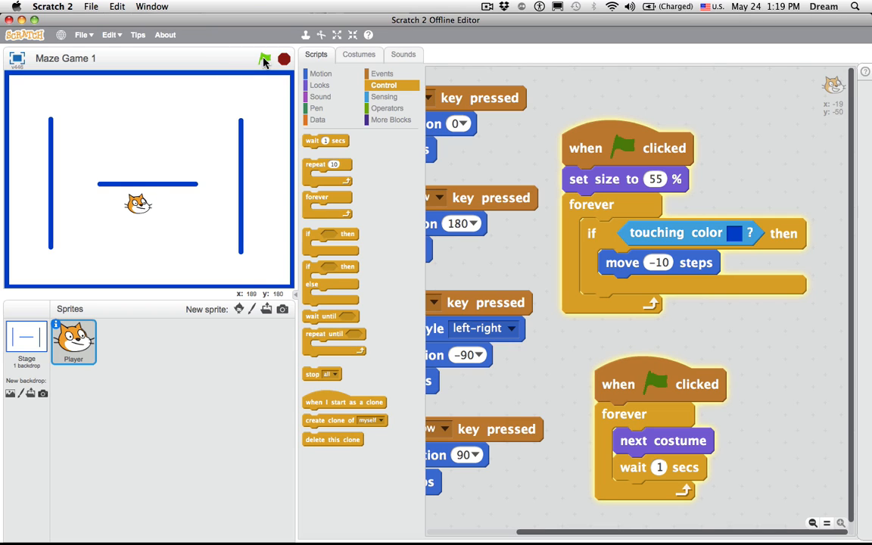
pyautogui.click(263, 59)
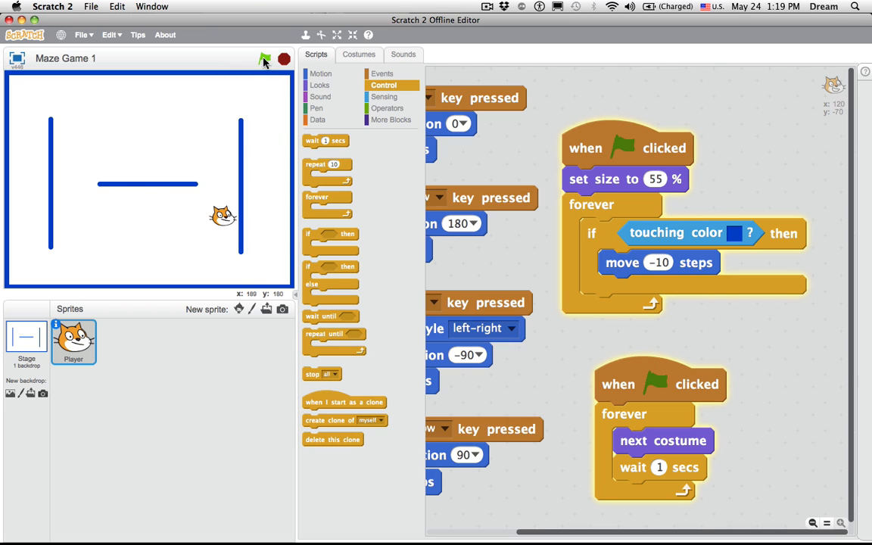
pyautogui.click(264, 59)
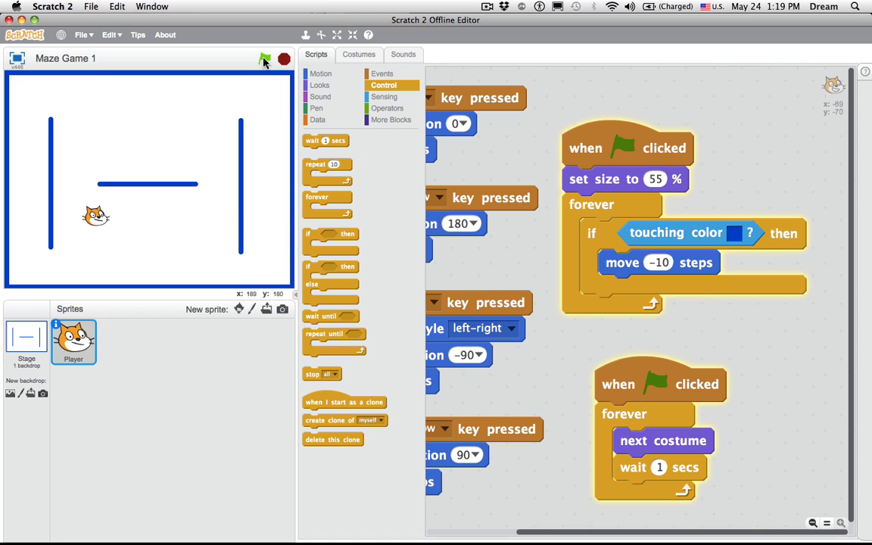
pyautogui.click(264, 59)
pyautogui.write('.25')
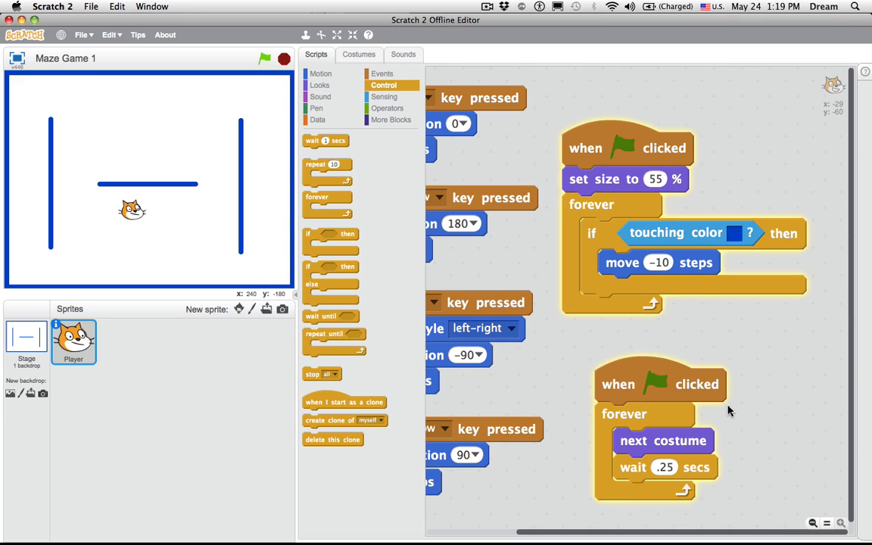
pyautogui.click(665, 467)
pyautogui.write('.125')
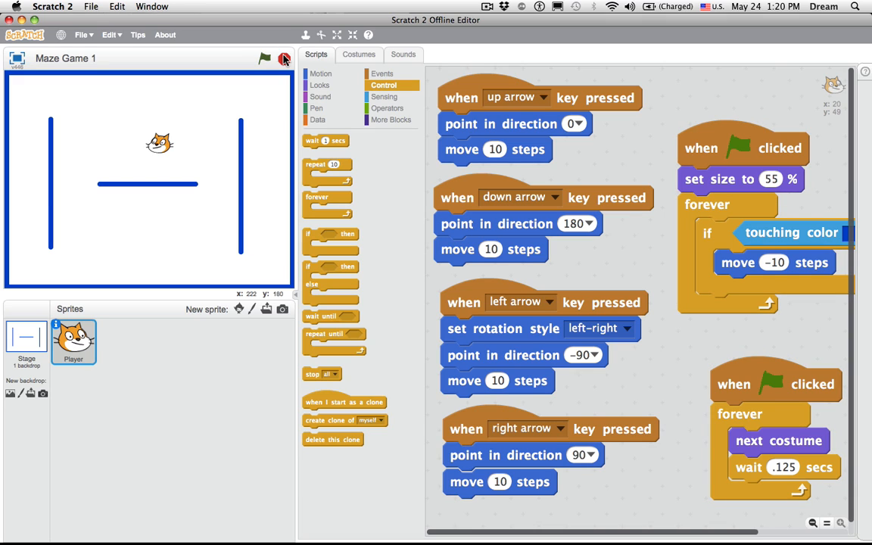
# Add the Apple sprite from the library and drag it to the maze's right side.
pyautogui.click(264, 57)
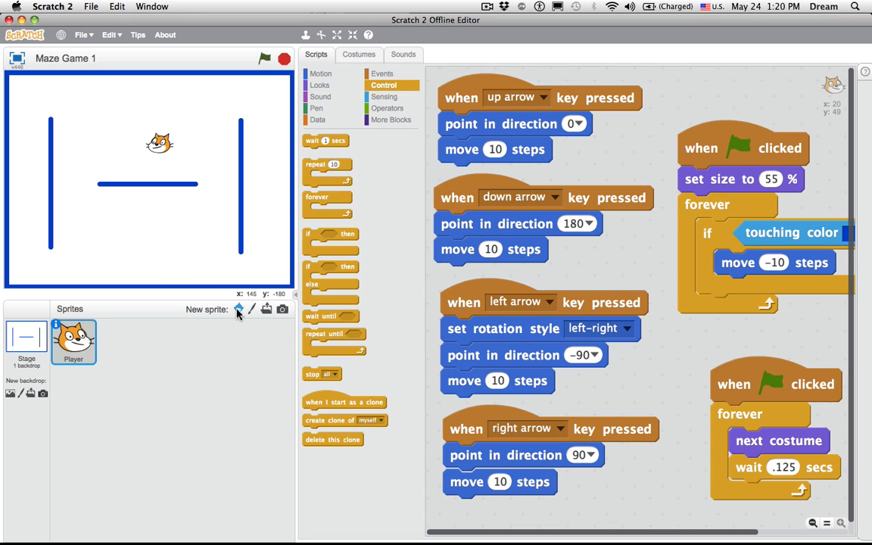
pyautogui.click(239, 309)
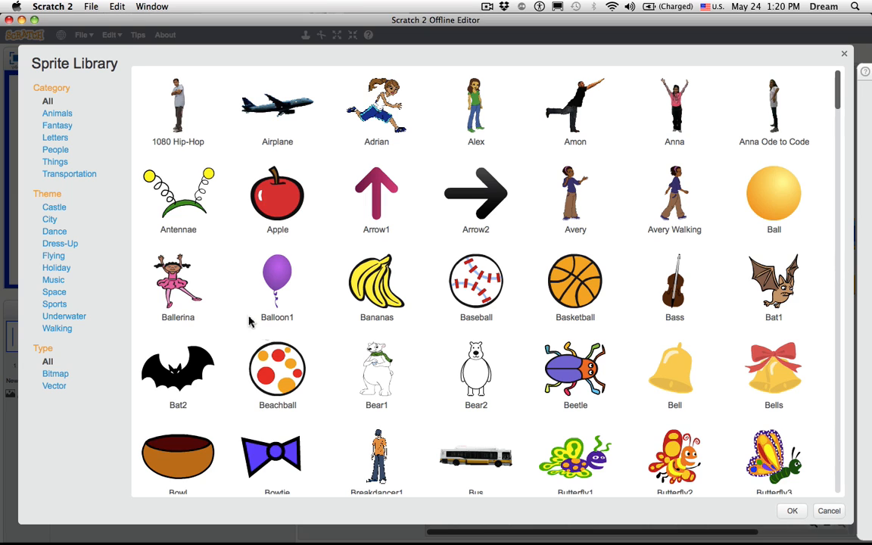
pyautogui.moveTo(103, 174)
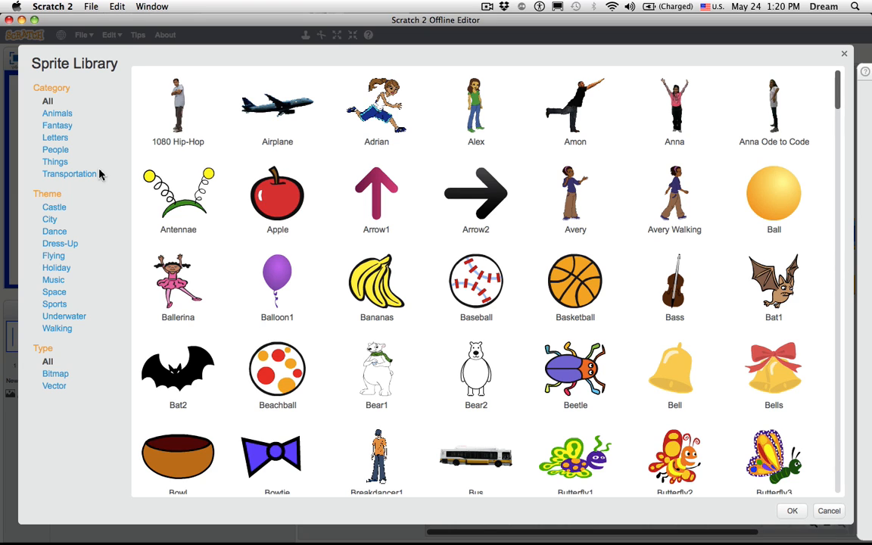
pyautogui.moveTo(421, 327)
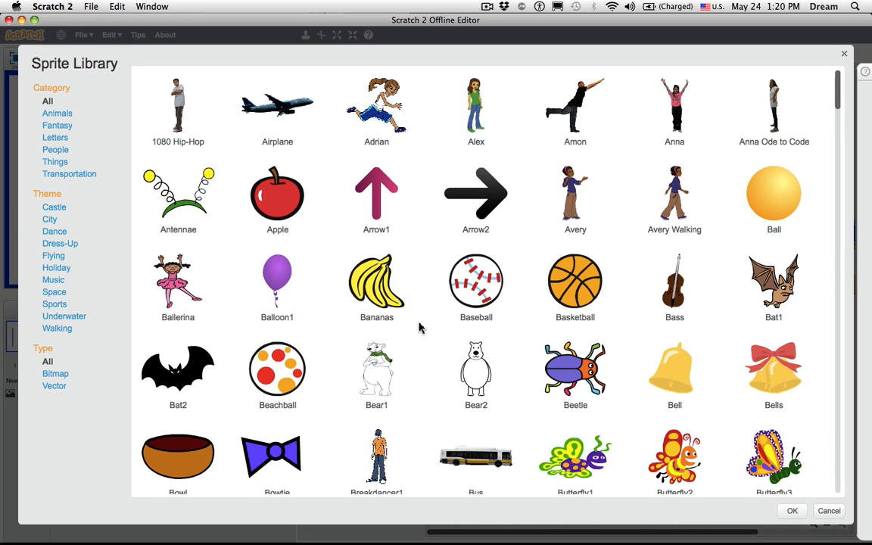
pyautogui.click(277, 195)
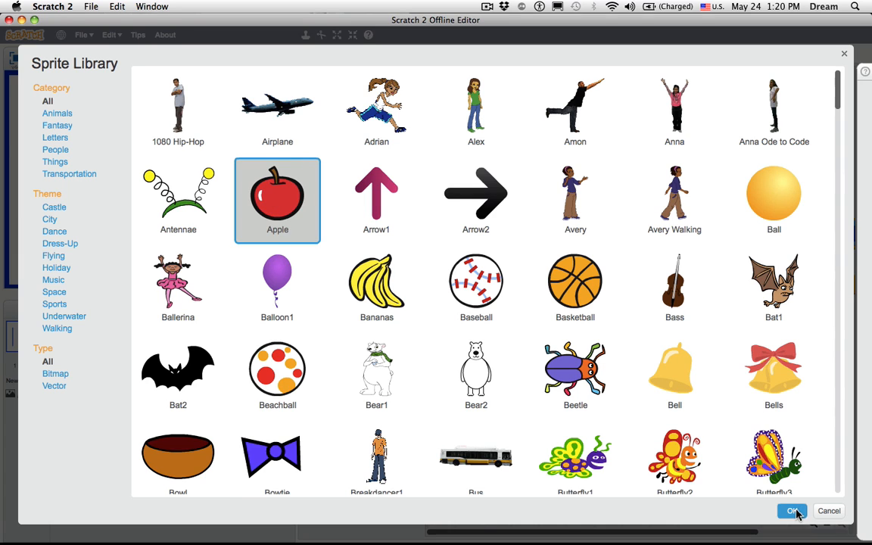
pyautogui.click(792, 510)
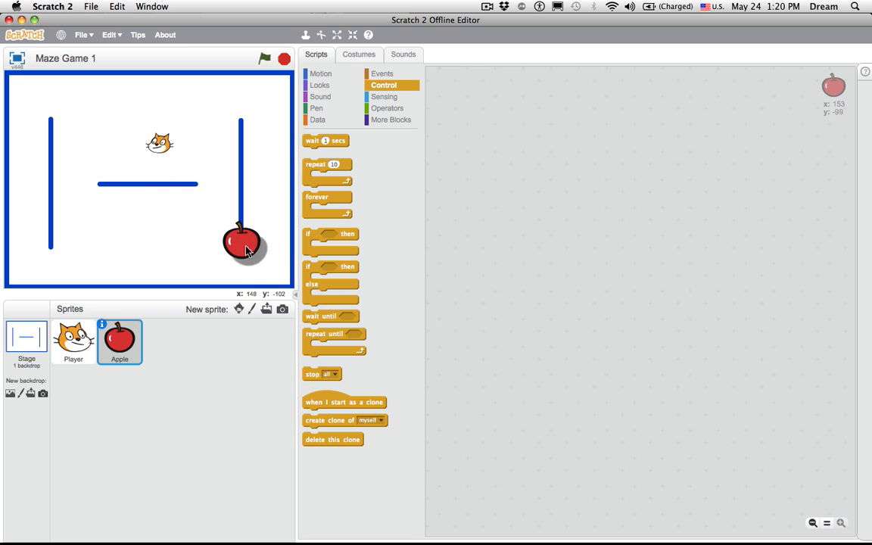
pyautogui.moveTo(242, 242); pyautogui.dragTo(267, 190)
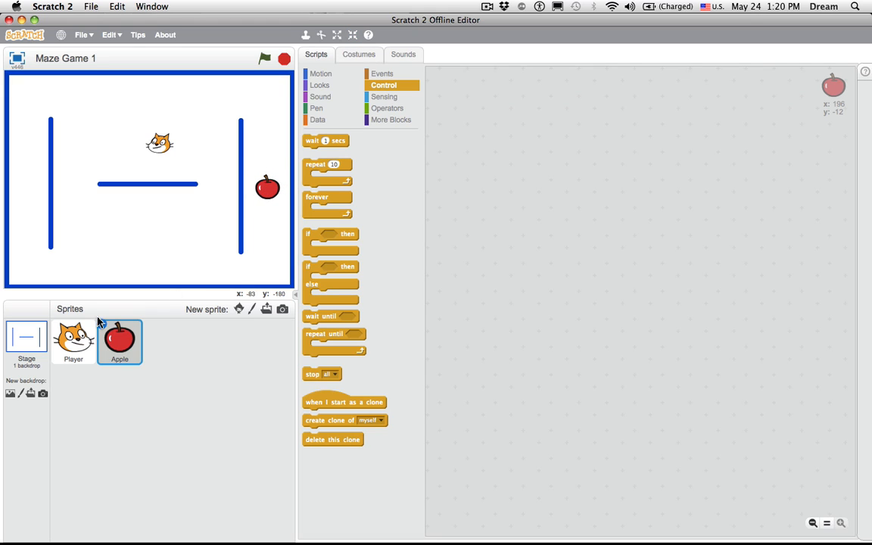
# Place a 'touching Player?' Sensing block in the Apple sprite's script area.
pyautogui.click(73, 341)
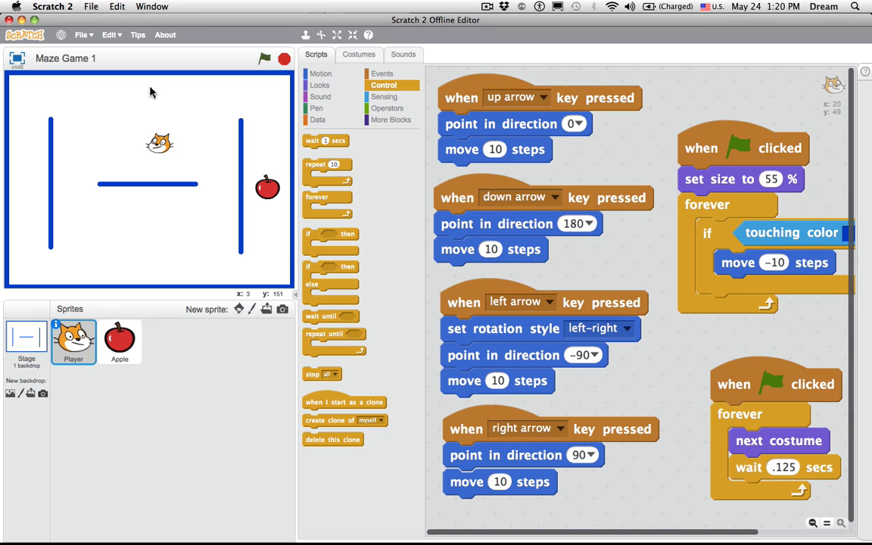
pyautogui.moveTo(263, 133)
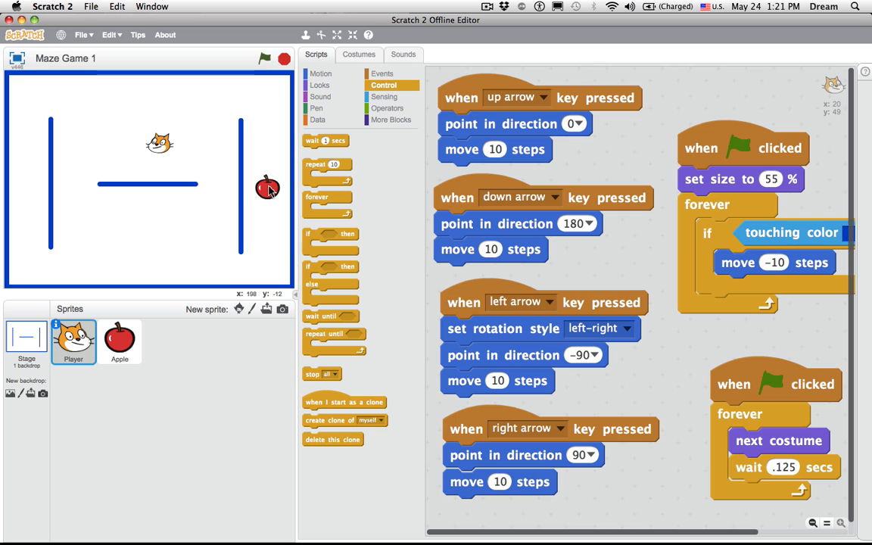
pyautogui.click(385, 97)
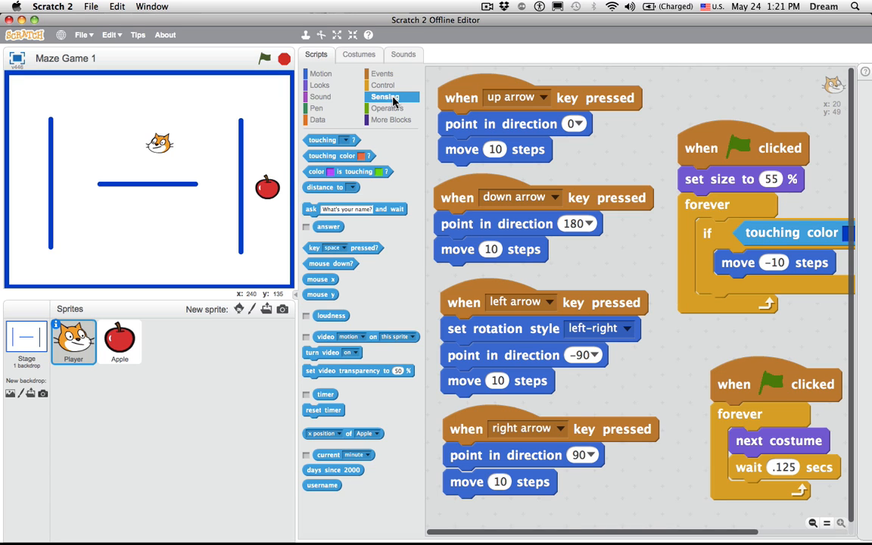
pyautogui.click(350, 140)
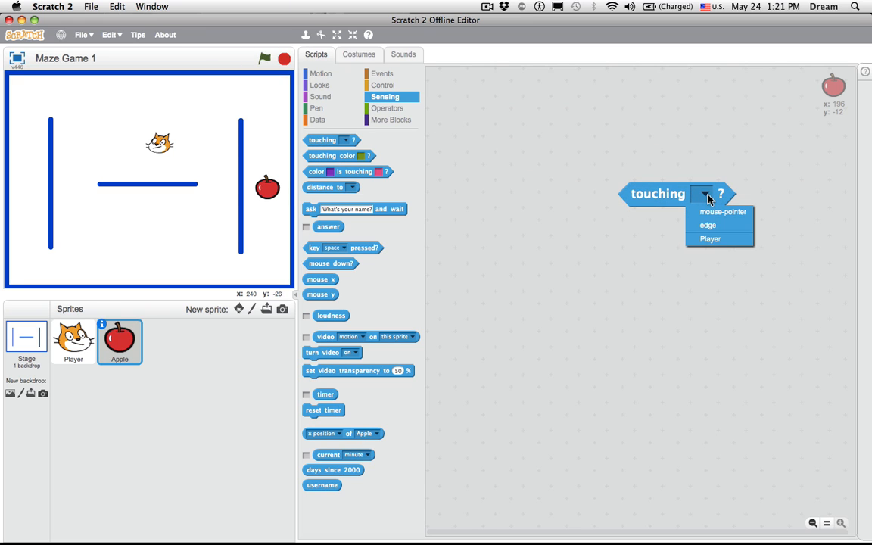
pyautogui.click(711, 239)
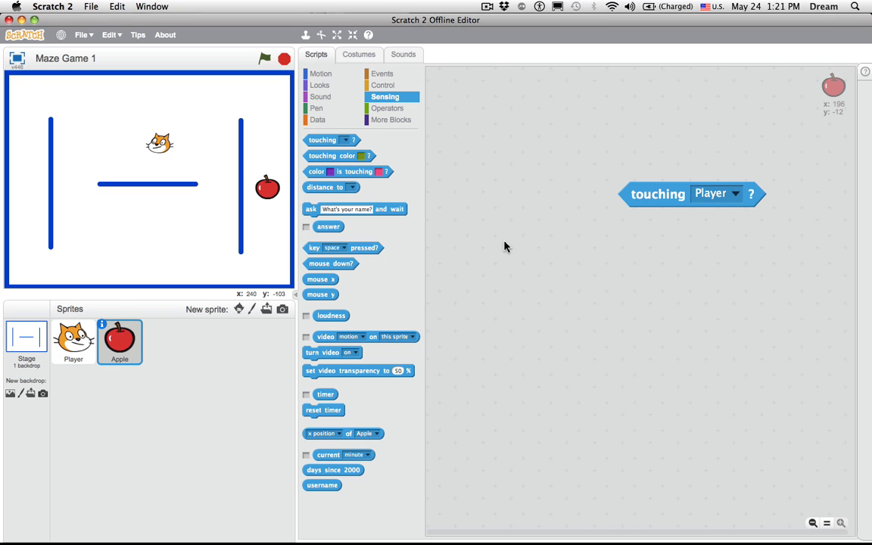
pyautogui.moveTo(270, 190)
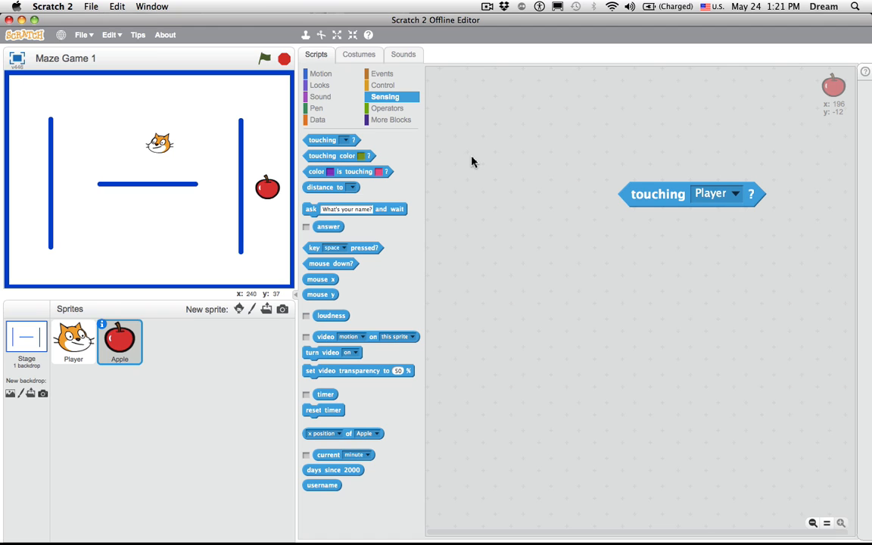
pyautogui.click(382, 73)
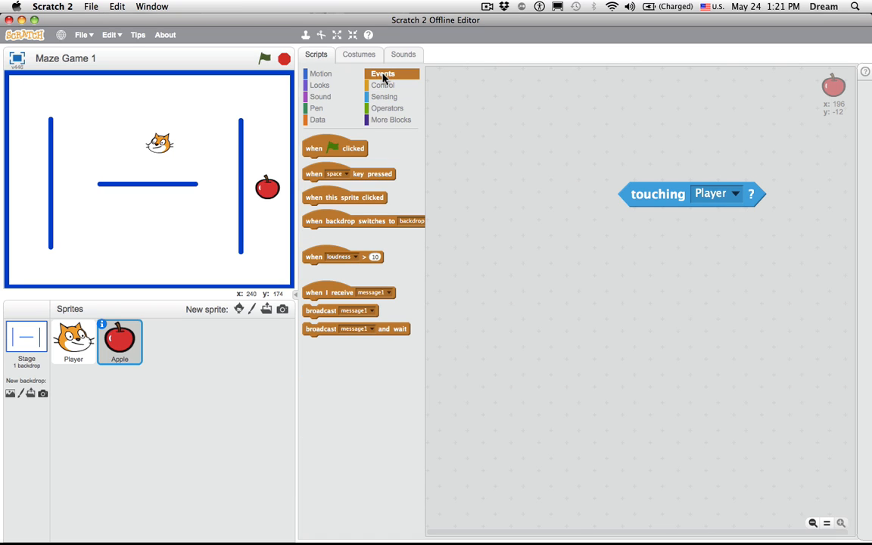
# Build Apple's script: when flag clicked, forever if touching Player then hide; test run.
pyautogui.moveTo(333, 148); pyautogui.dragTo(521, 109)
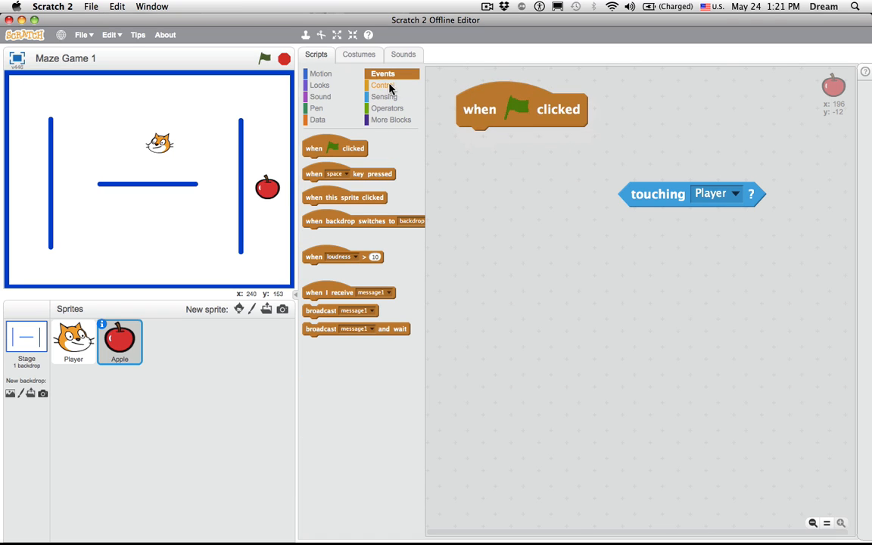
pyautogui.click(385, 85)
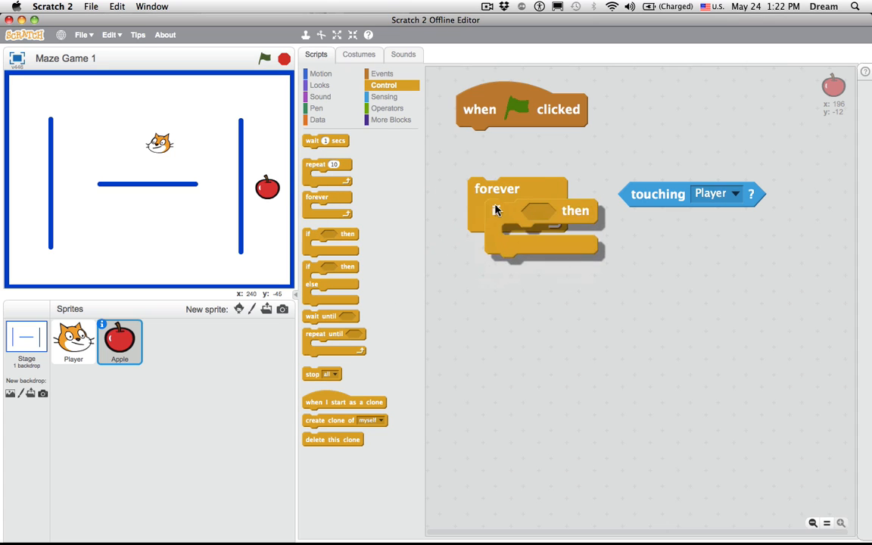
pyautogui.moveTo(689, 194); pyautogui.dragTo(562, 218)
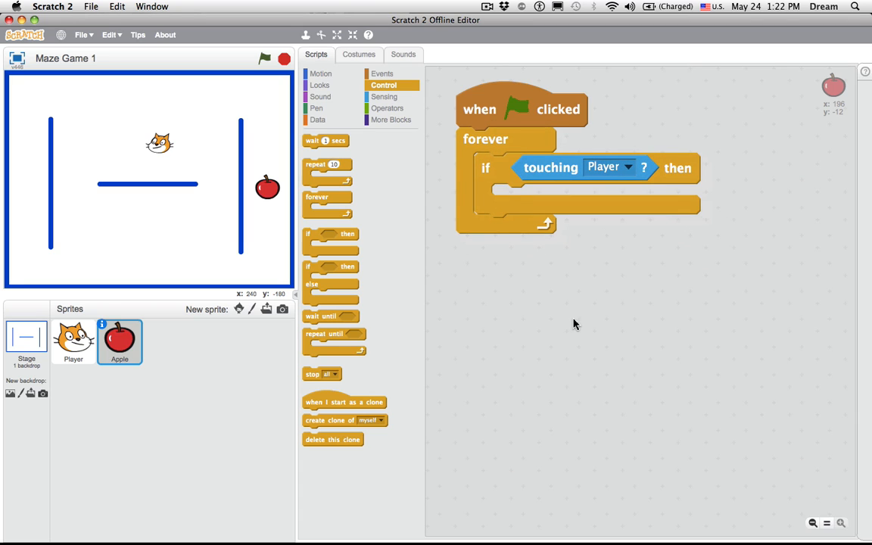
pyautogui.moveTo(522, 307)
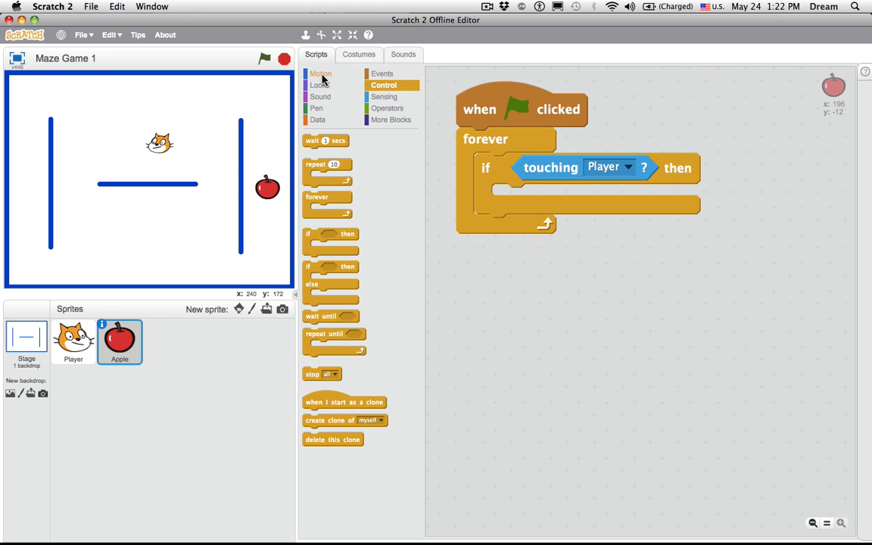
pyautogui.click(319, 84)
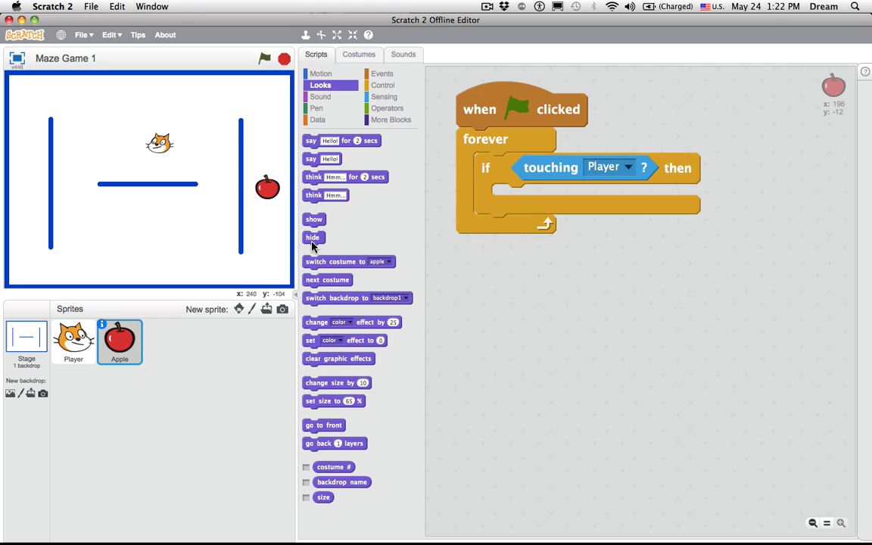
pyautogui.moveTo(312, 236); pyautogui.dragTo(512, 197)
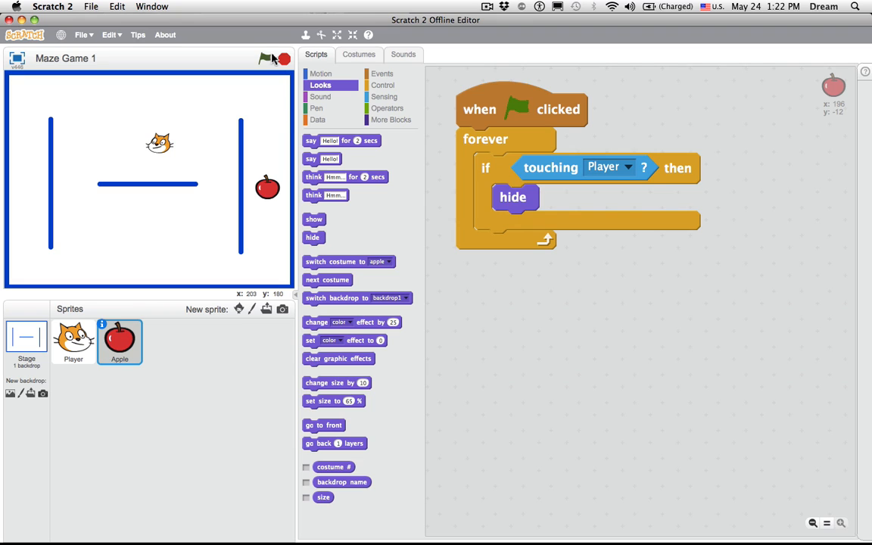
pyautogui.click(266, 59)
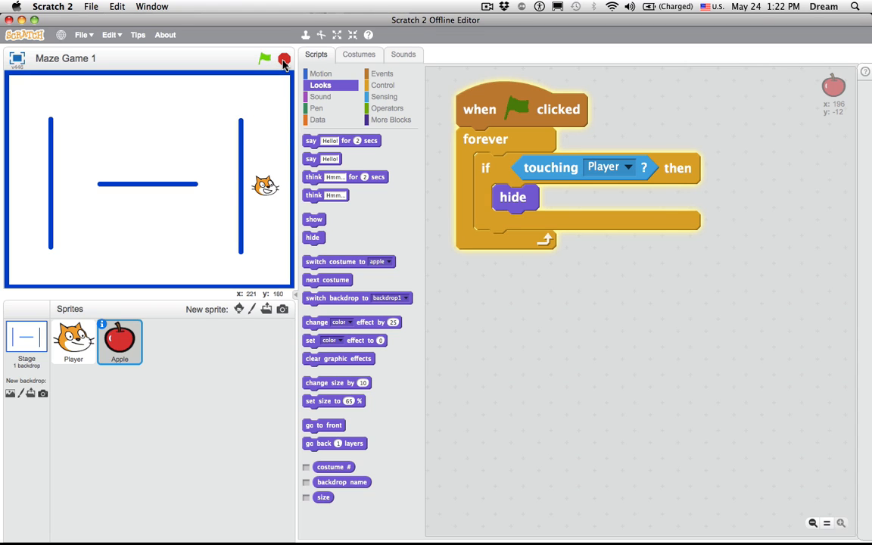
# Insert a 'show' block before the forever loop so the apple reappears each game; test.
pyautogui.click(265, 58)
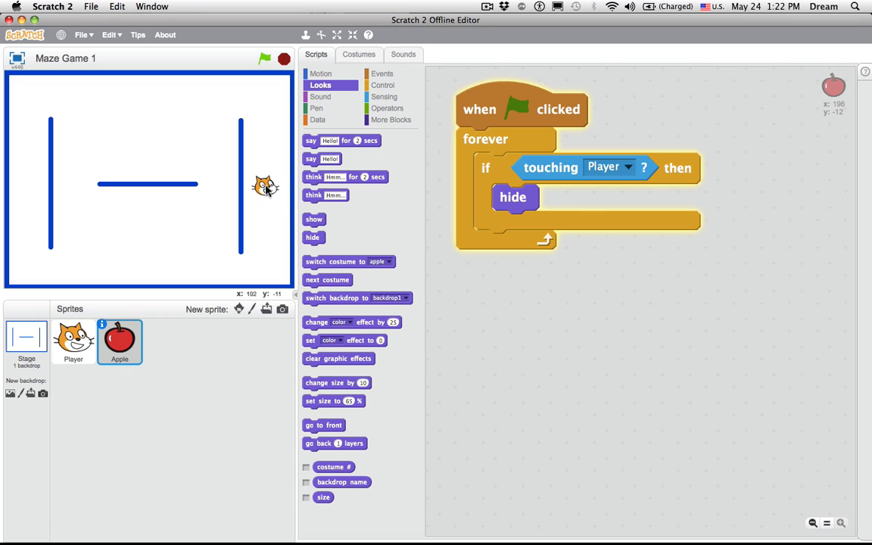
pyautogui.moveTo(147, 159)
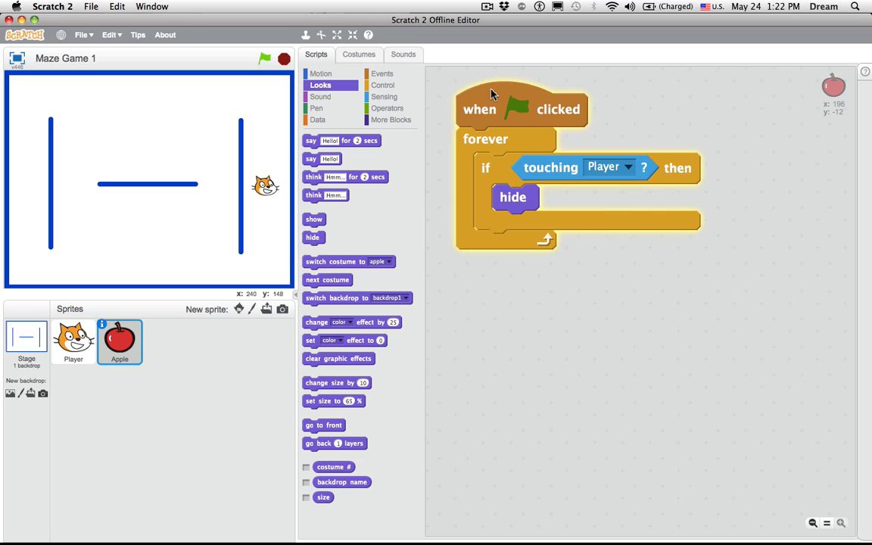
pyautogui.moveTo(476, 188)
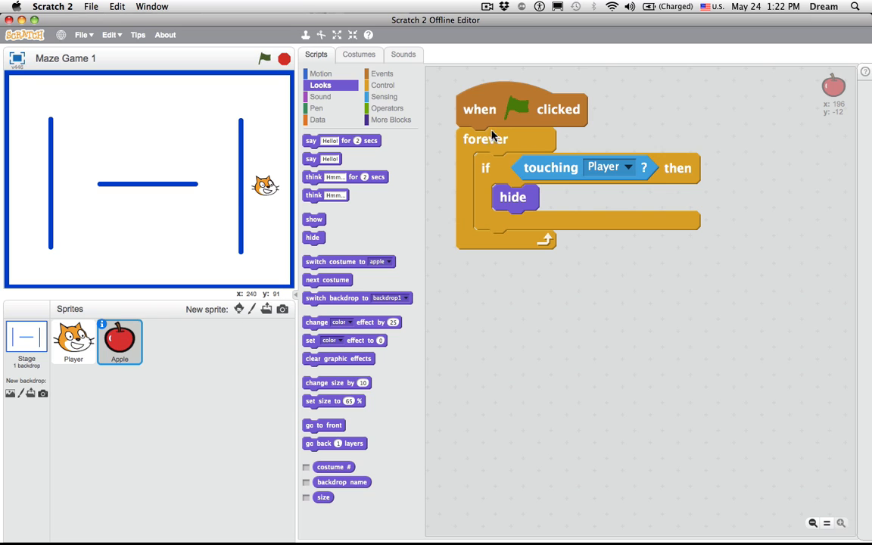
pyautogui.moveTo(314, 218); pyautogui.dragTo(490, 139)
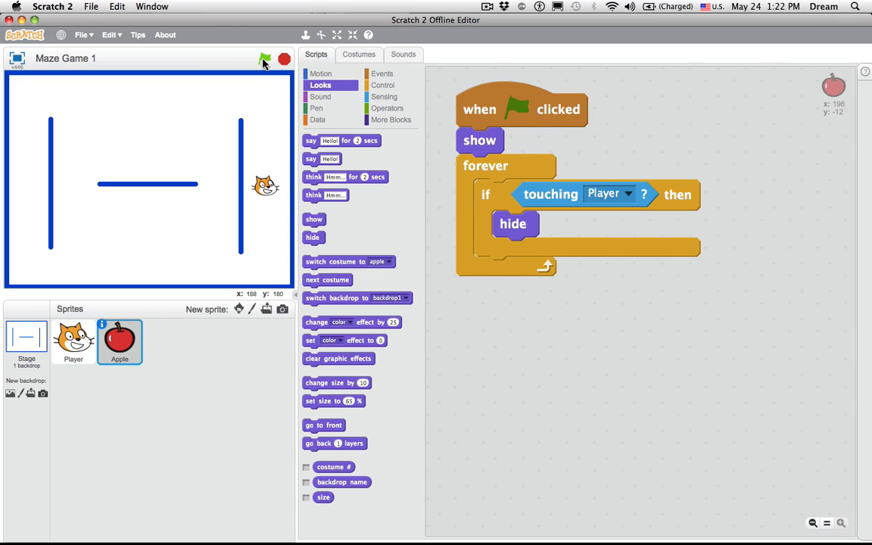
pyautogui.click(264, 59)
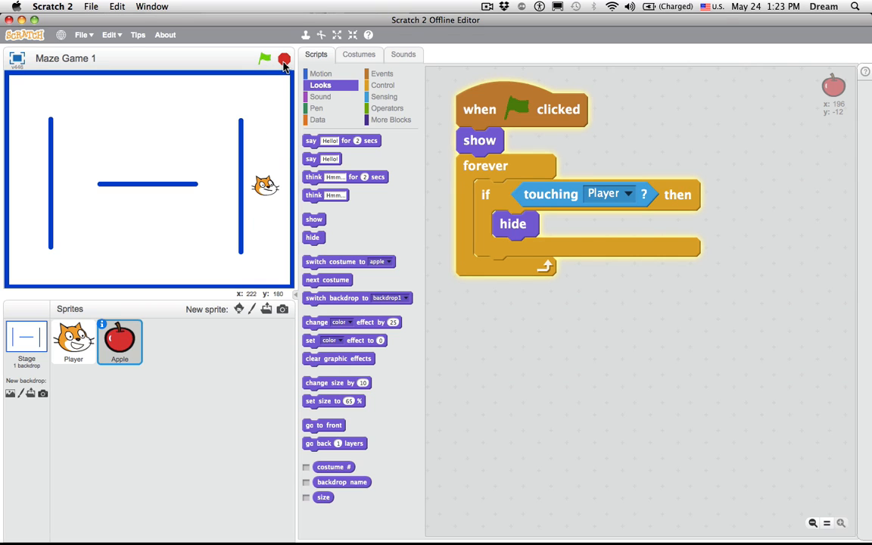
pyautogui.click(72, 341)
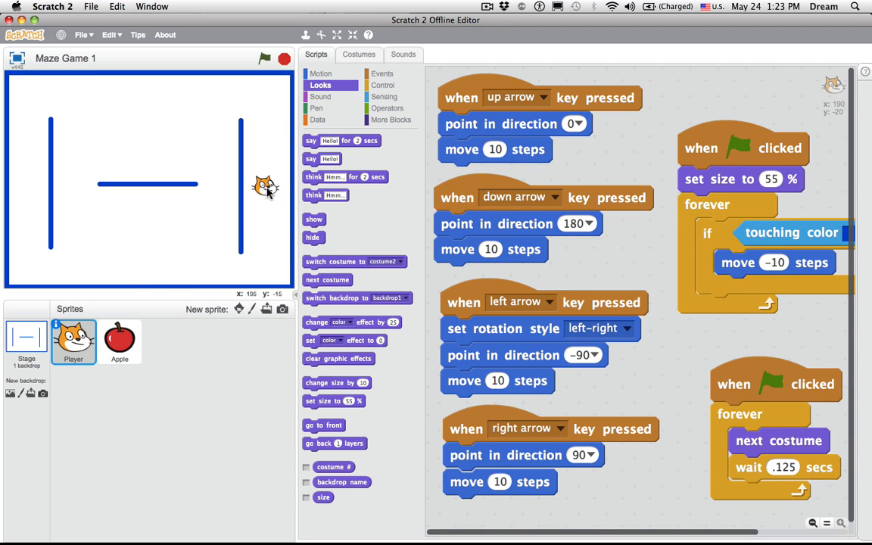
# Place the cat at the maze's left start, reset its position on flag click, and run the game.
pyautogui.click(321, 73)
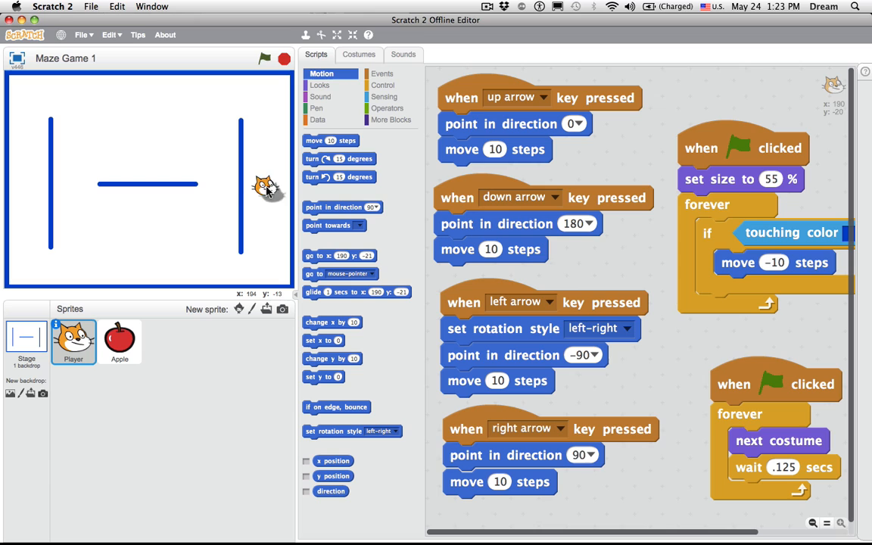
pyautogui.moveTo(265, 185); pyautogui.dragTo(31, 182)
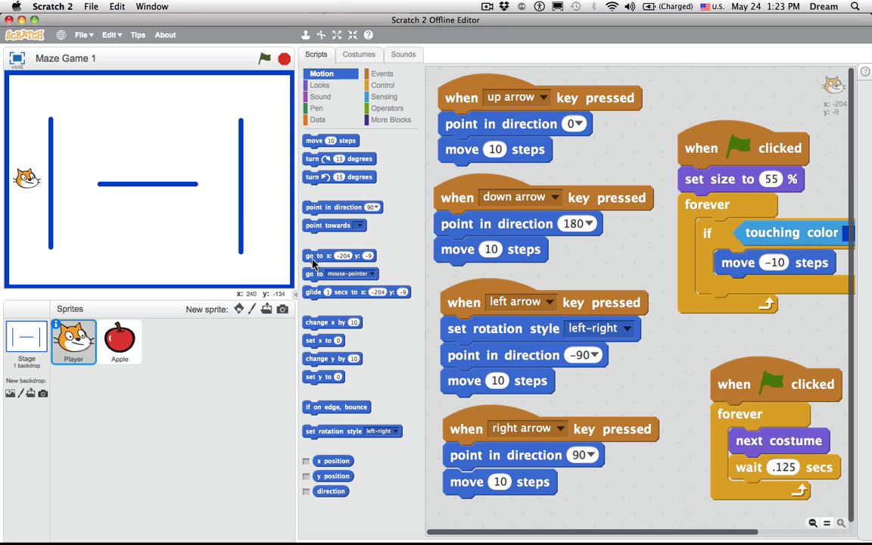
pyautogui.moveTo(339, 254); pyautogui.dragTo(730, 415)
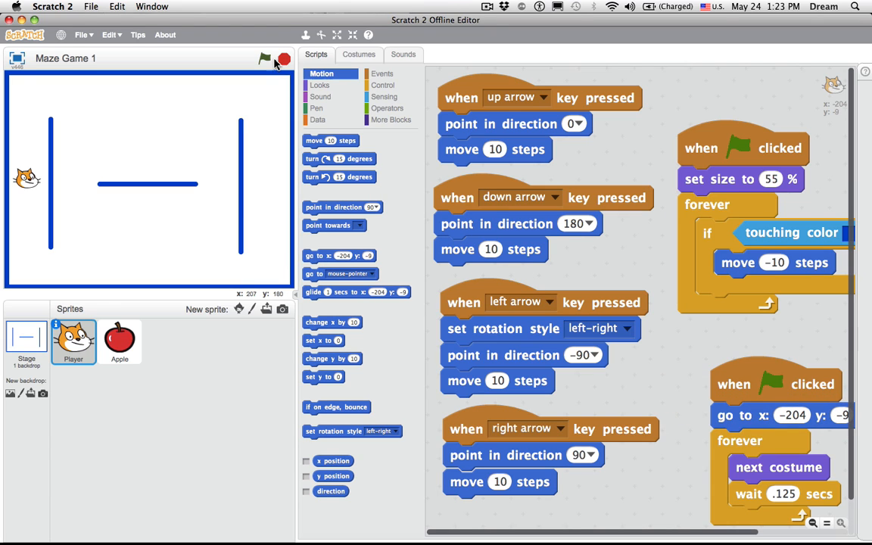
pyautogui.click(265, 57)
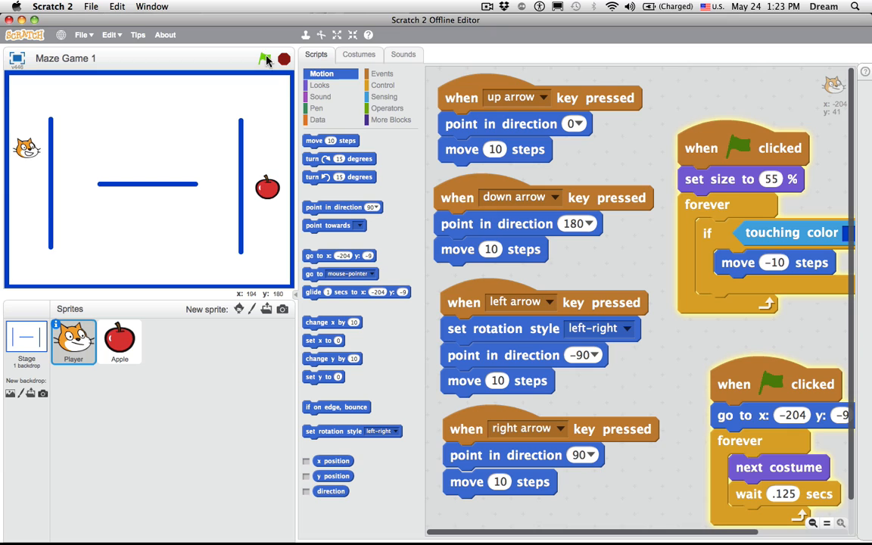
pyautogui.click(263, 59)
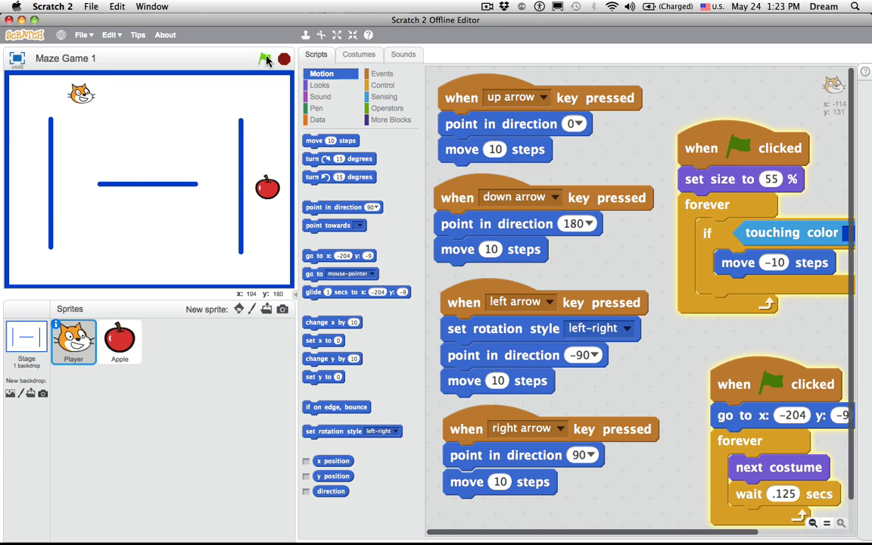
pyautogui.click(263, 59)
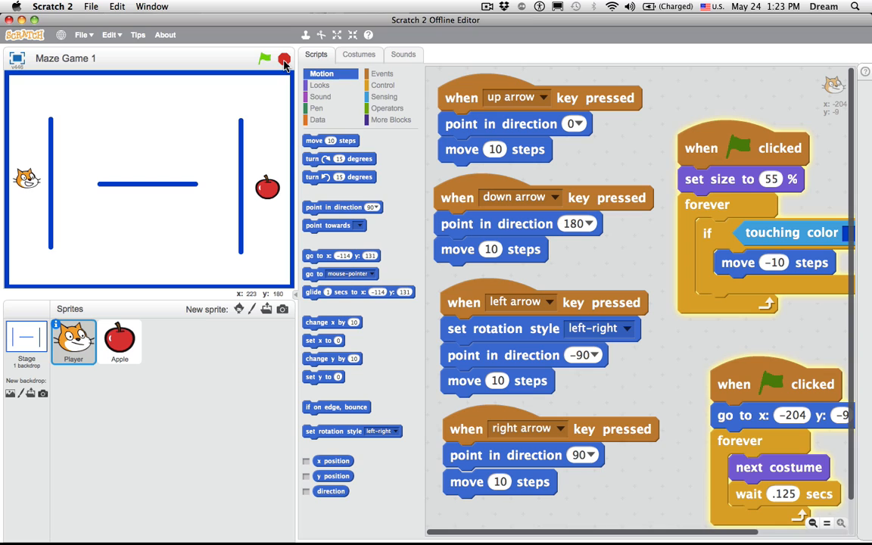
pyautogui.click(263, 59)
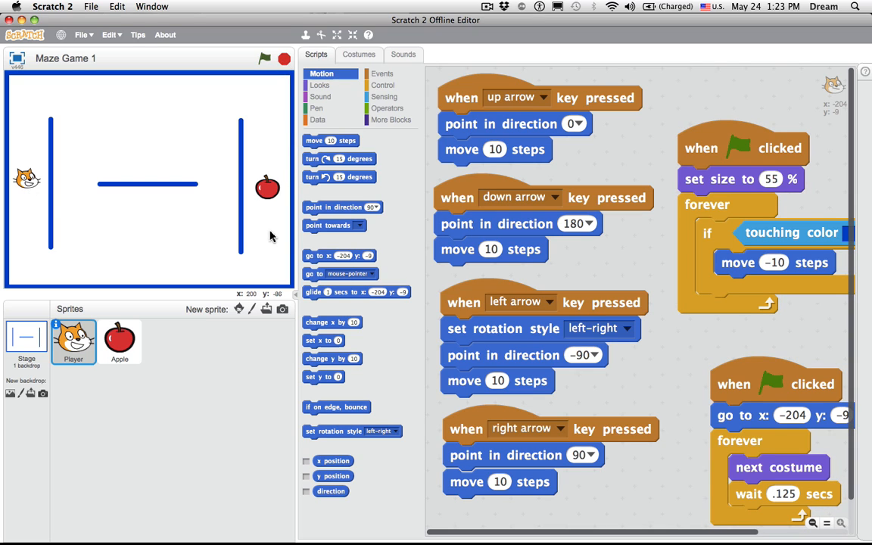
pyautogui.moveTo(267, 127)
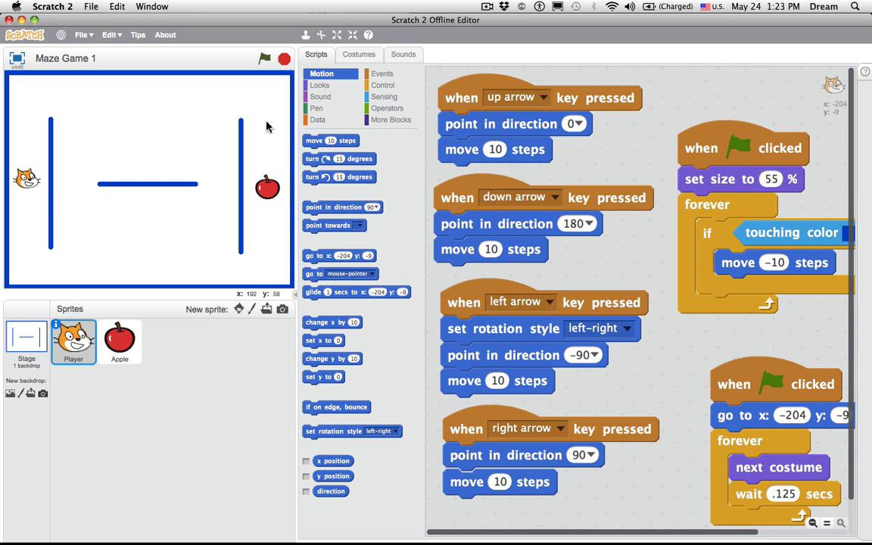
# Rerun the game several times to check the restart, then select the Apple sprite.
pyautogui.click(264, 57)
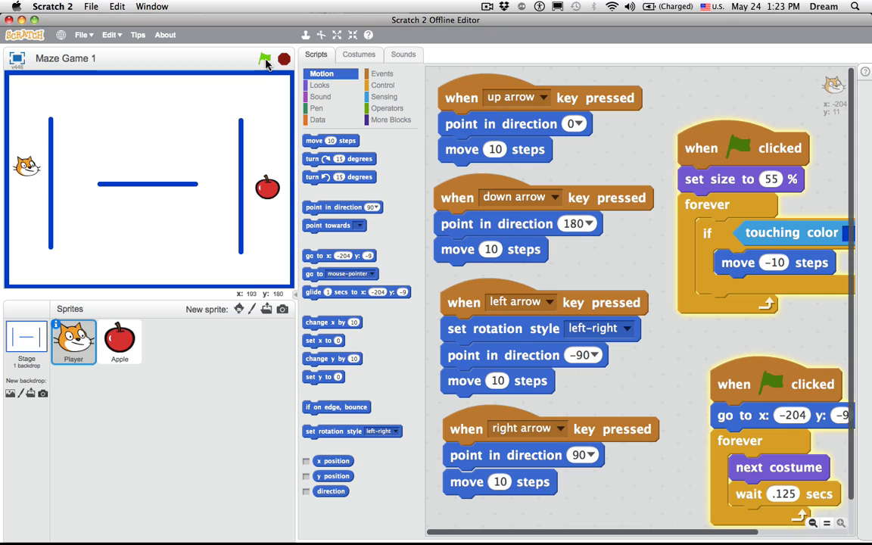
pyautogui.click(264, 59)
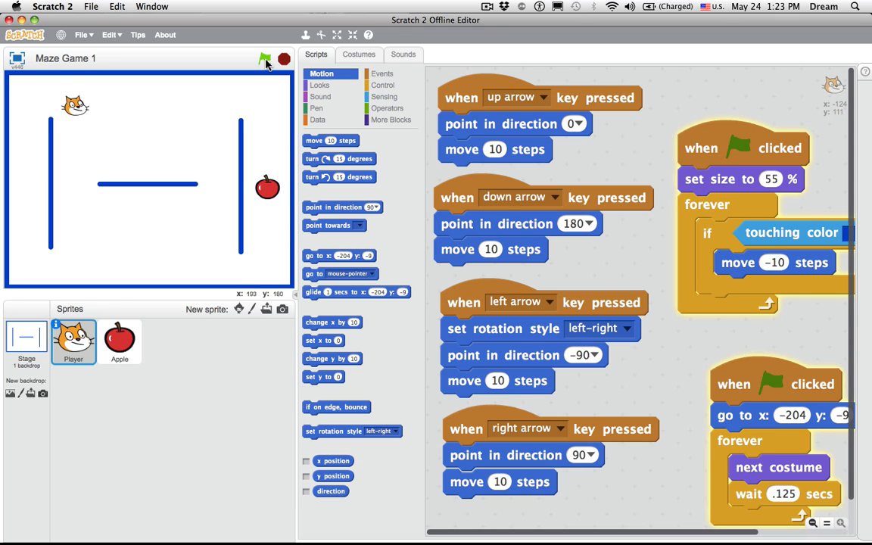
pyautogui.click(264, 58)
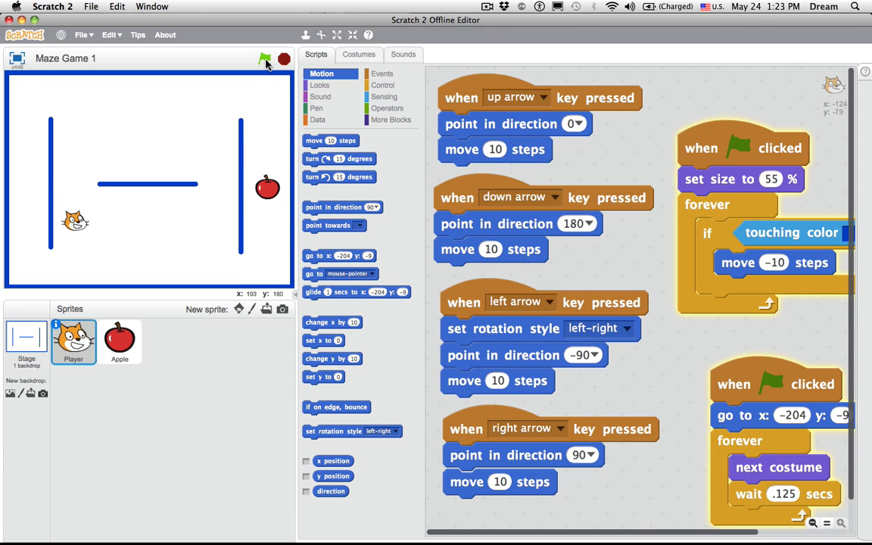
pyautogui.click(264, 58)
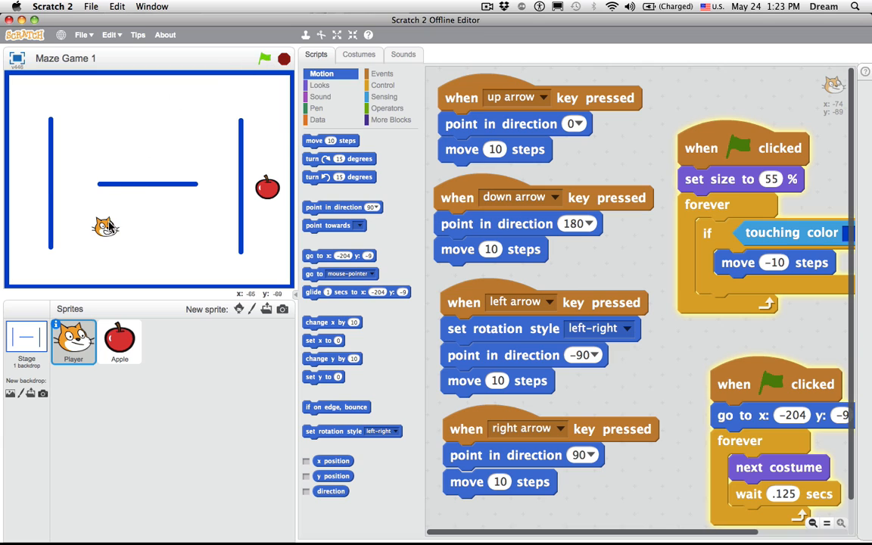
pyautogui.moveTo(106, 227); pyautogui.dragTo(267, 224)
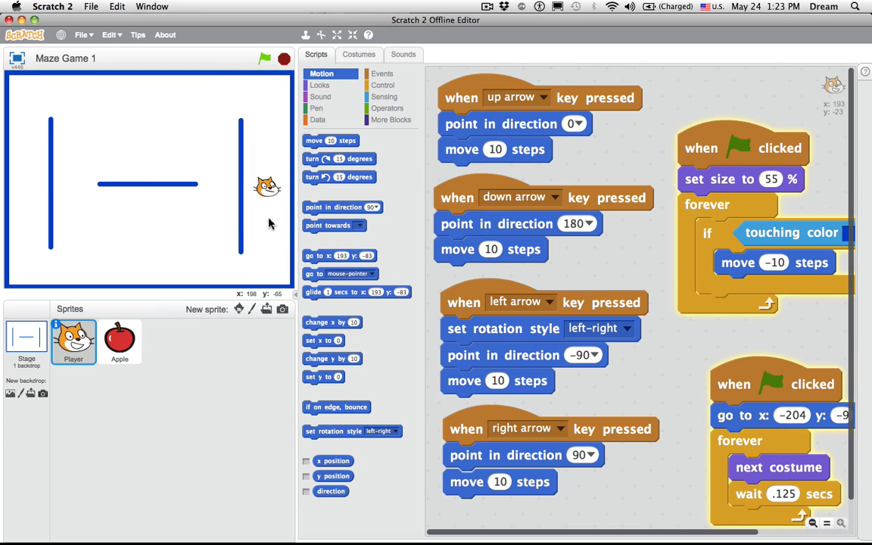
pyautogui.click(264, 58)
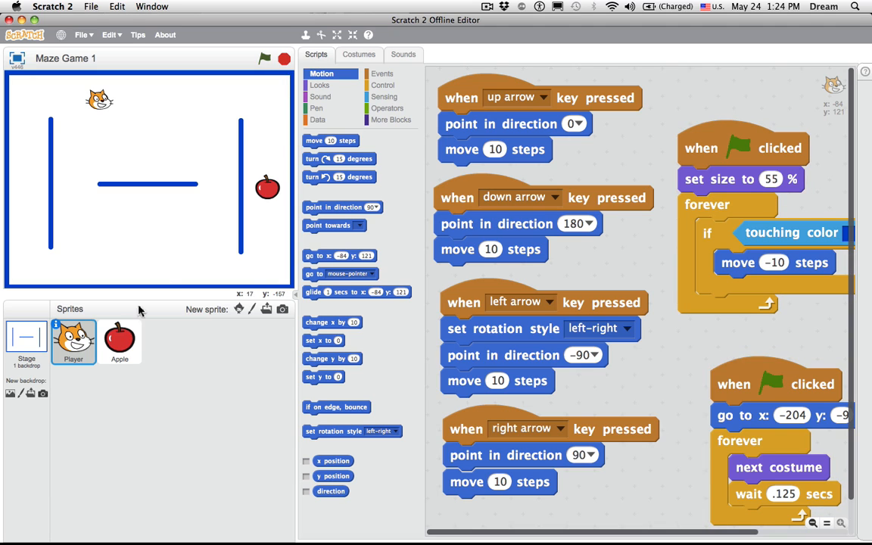
pyautogui.click(118, 342)
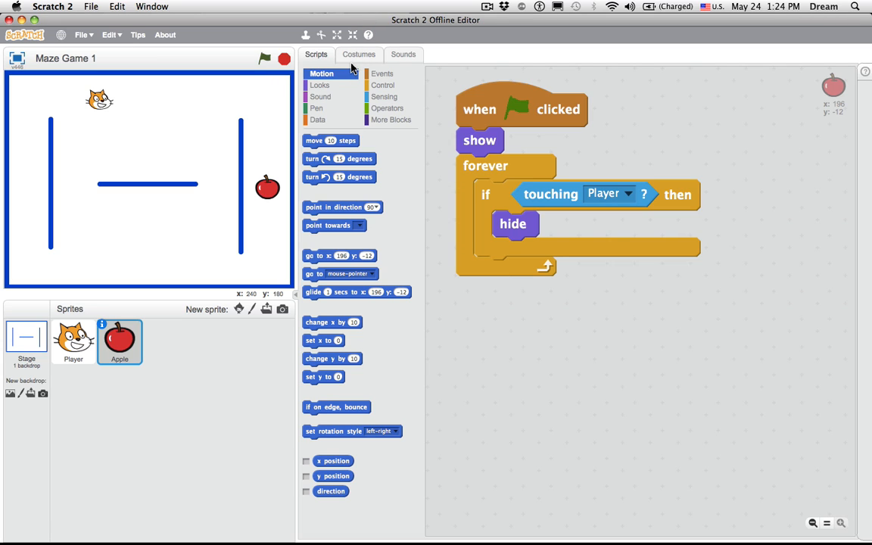
# Add a 'say YOU WIN!' block above hide inside the apple's touch check.
pyautogui.click(320, 85)
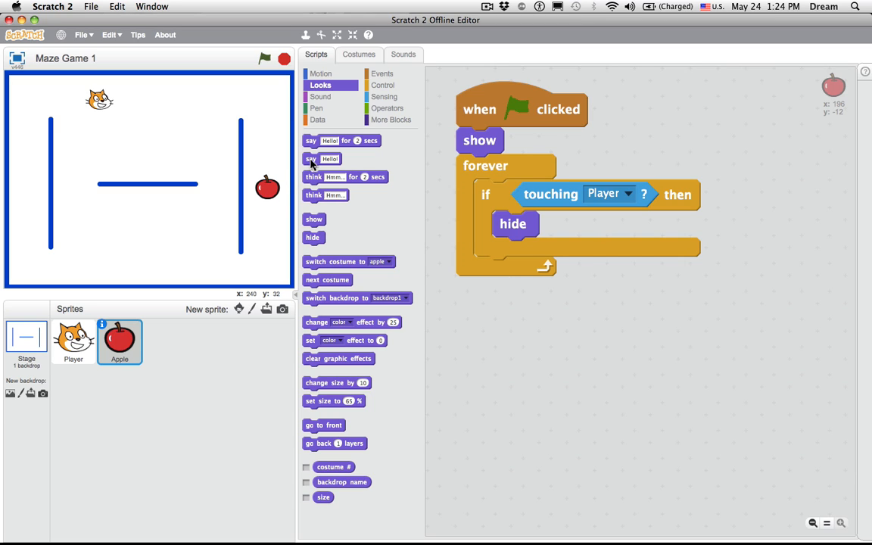
pyautogui.moveTo(321, 159); pyautogui.dragTo(506, 254)
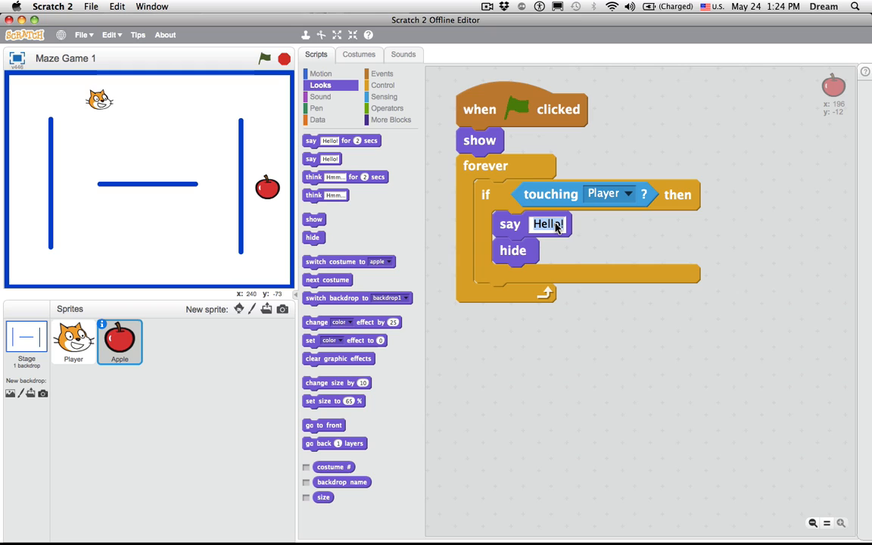
pyautogui.write('YOU WIN')
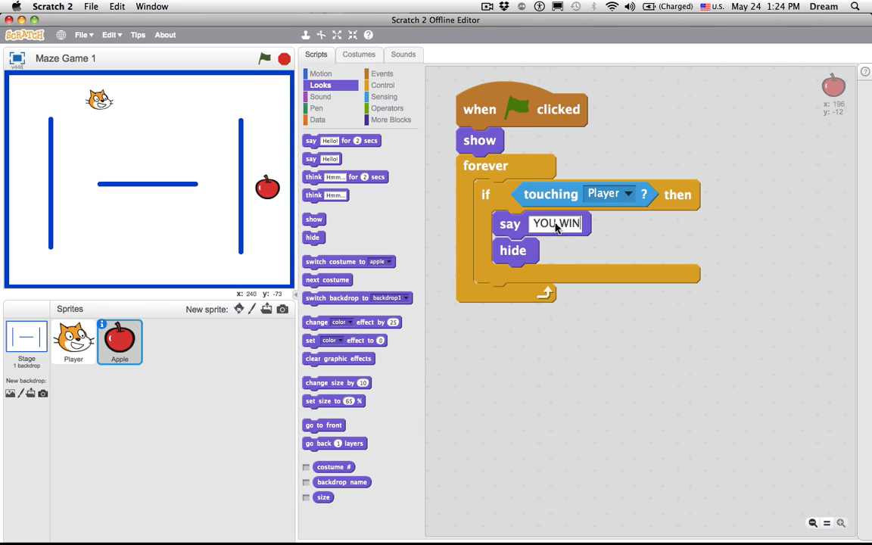
pyautogui.click(263, 58)
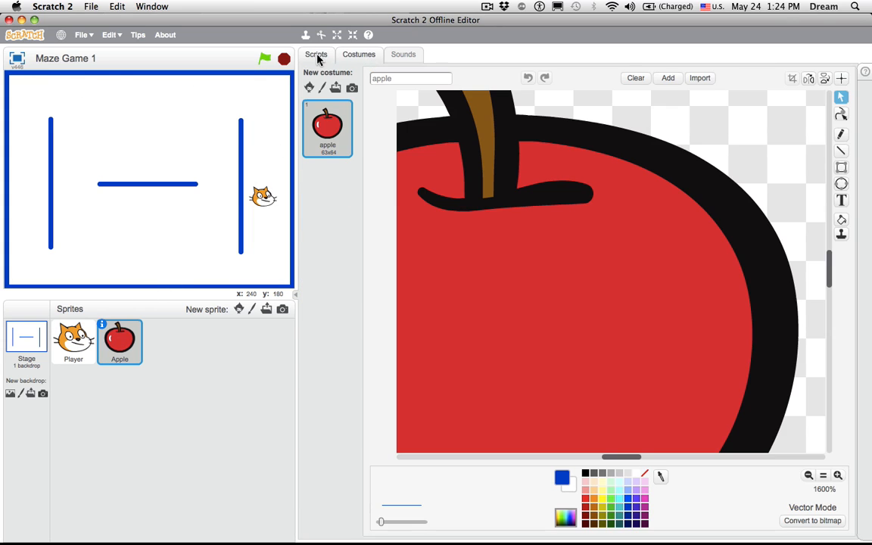
pyautogui.click(315, 54)
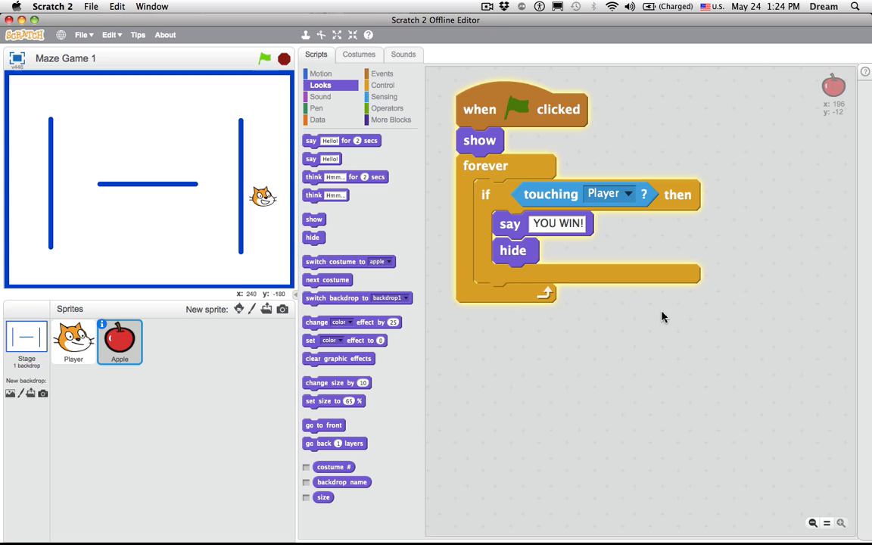
pyautogui.moveTo(645, 261)
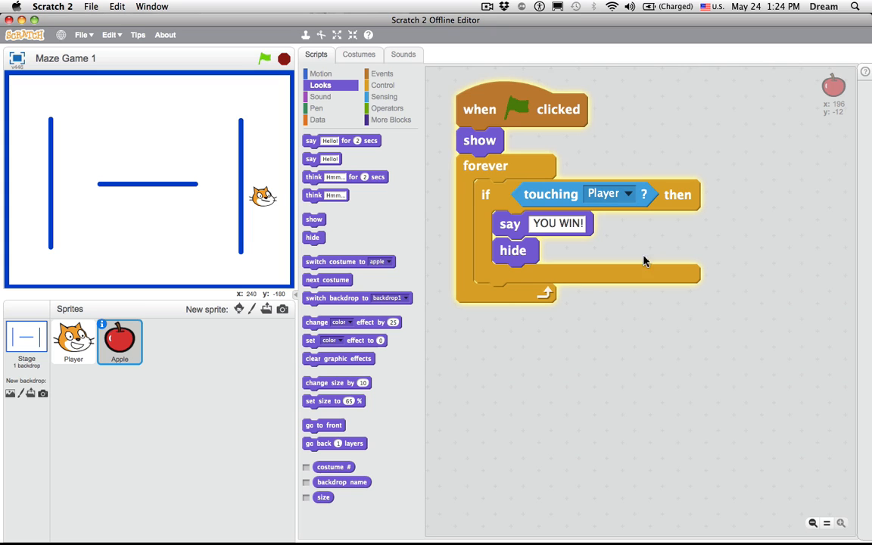
pyautogui.moveTo(599, 386)
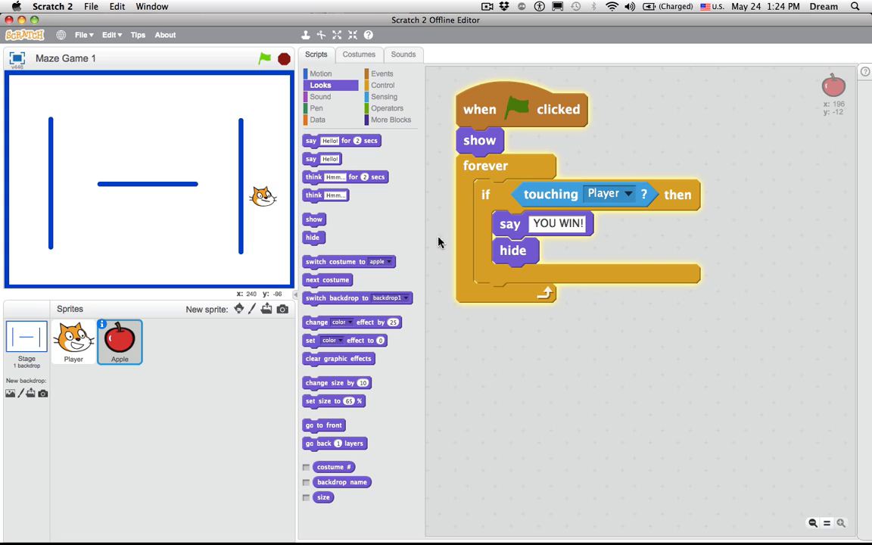
pyautogui.moveTo(129, 242)
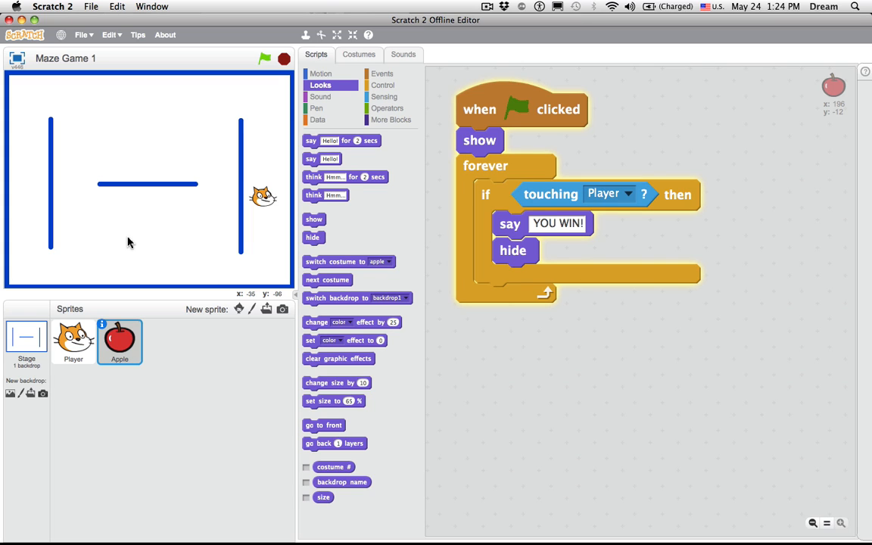
pyautogui.moveTo(113, 275)
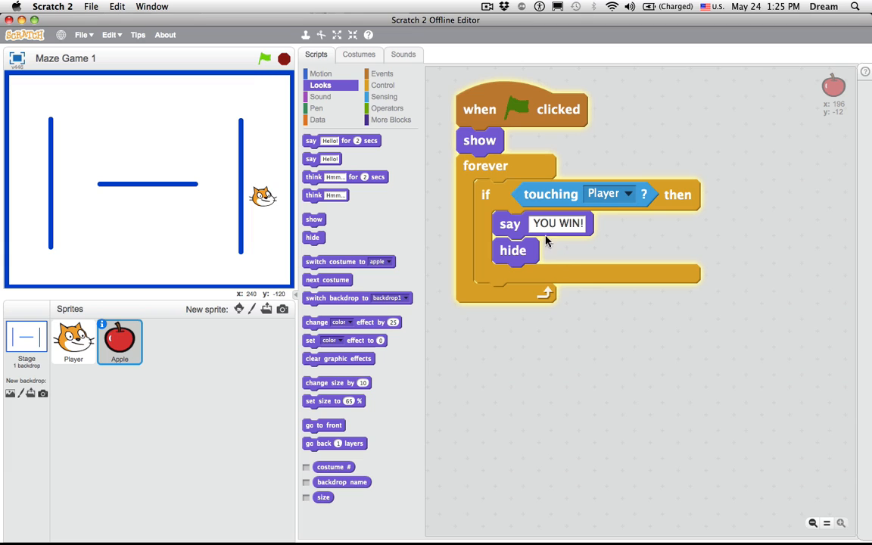
# Insert a 'wait 1 secs' between the YOU WIN! message and hide, then test the game.
pyautogui.click(383, 85)
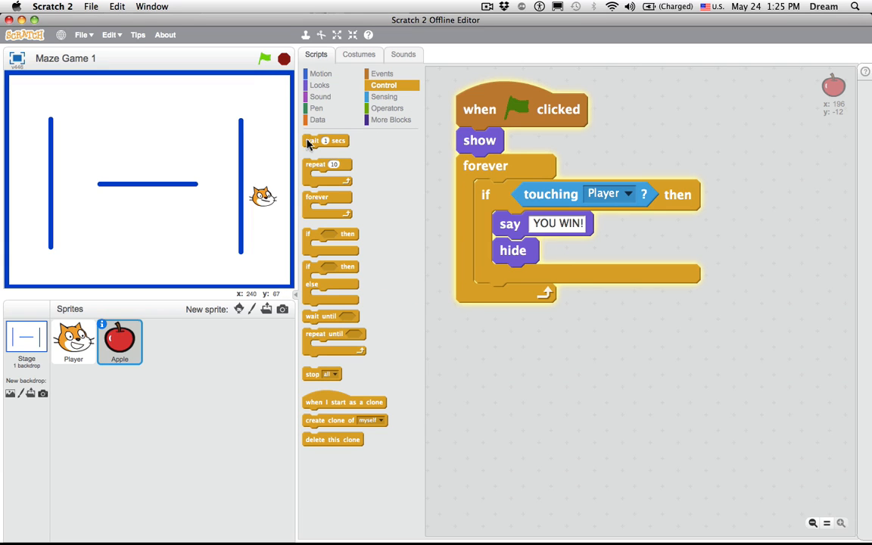
pyautogui.moveTo(312, 140); pyautogui.dragTo(518, 249)
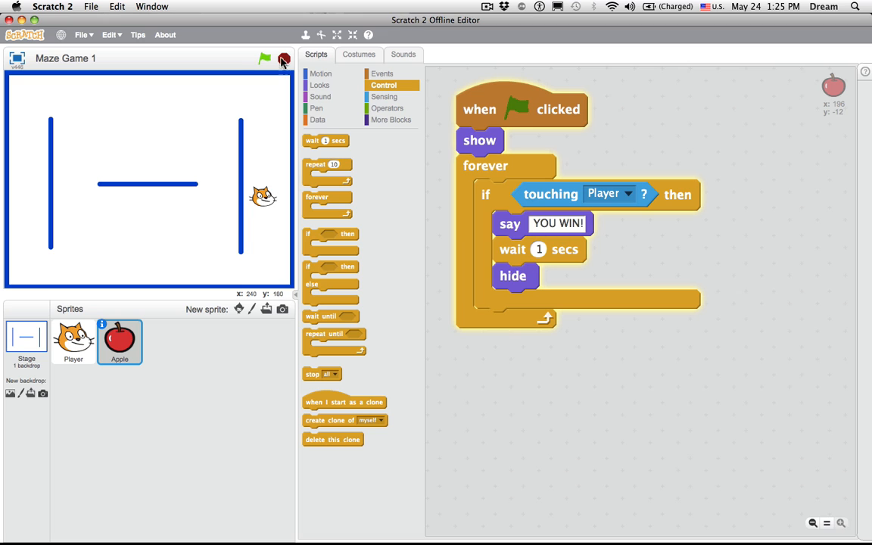
pyautogui.click(263, 58)
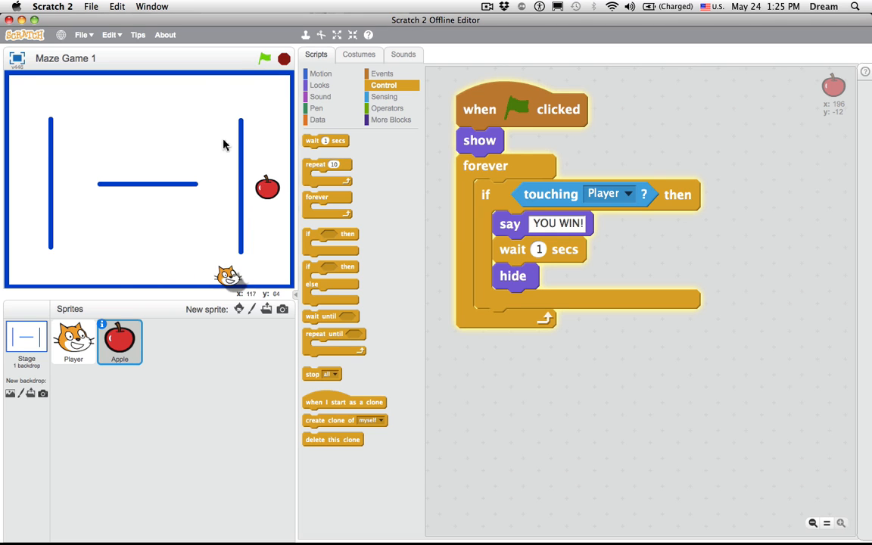
pyautogui.click(72, 341)
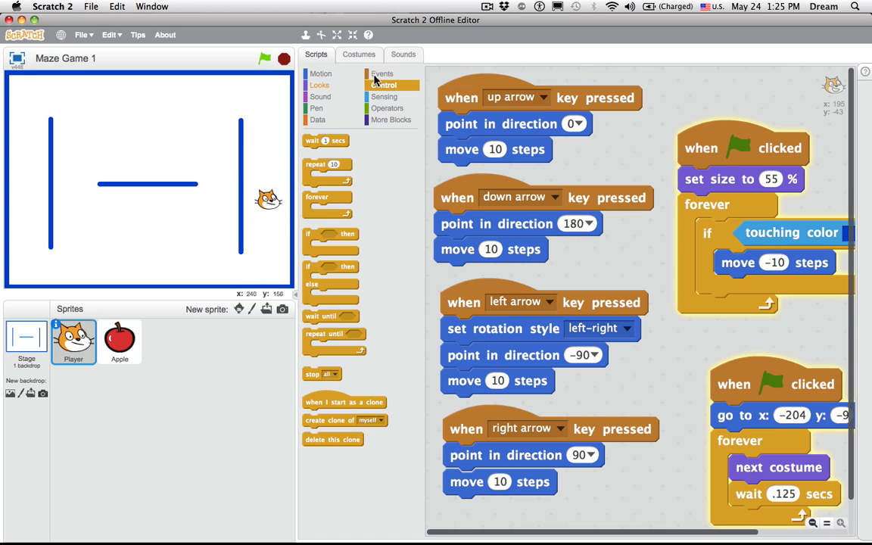
pyautogui.click(118, 341)
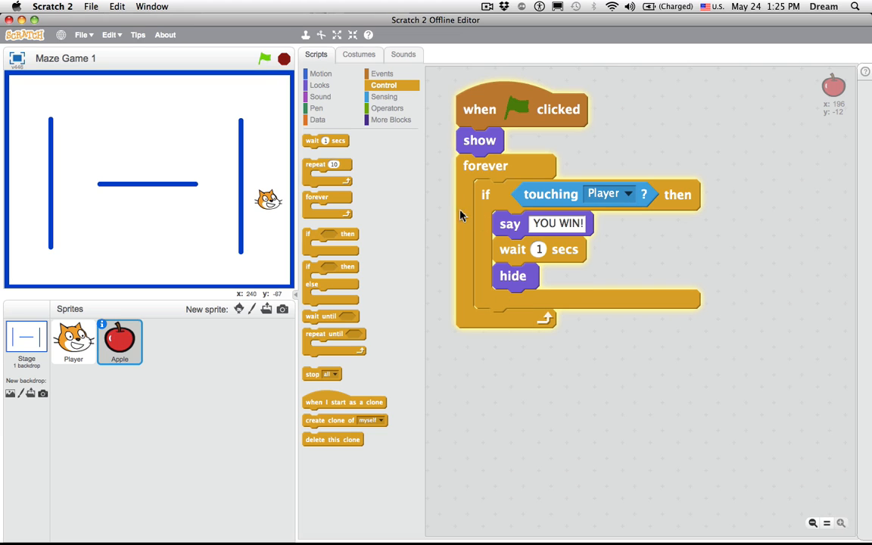
pyautogui.click(319, 85)
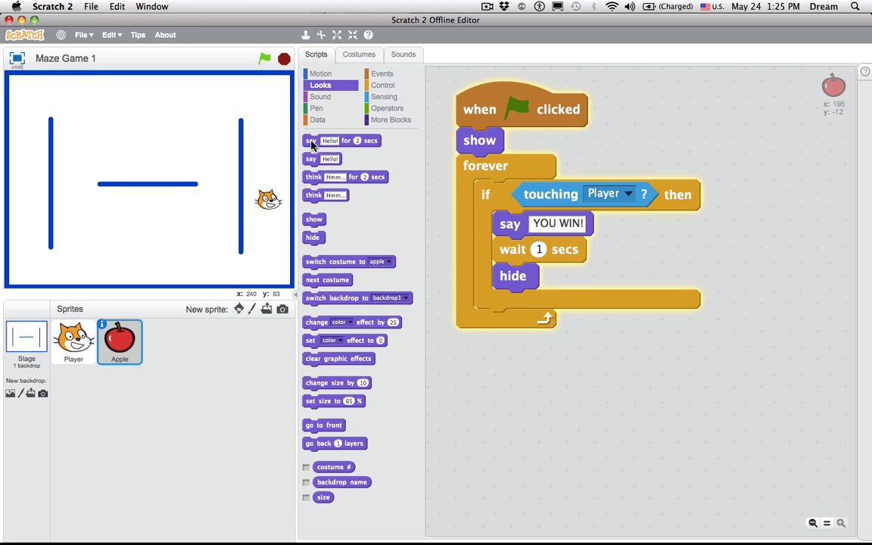
# Replace say and wait with 'say YOU WIN! for 2 secs' above hide, then test.
pyautogui.moveTo(341, 140); pyautogui.dragTo(693, 248)
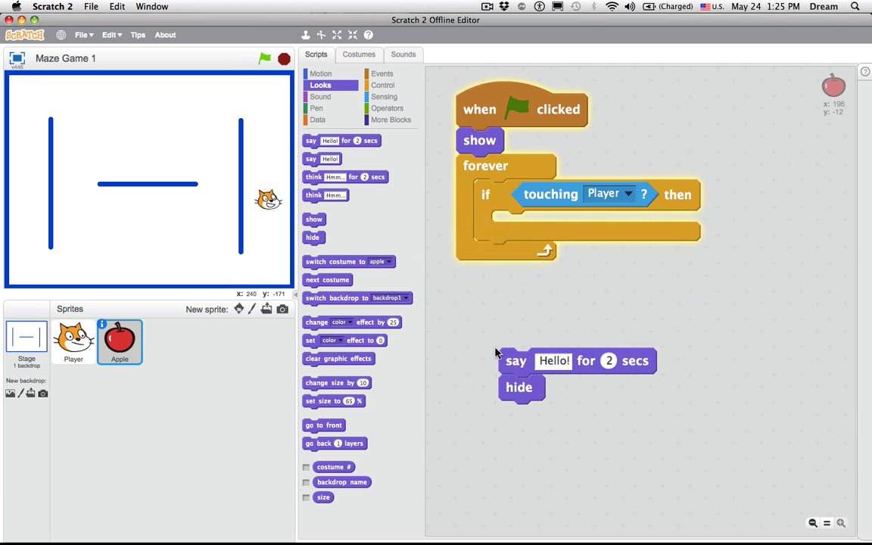
pyautogui.write('YOU WIN!')
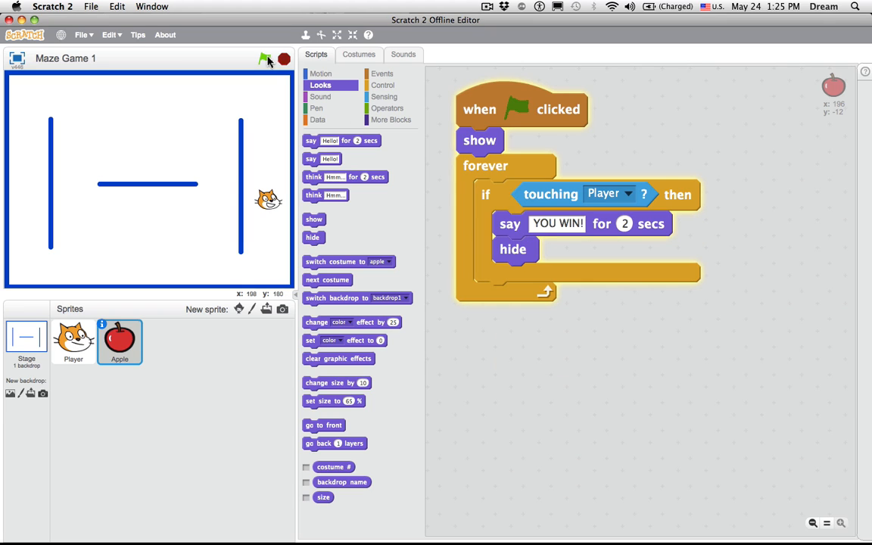
pyautogui.click(265, 59)
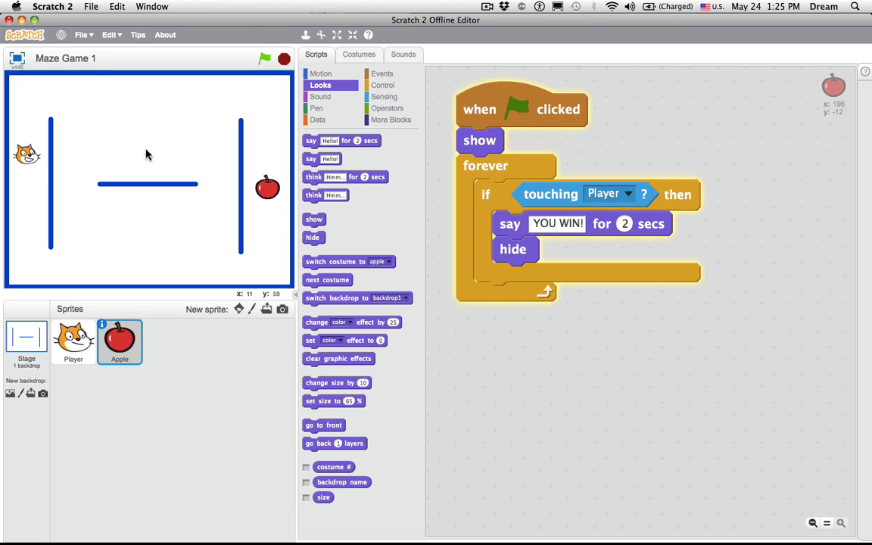
pyautogui.click(73, 341)
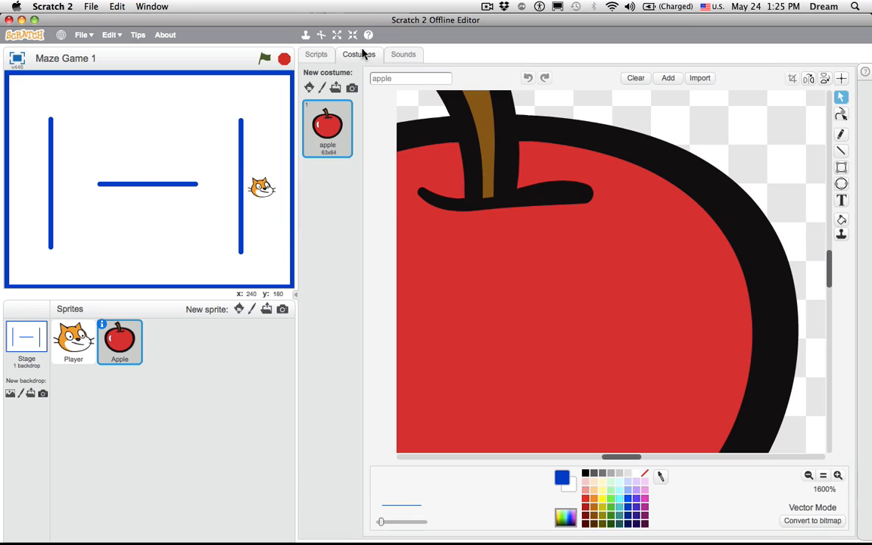
# Attach a 'stop all' block after hide in the apple's touch check, then test the game.
pyautogui.click(315, 54)
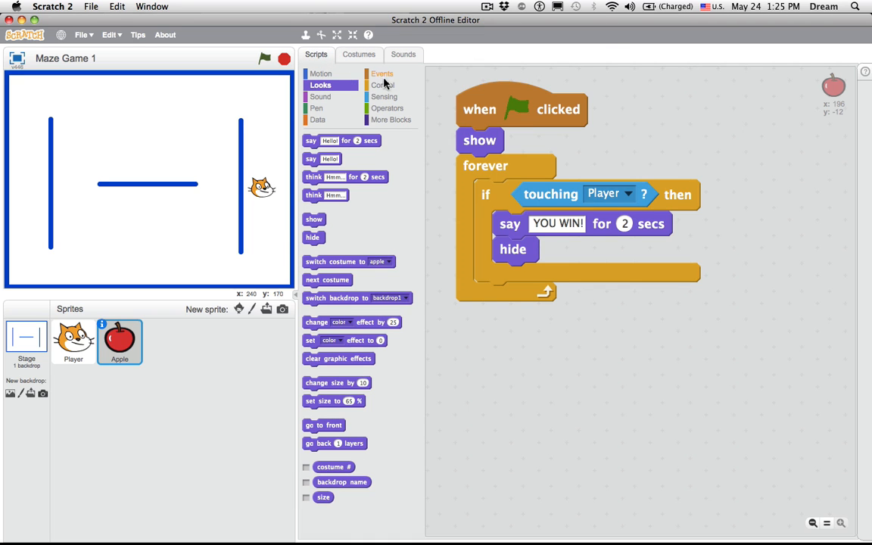
pyautogui.click(383, 85)
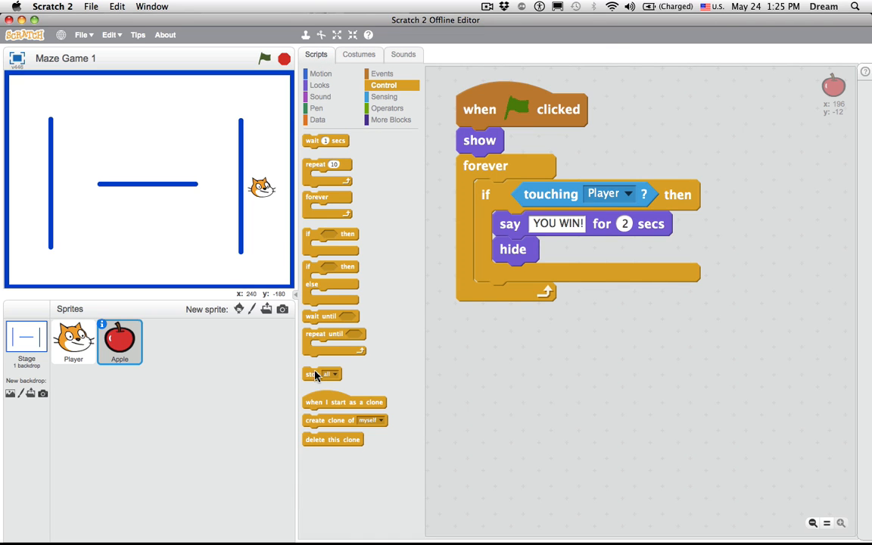
pyautogui.moveTo(317, 374); pyautogui.dragTo(624, 318)
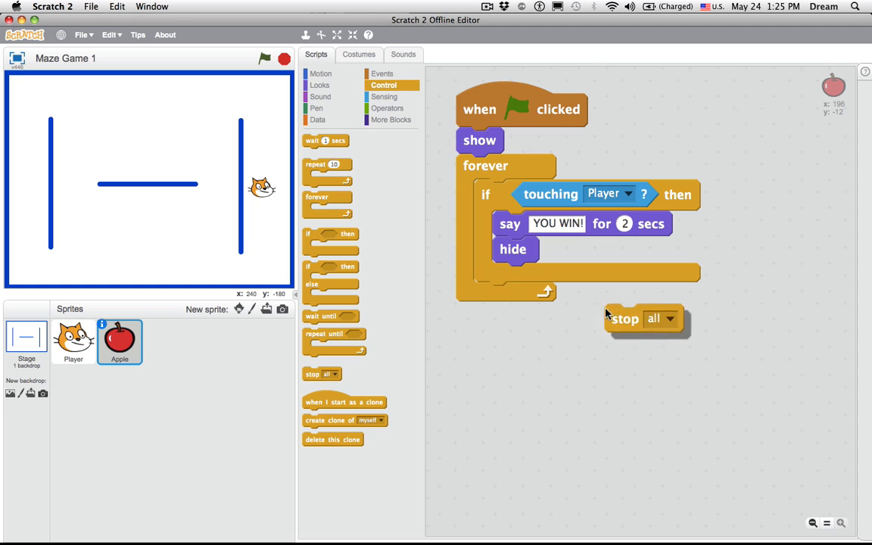
pyautogui.moveTo(624, 318); pyautogui.dragTo(512, 279)
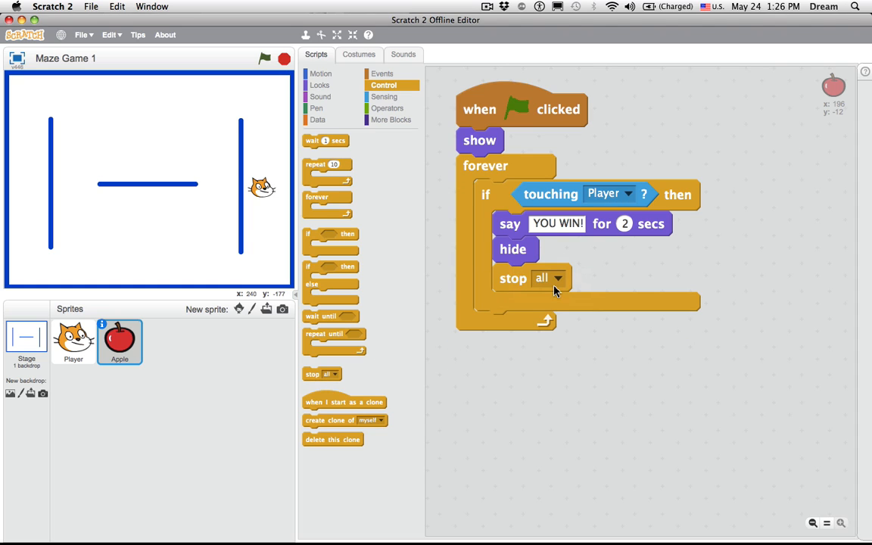
pyautogui.click(263, 57)
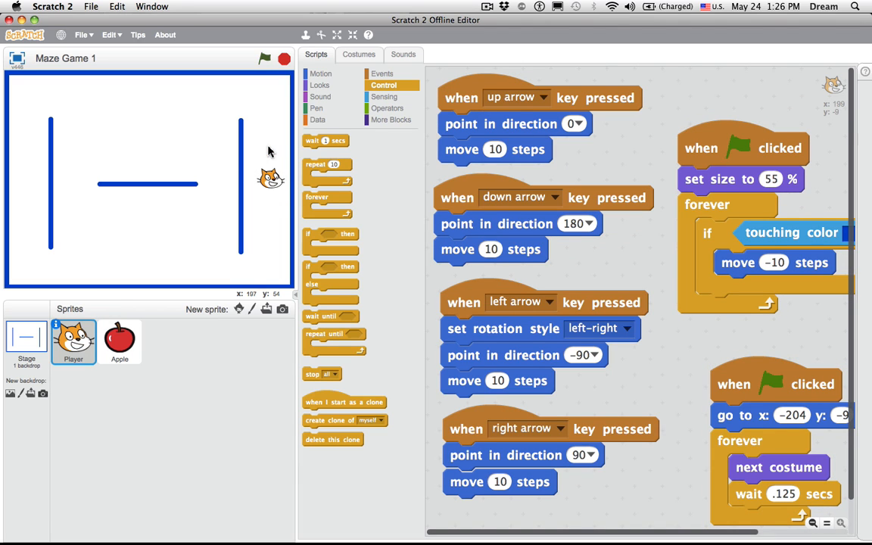
pyautogui.click(265, 57)
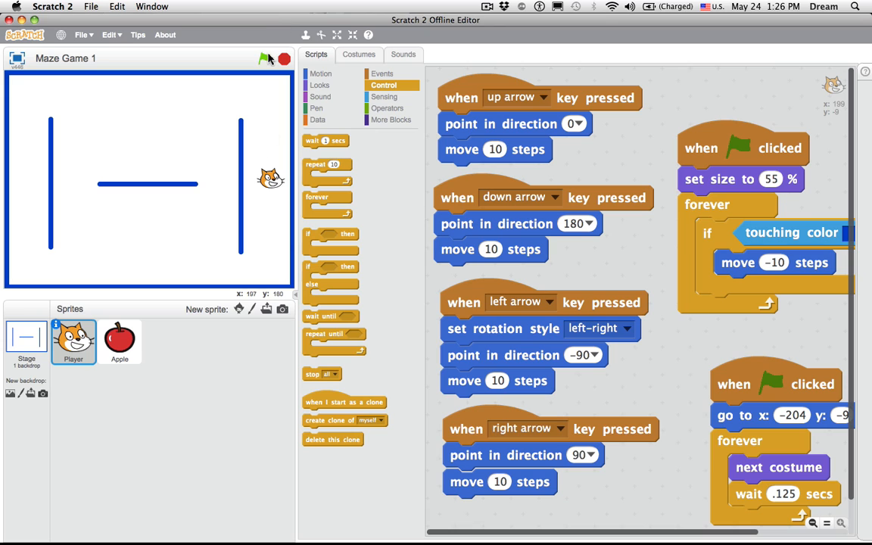
pyautogui.click(264, 58)
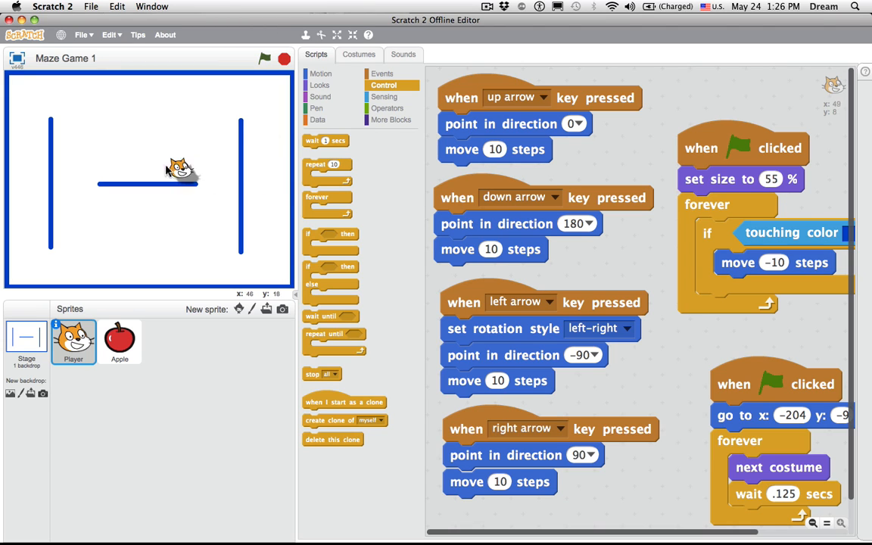